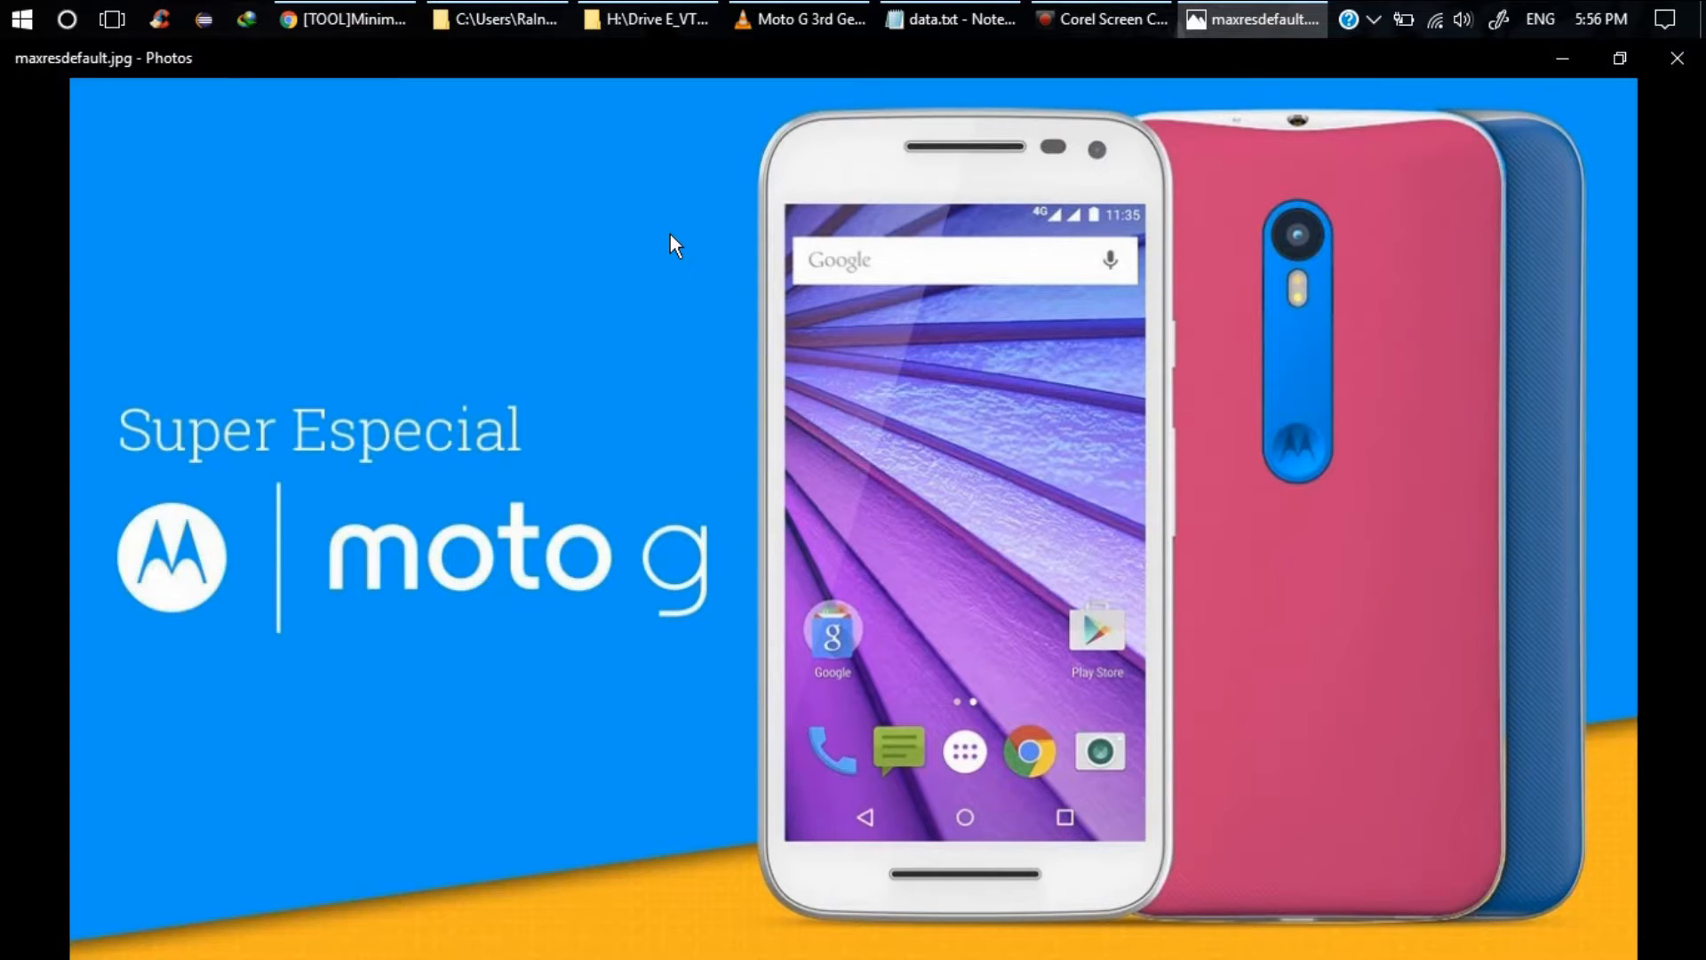
mouse_move(709, 302)
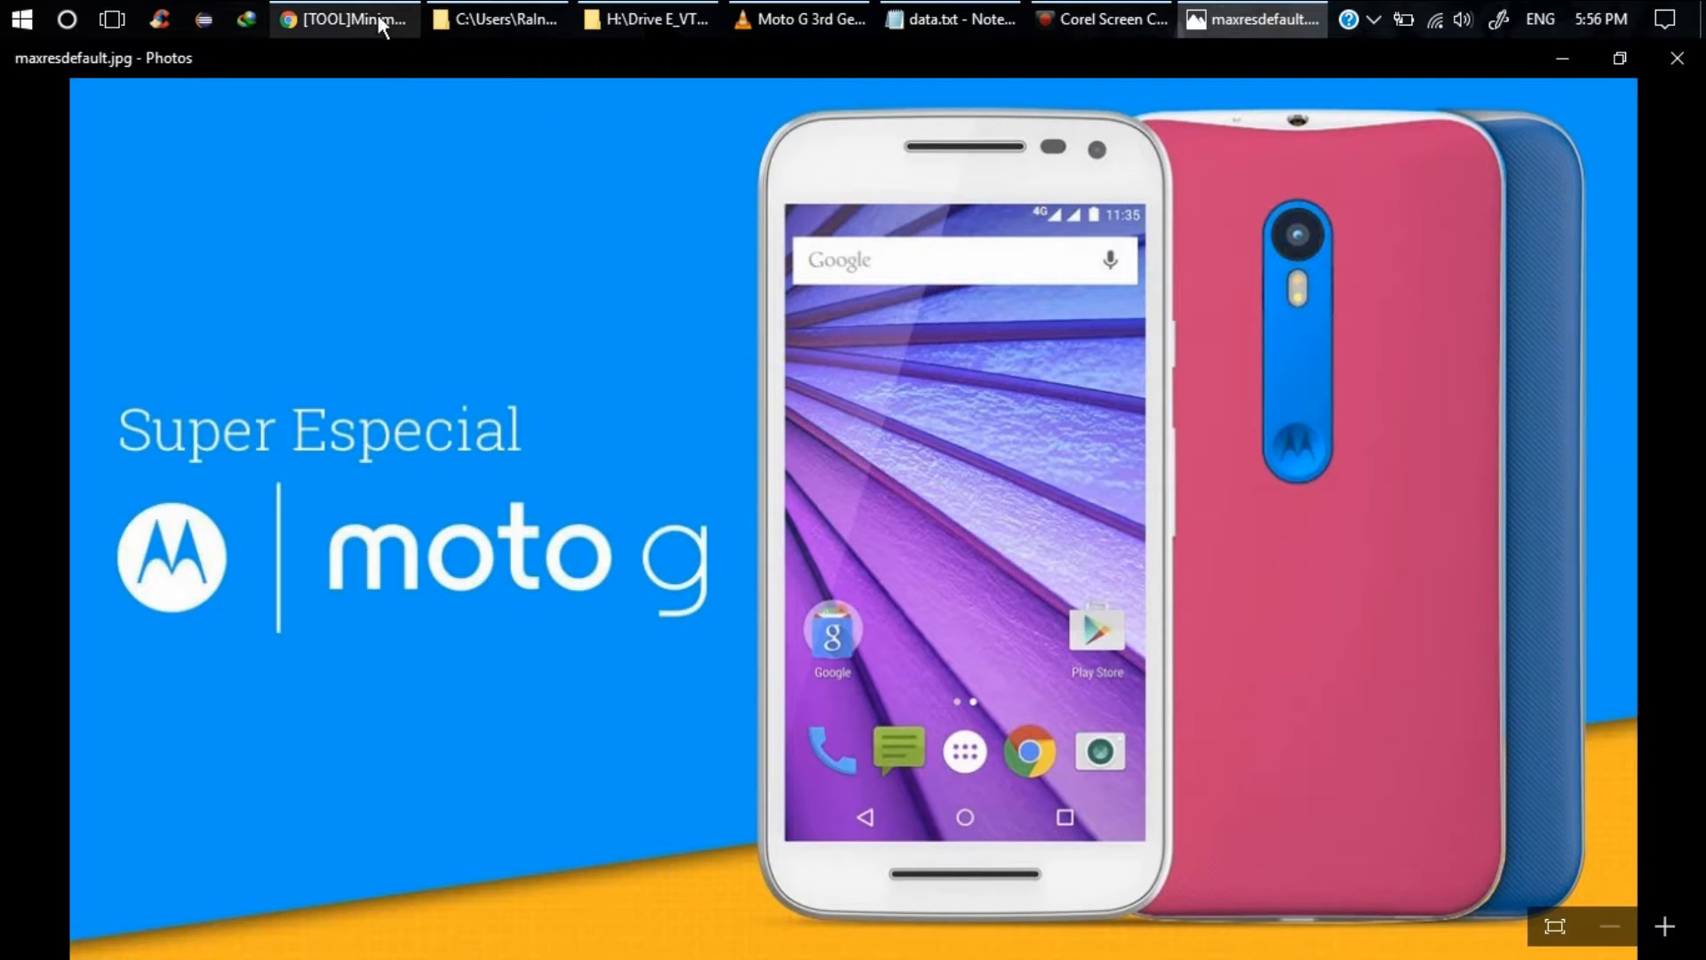
Bring up the Minimal ADB and Fastboot XDA thread and scroll to its Version 1.4 Windows download link
click(343, 18)
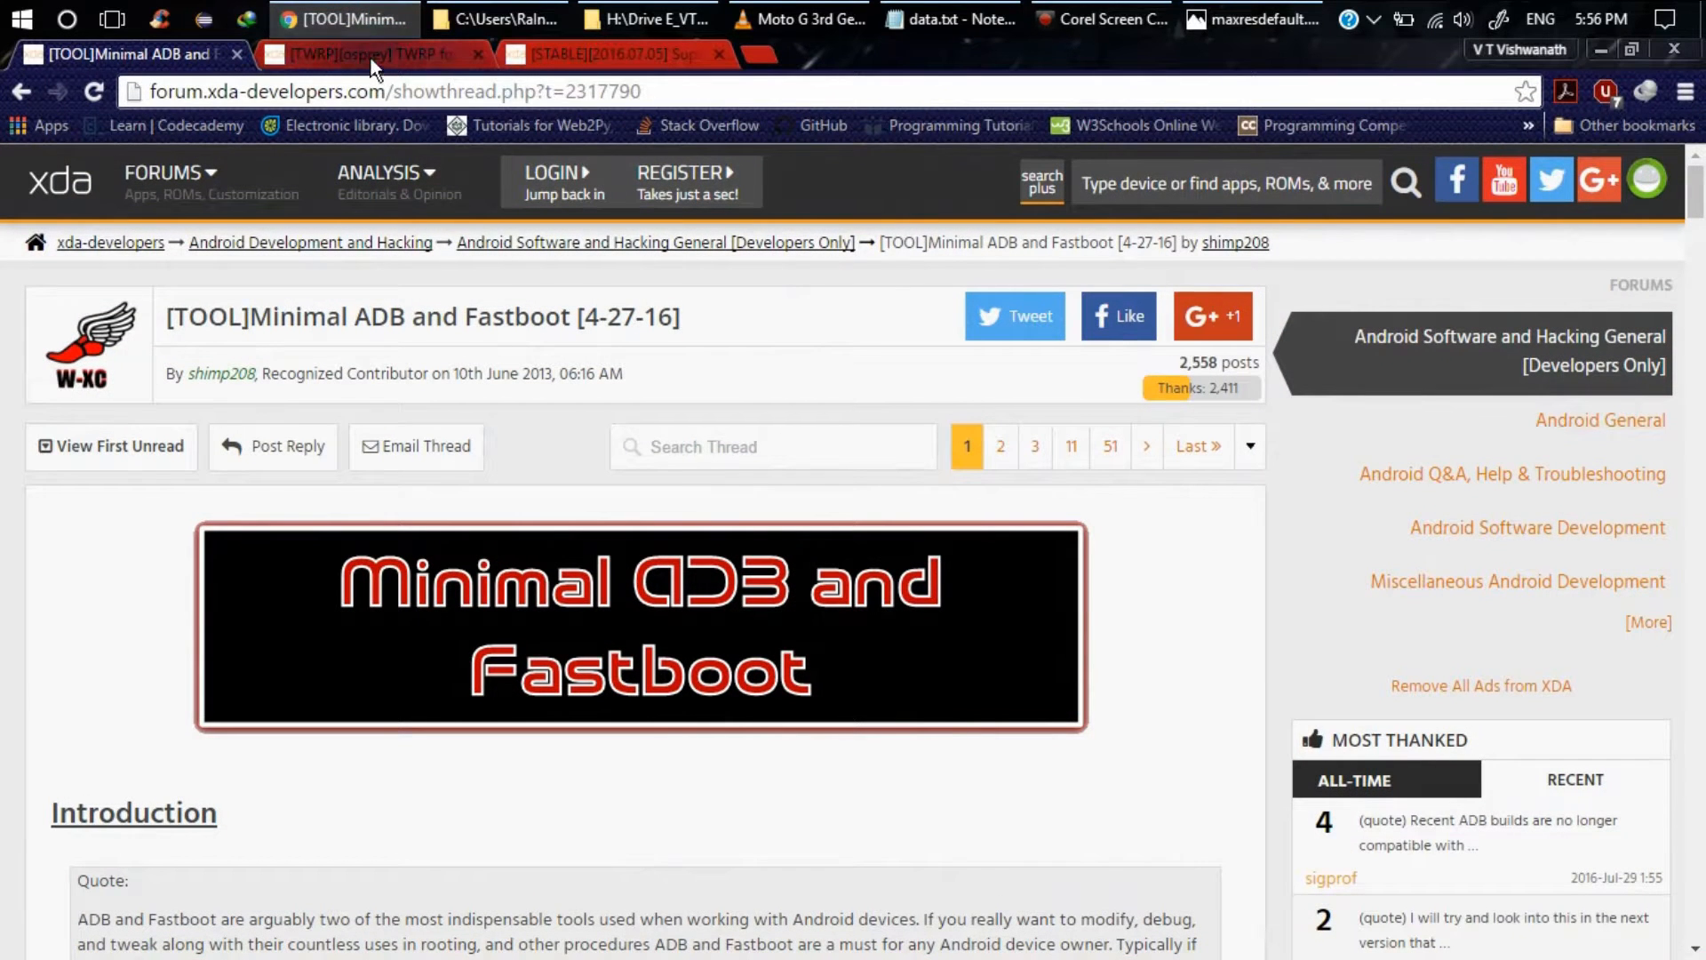
mouse_move(375, 55)
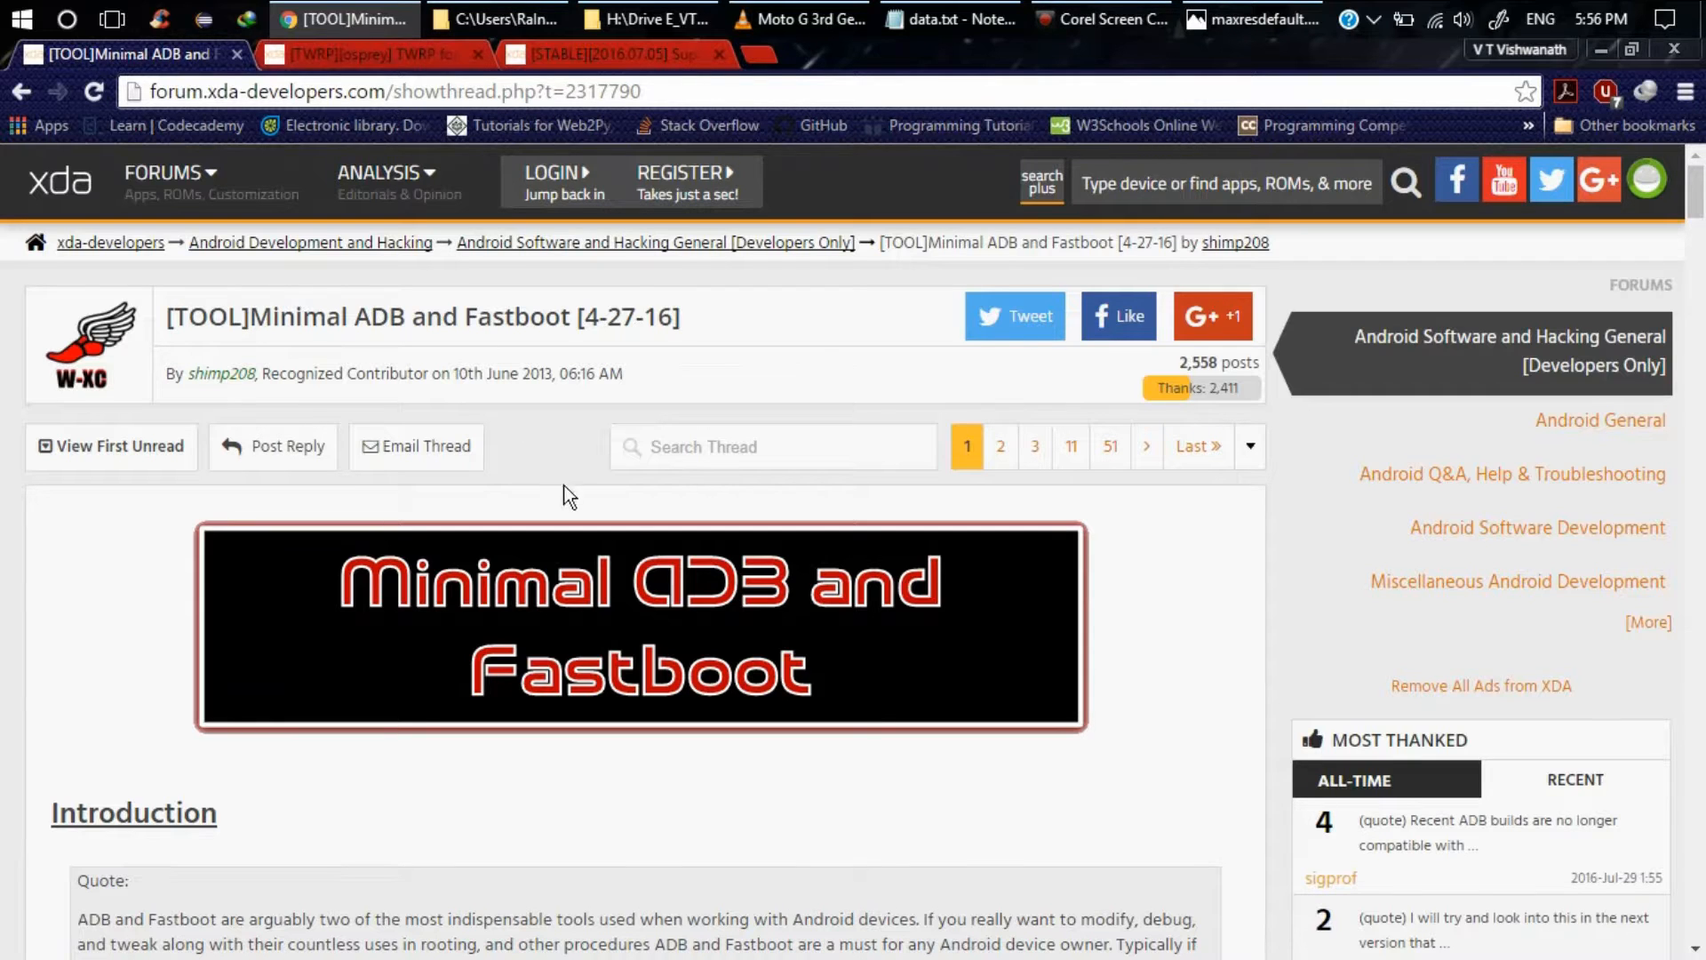
scroll(down, 3)
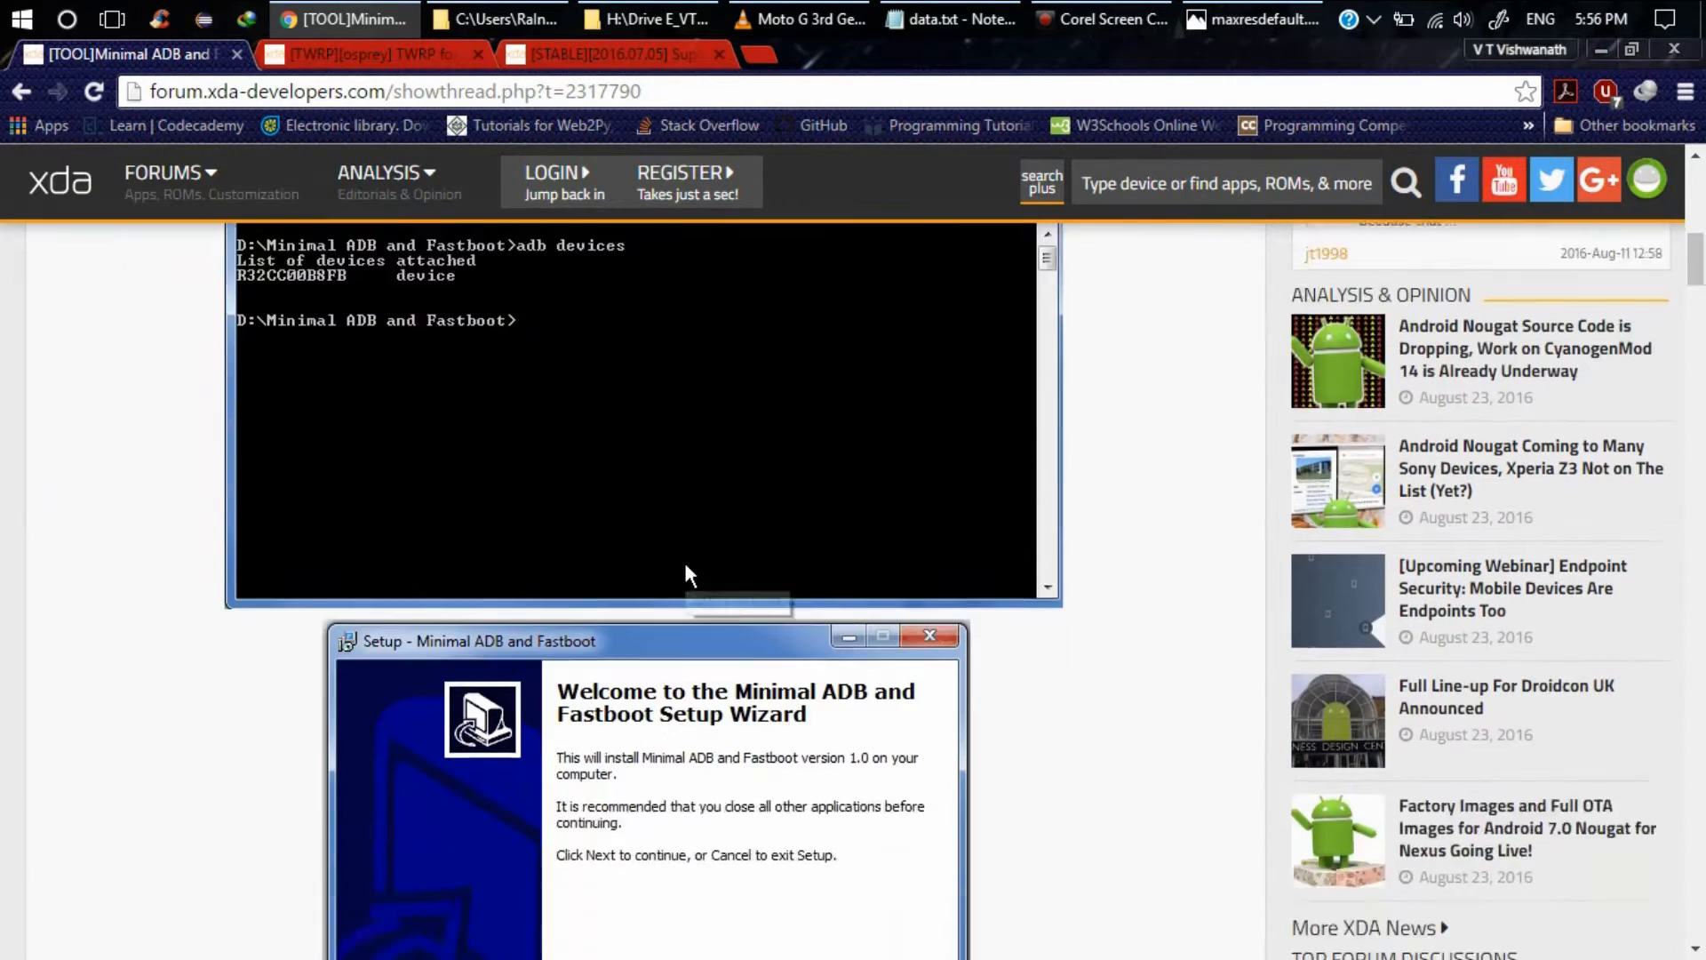
scroll(down, 3)
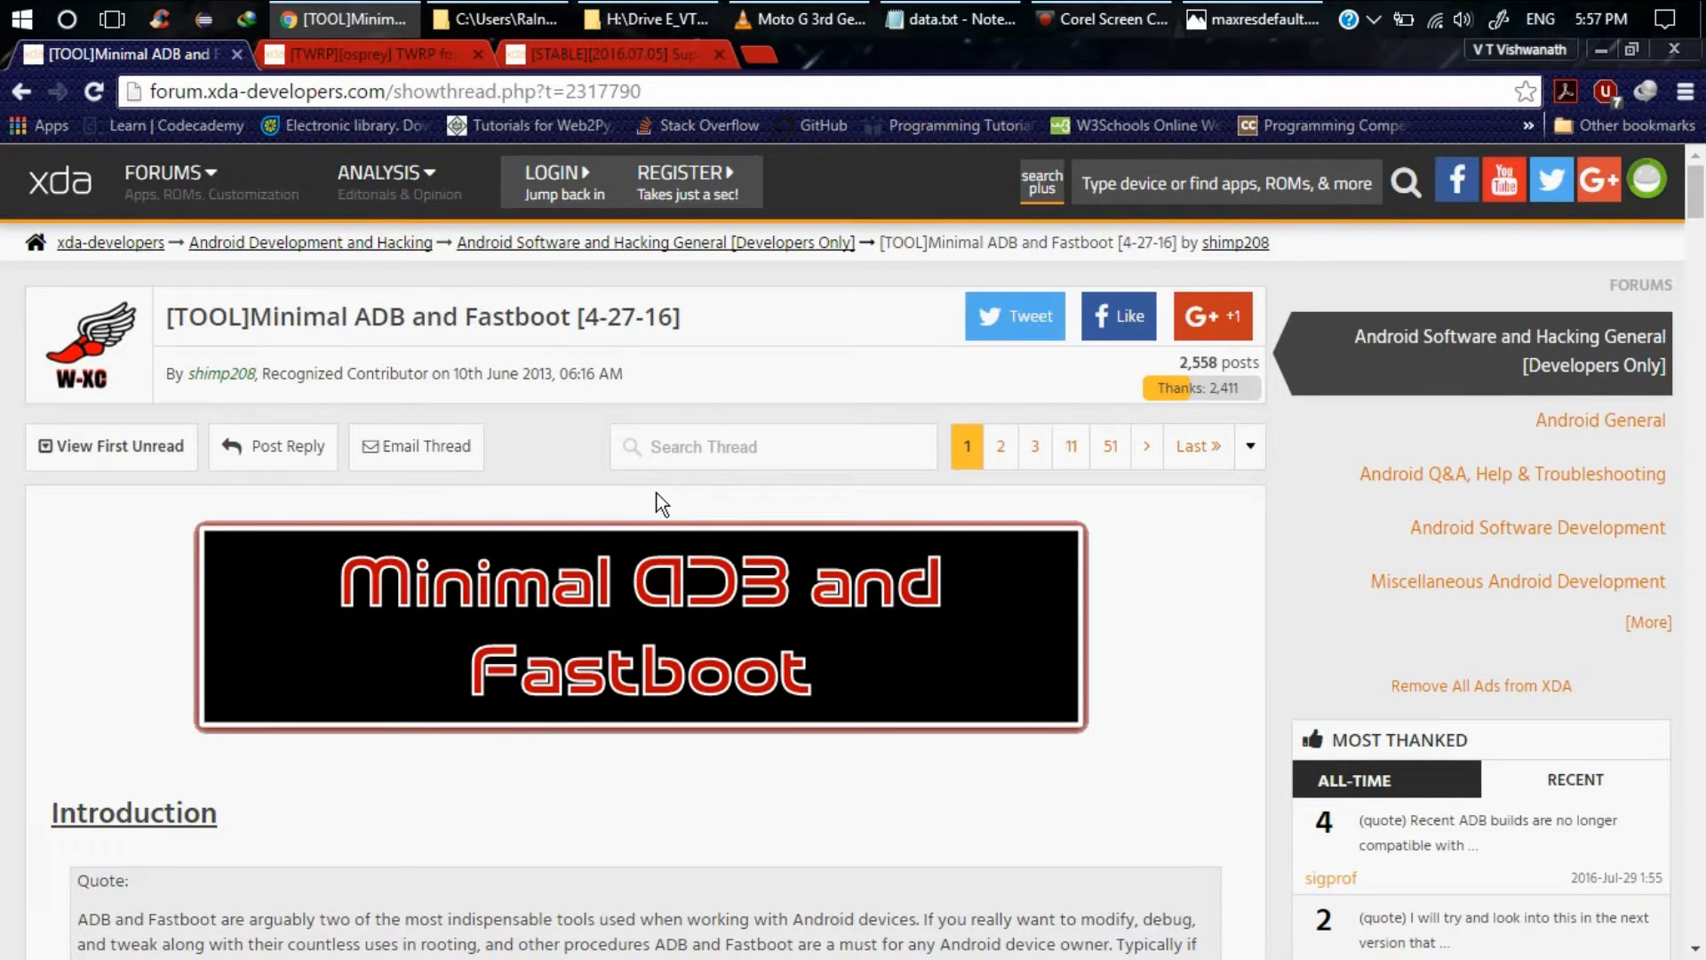
mouse_move(544, 432)
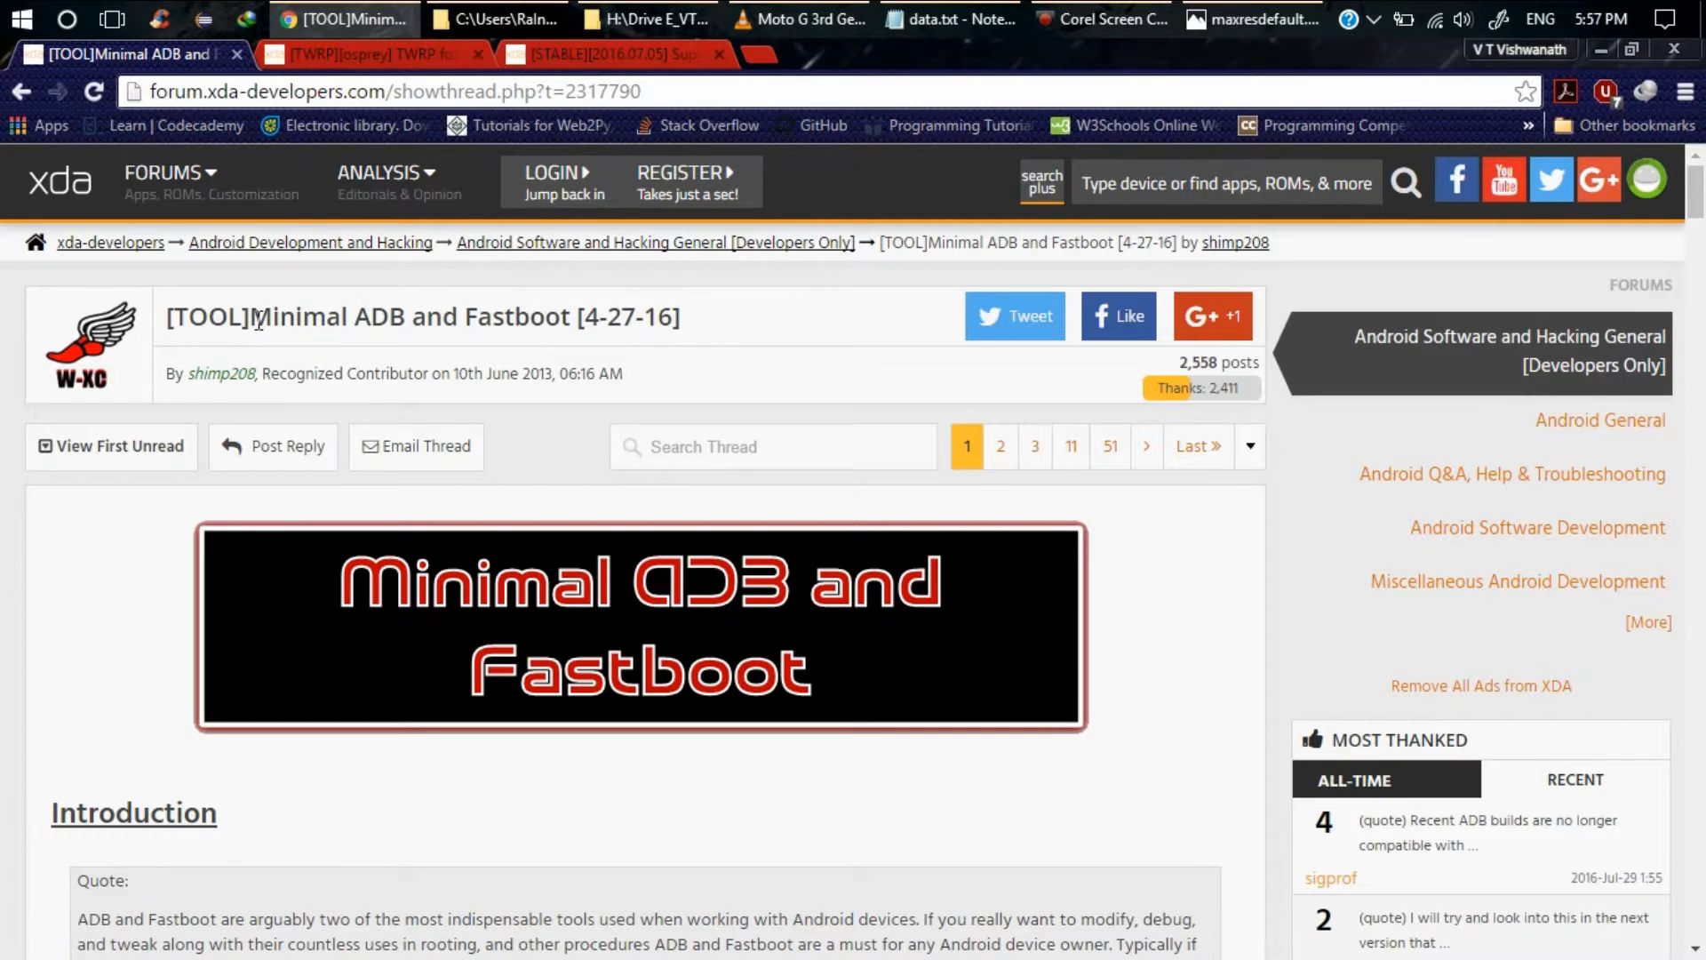
drag(253, 316, 641, 316)
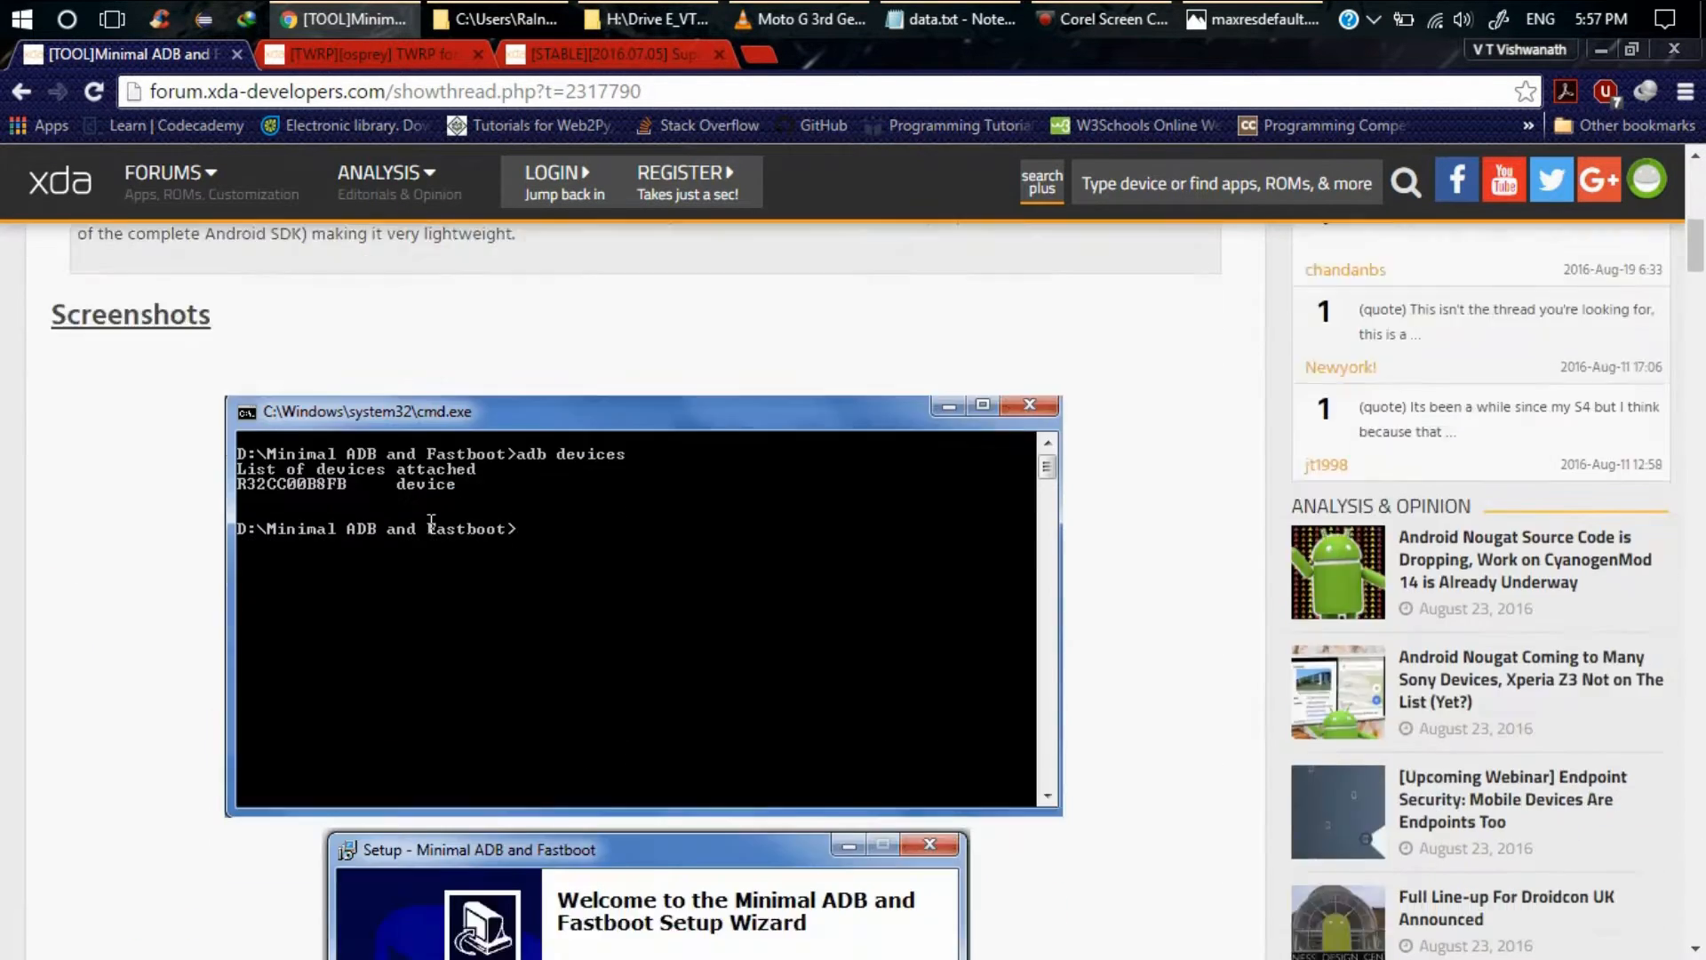
scroll(down, 3)
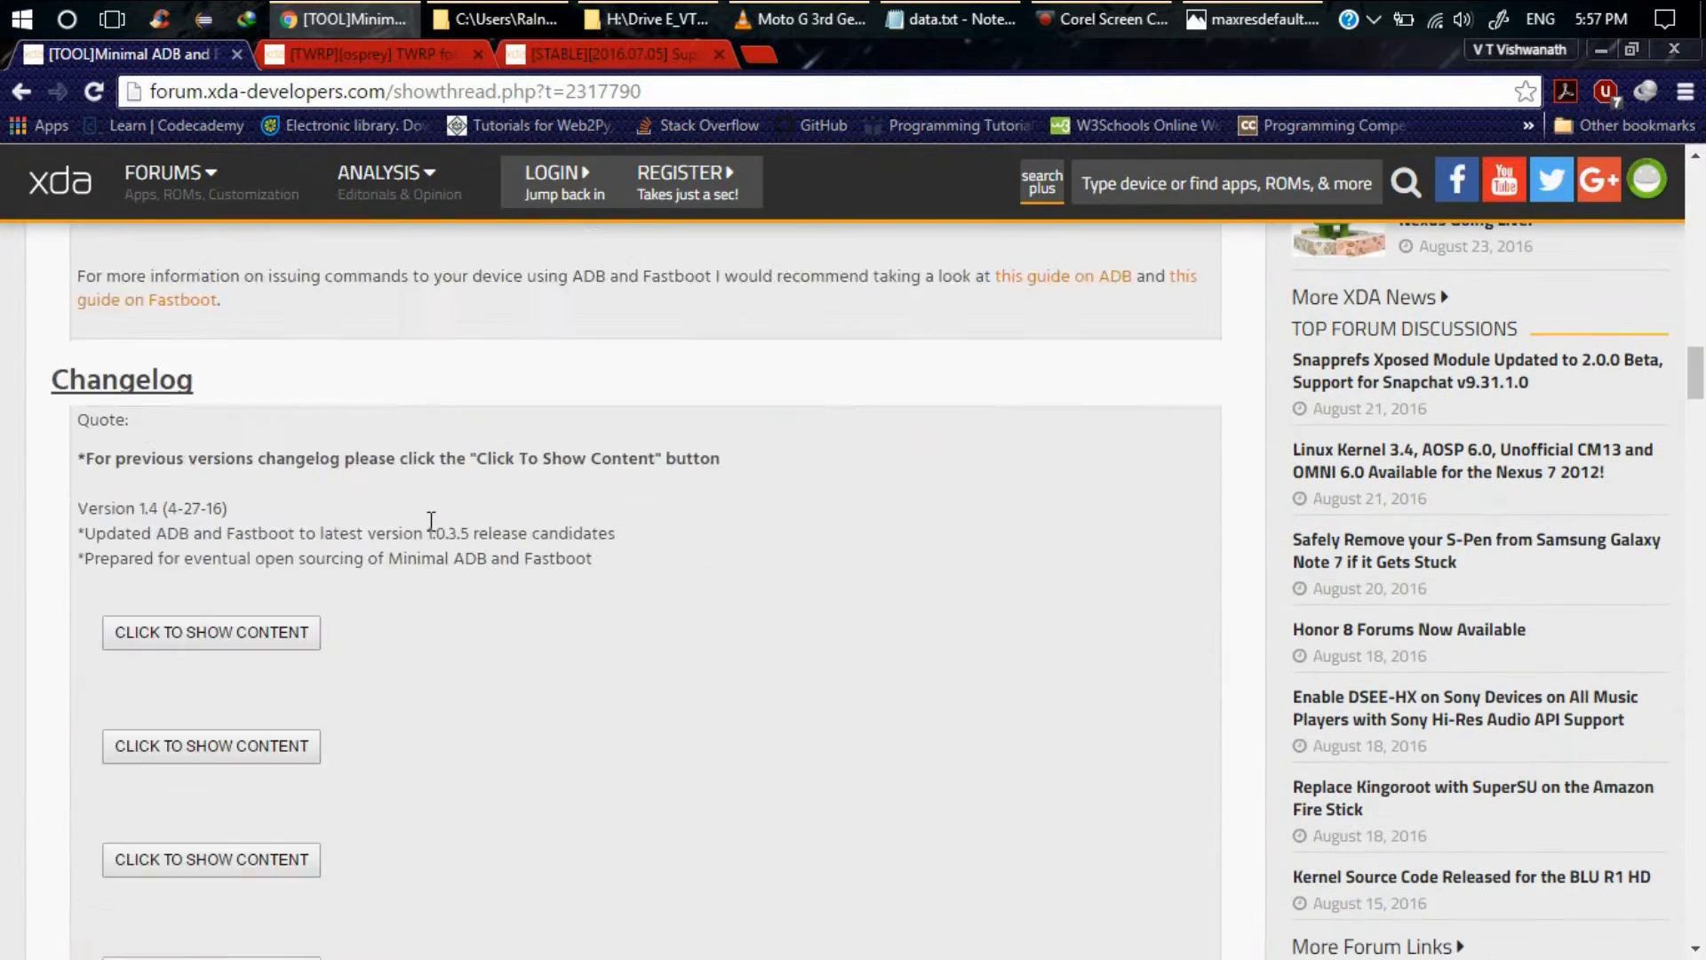
scroll(down, 3)
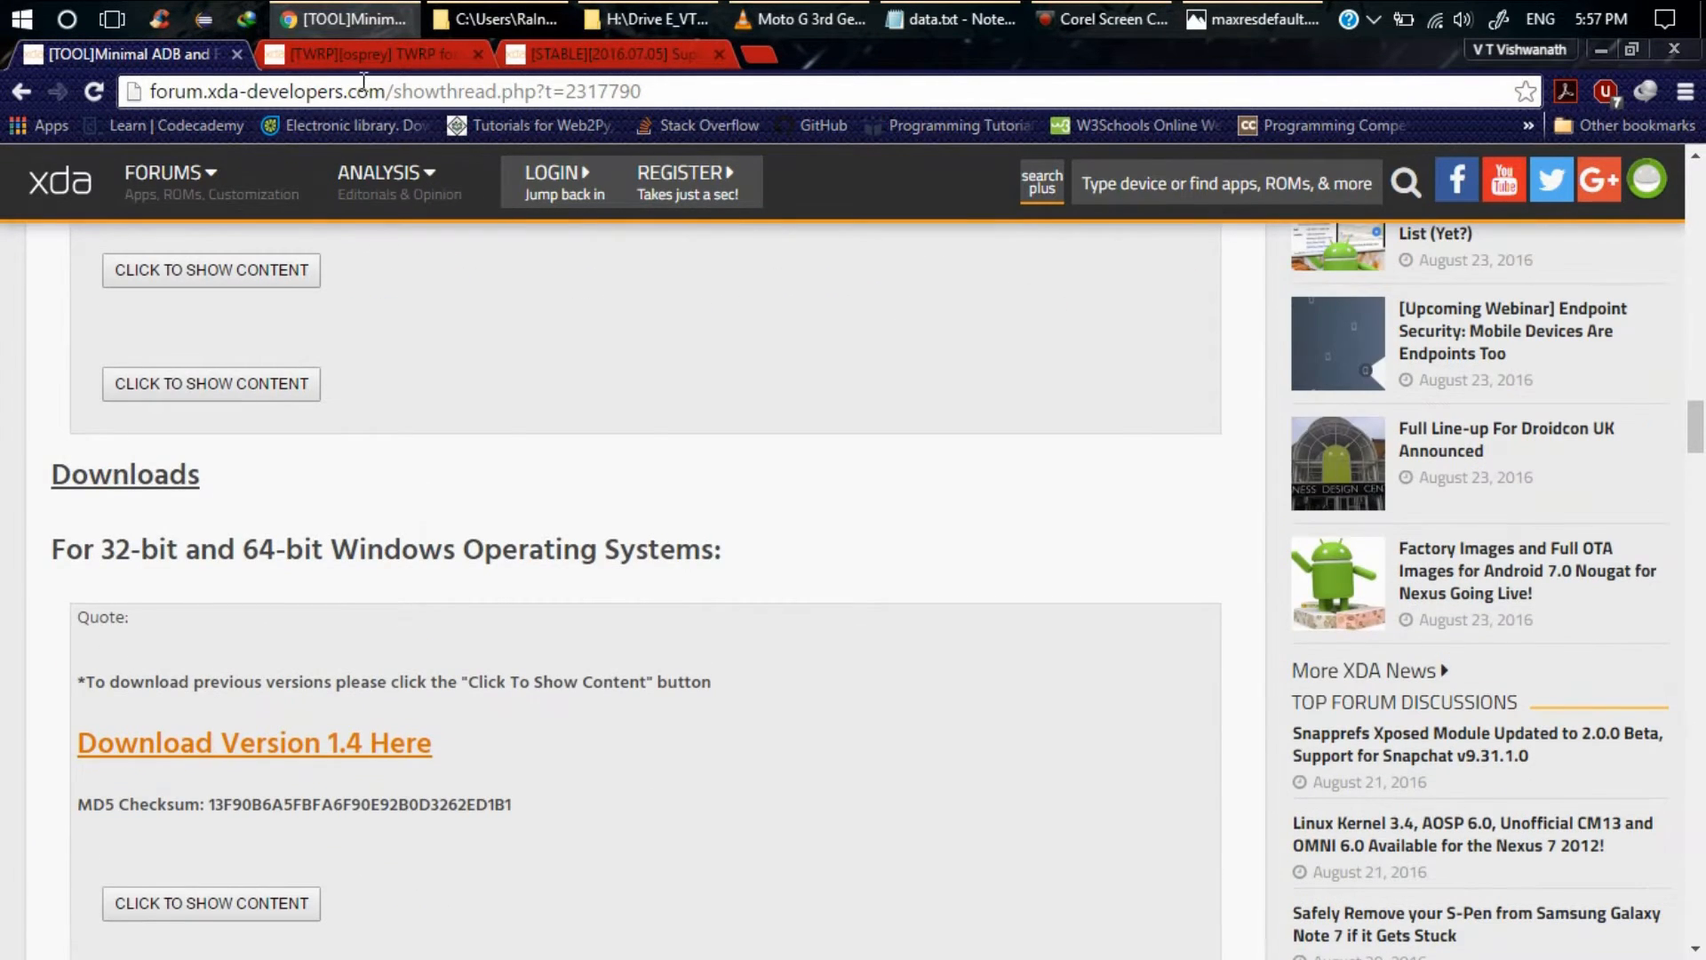
Read the TWRP for Moto G 2015 fastboot boot/flash recovery commands, then move on to the SuperSU thread
click(369, 51)
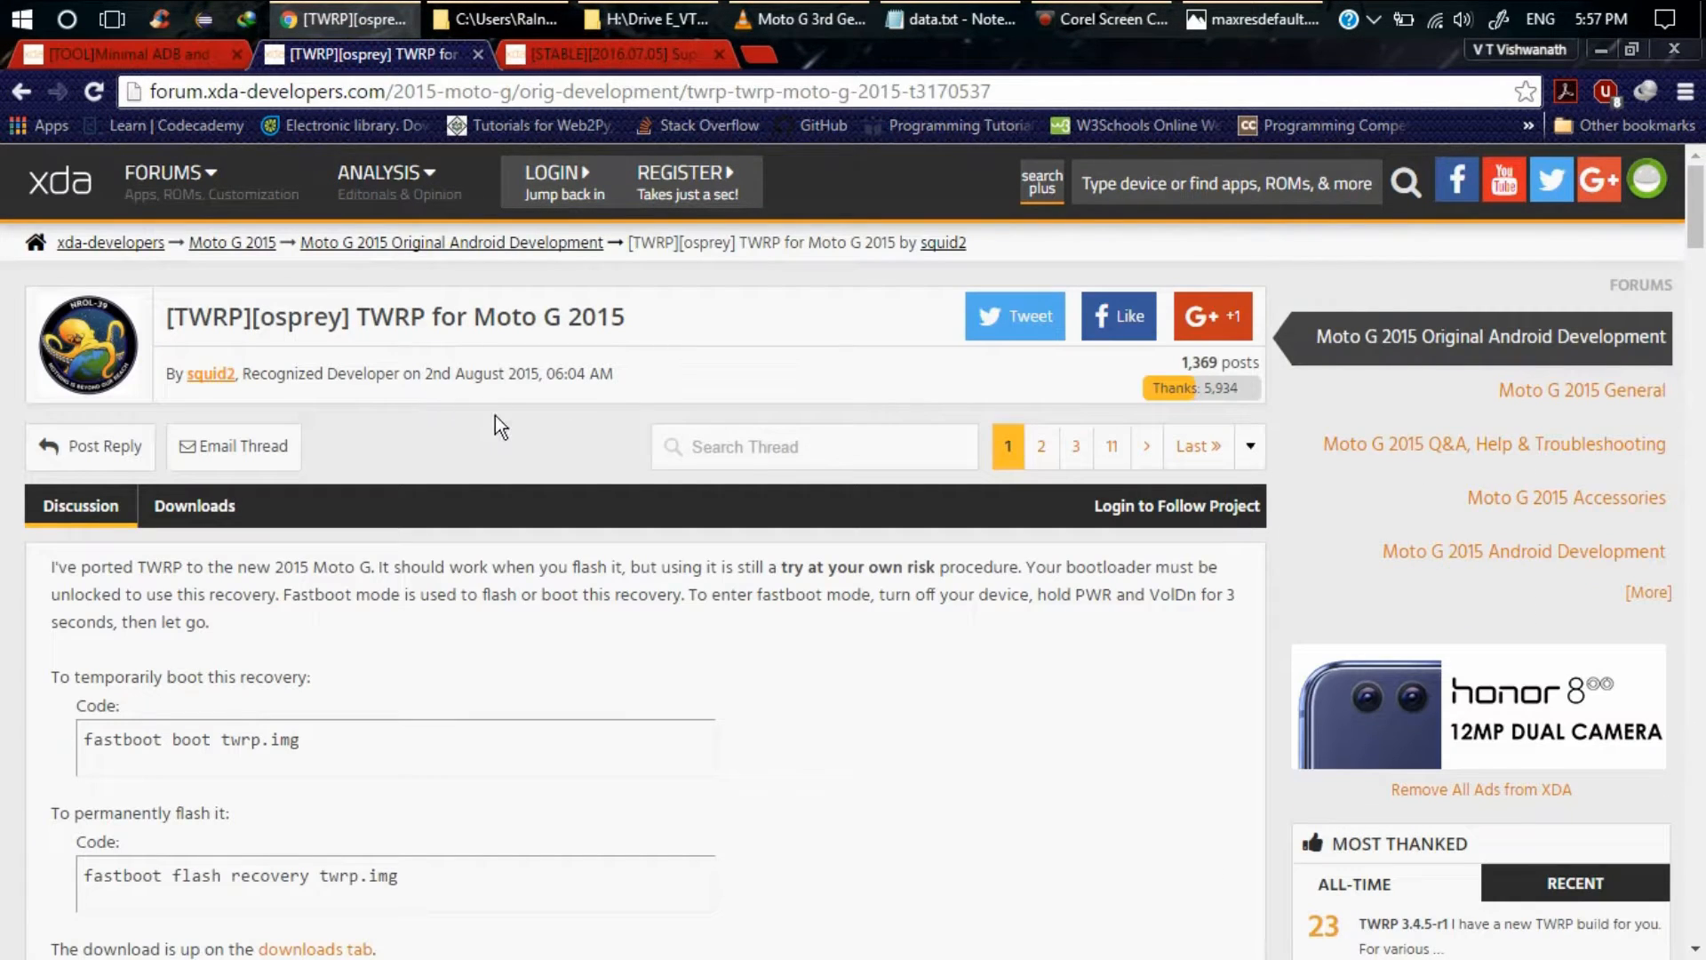
scroll(down, 3)
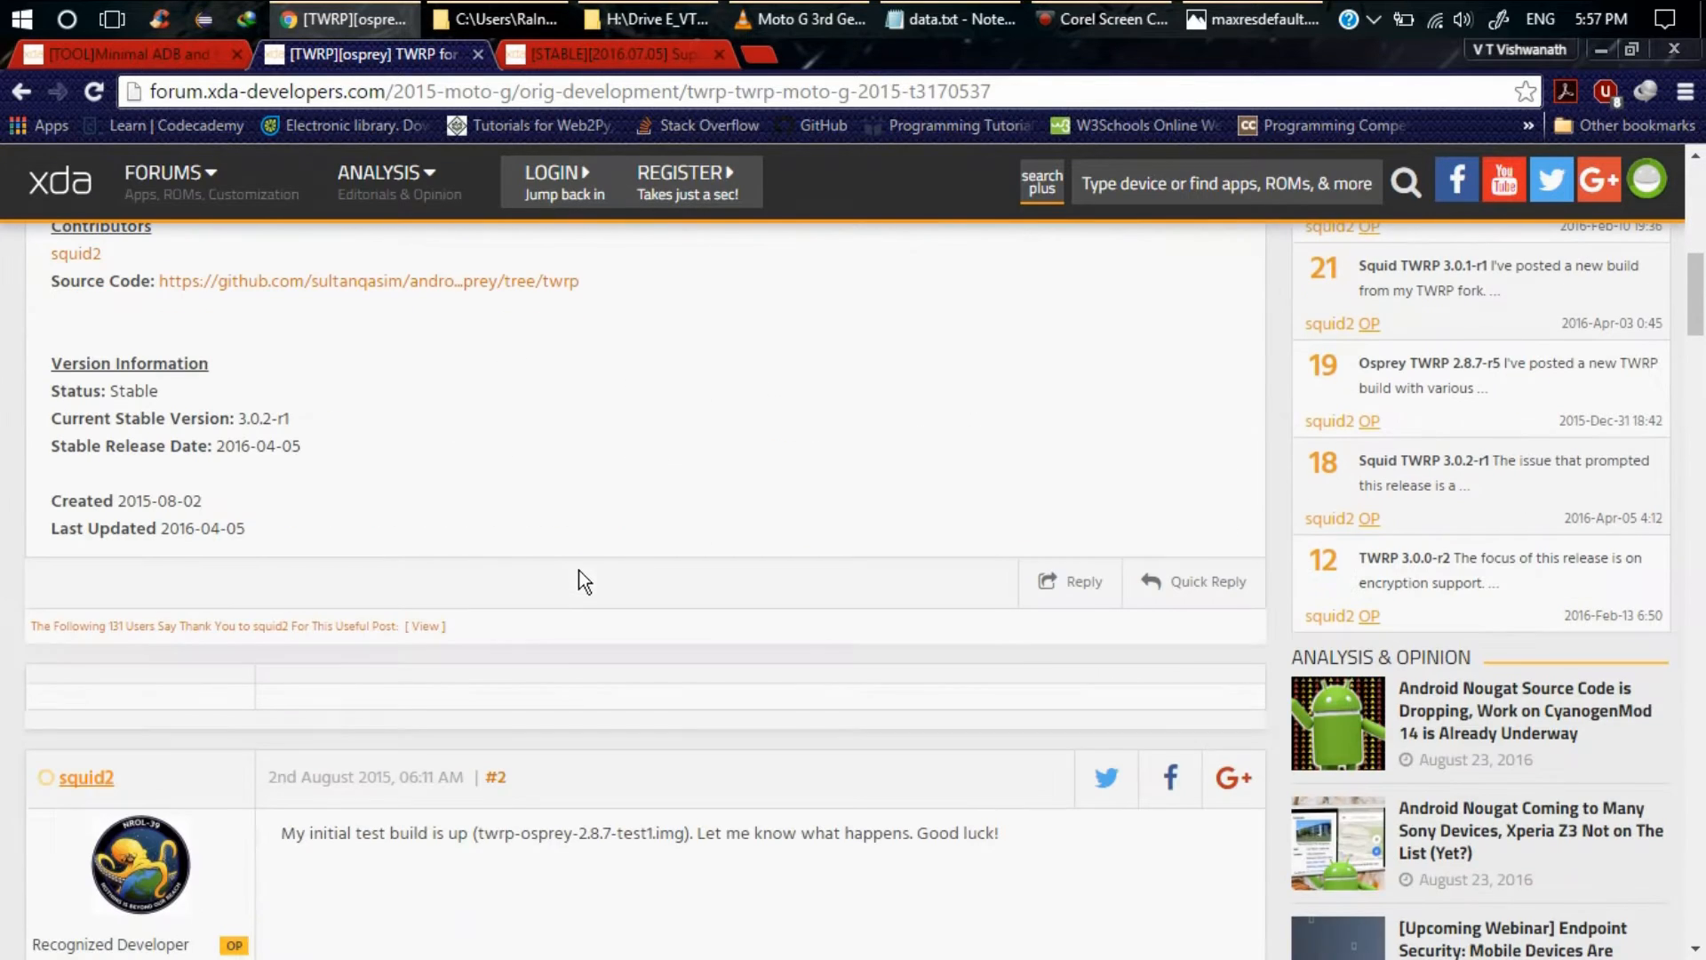
scroll(down, 3)
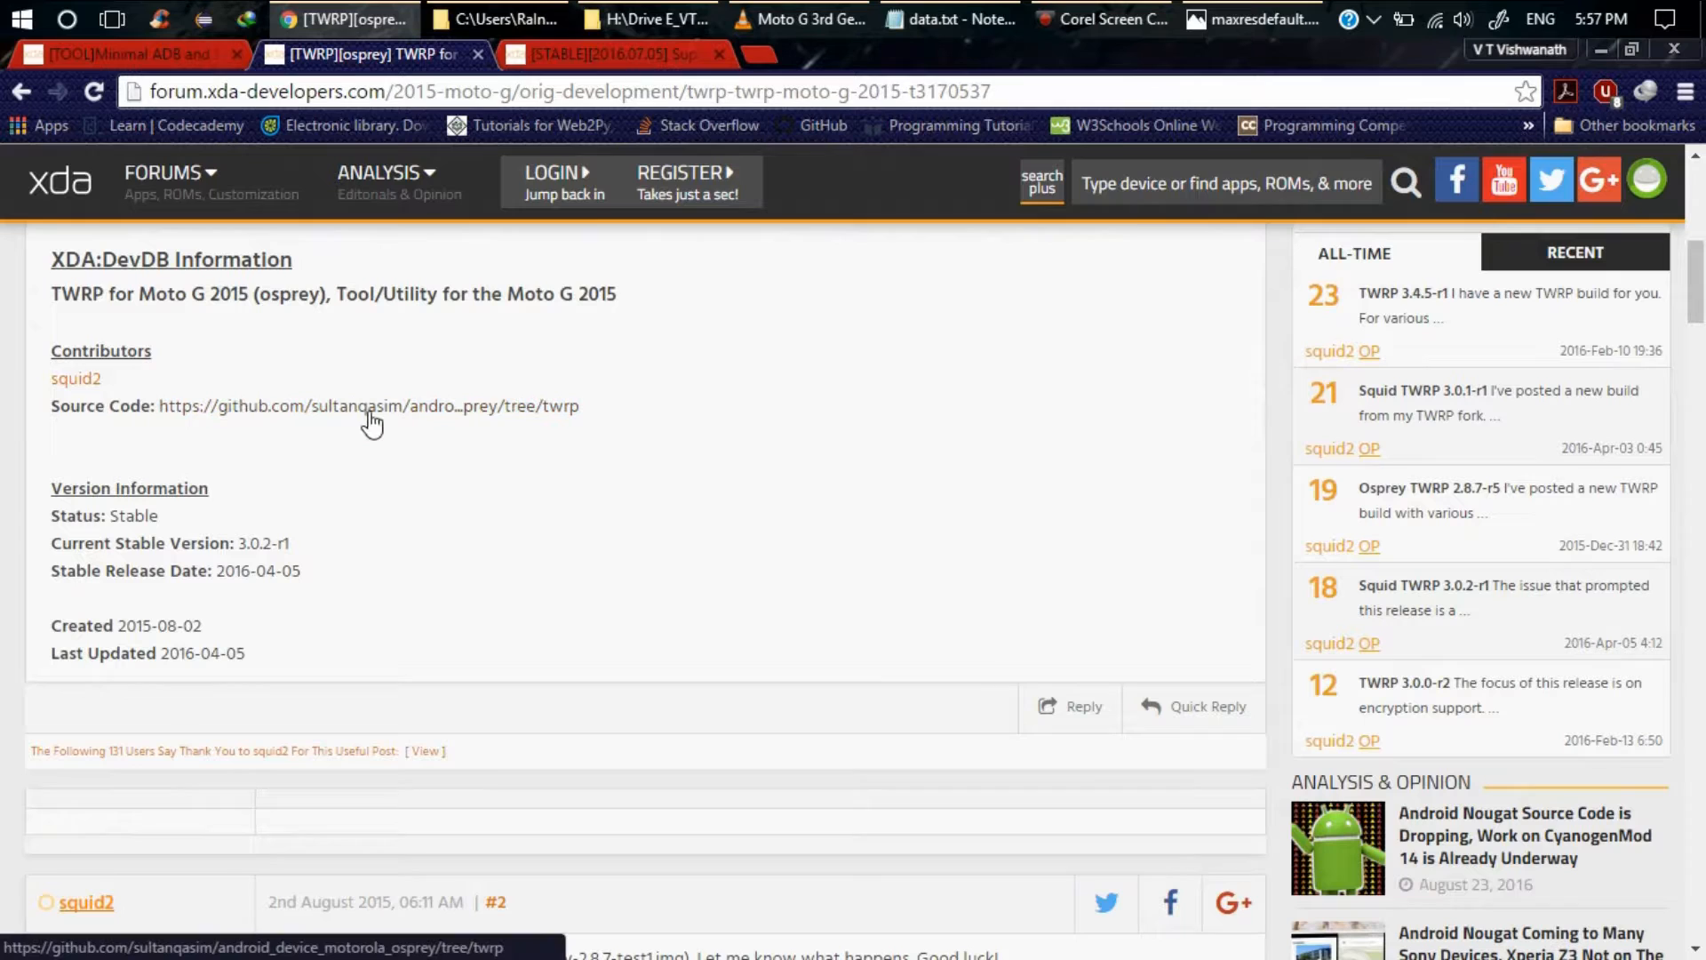
scroll(down, 3)
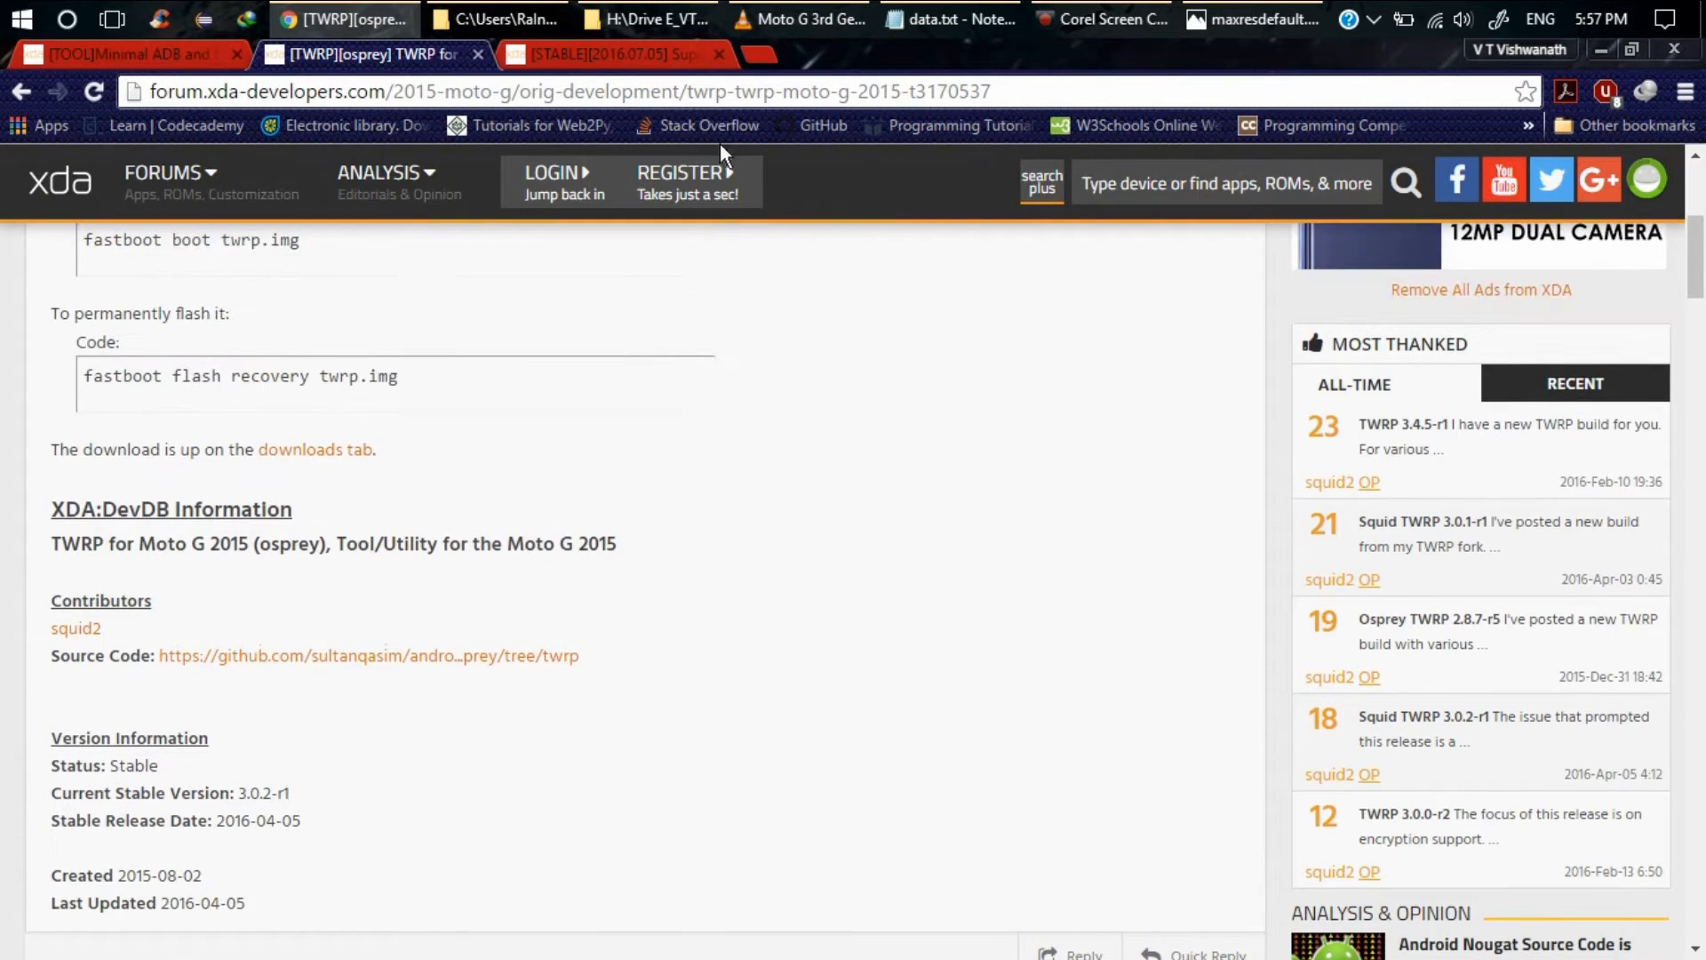
click(599, 55)
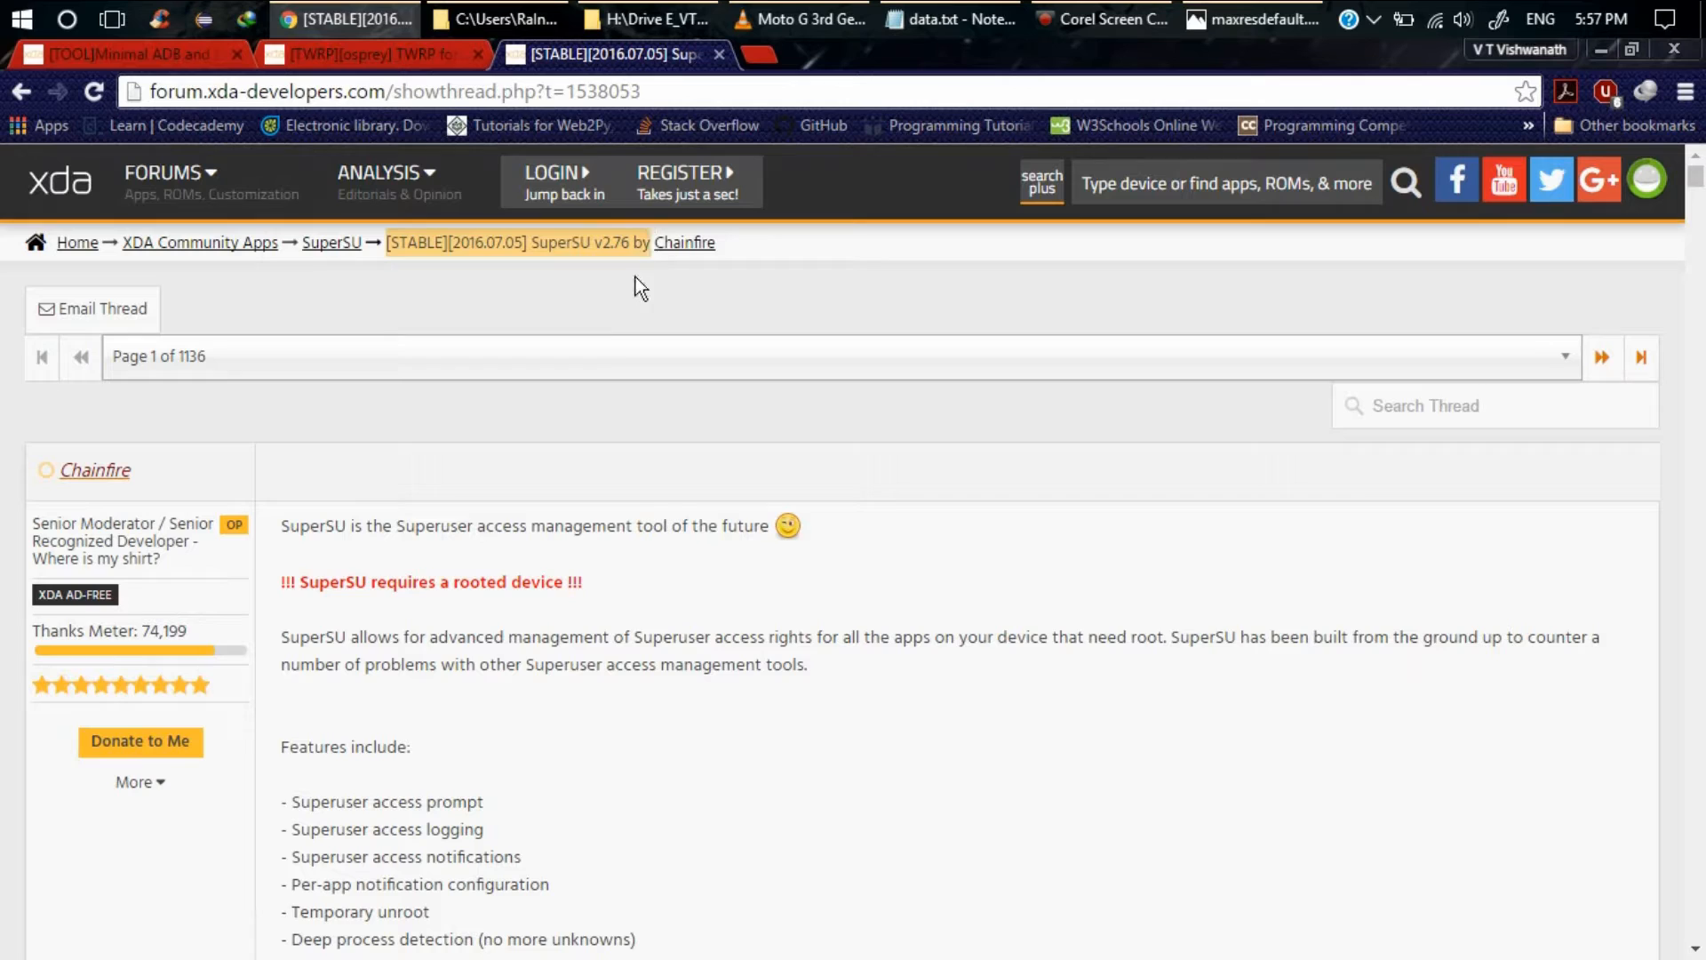
Scroll the SuperSU v2.76 thread to its TWRP / FlashFire installable ZIP download links
scroll(down, 3)
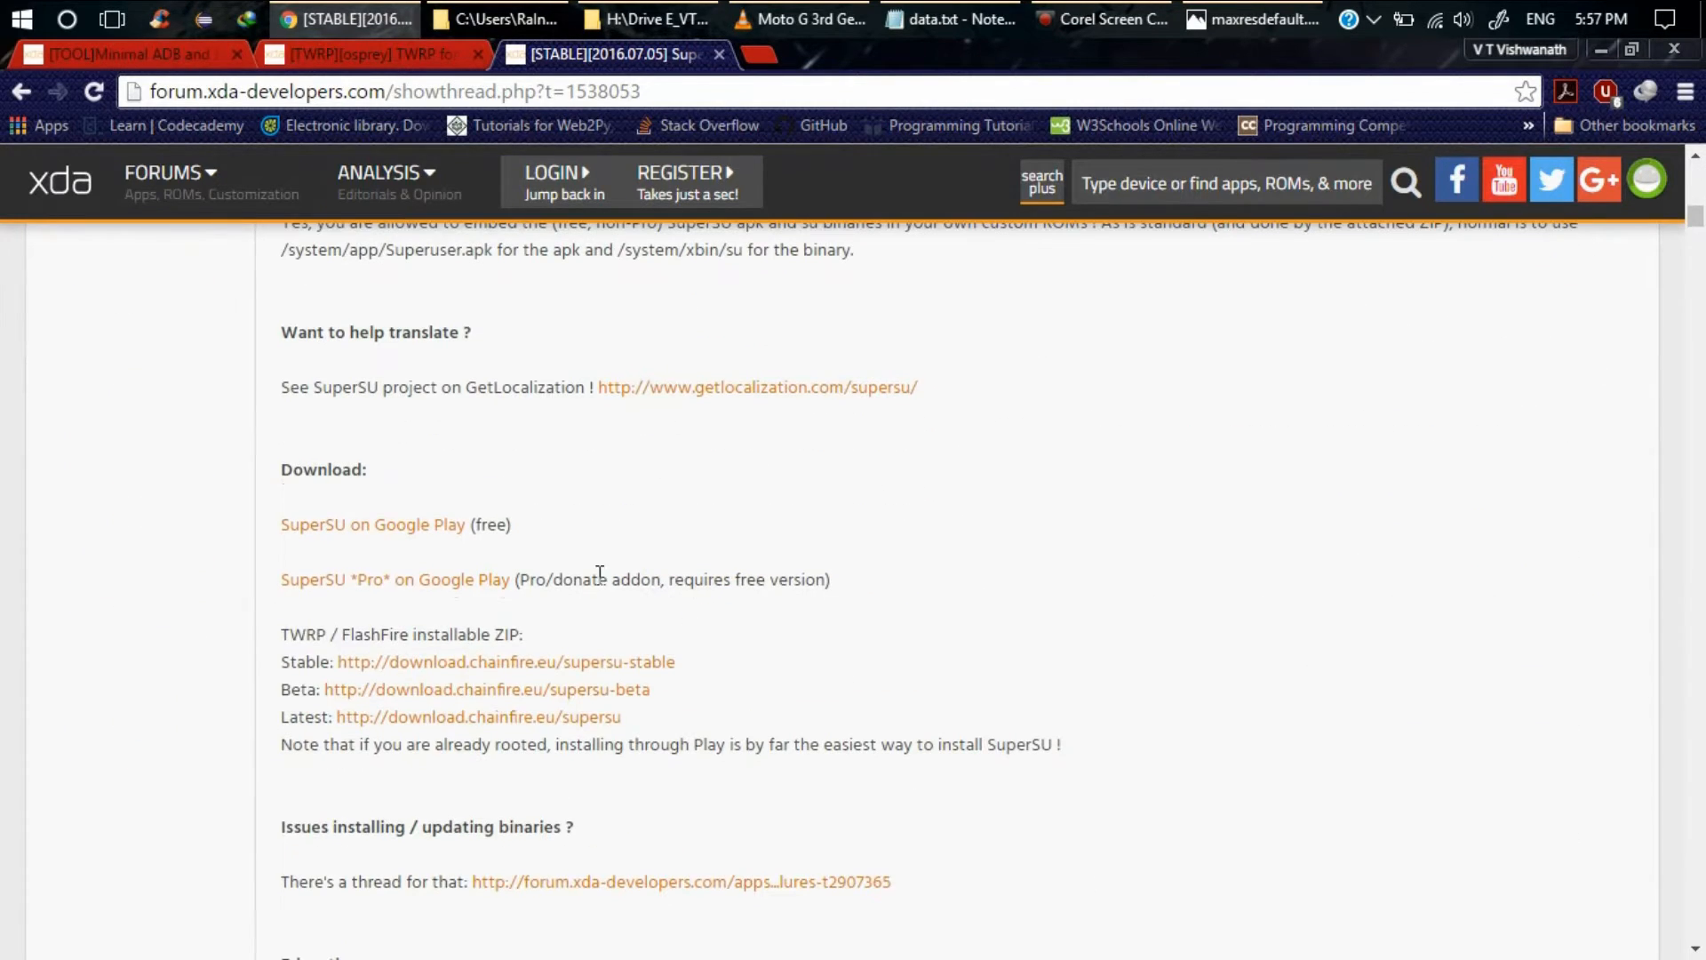
mouse_move(615, 700)
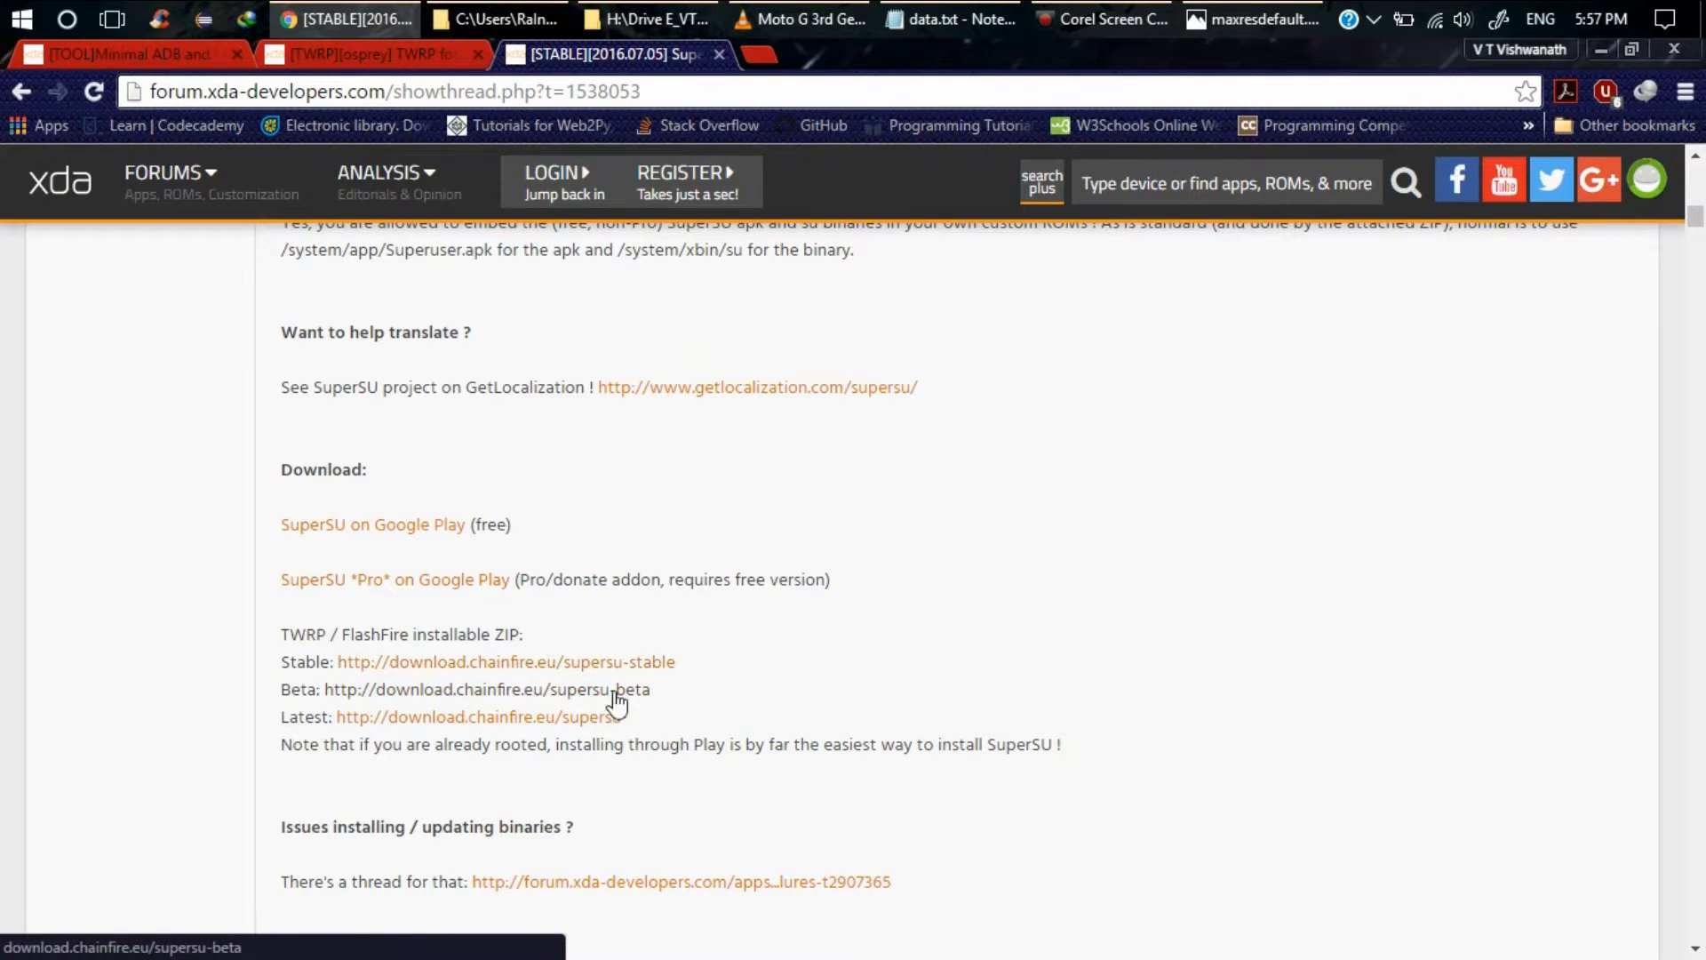
scroll(down, 3)
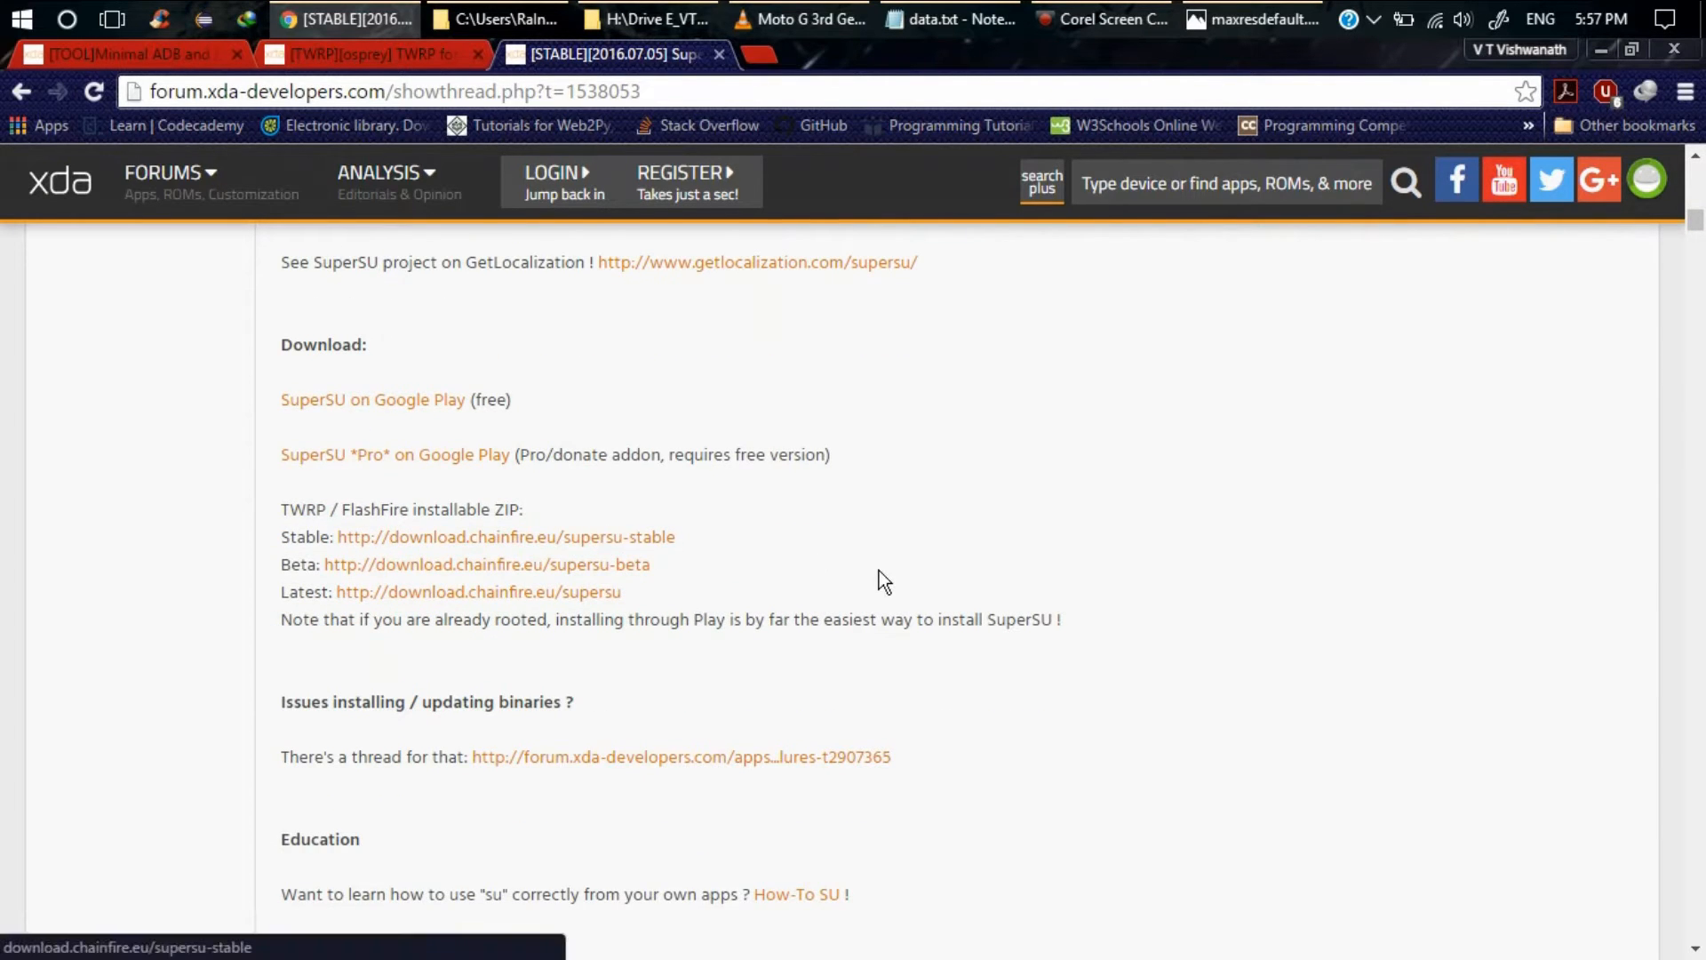
scroll(up, 3)
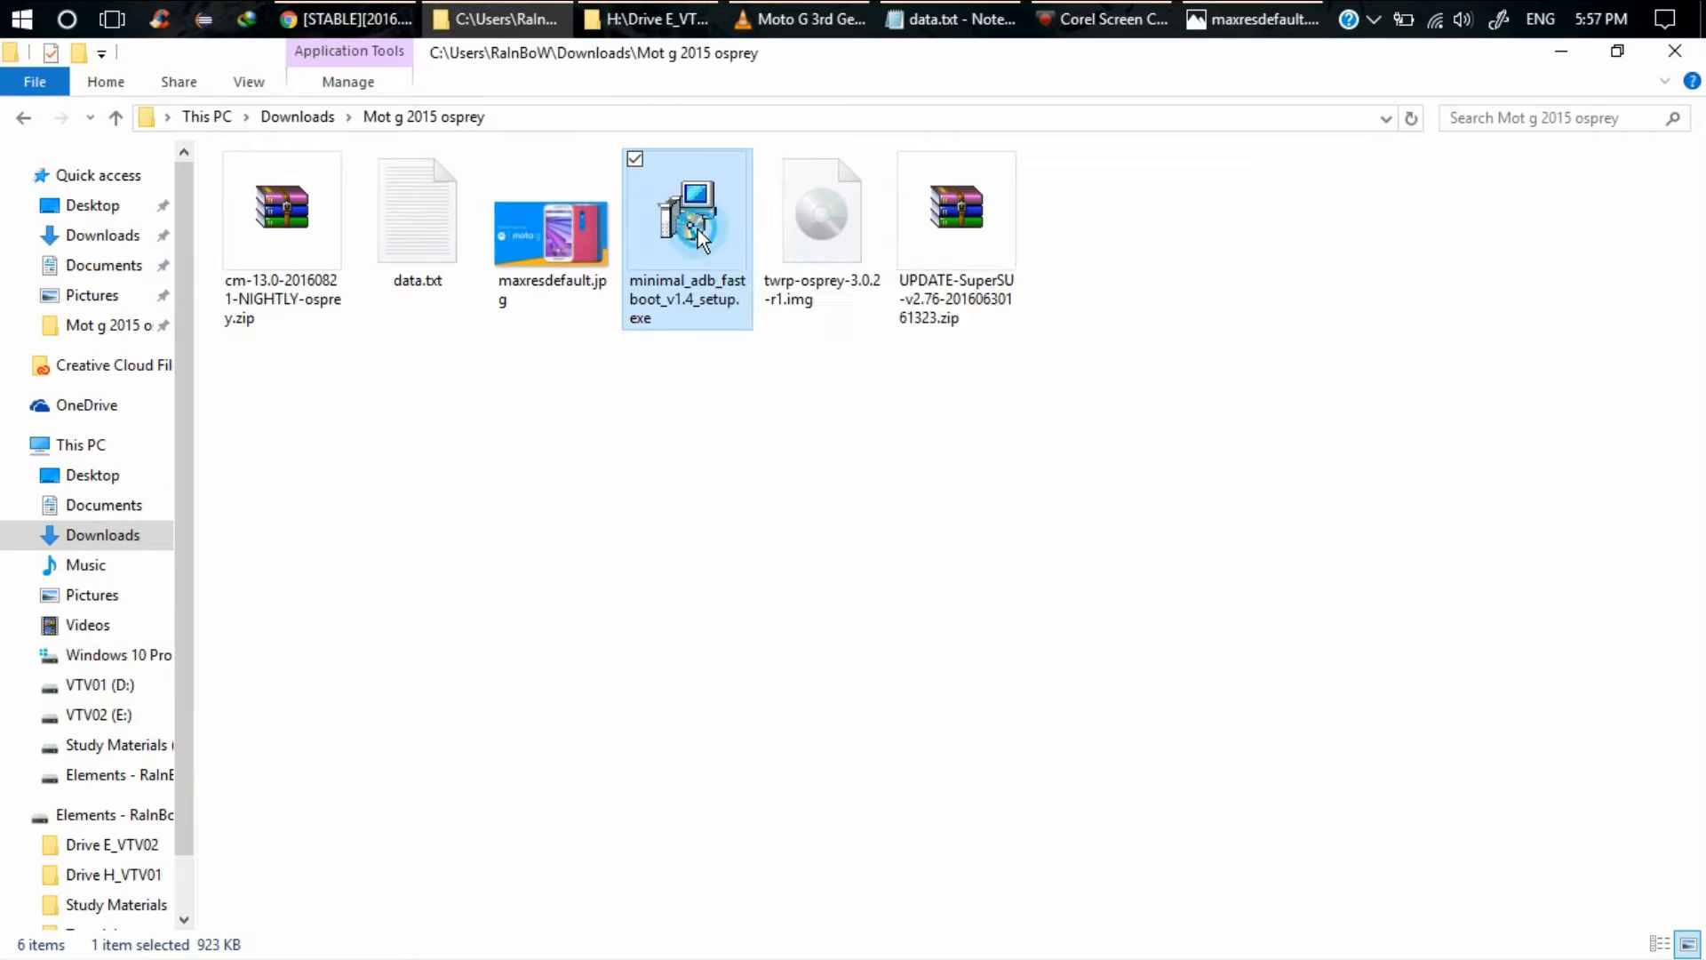
Run minimal_adb_fastboot_v1.4_setup.exe through setup with the default install folder, then pick the twrp-osprey image
double_click(686, 206)
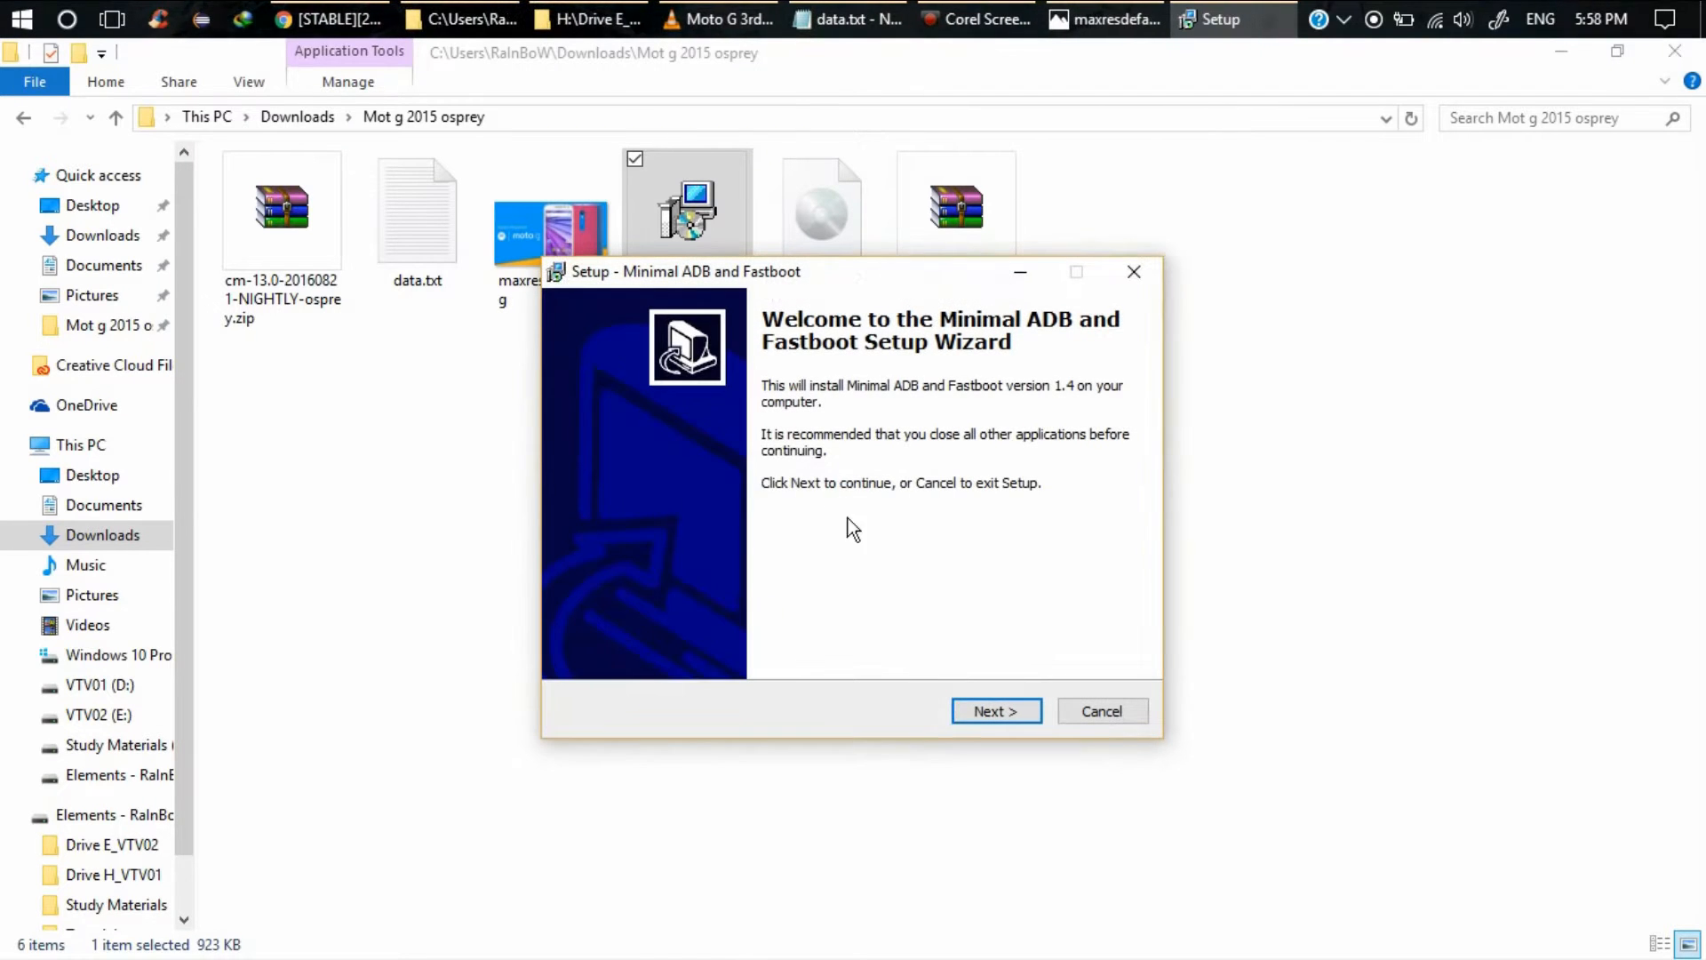
click(995, 711)
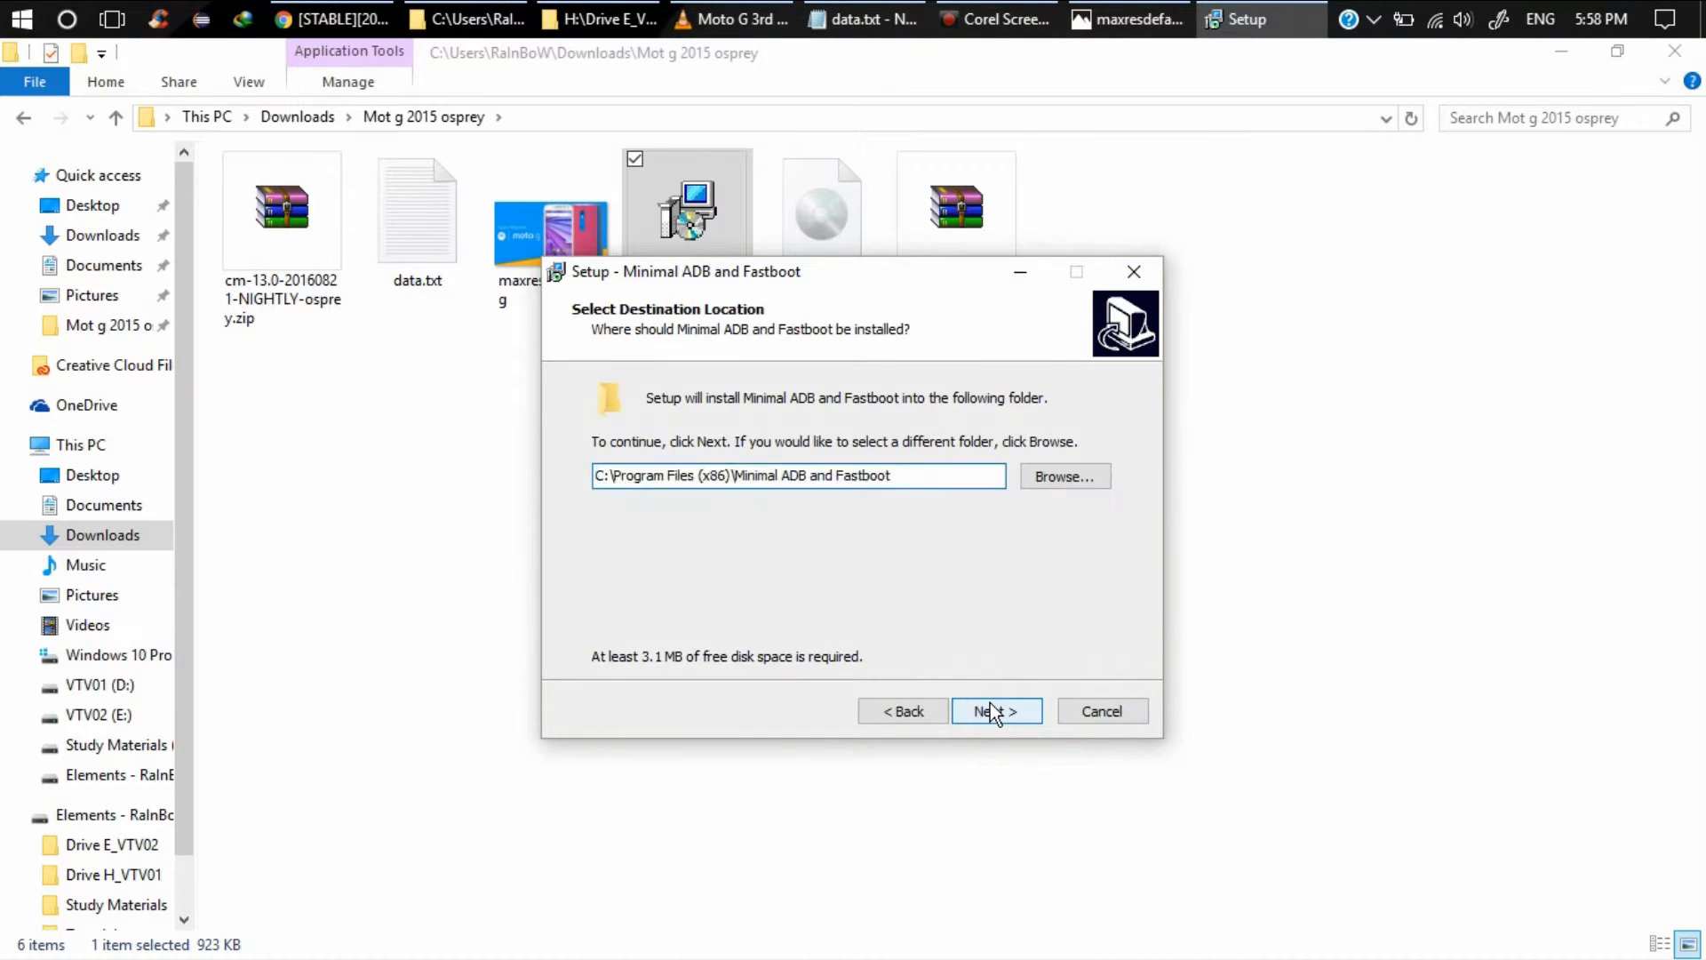
click(994, 710)
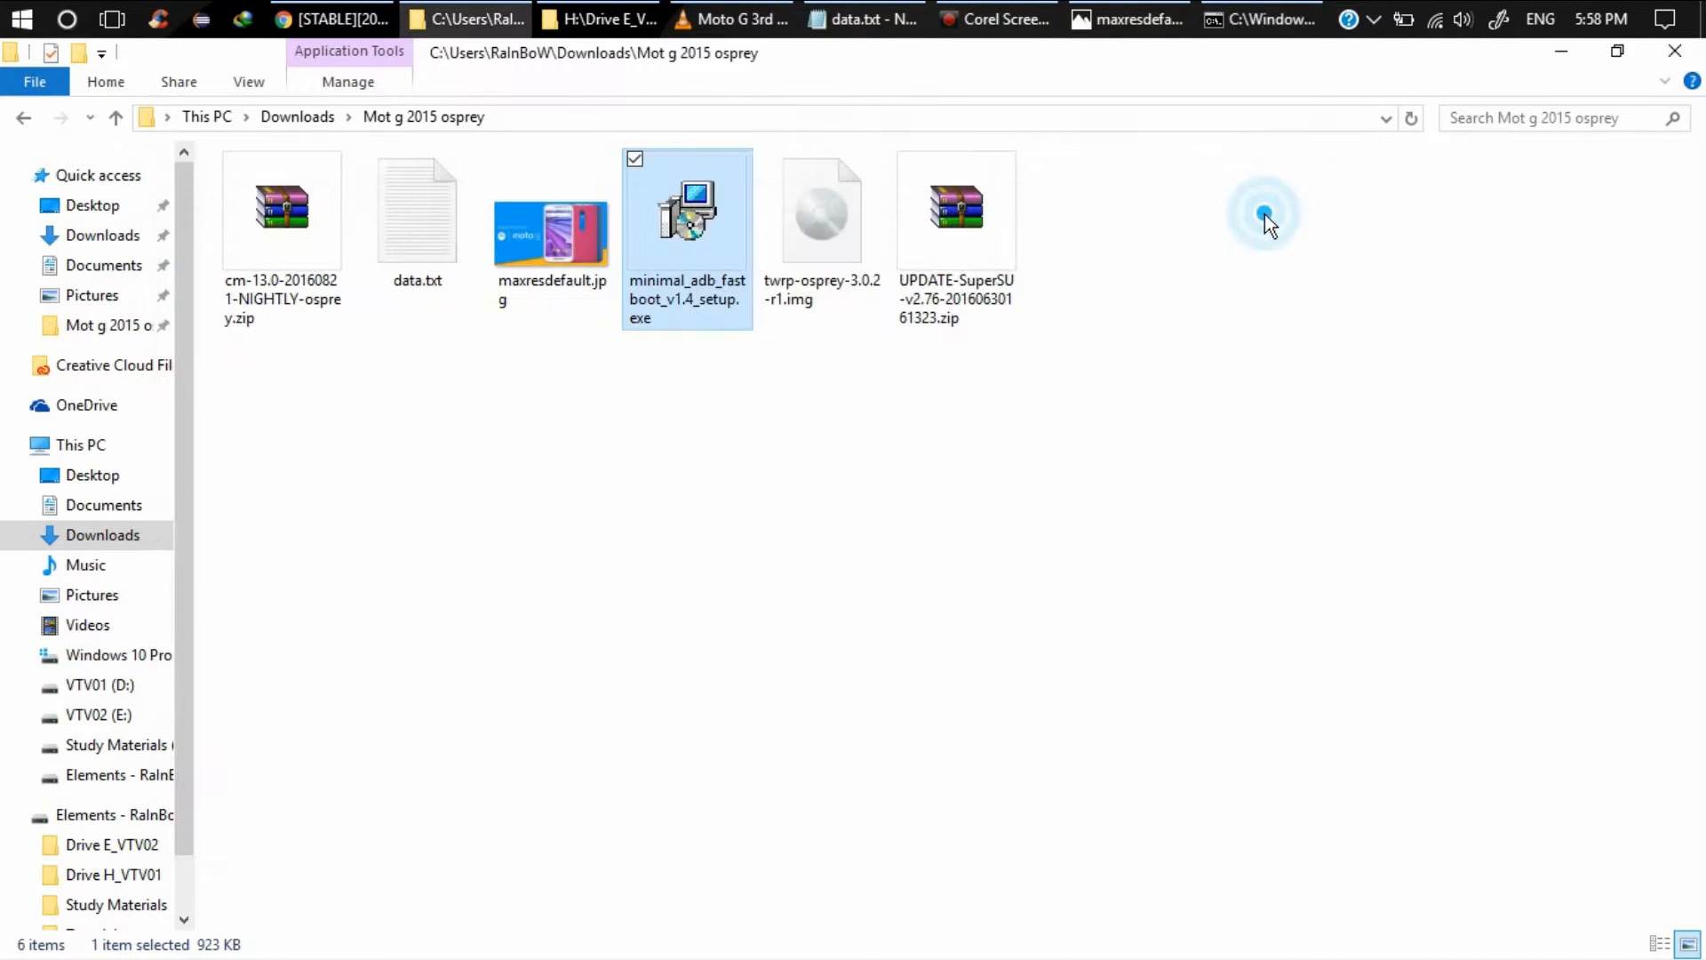
click(1262, 19)
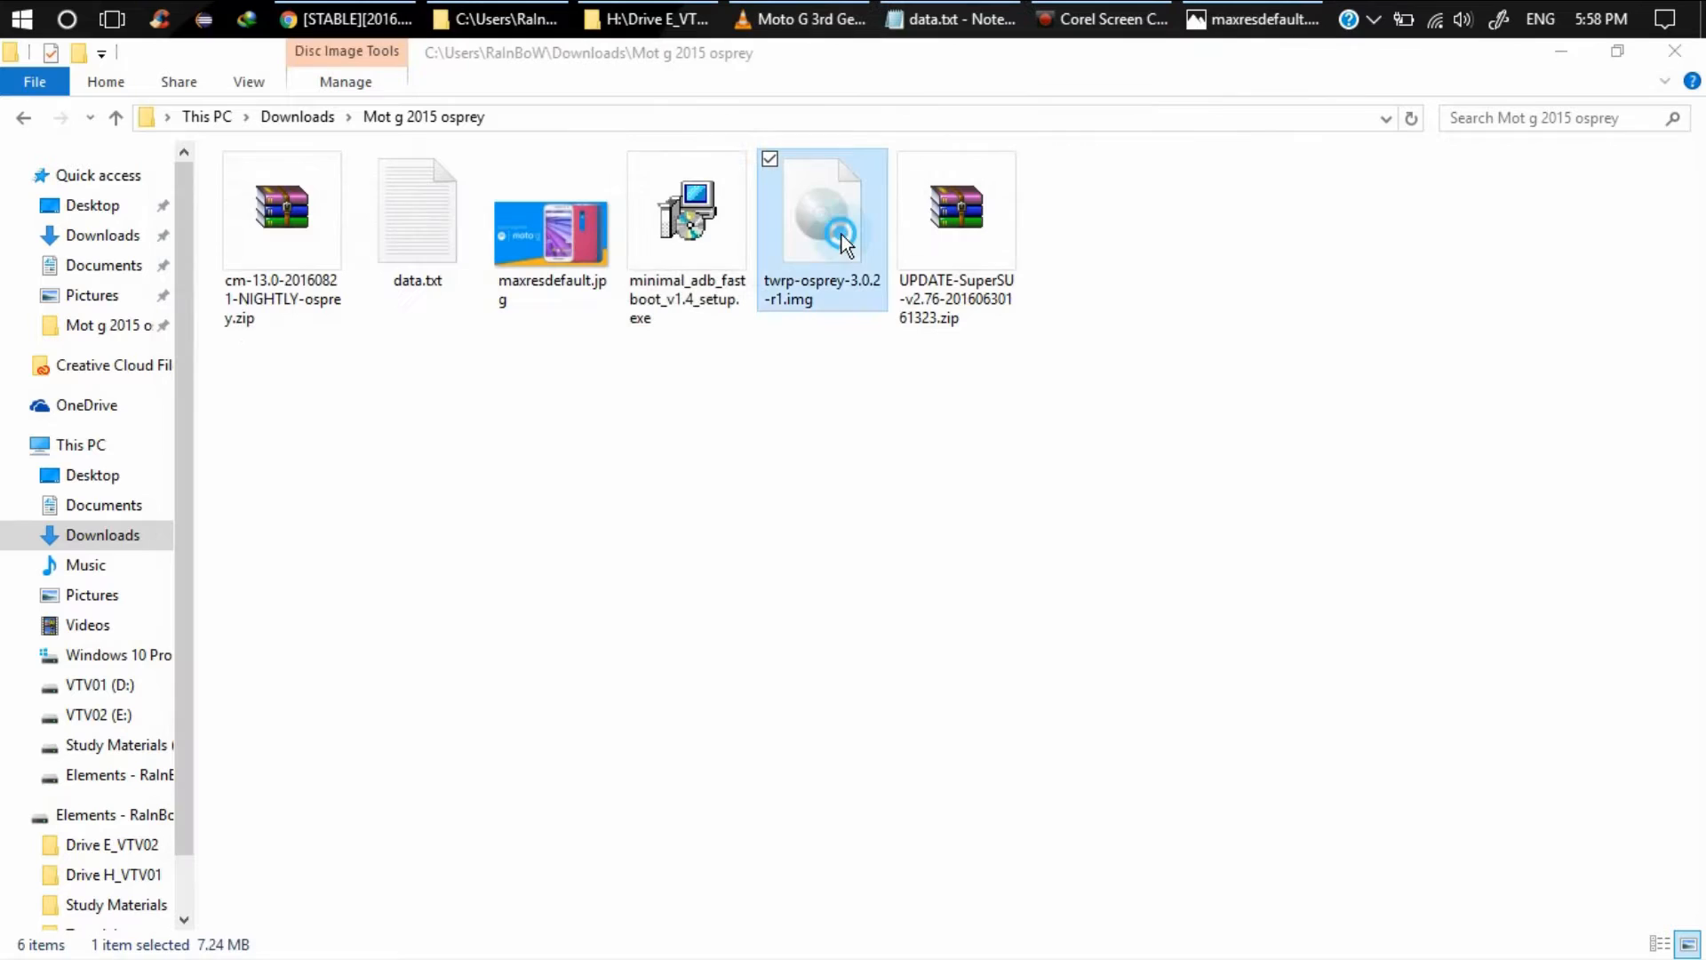
click(956, 210)
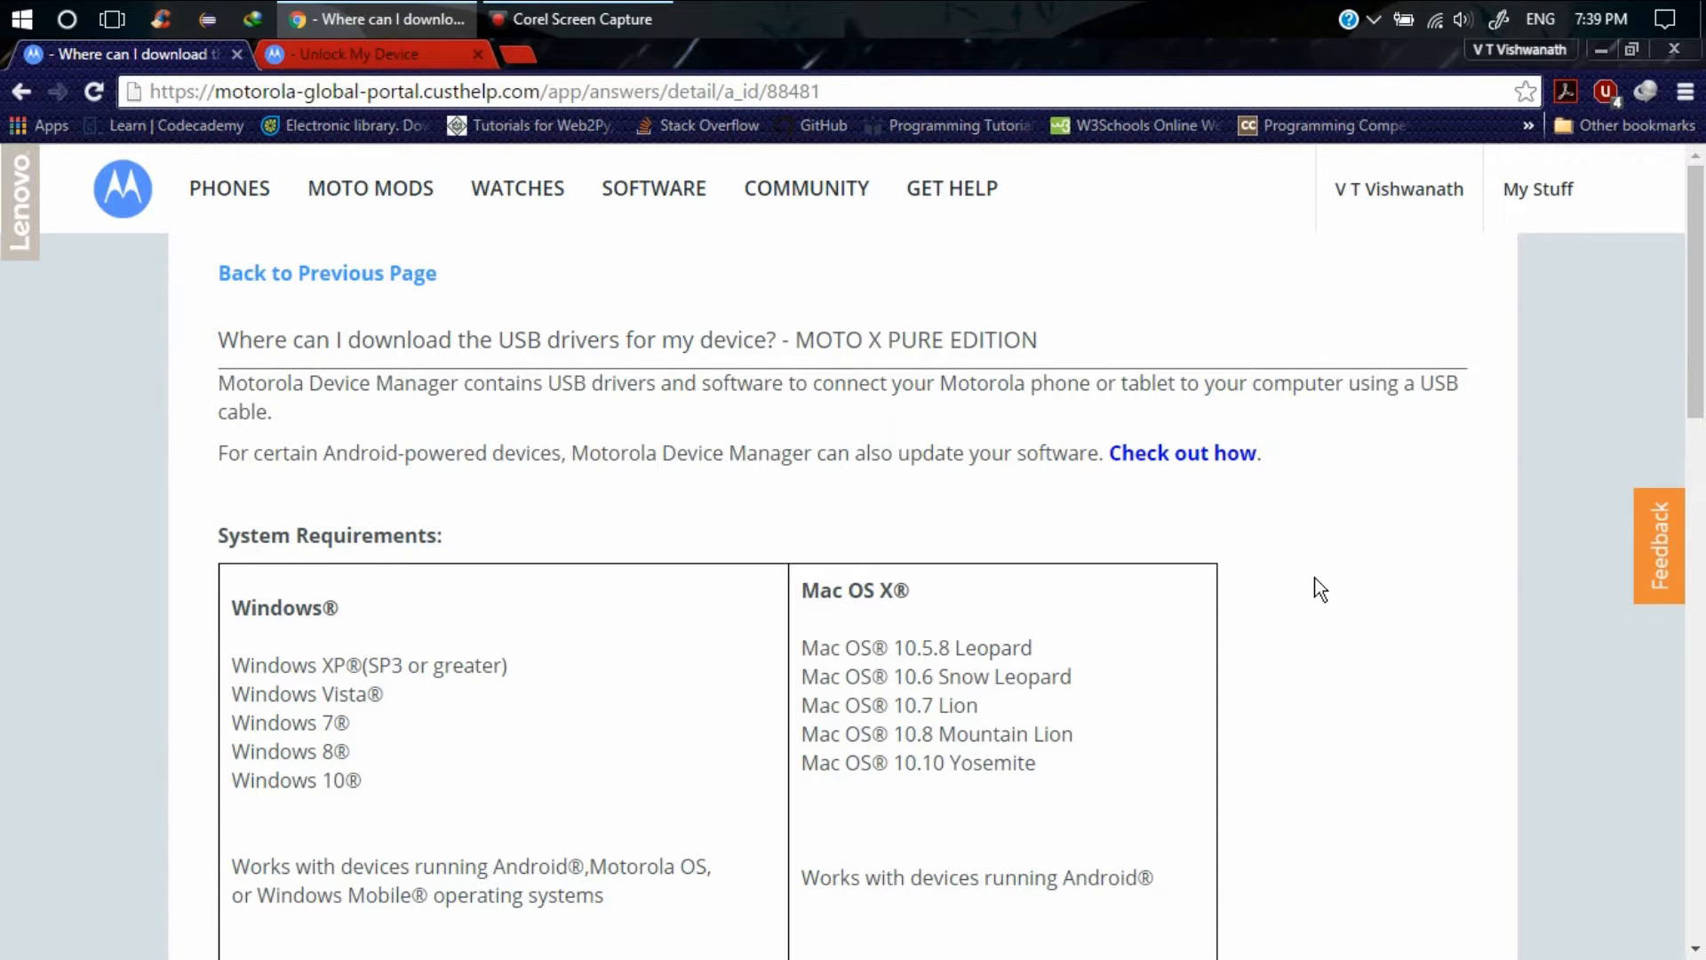
Scroll through Motorola's support answer on downloading USB drivers for the device
scroll(down, 3)
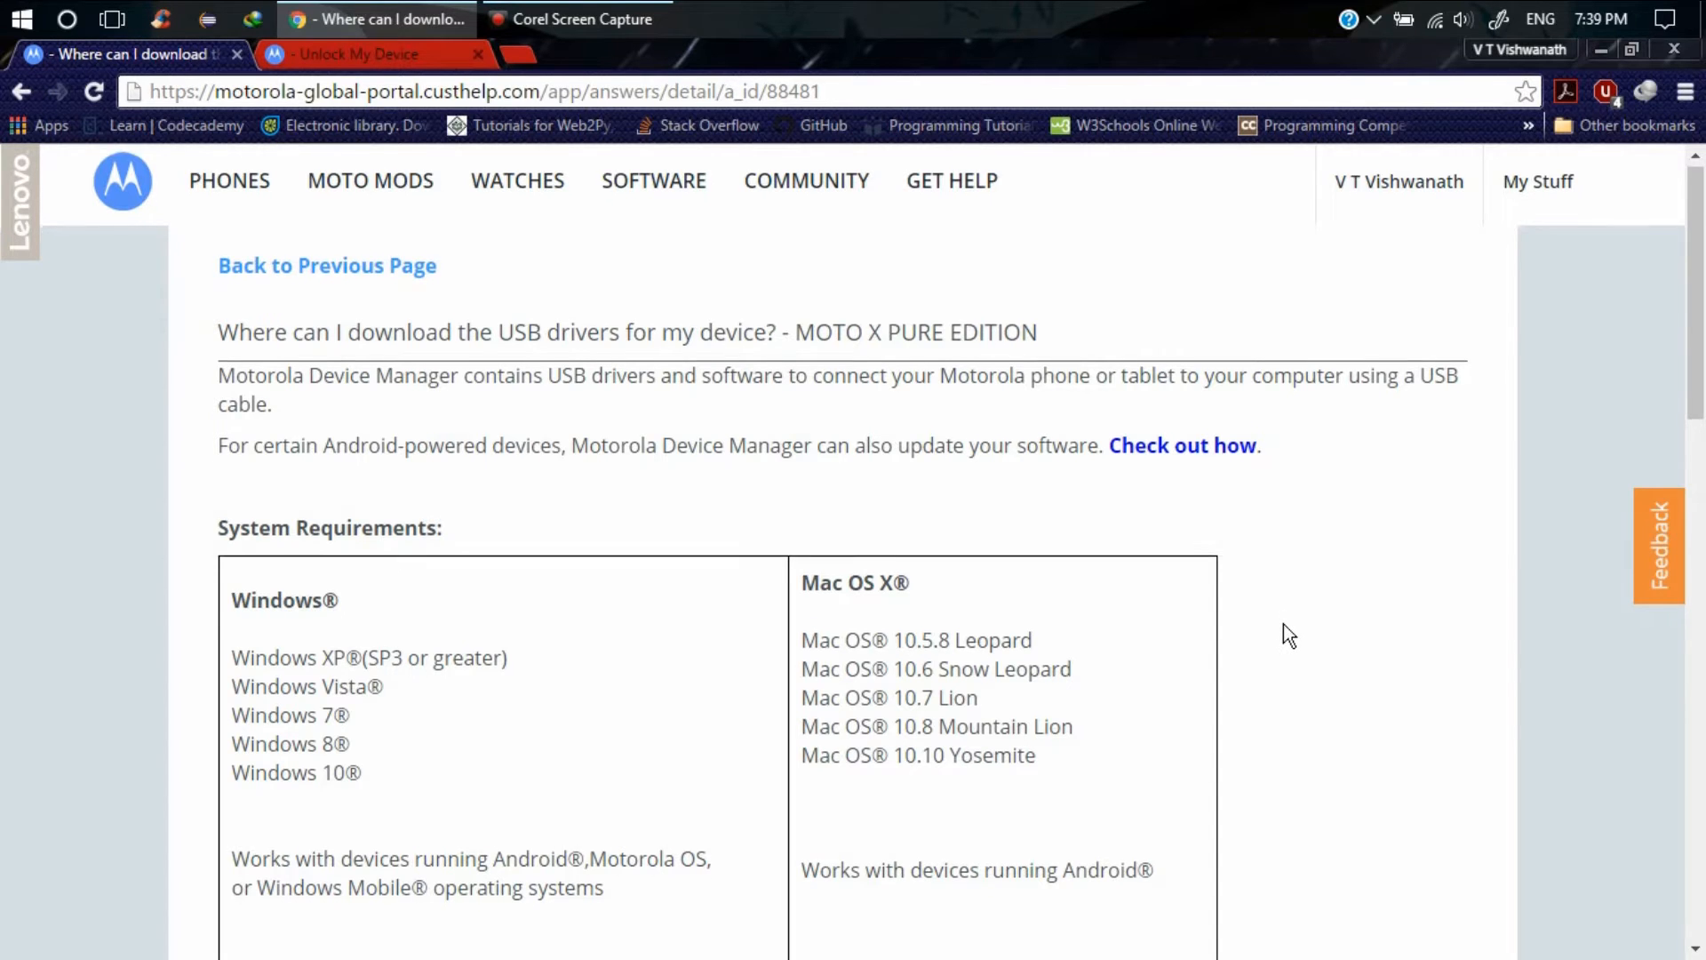
scroll(down, 3)
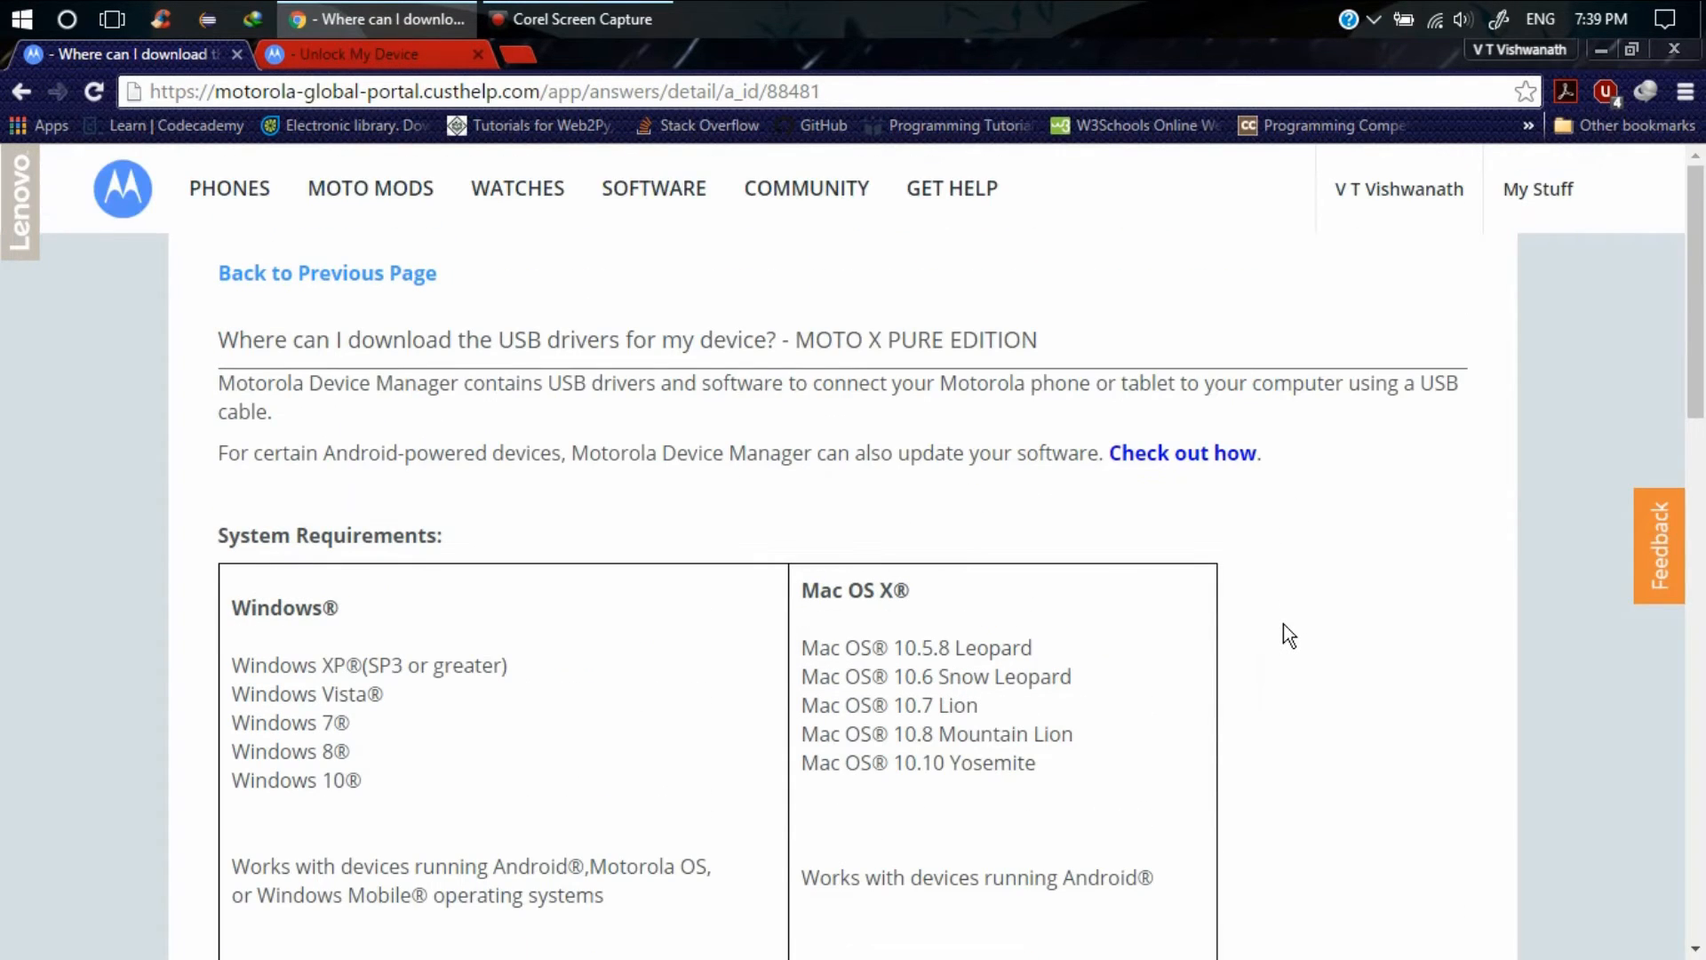
scroll(down, 3)
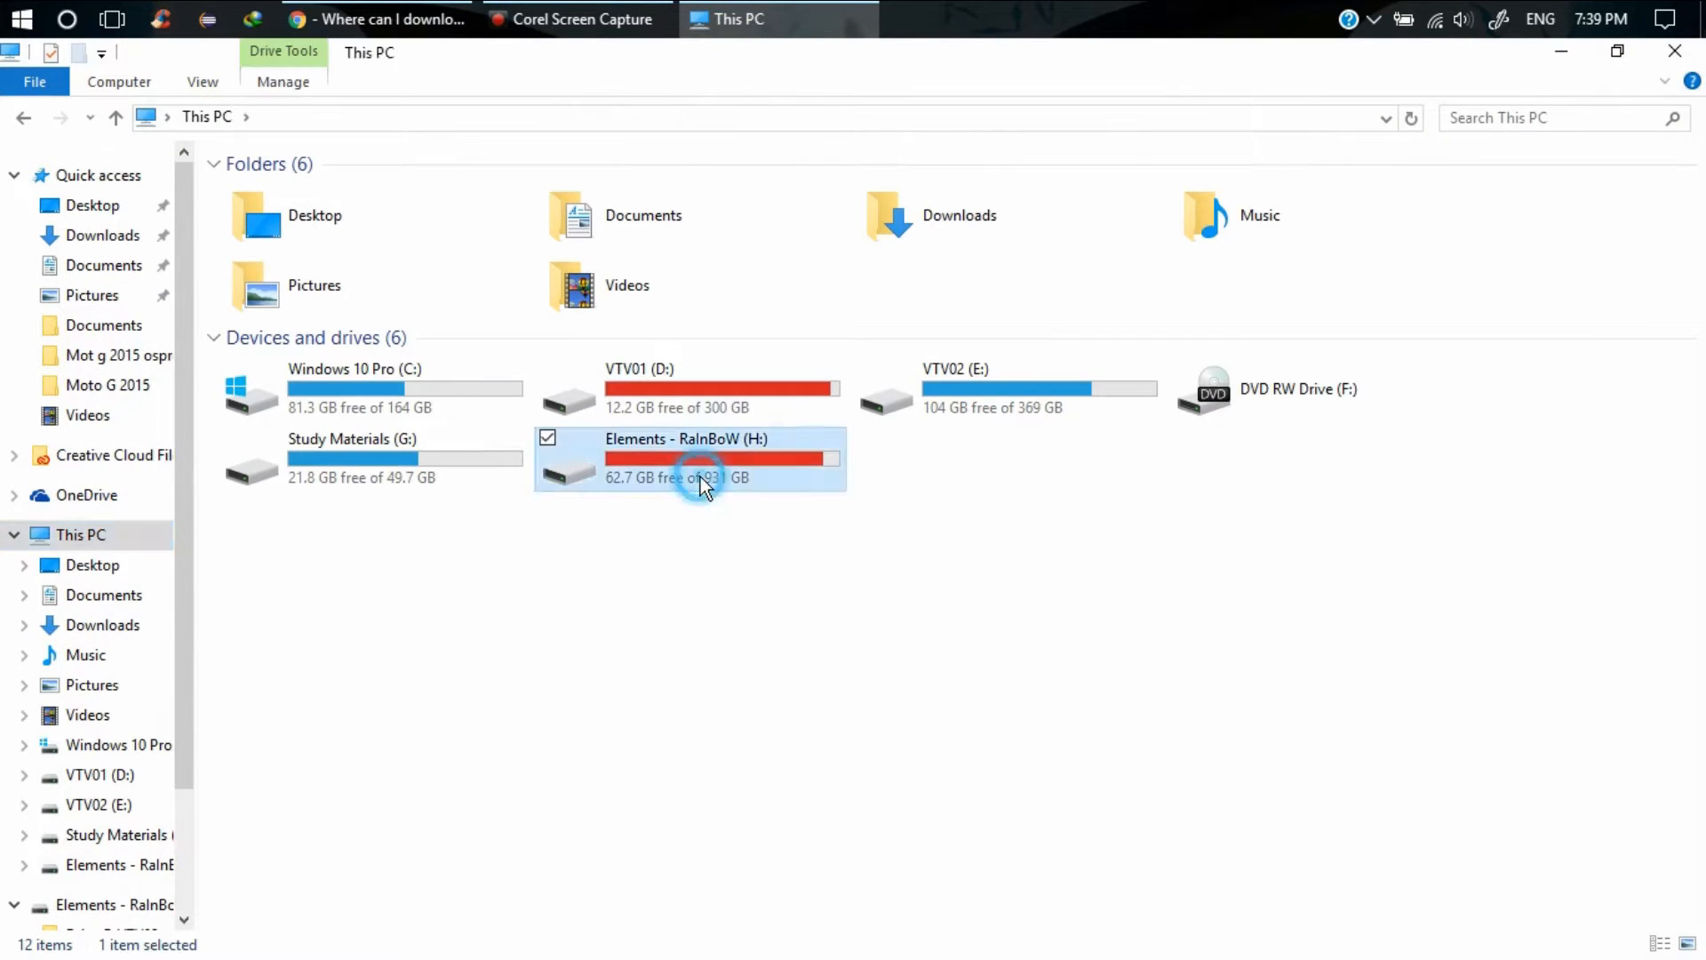
Launch MotorolaDeviceManager_2.5.4.exe from the Moto G 2015 folder on the Elements – RainBoW drive
double_click(700, 457)
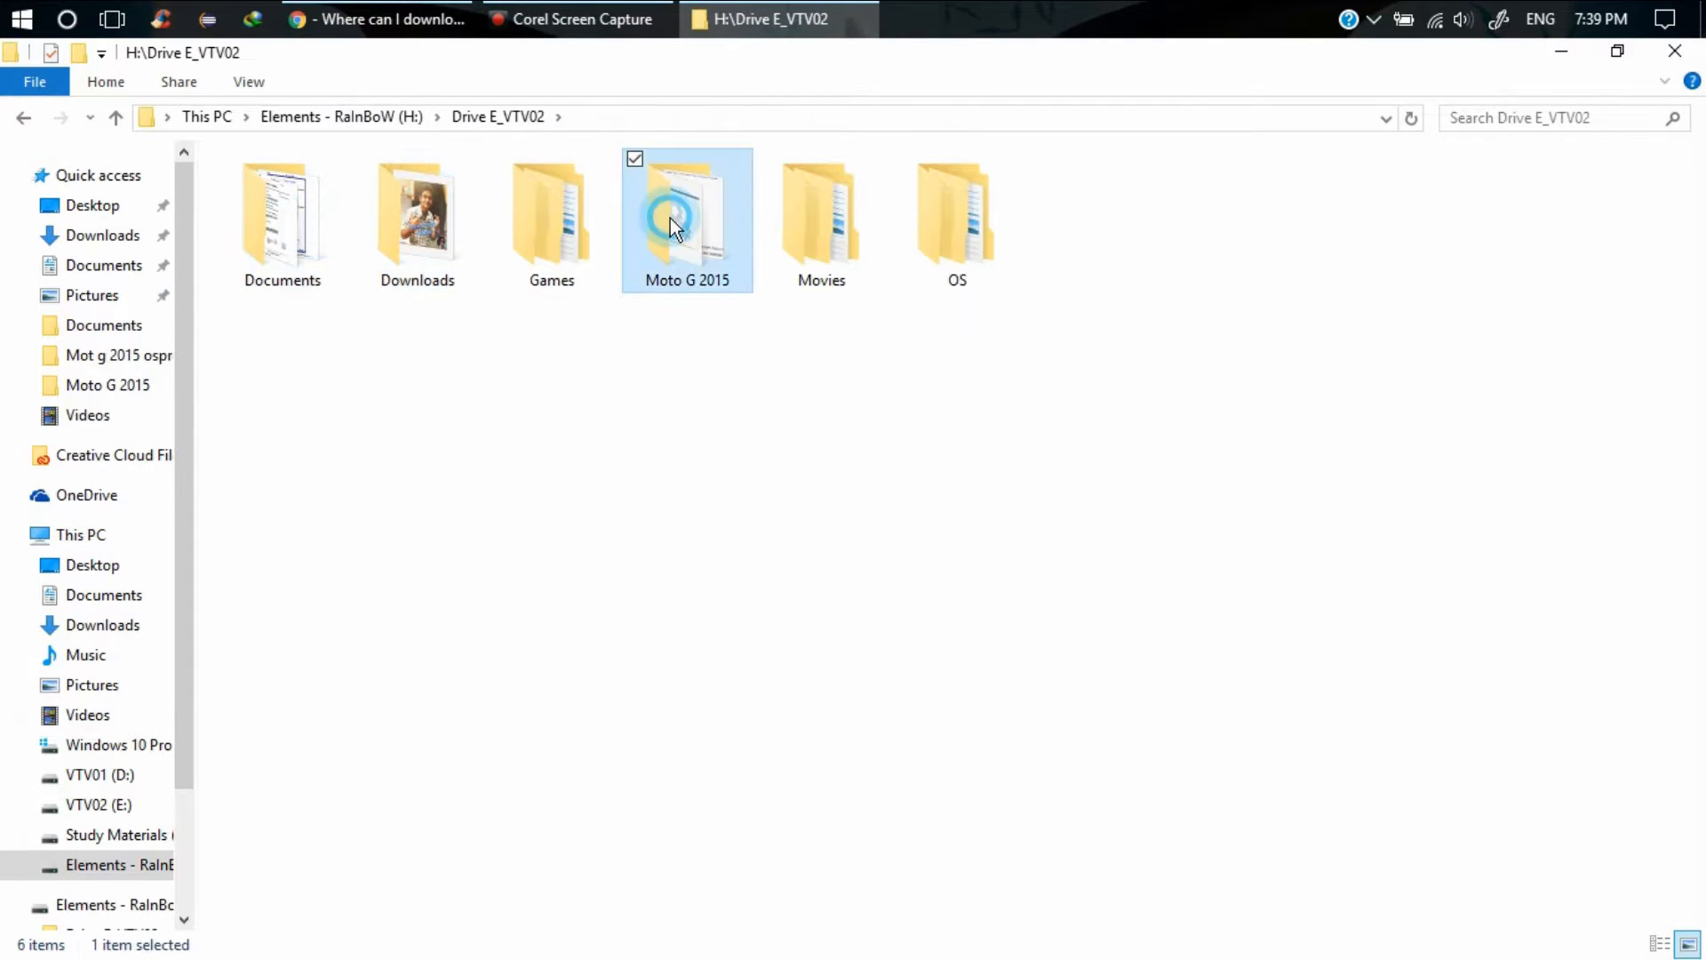
double_click(686, 212)
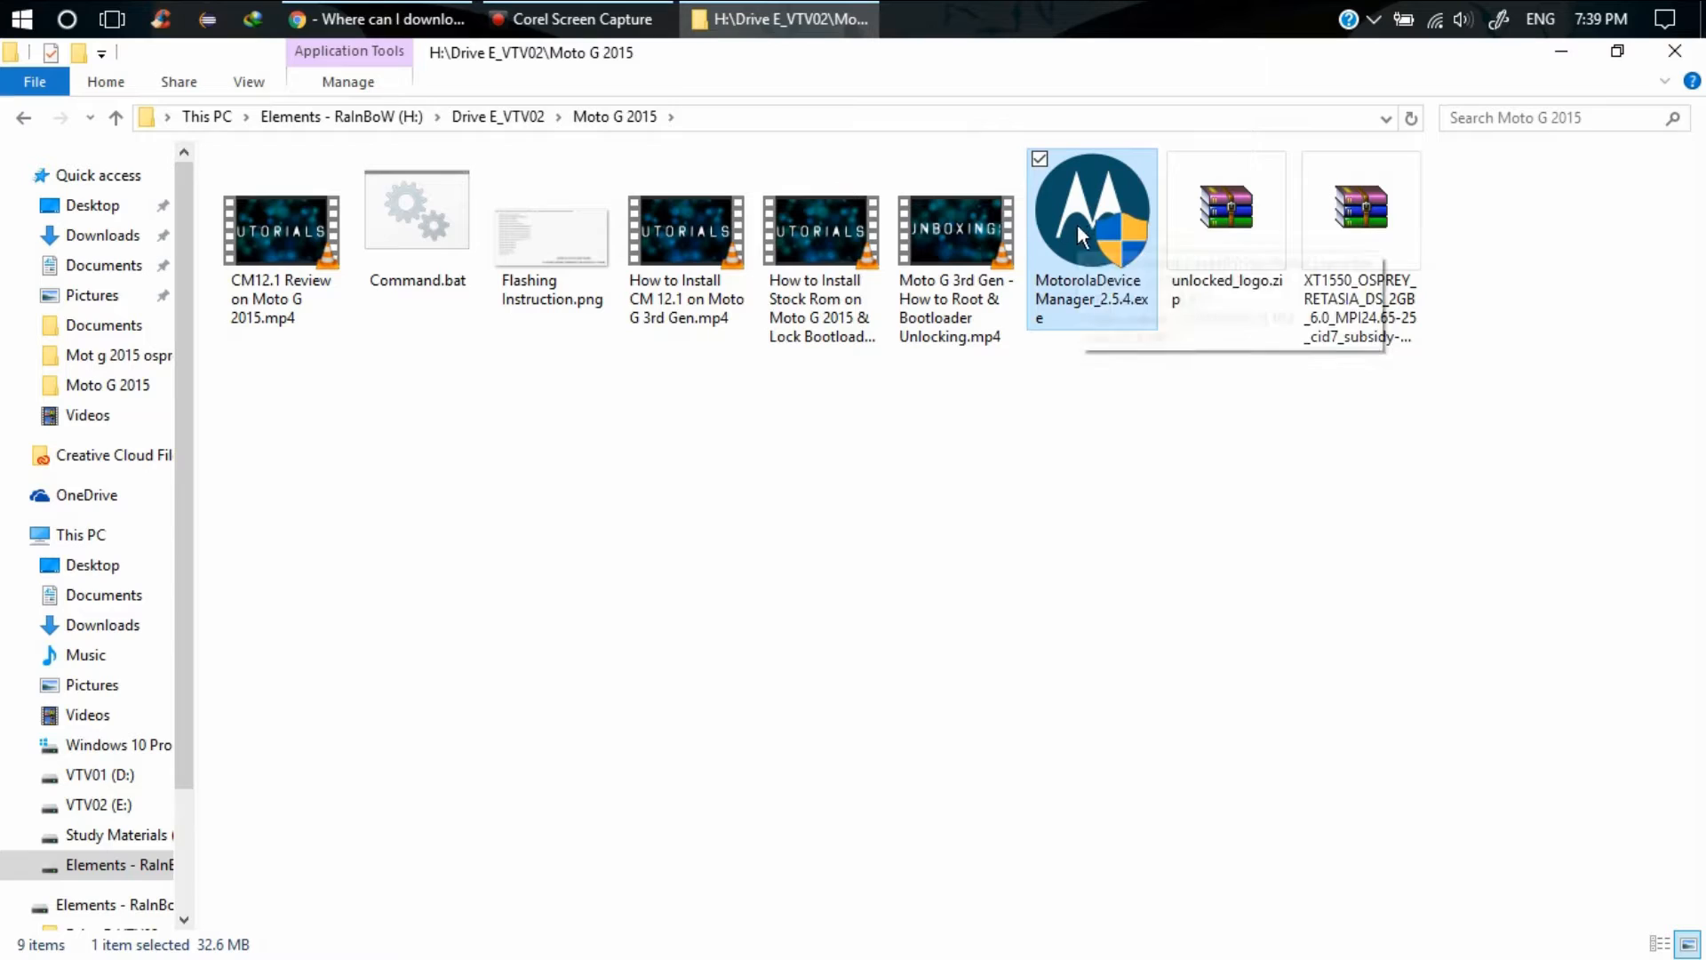
mouse_move(1103, 236)
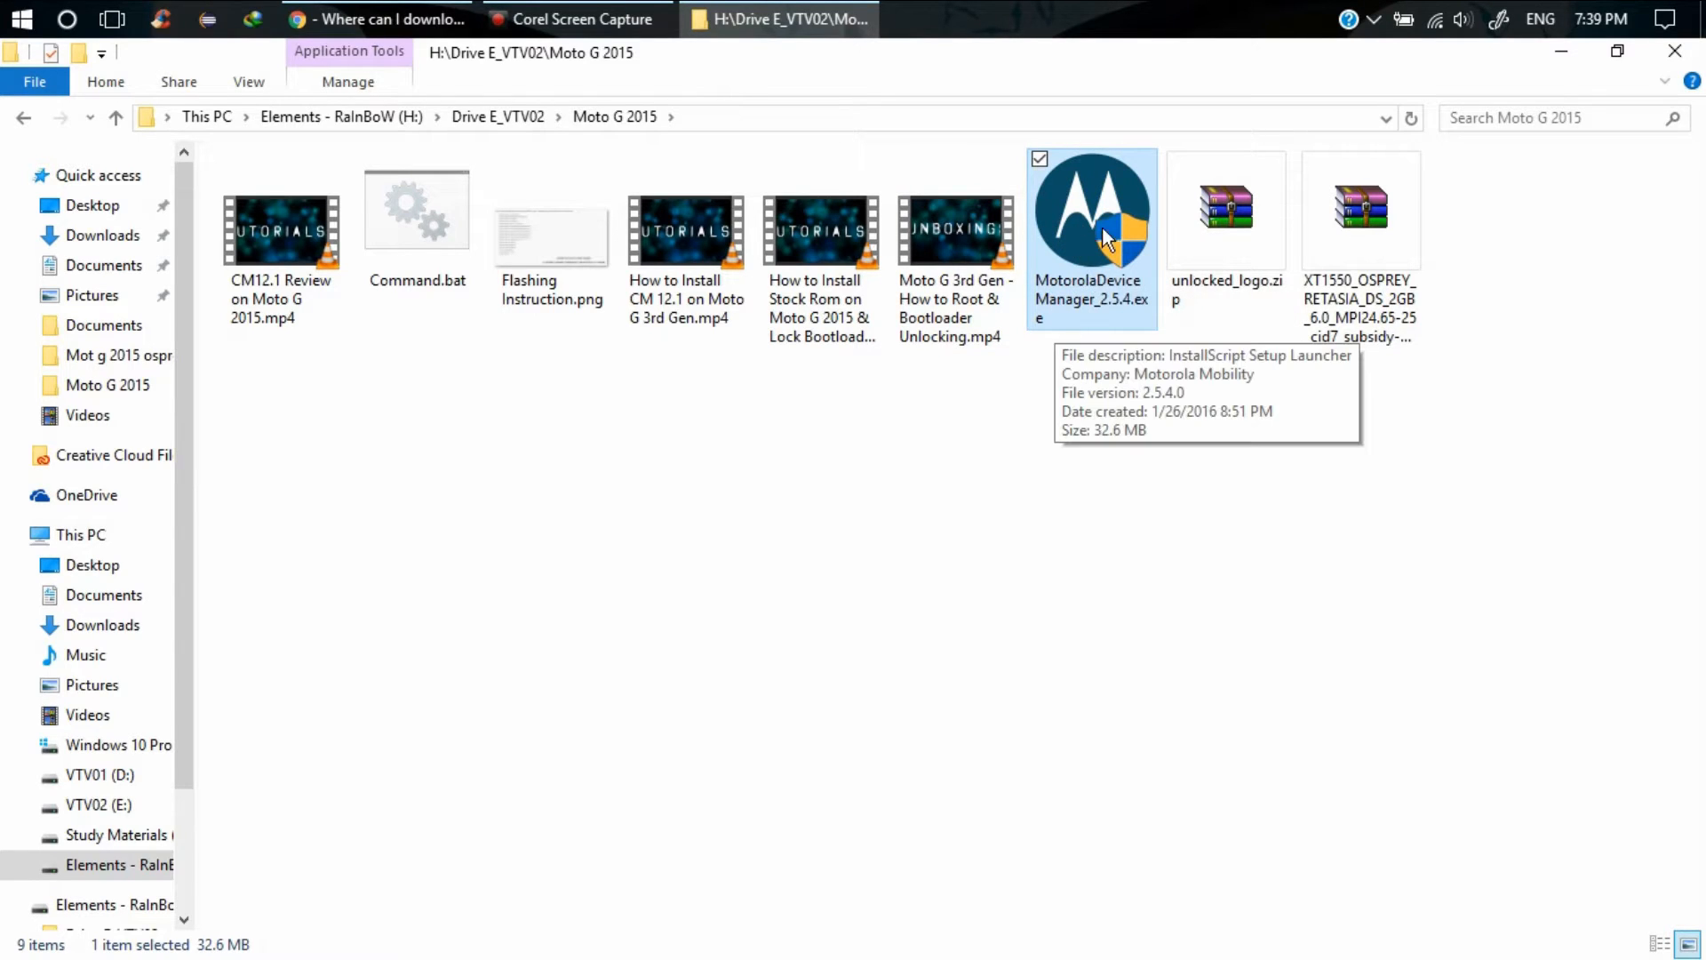
mouse_move(1102, 249)
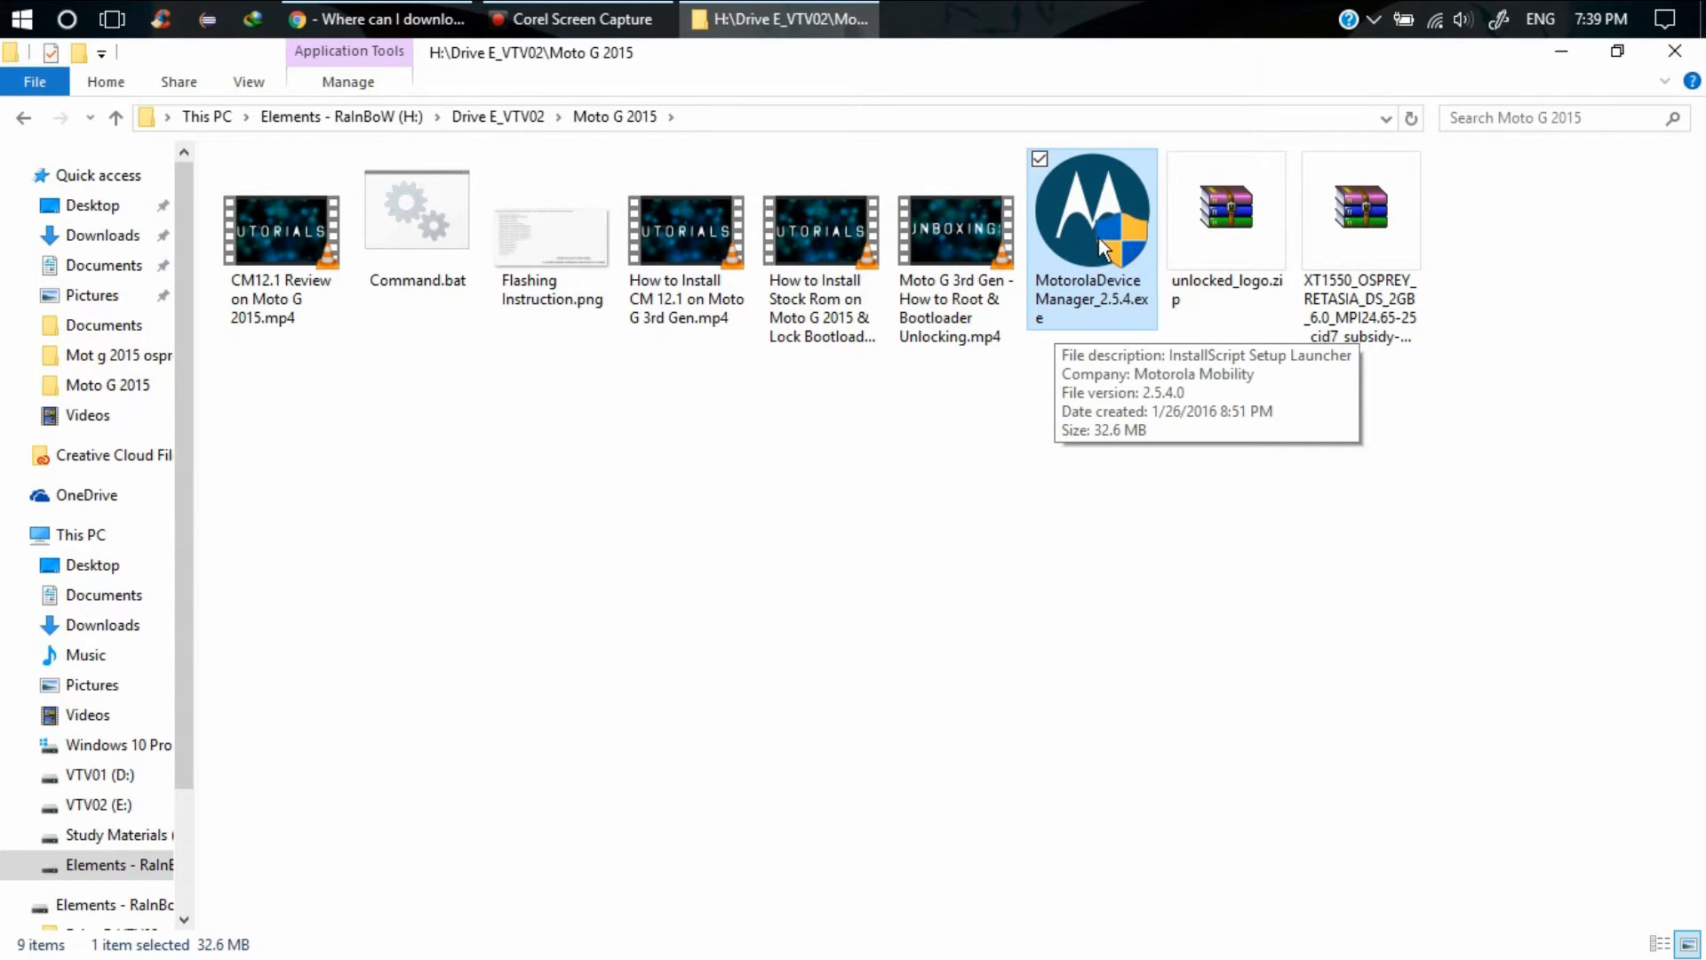
double_click(1089, 212)
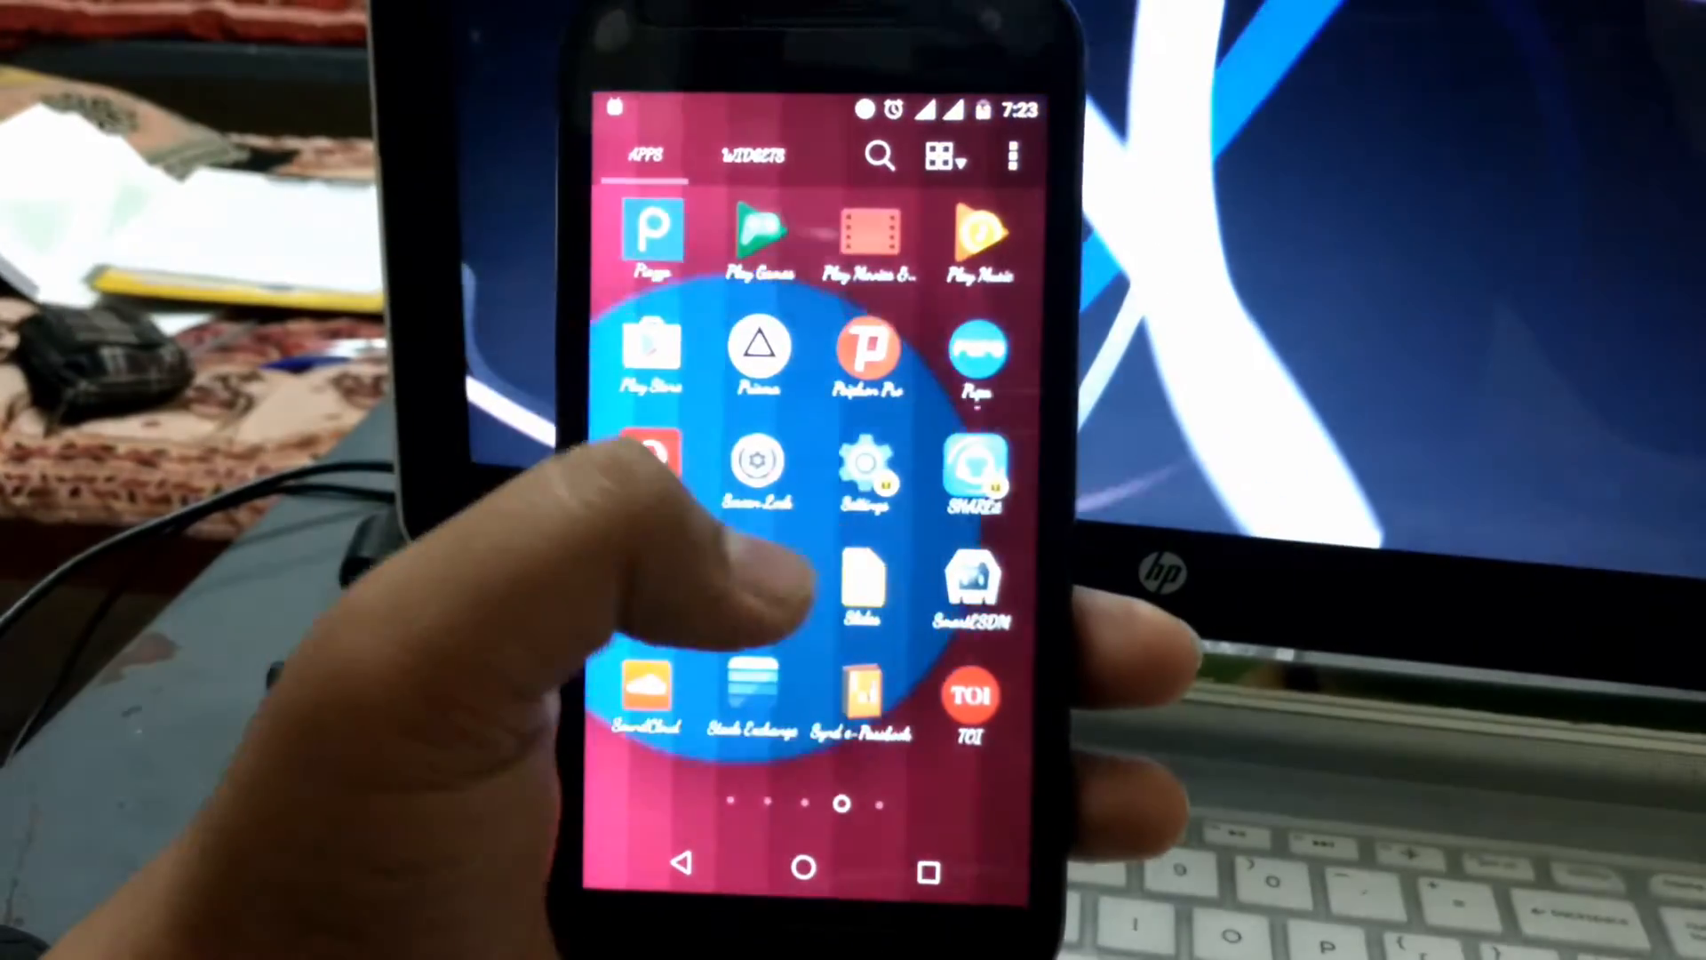
In Settings > Developer options, allow OEM unlocking after PIN confirmation and enable USB debugging
click(865, 468)
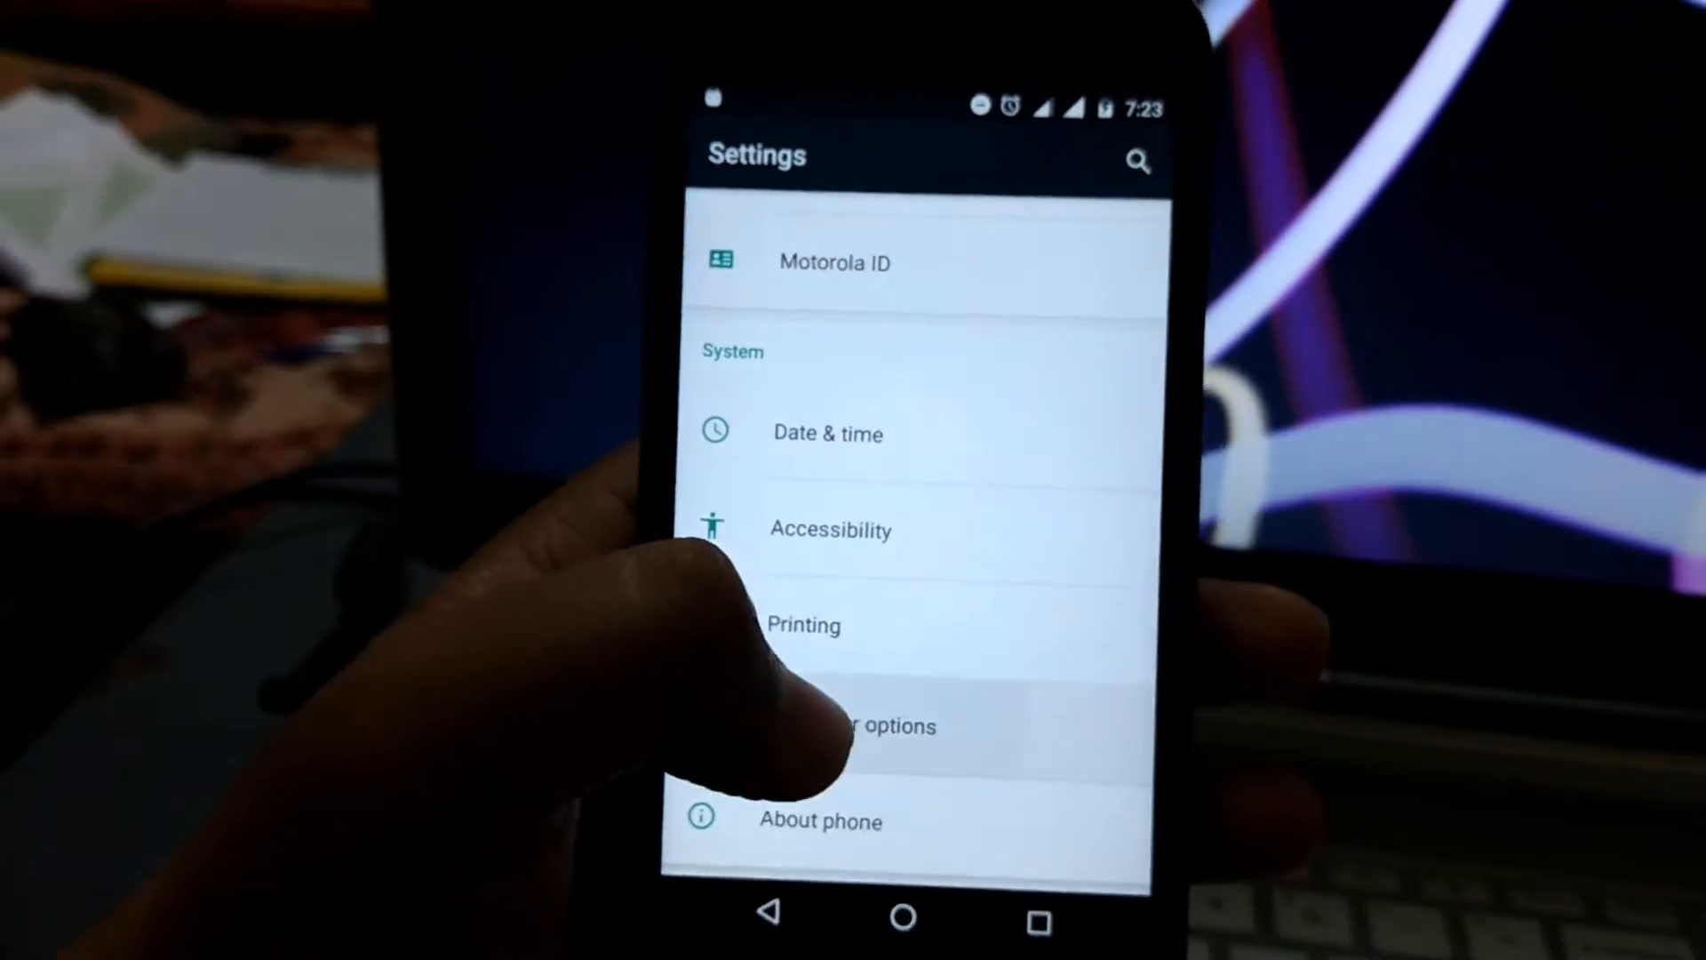
click(865, 725)
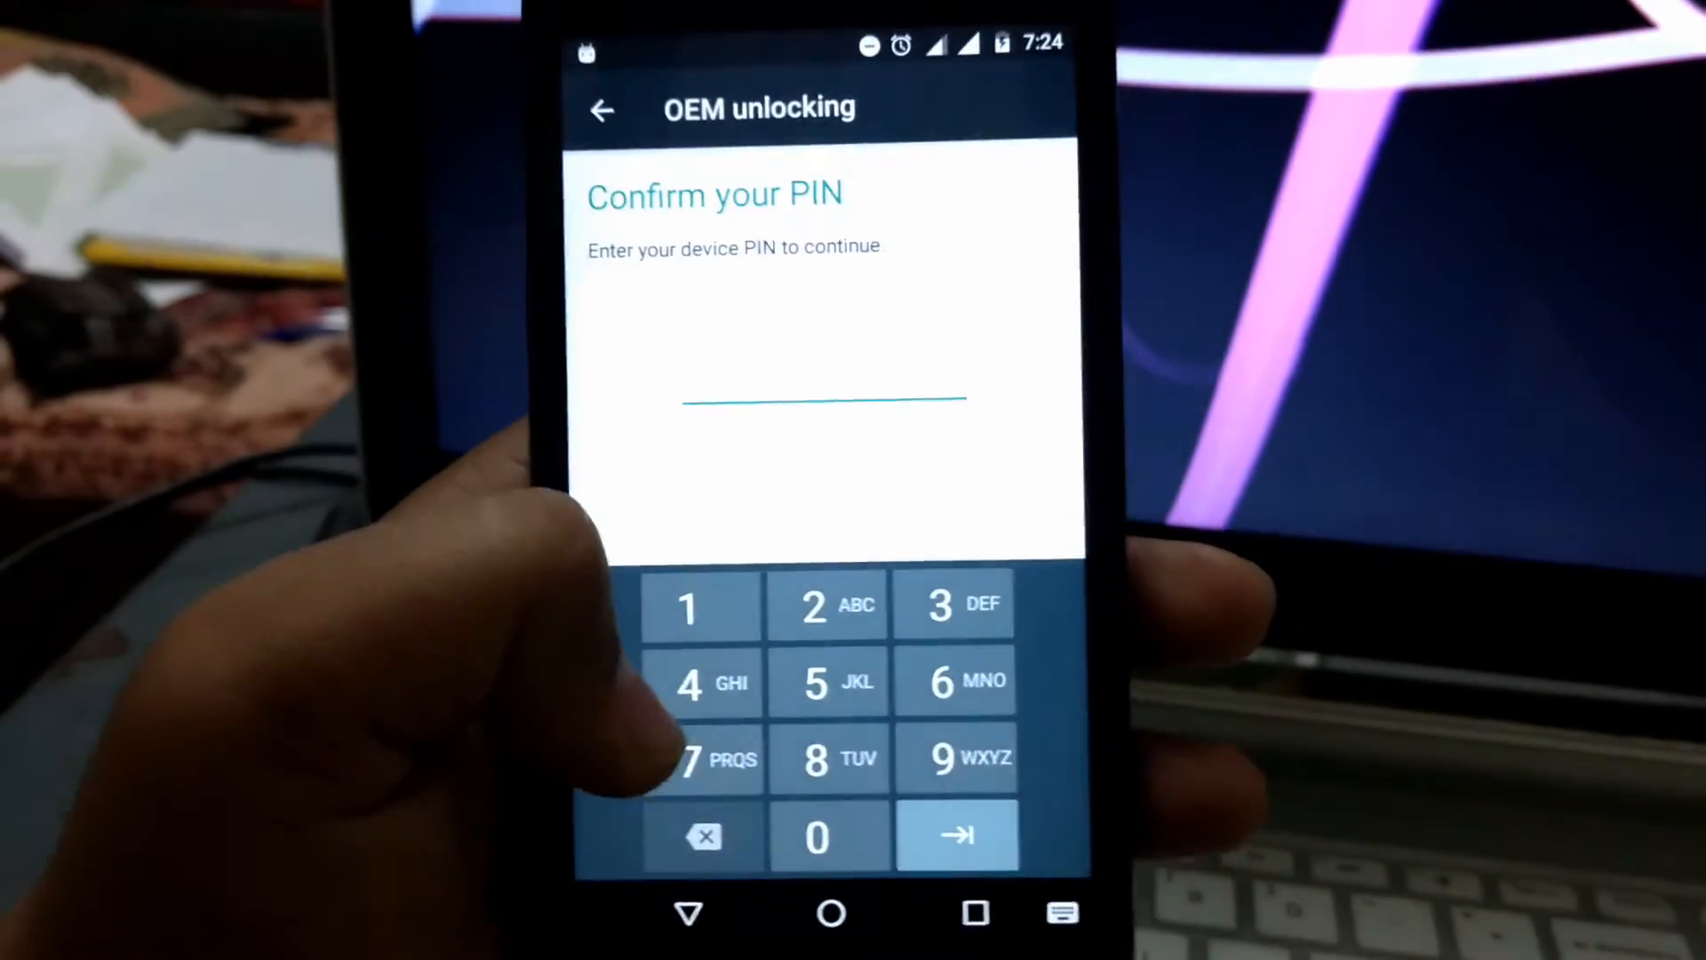
click(686, 608)
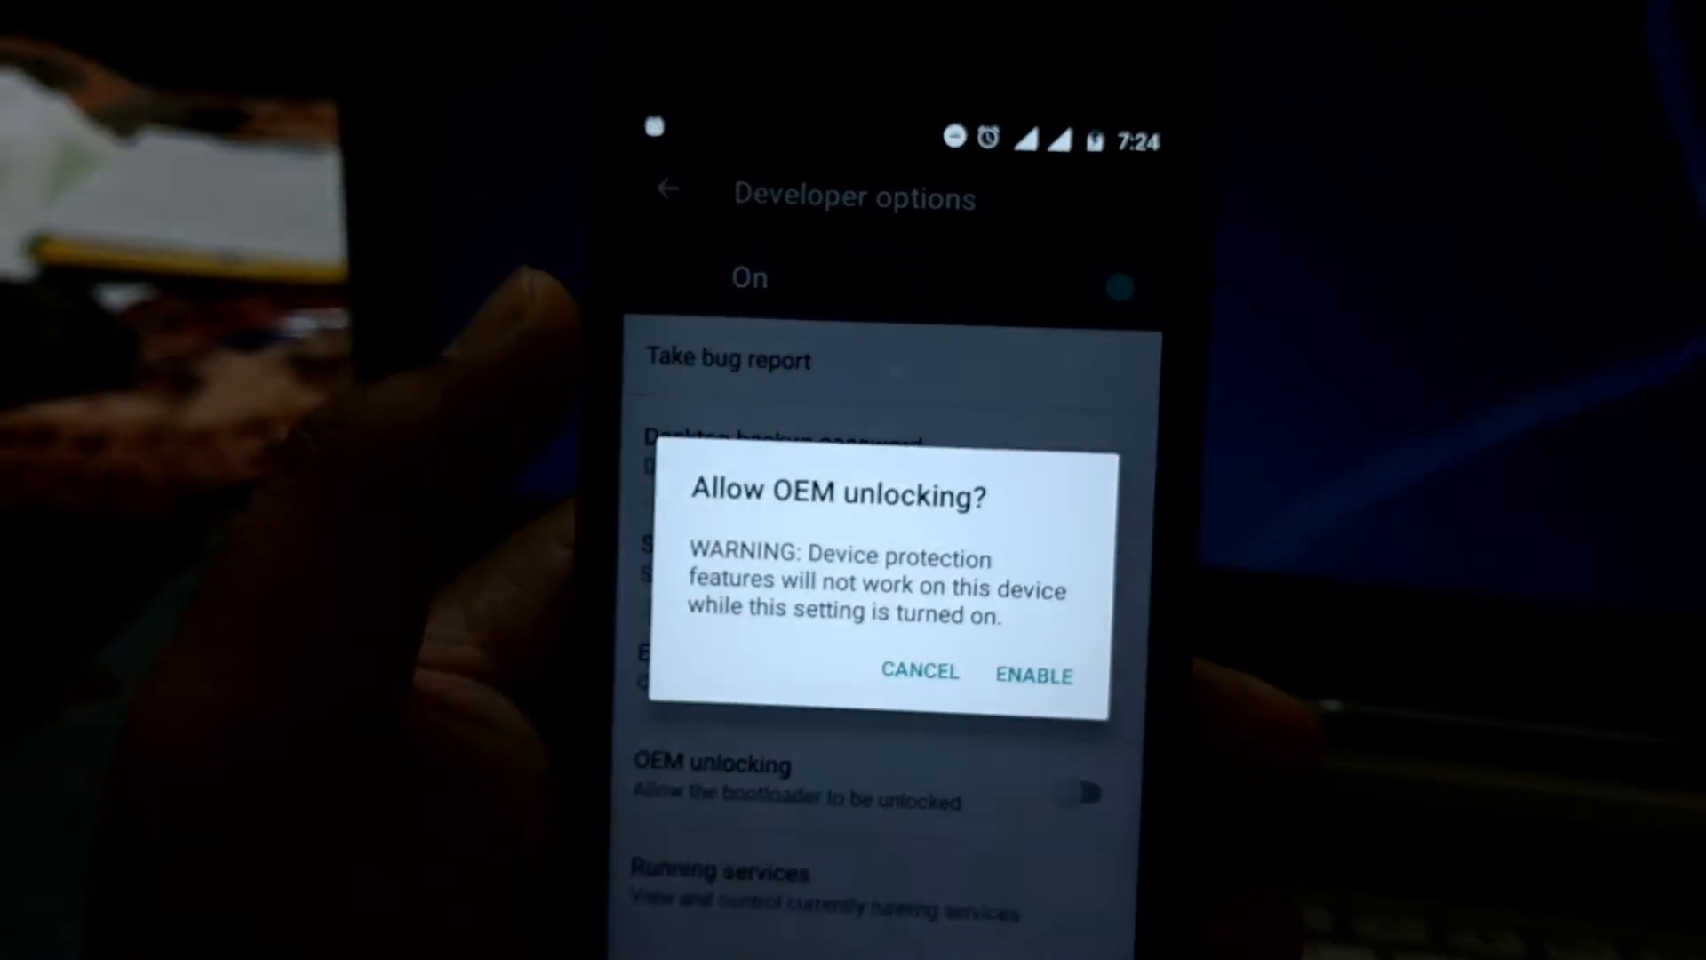
click(1030, 675)
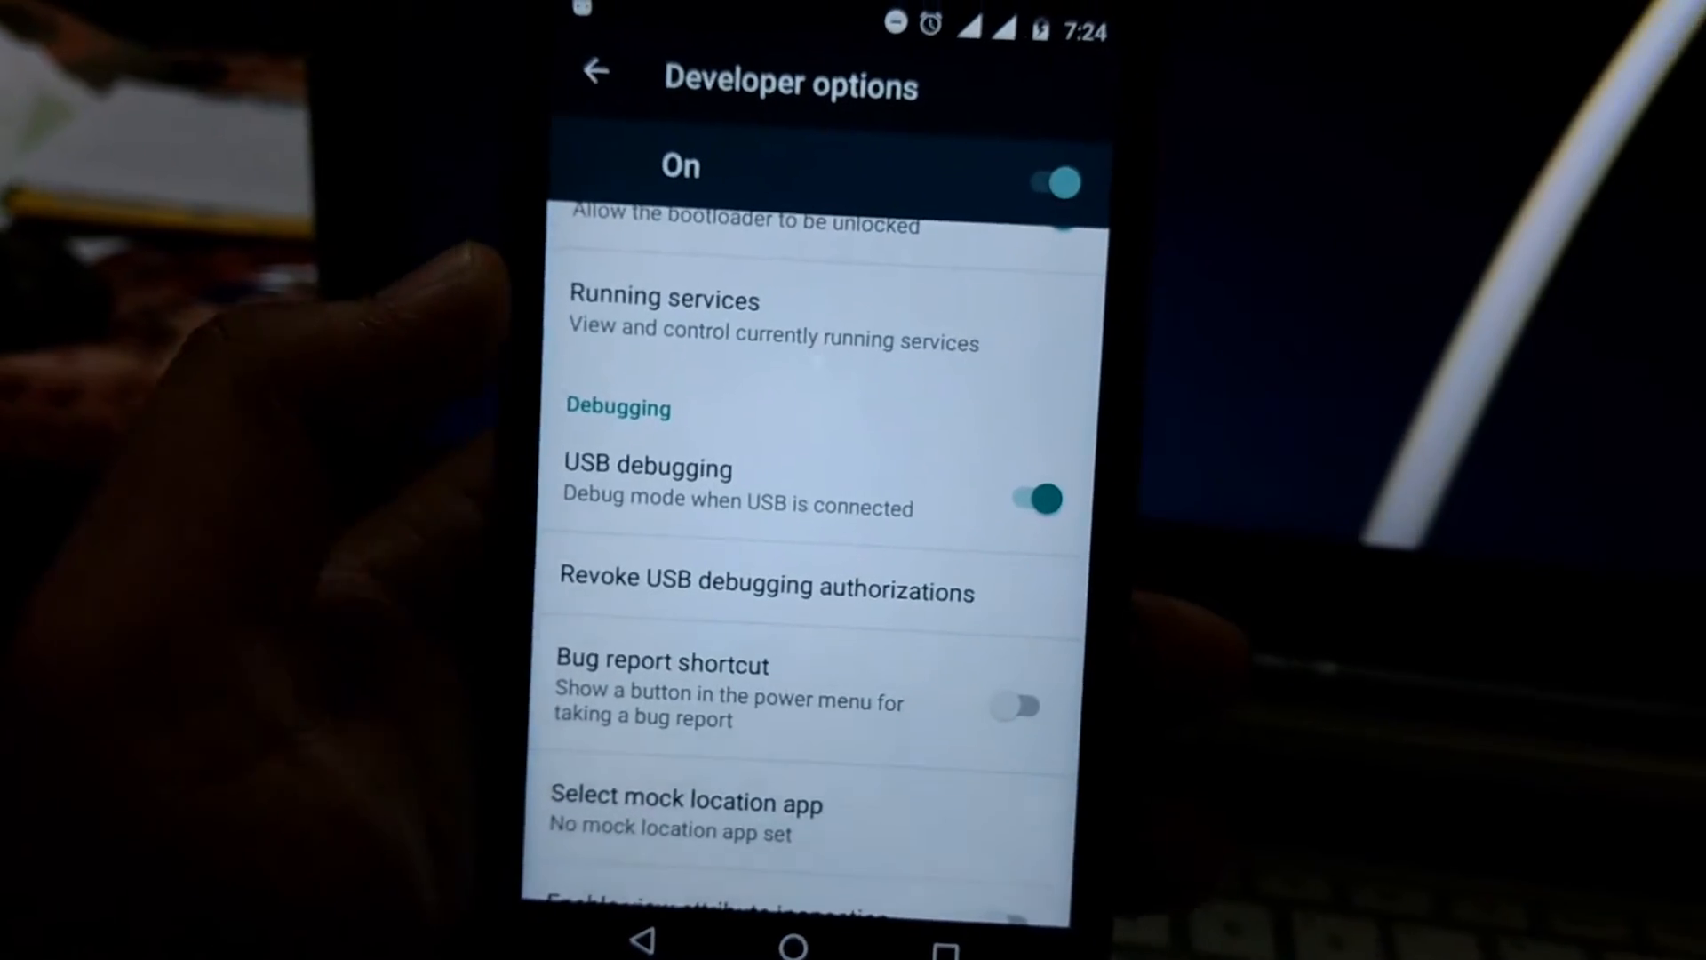
scroll(down, 3)
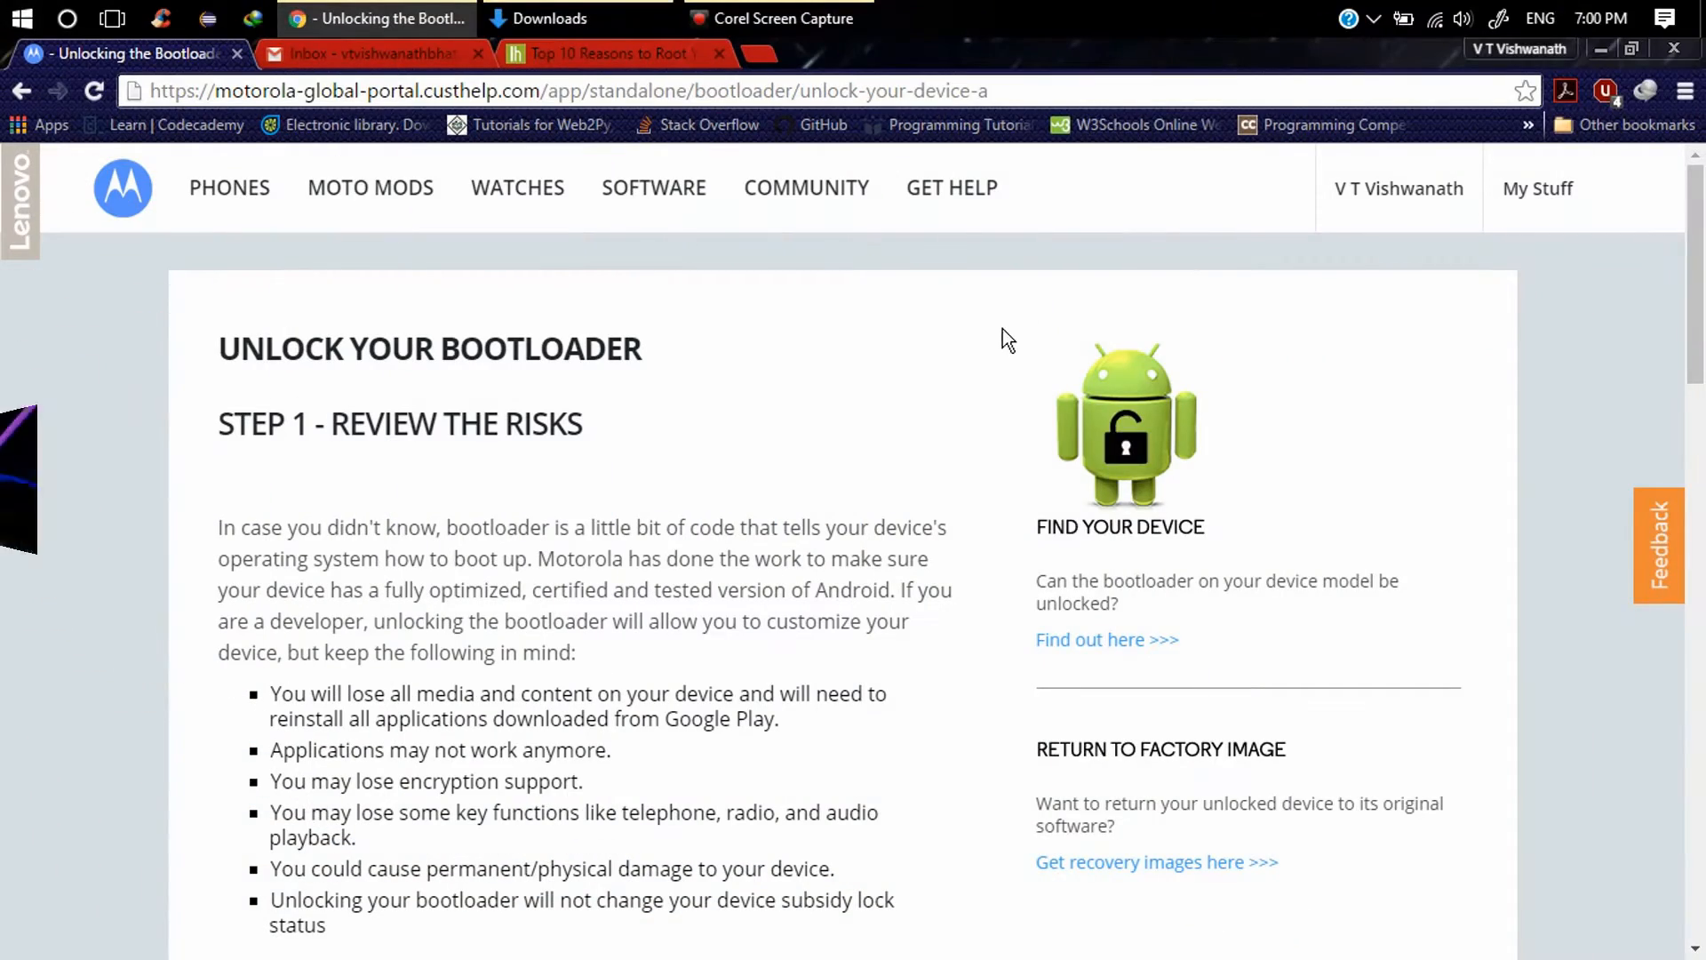
Read Motorola's Step 1 Review the Risks warnings and proceed with NEXT to the Step 2 unlock page
scroll(down, 3)
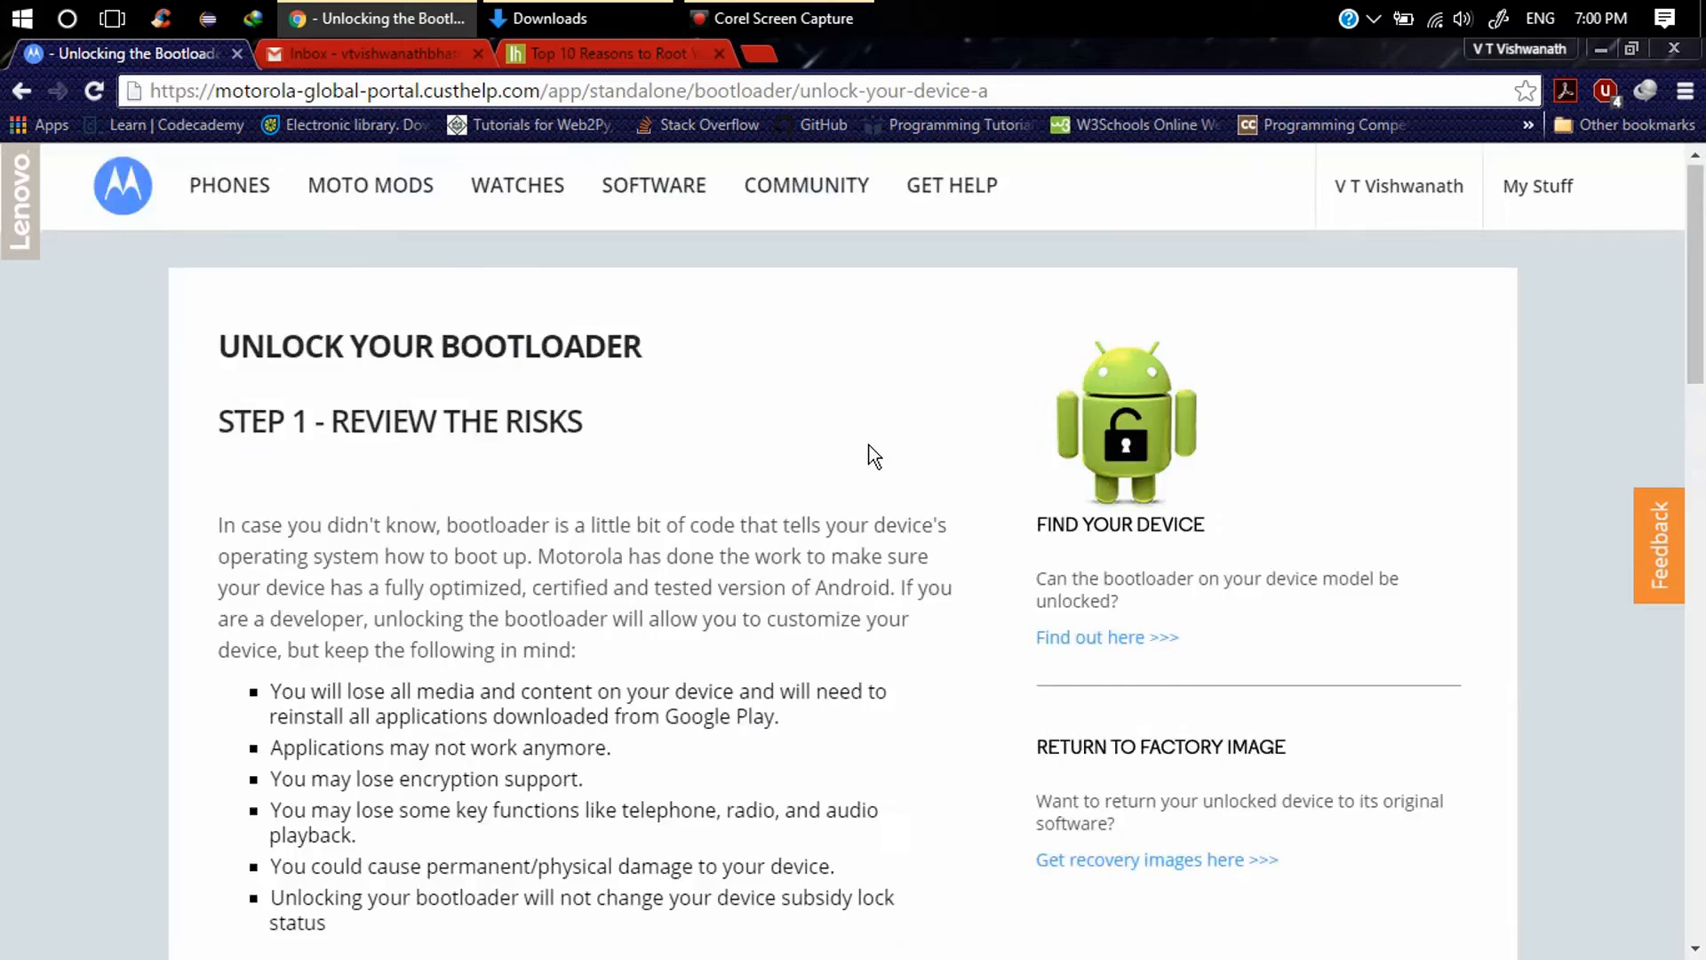
scroll(down, 3)
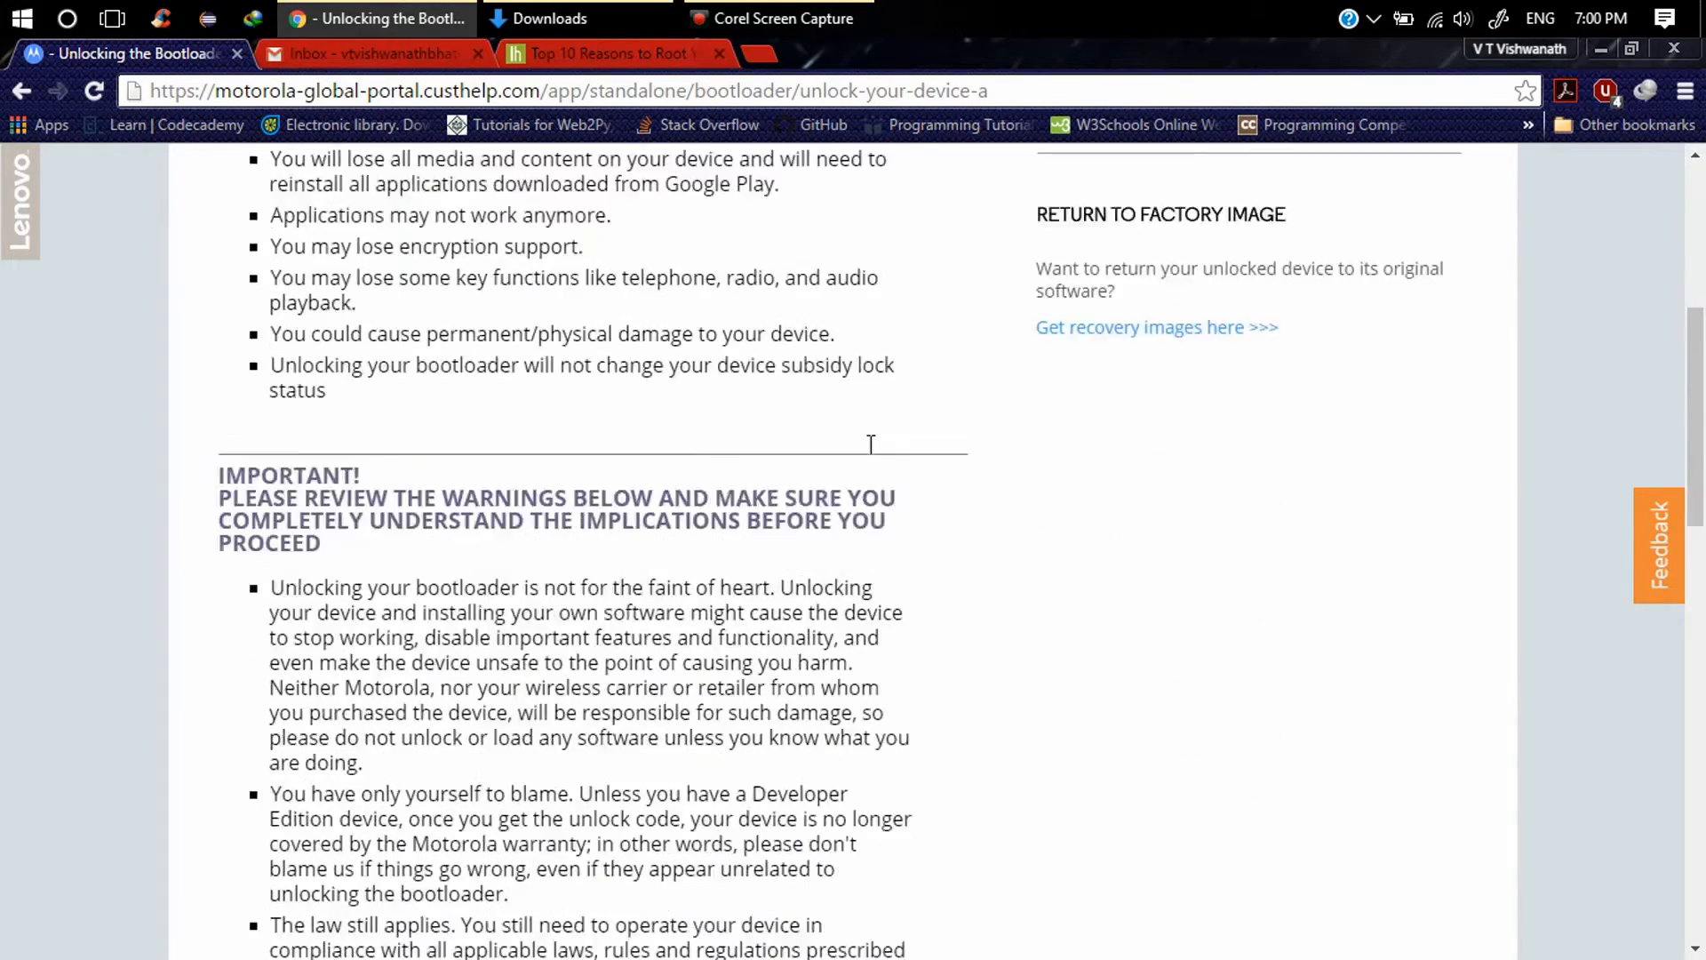
scroll(up, 3)
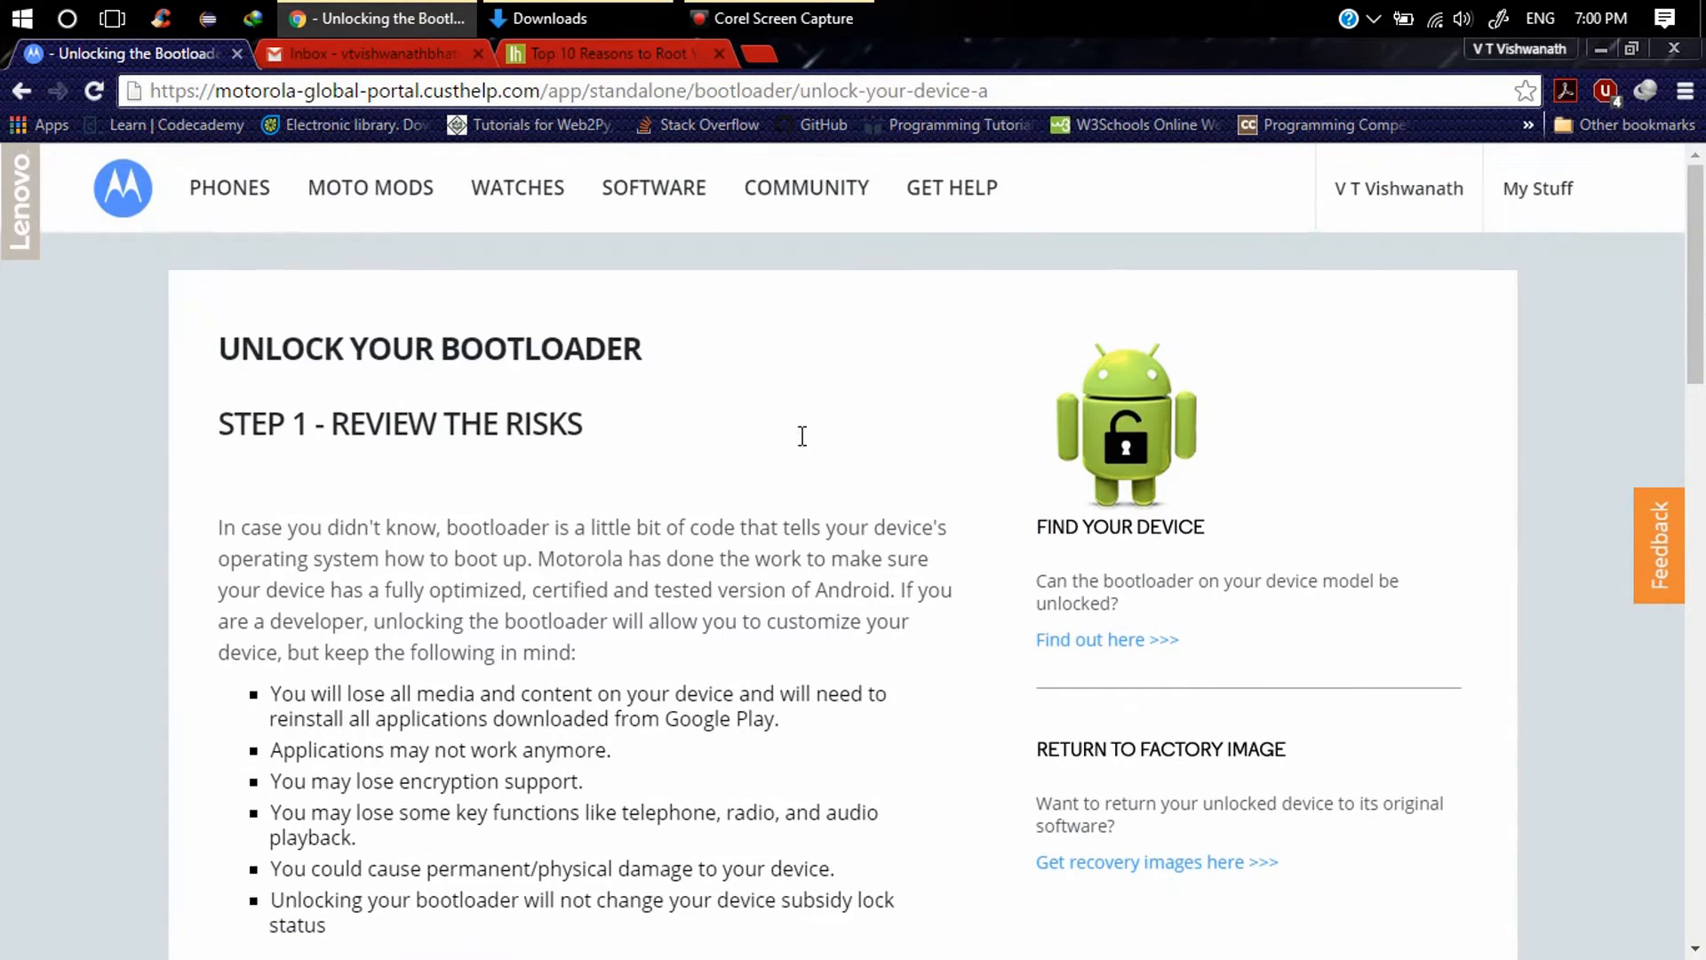
scroll(down, 3)
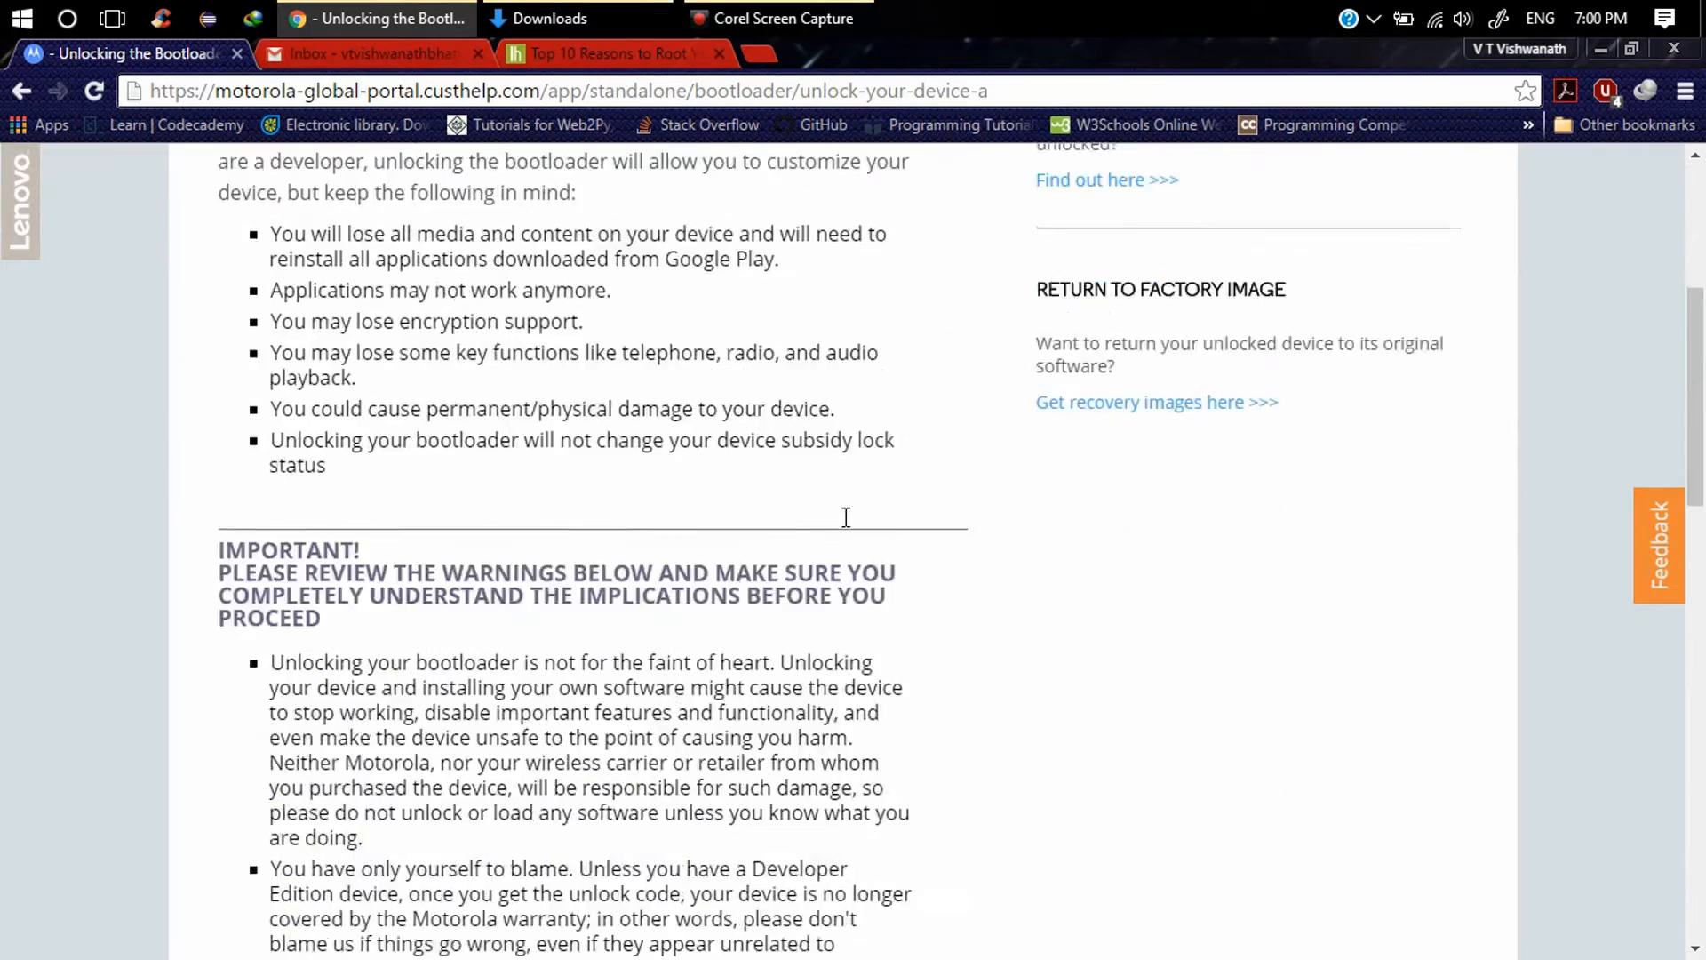
scroll(down, 3)
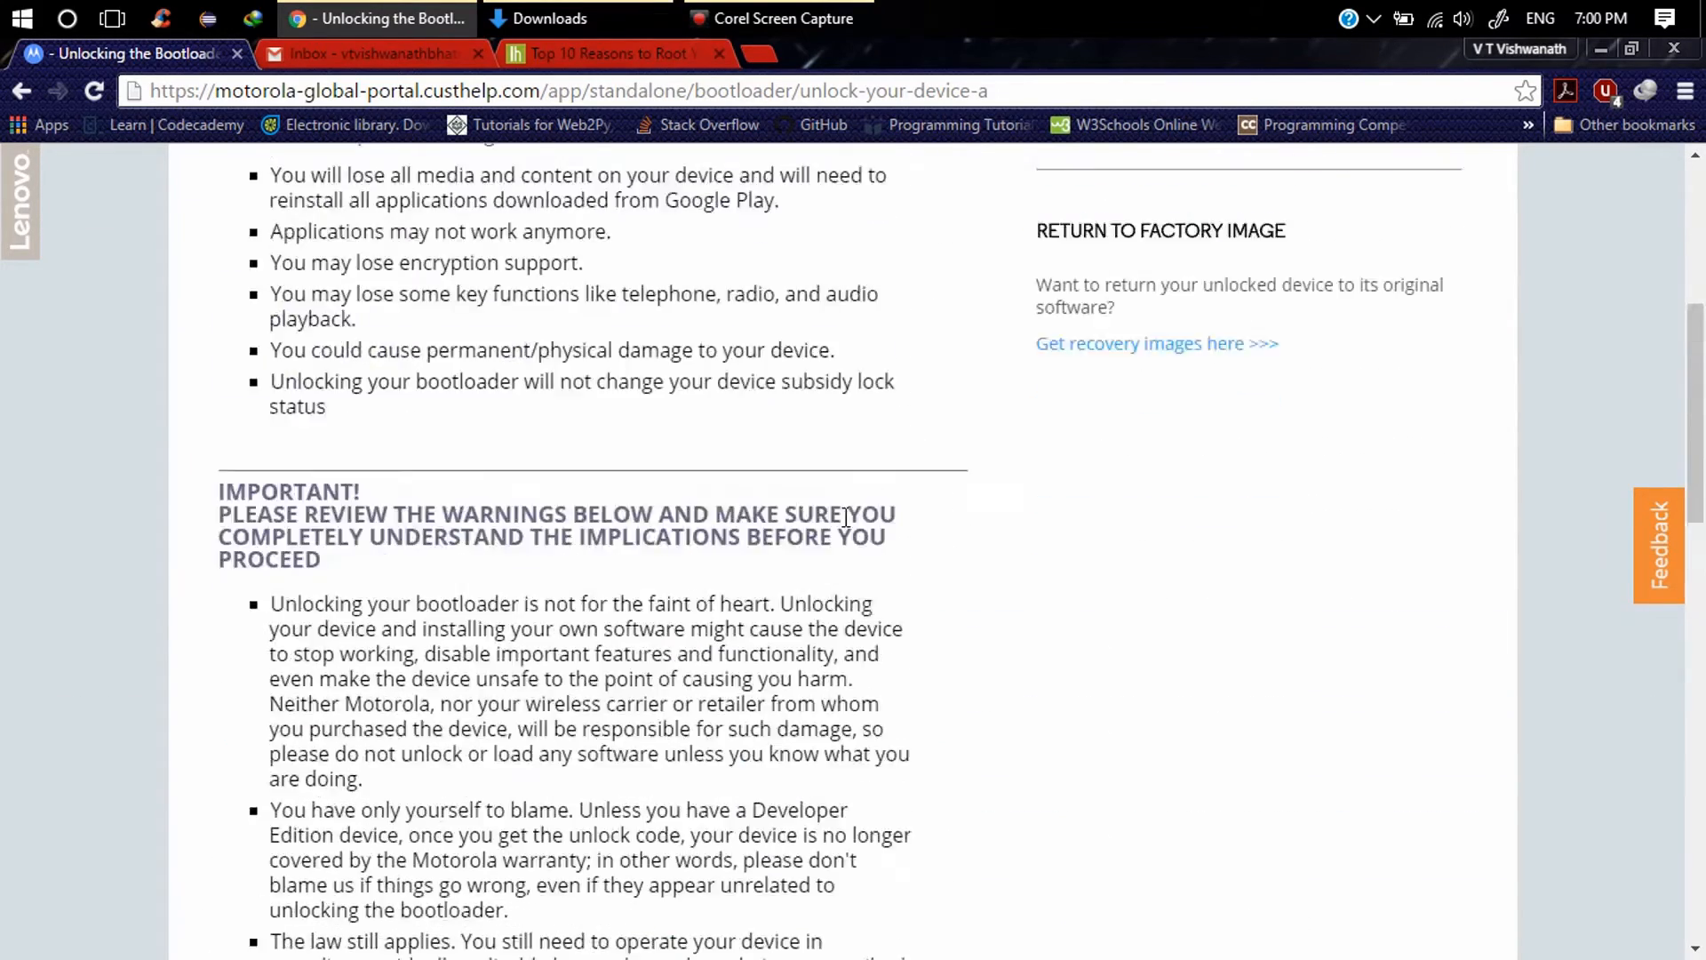
scroll(up, 3)
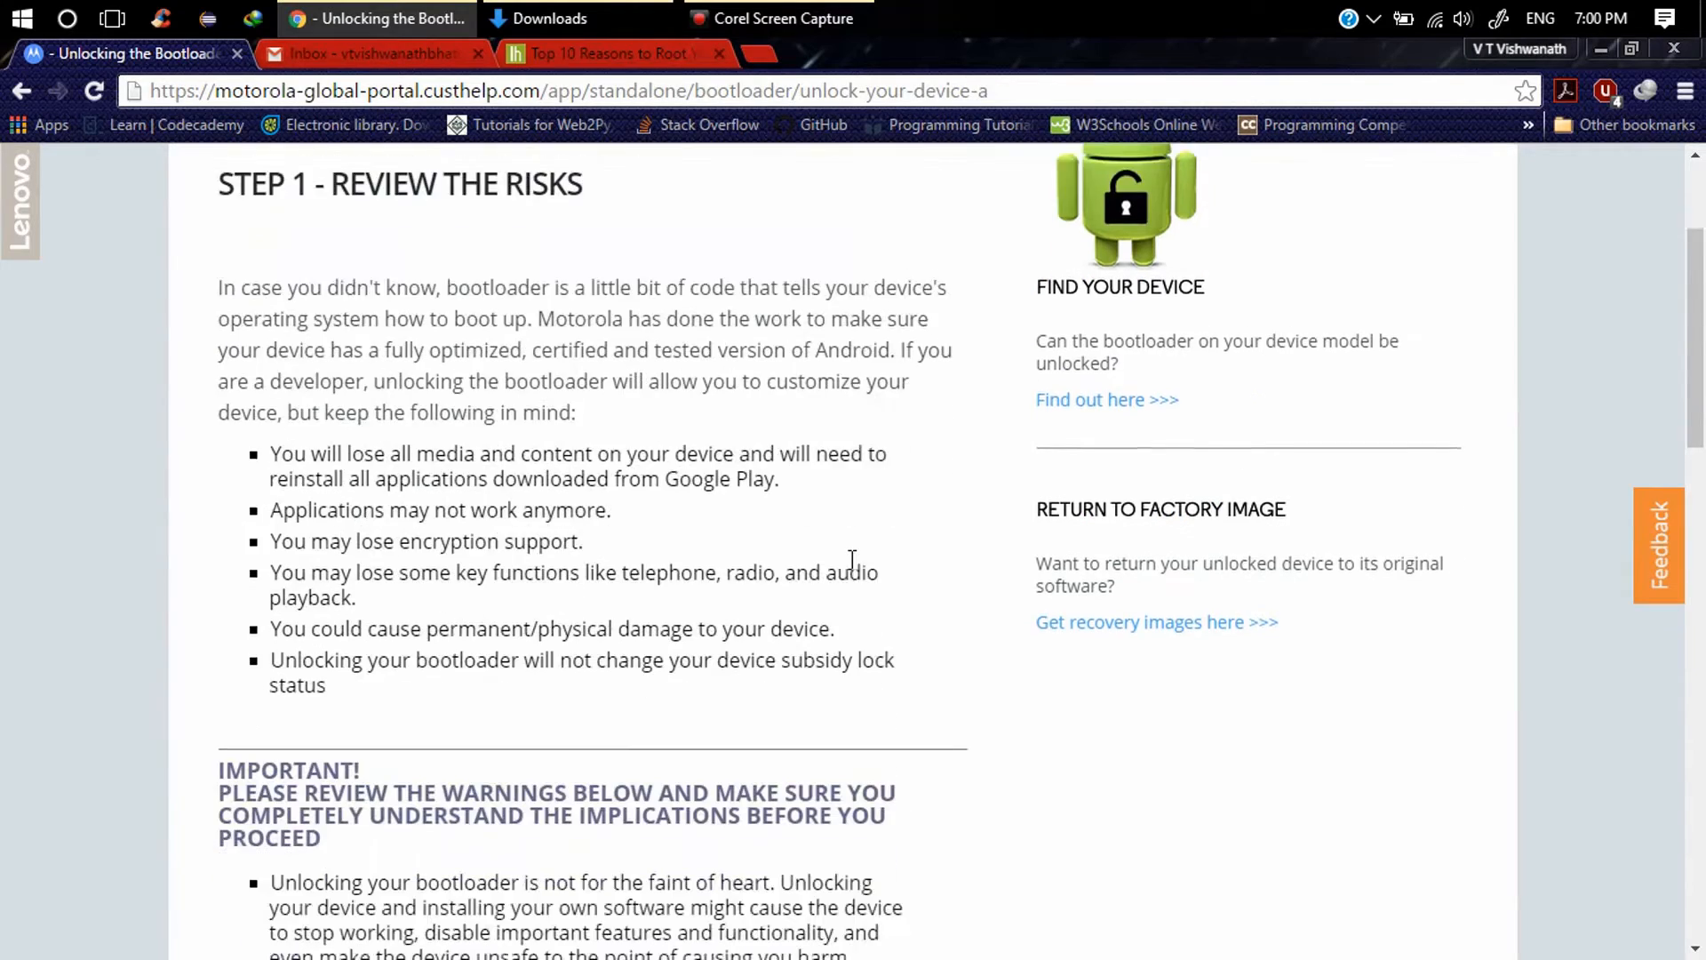
scroll(down, 3)
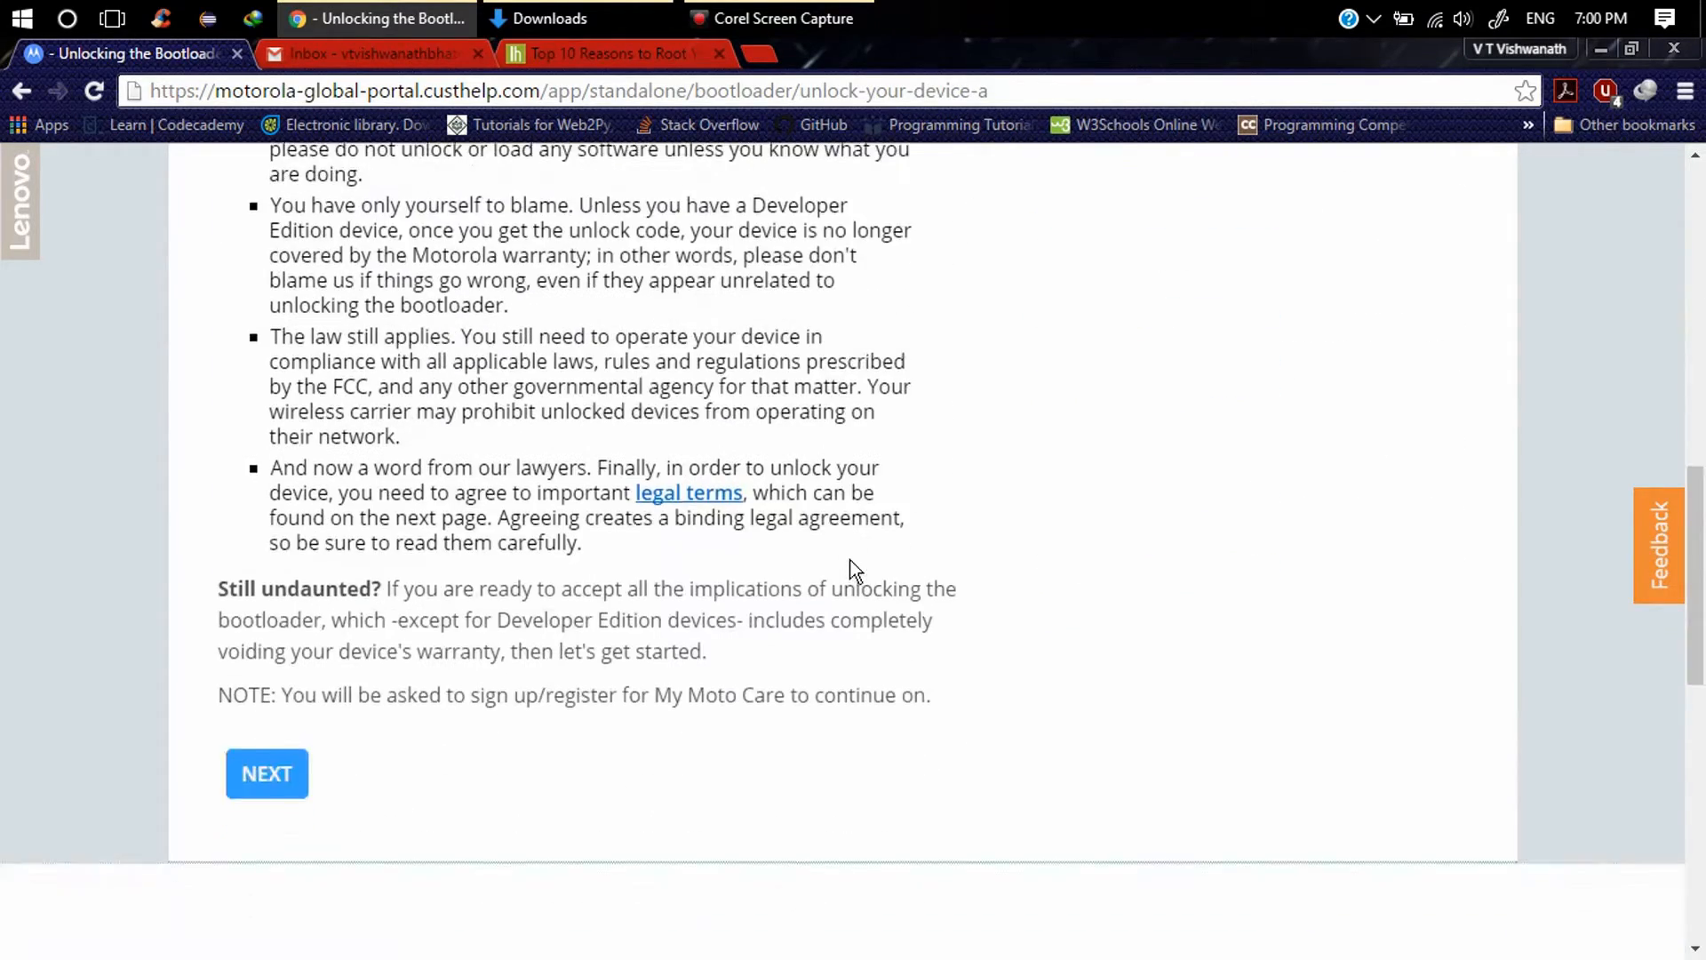
click(267, 773)
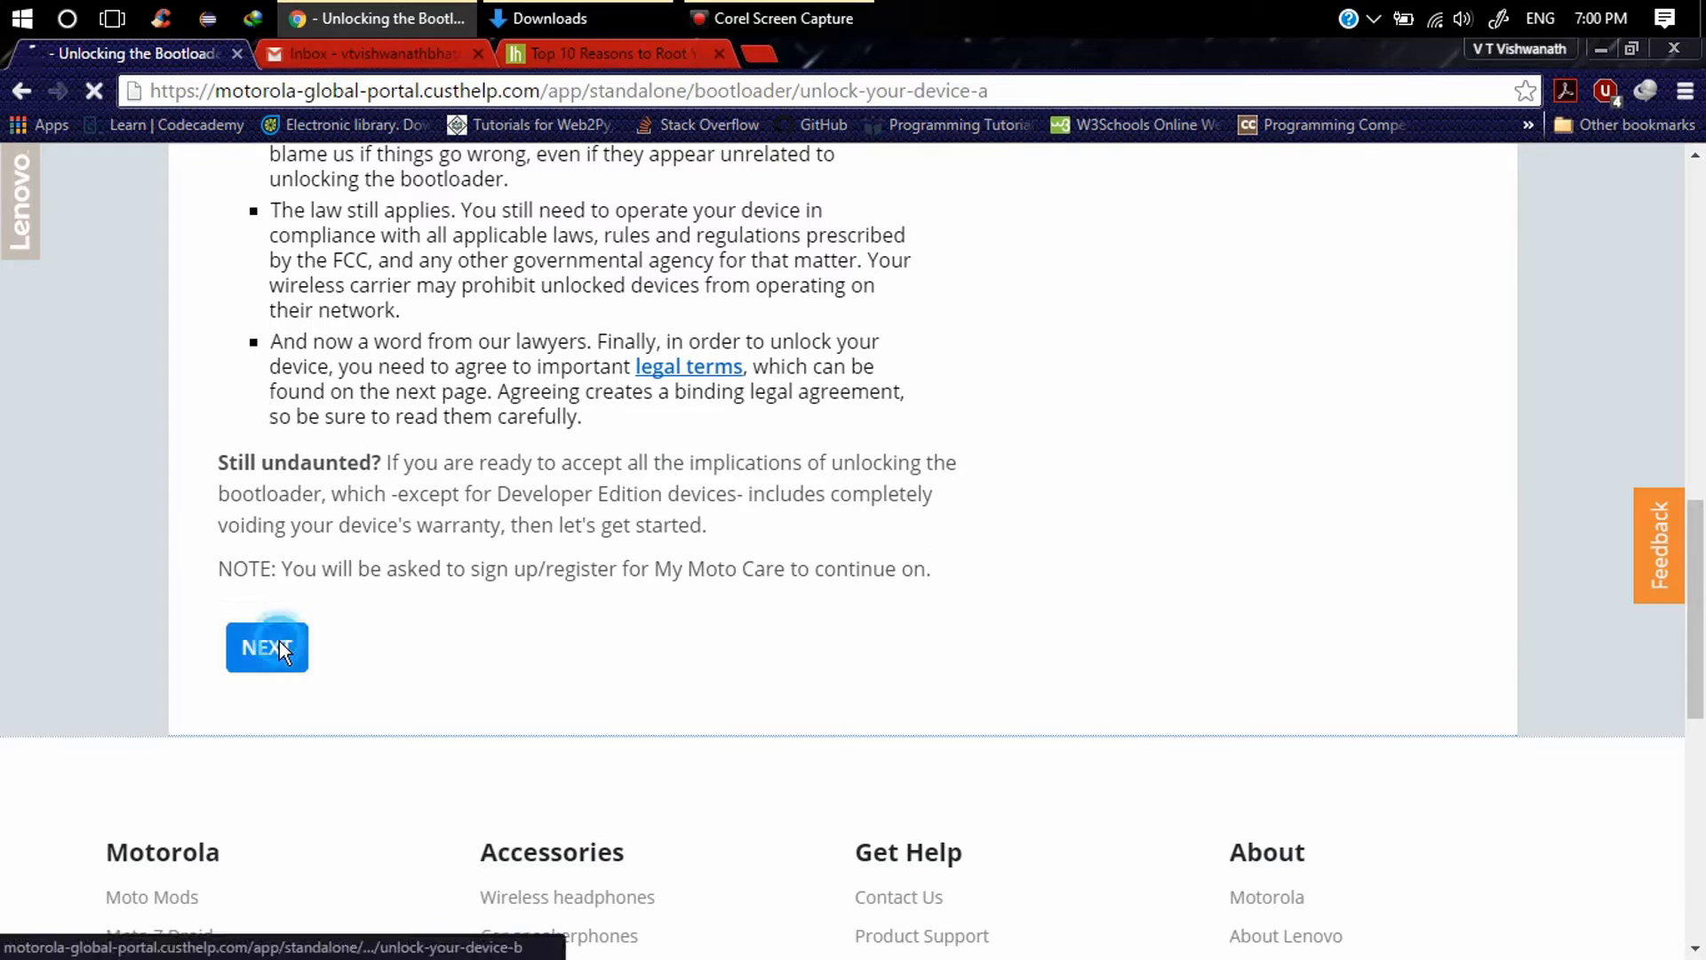
click(266, 647)
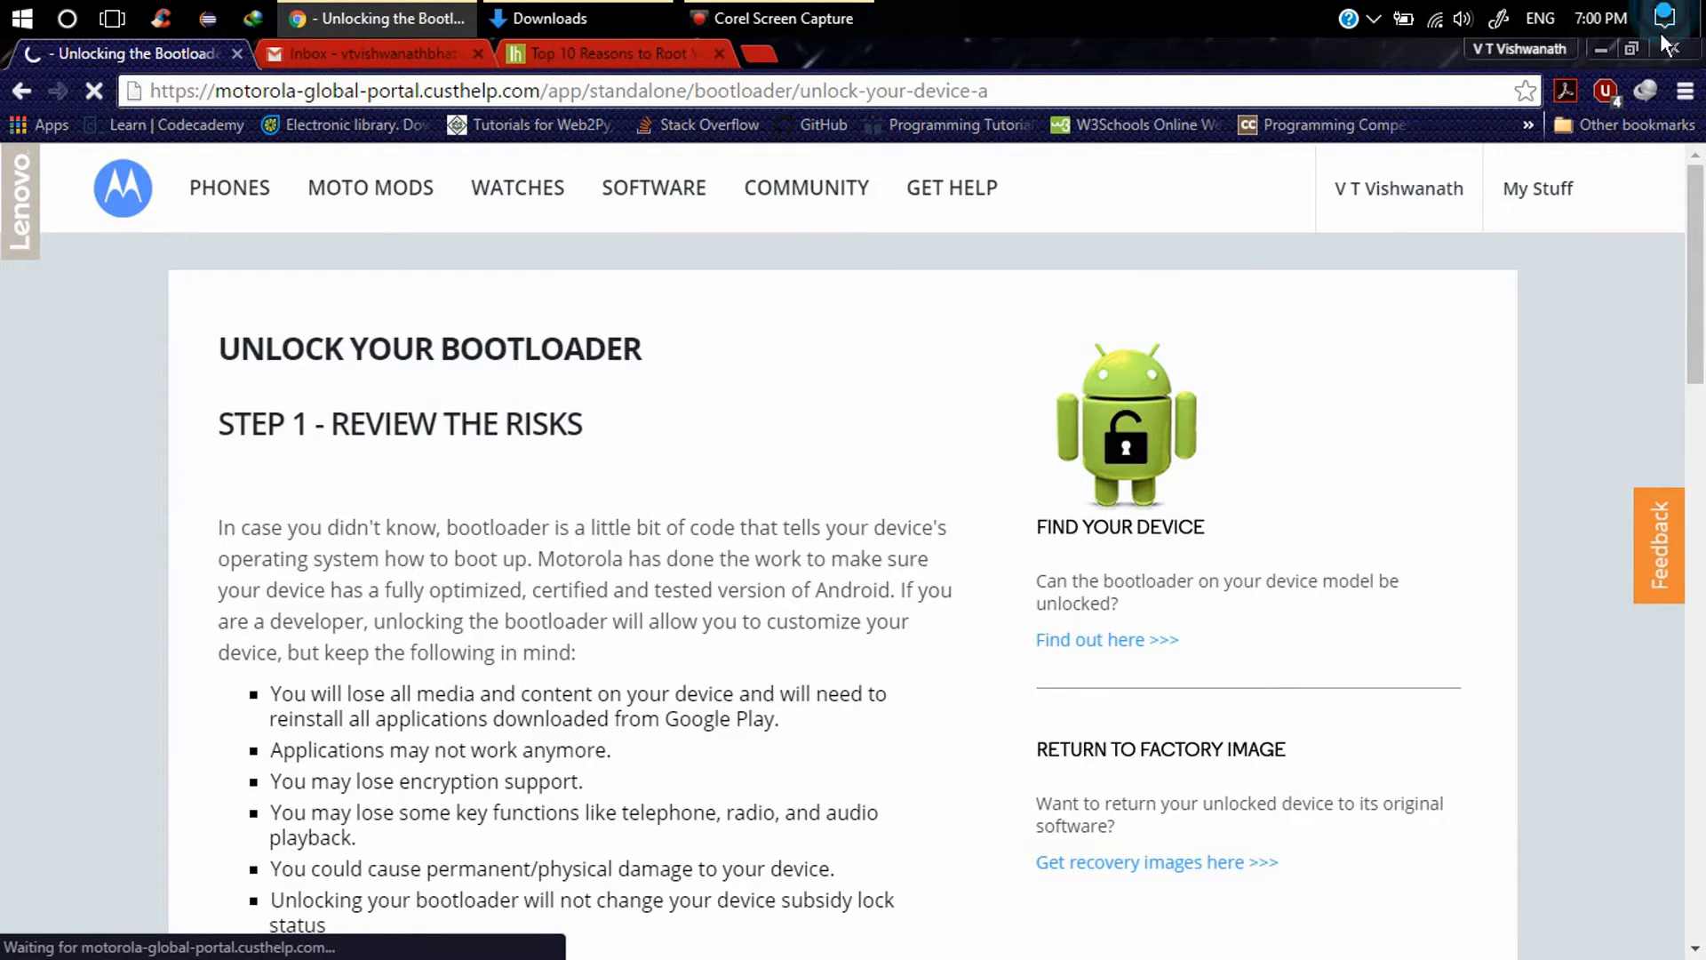
View the Downloads folder's Mot g 2015 osprey folder in File Explorer and return to Chrome's Step 2 page
click(1664, 17)
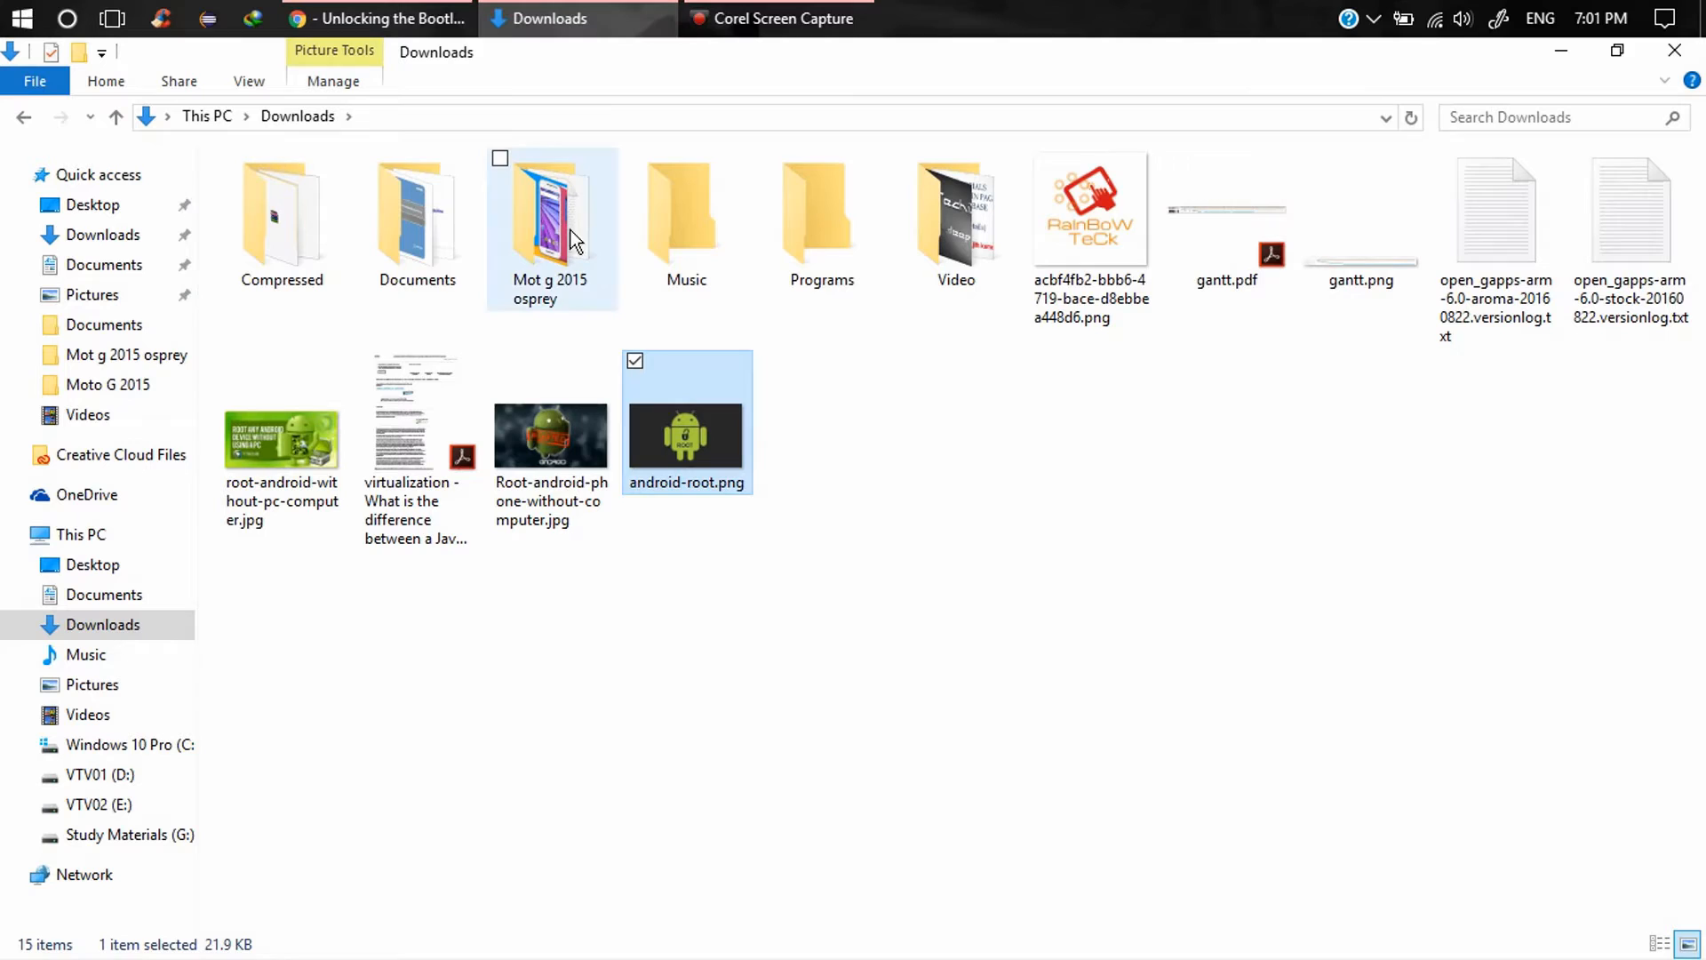
click(375, 18)
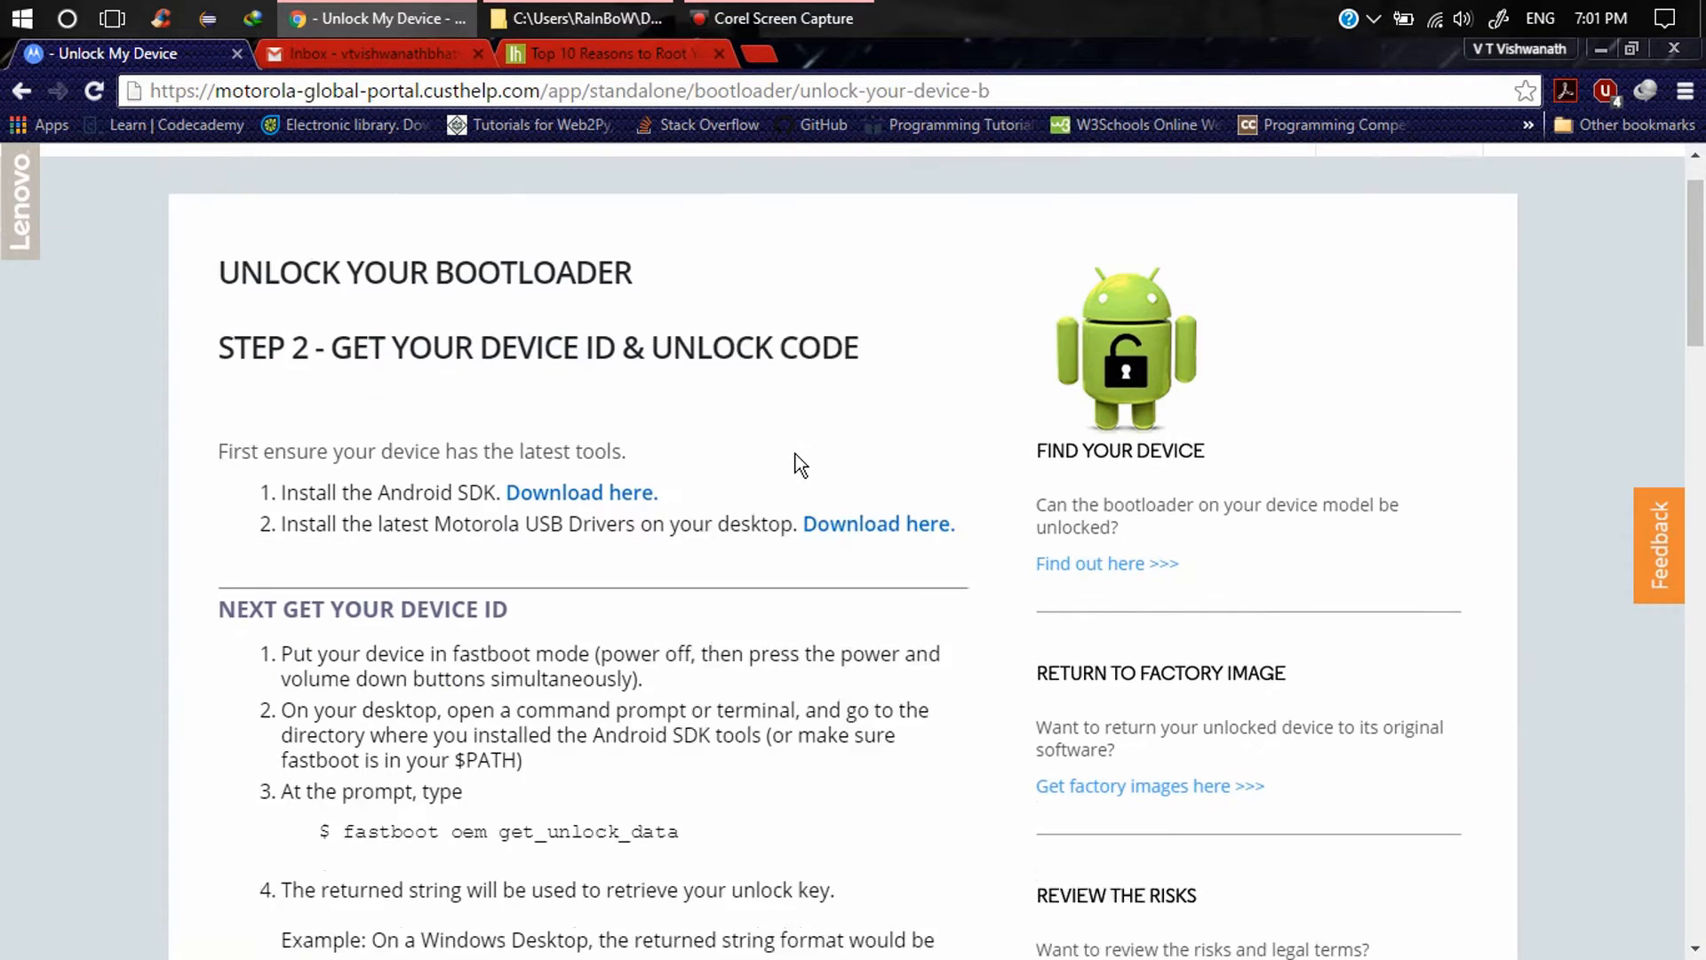
Scroll the Step 2 device ID instructions down to the example fastboot get_unlock_data output string
scroll(down, 3)
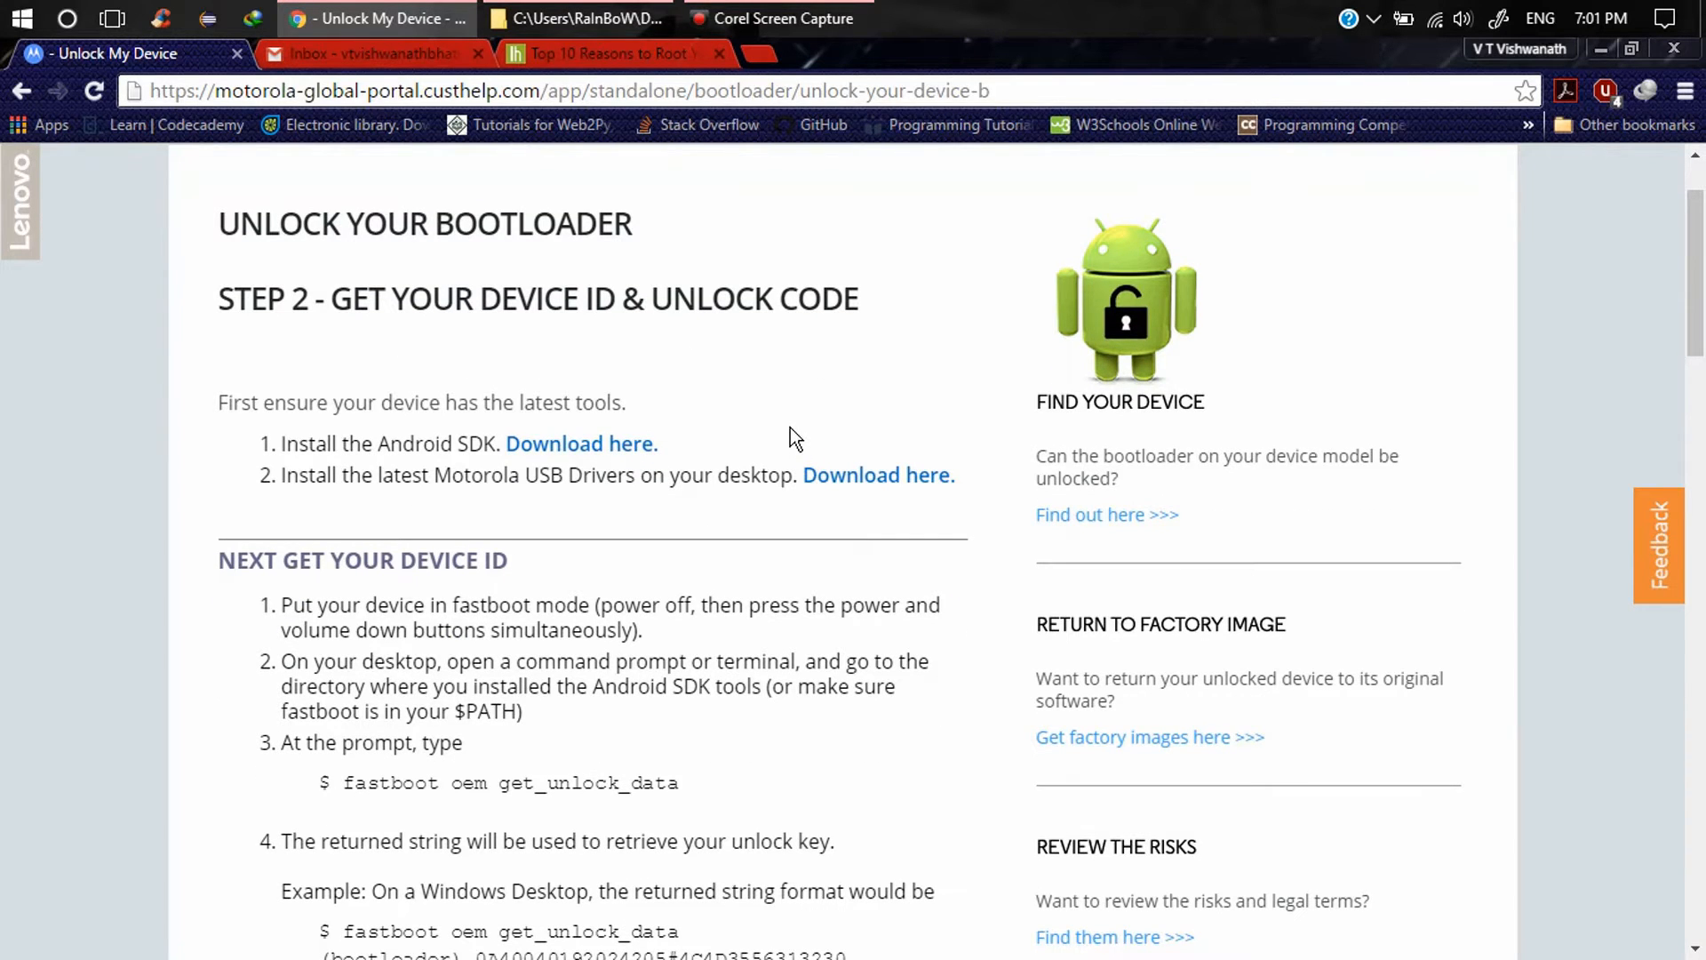
scroll(down, 3)
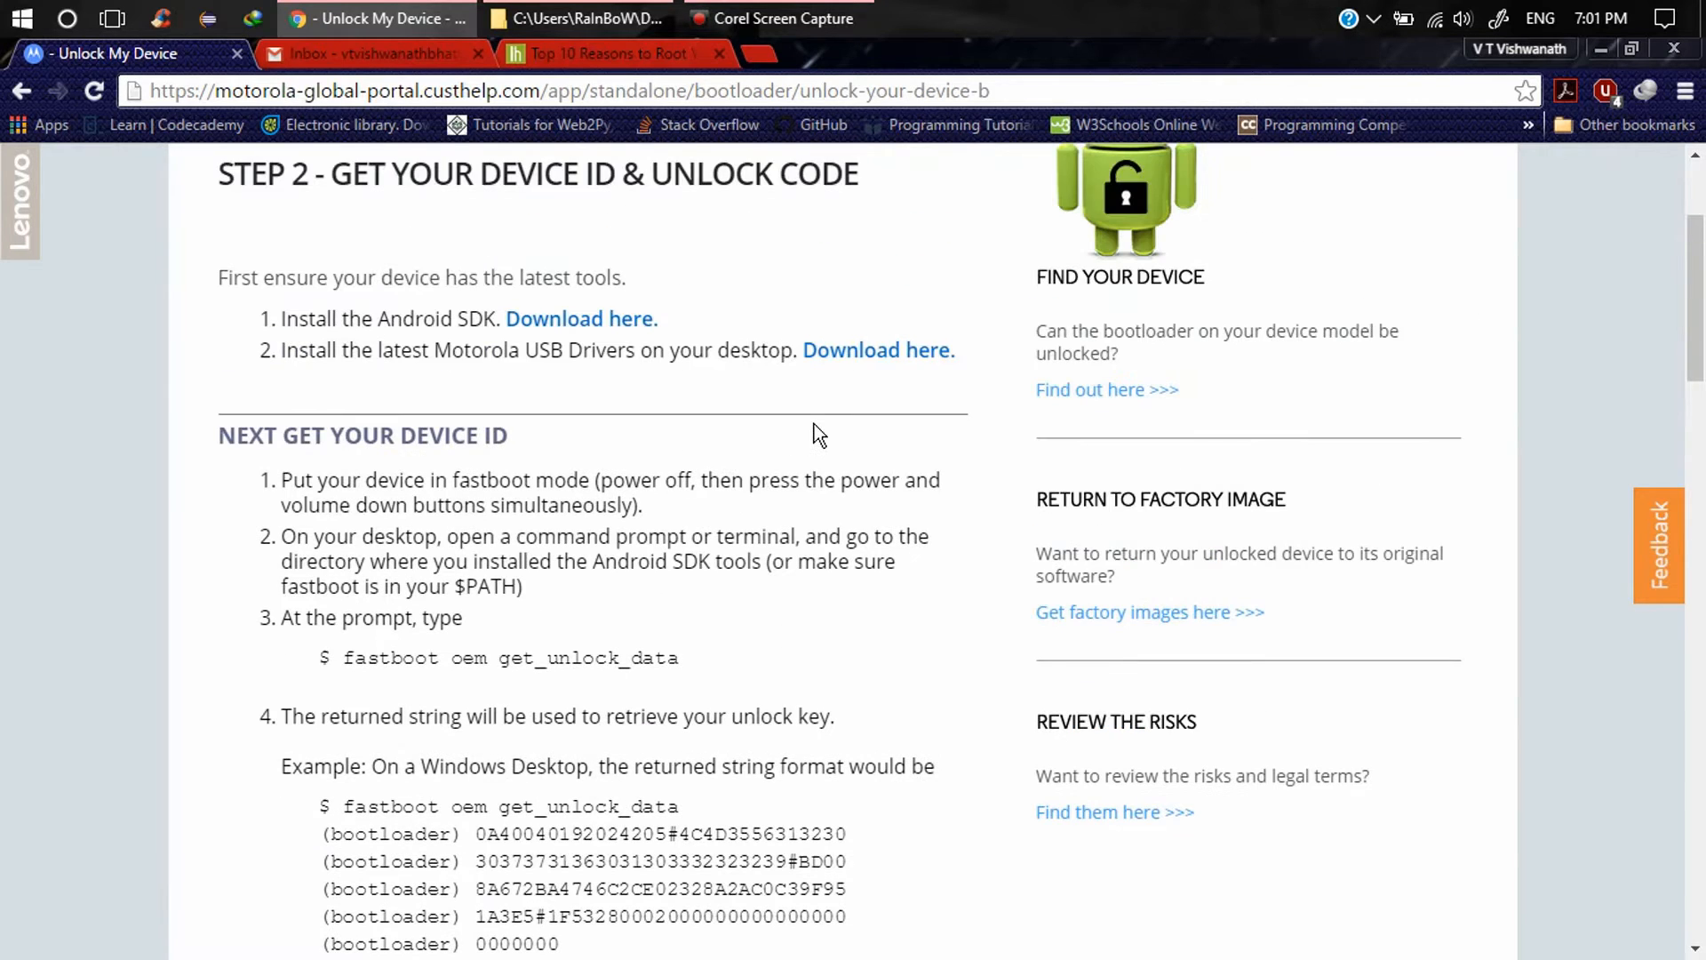
scroll(down, 3)
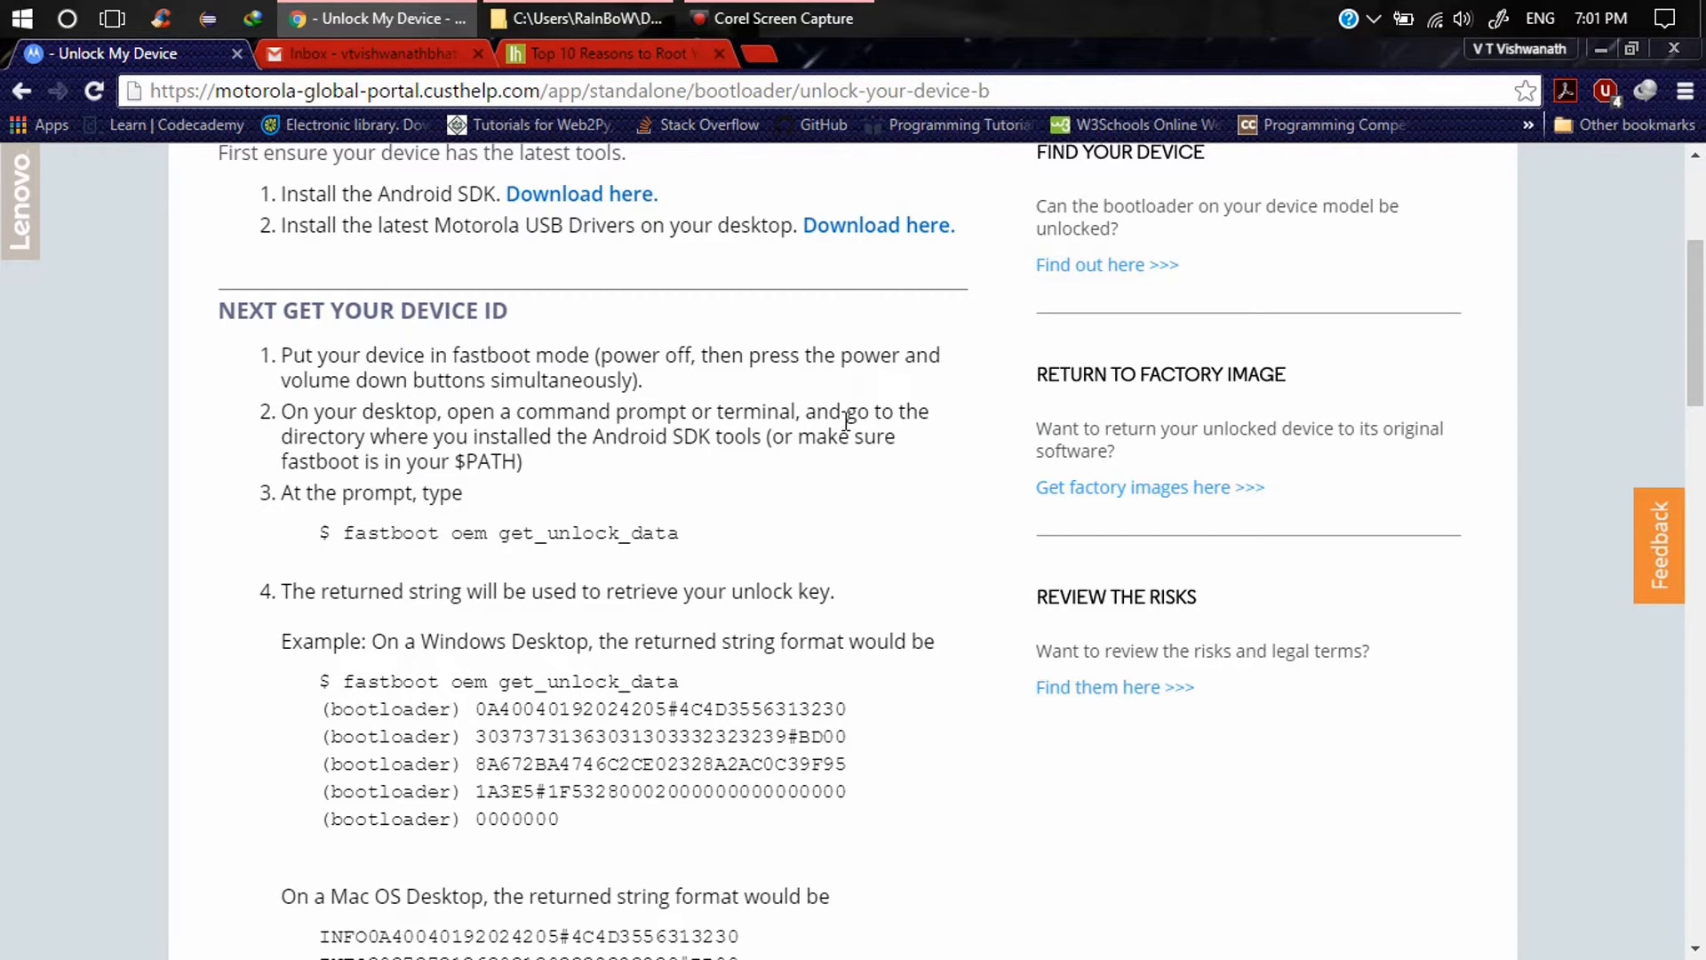
mouse_move(961, 30)
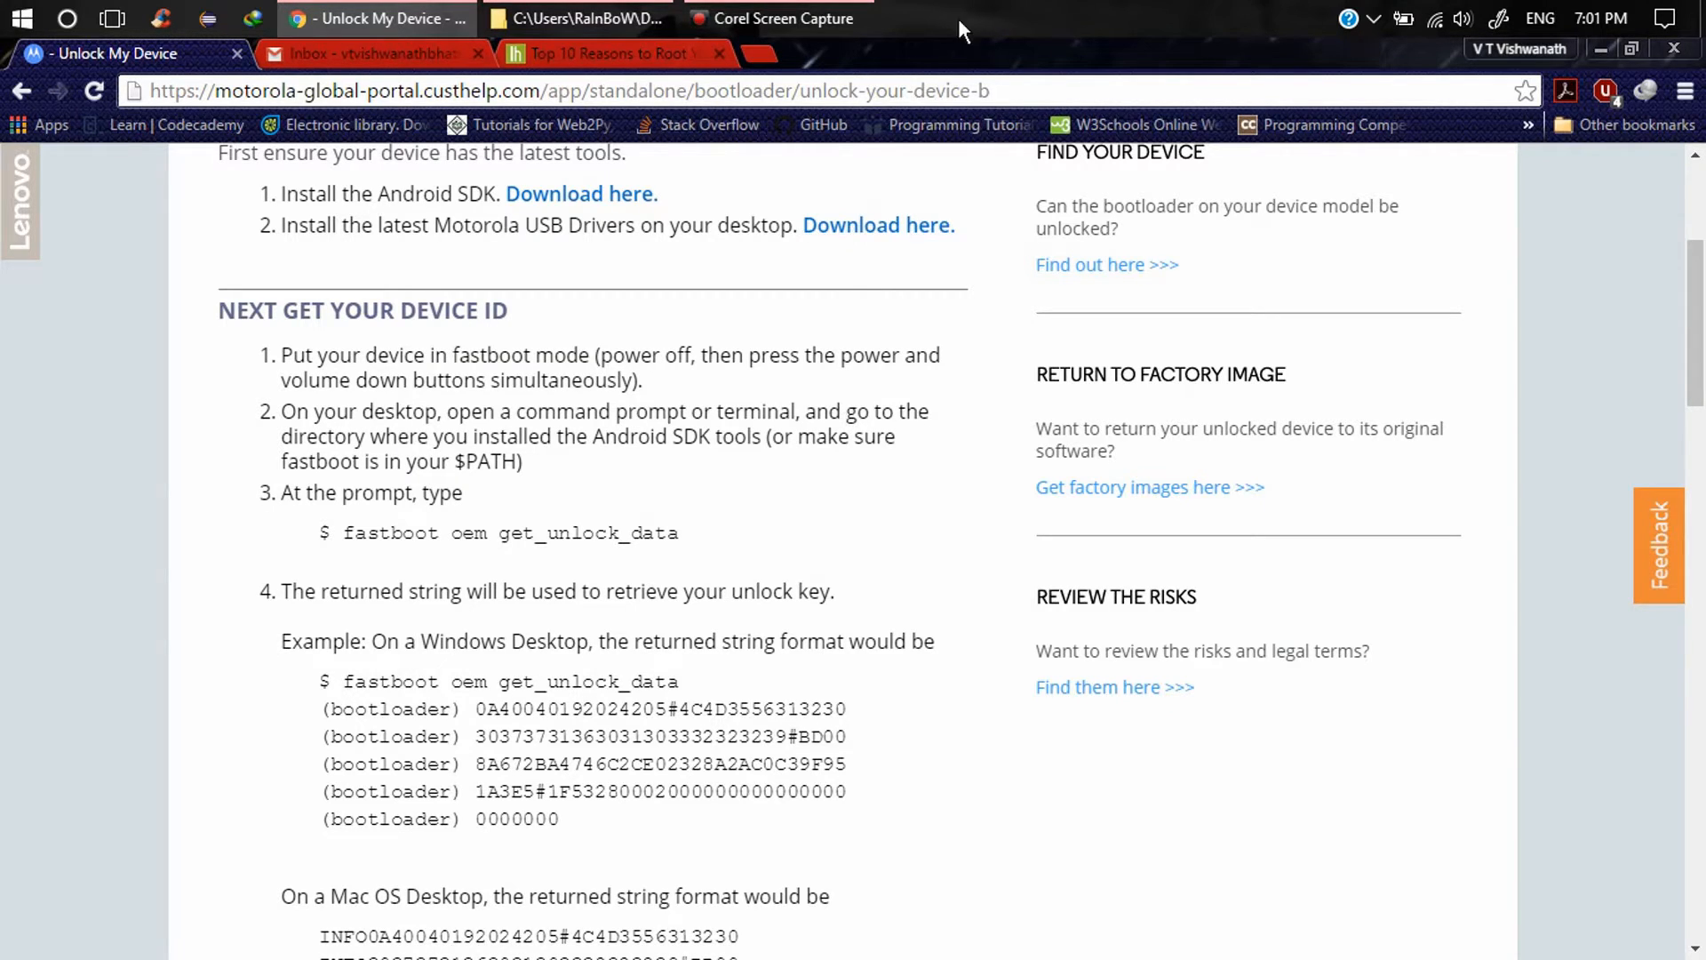
mouse_move(846, 269)
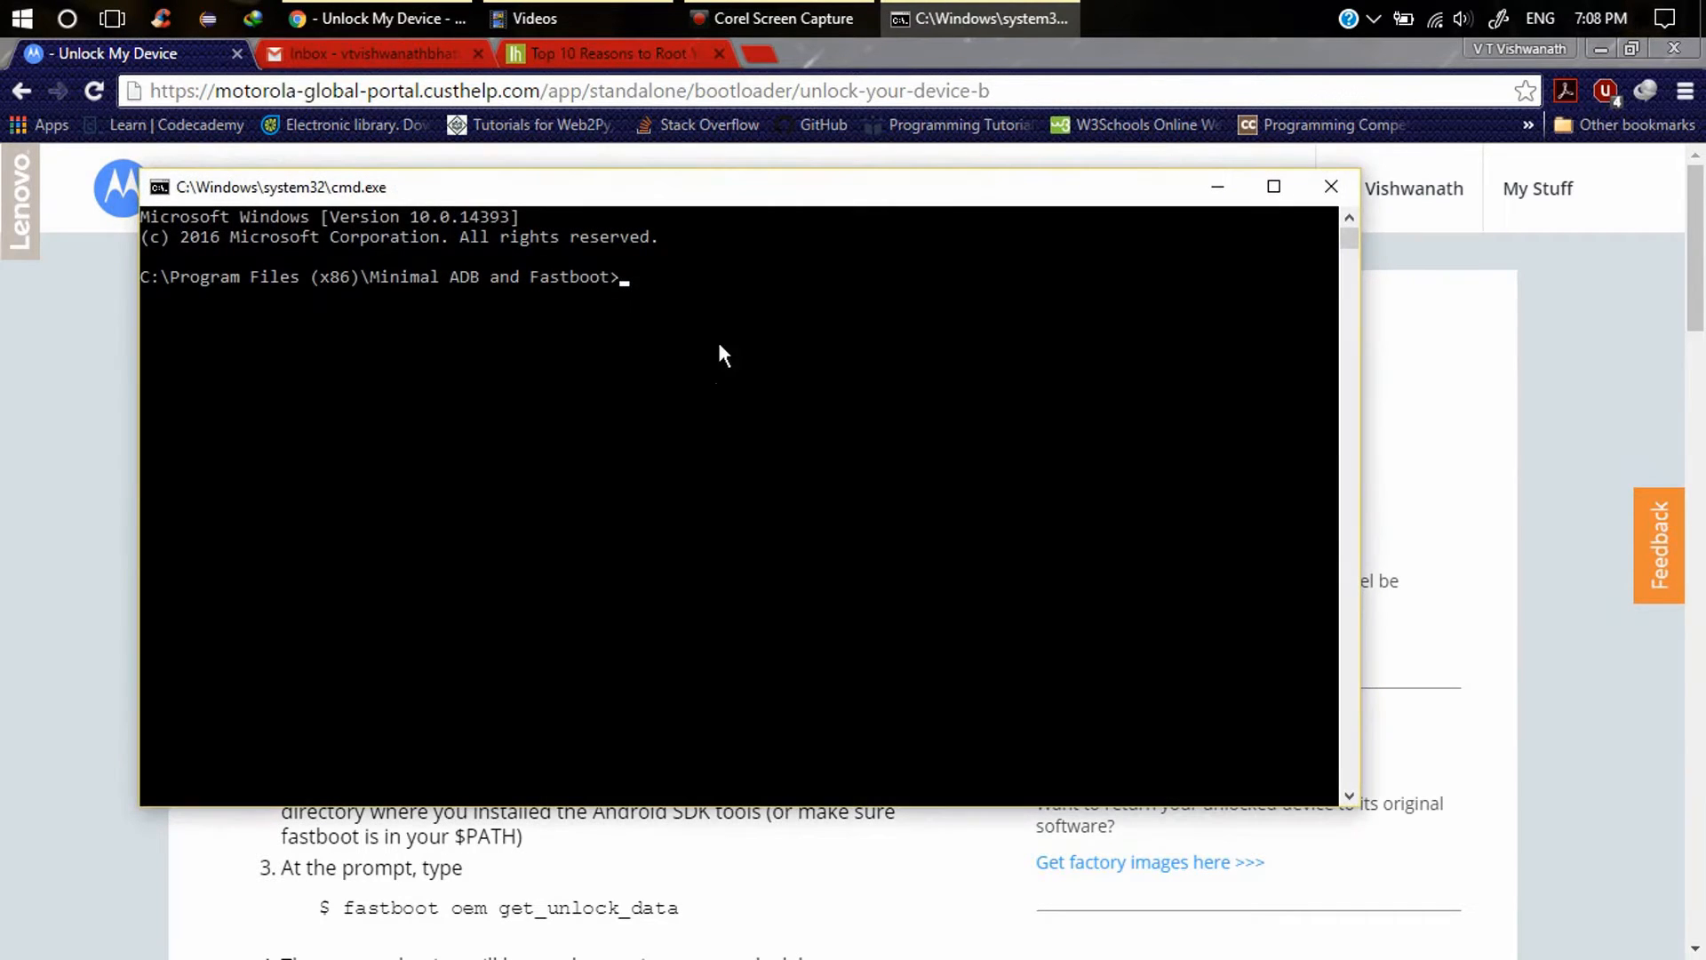
List the attached phone with adb devices
text(a)
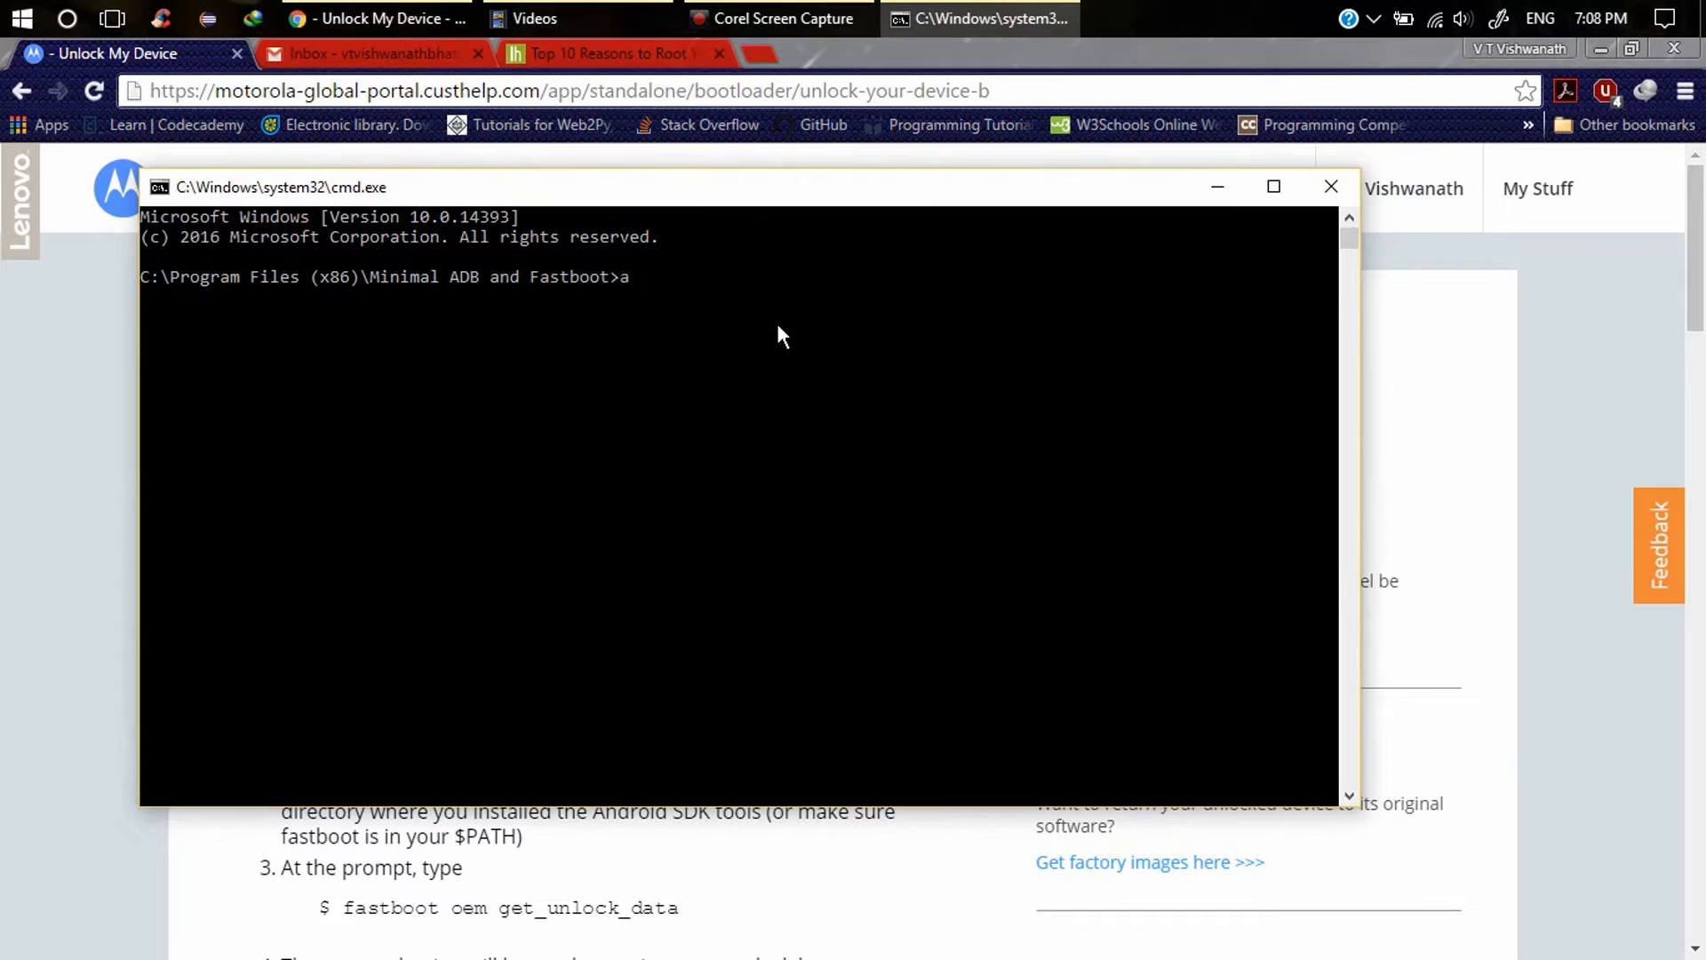
text(adb devices)
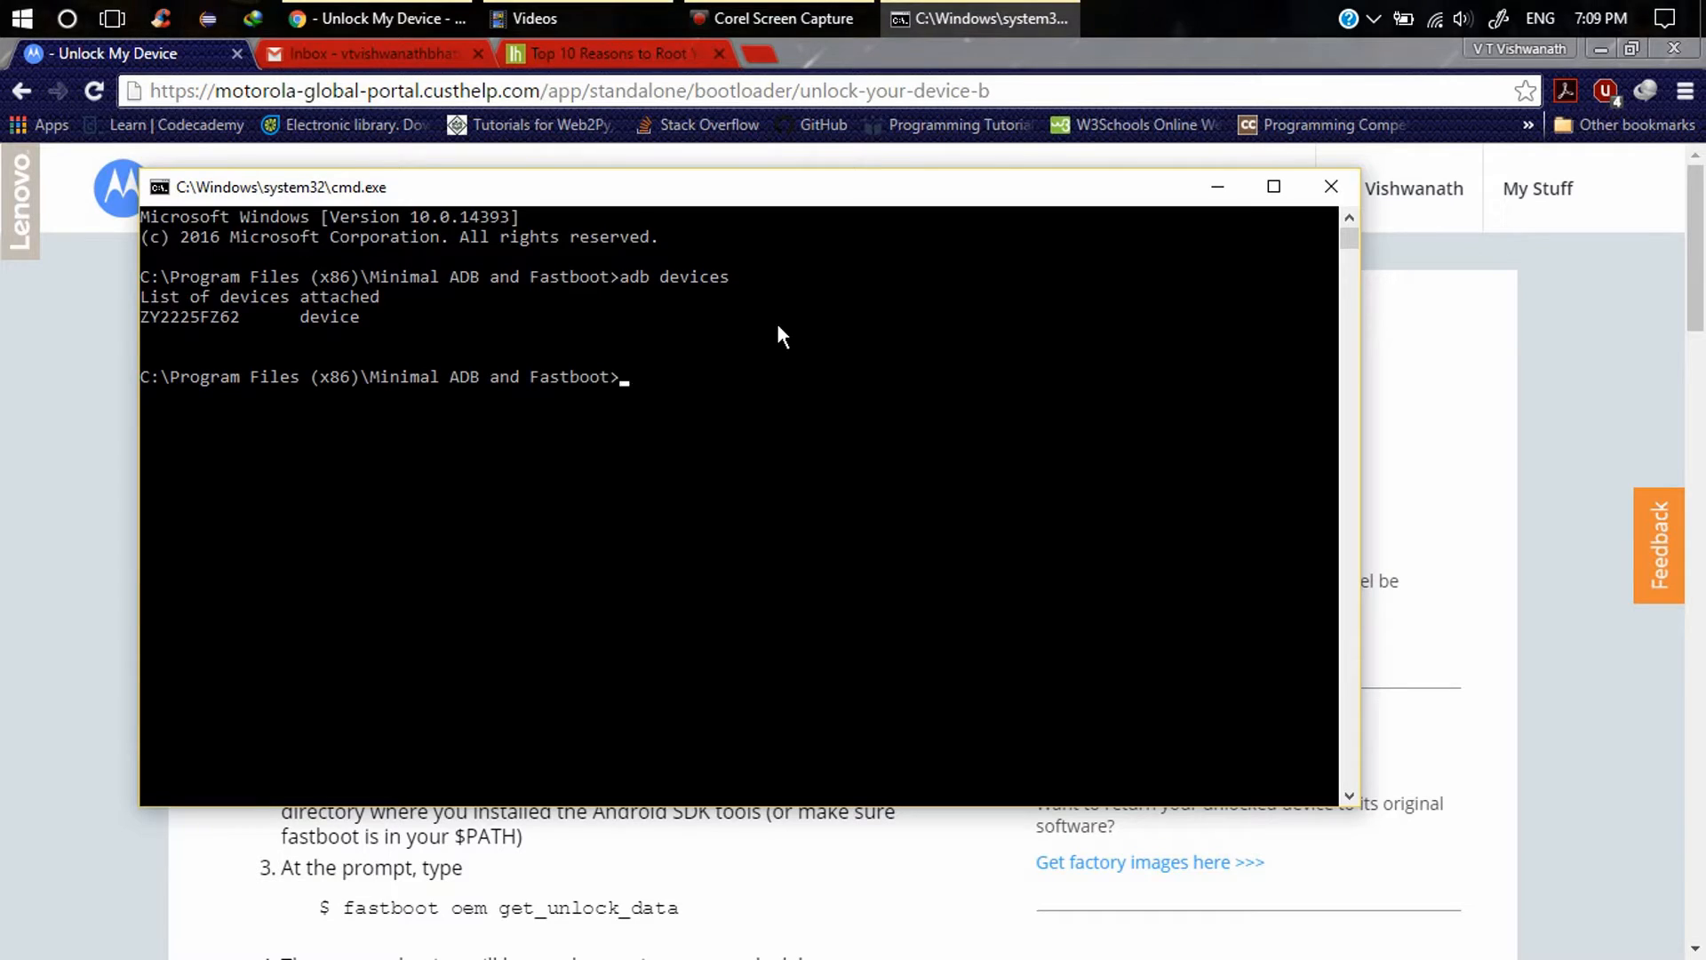
double_click(249, 277)
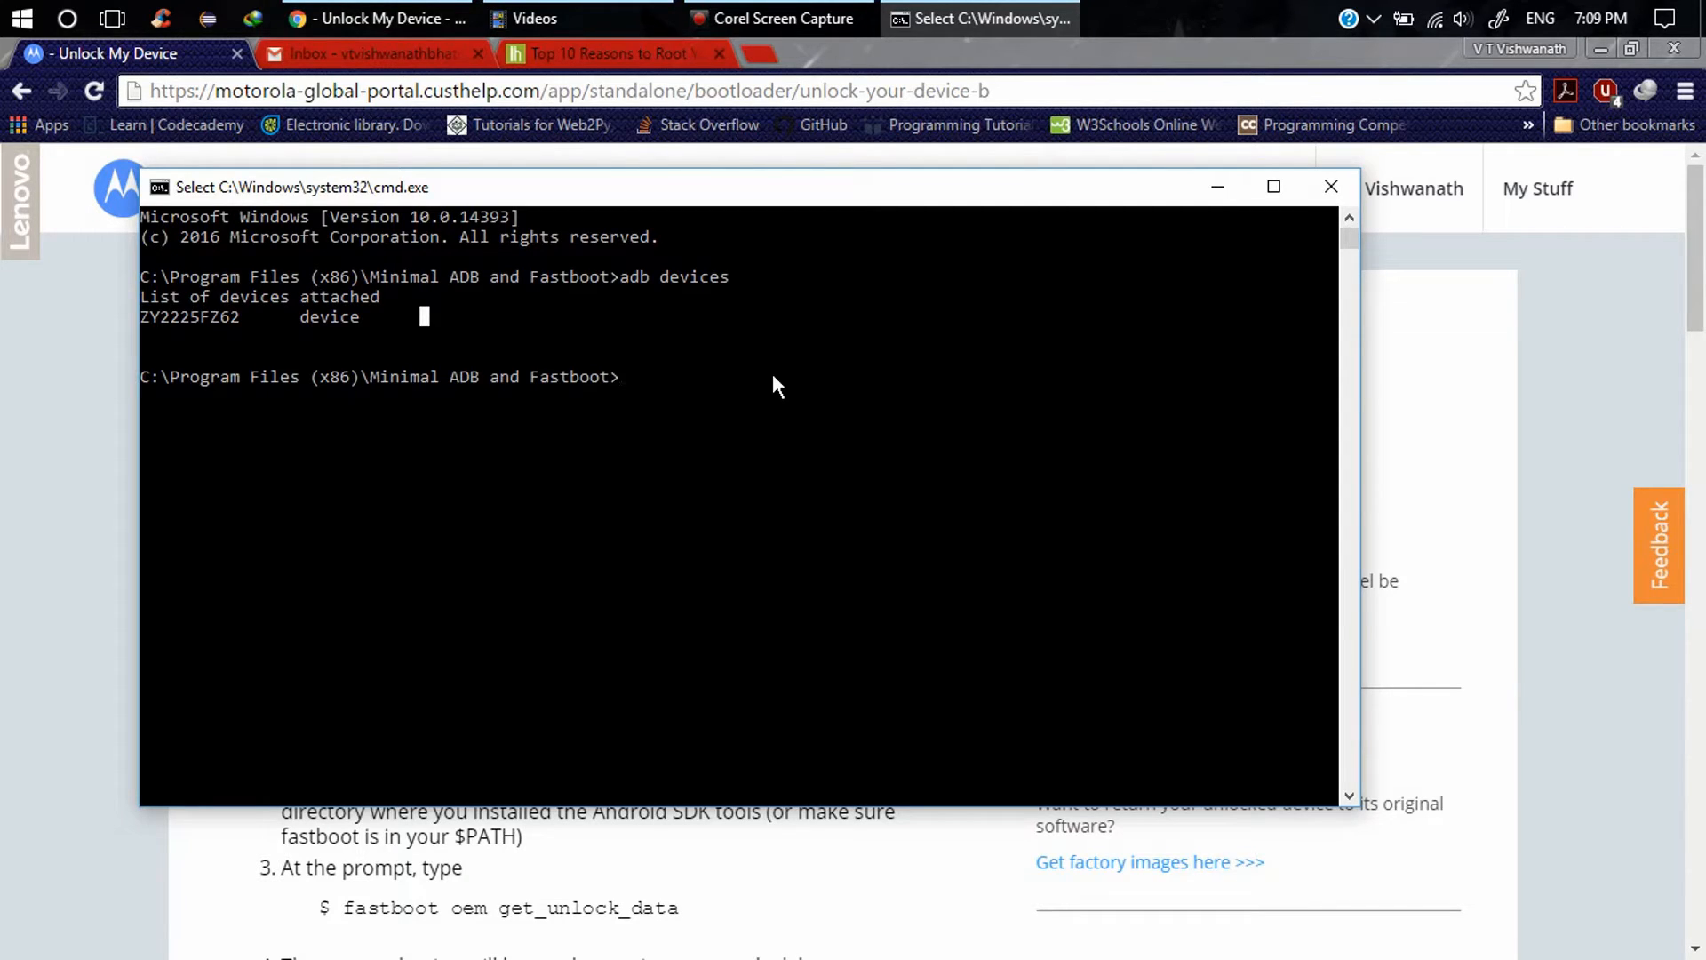
Reboot the phone into the bootloader with adb reboot bootloader
text(adb)
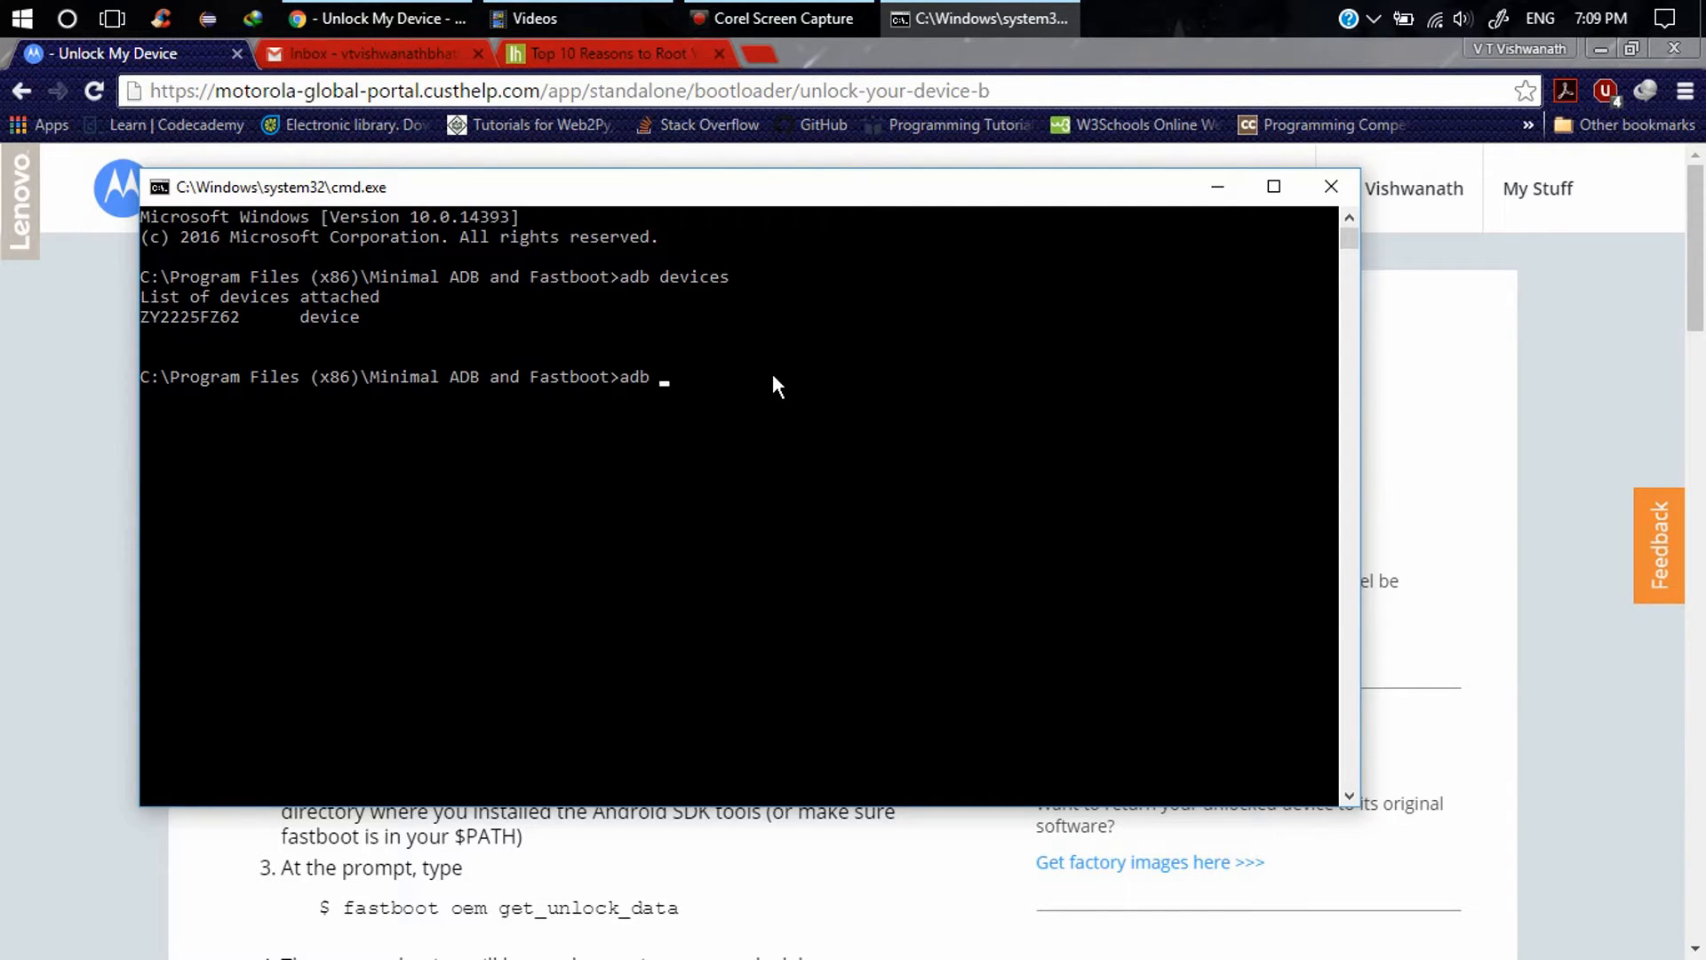
text(reboot)
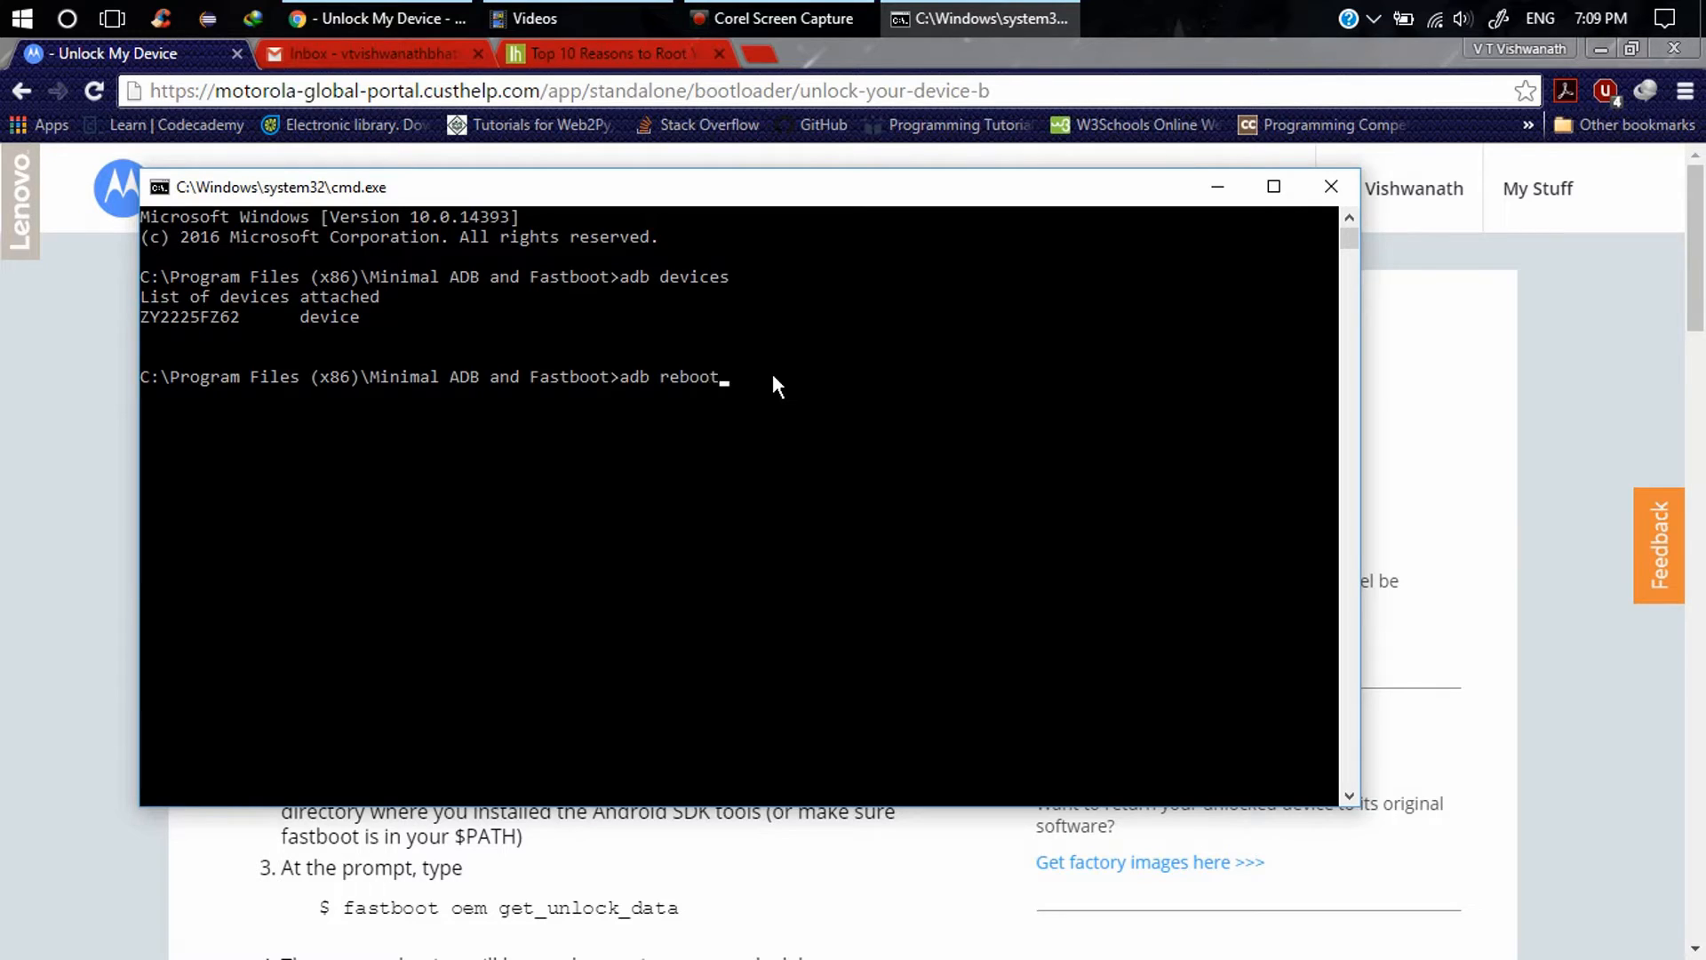
text(boot)
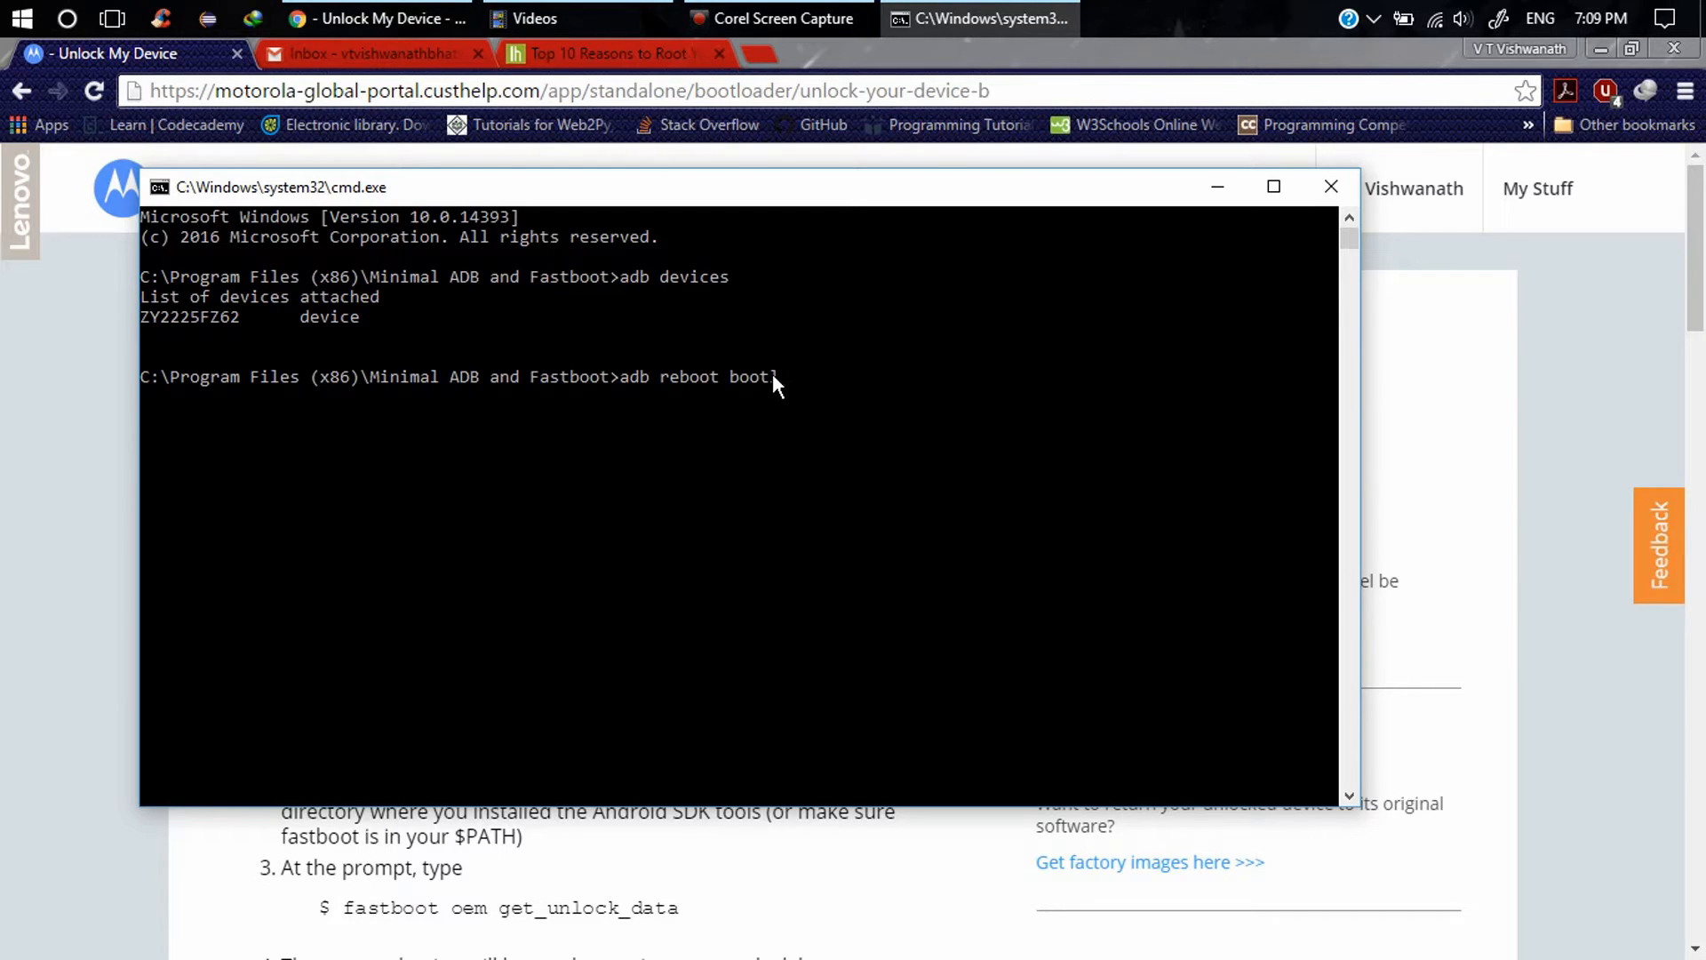
text(loader)
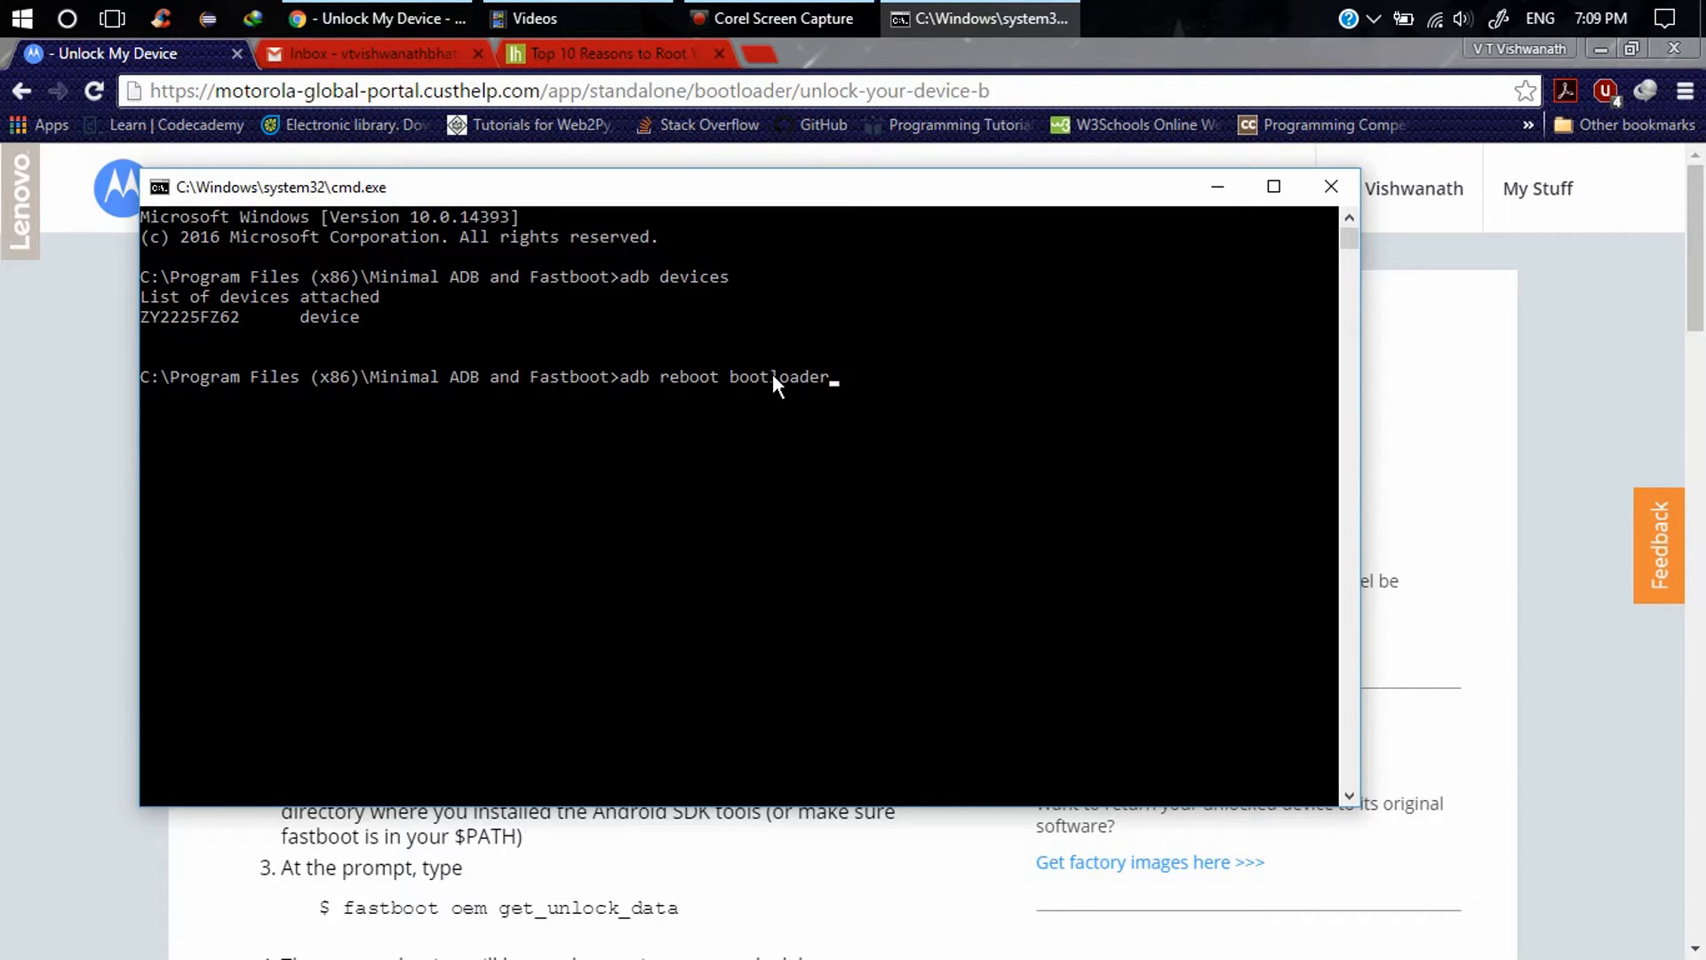
key(enter)
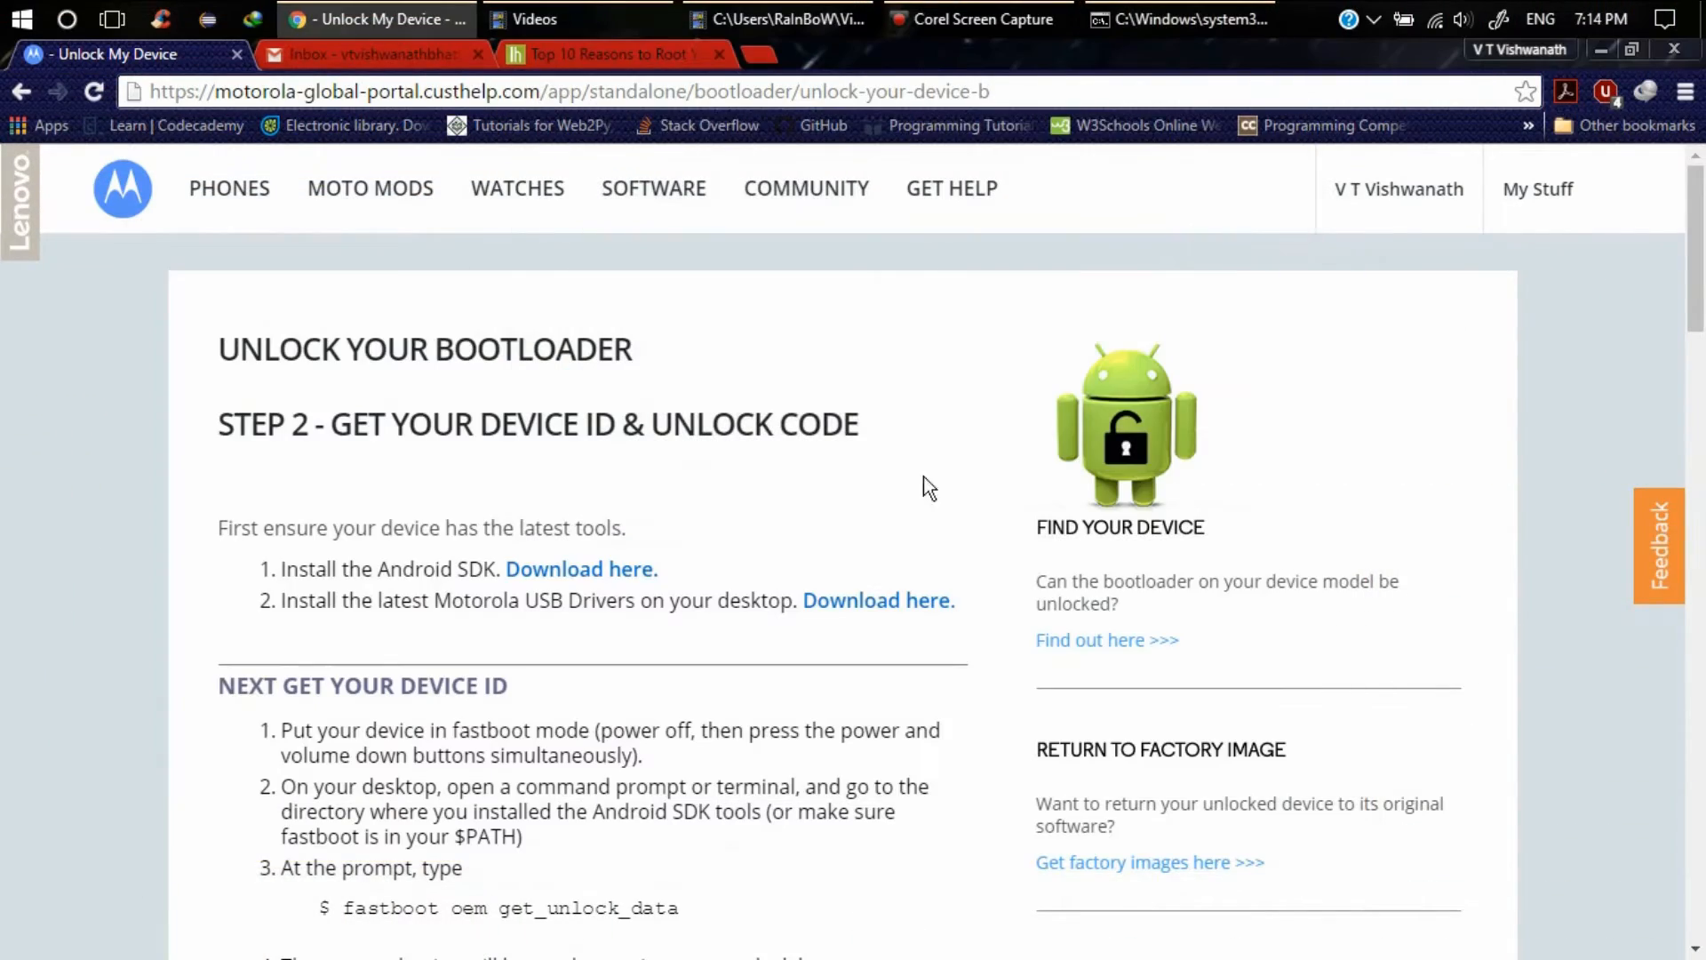
Pick out the fastboot oem get_unlock_data command in Step 2 and bring the command prompt forward
scroll(down, 3)
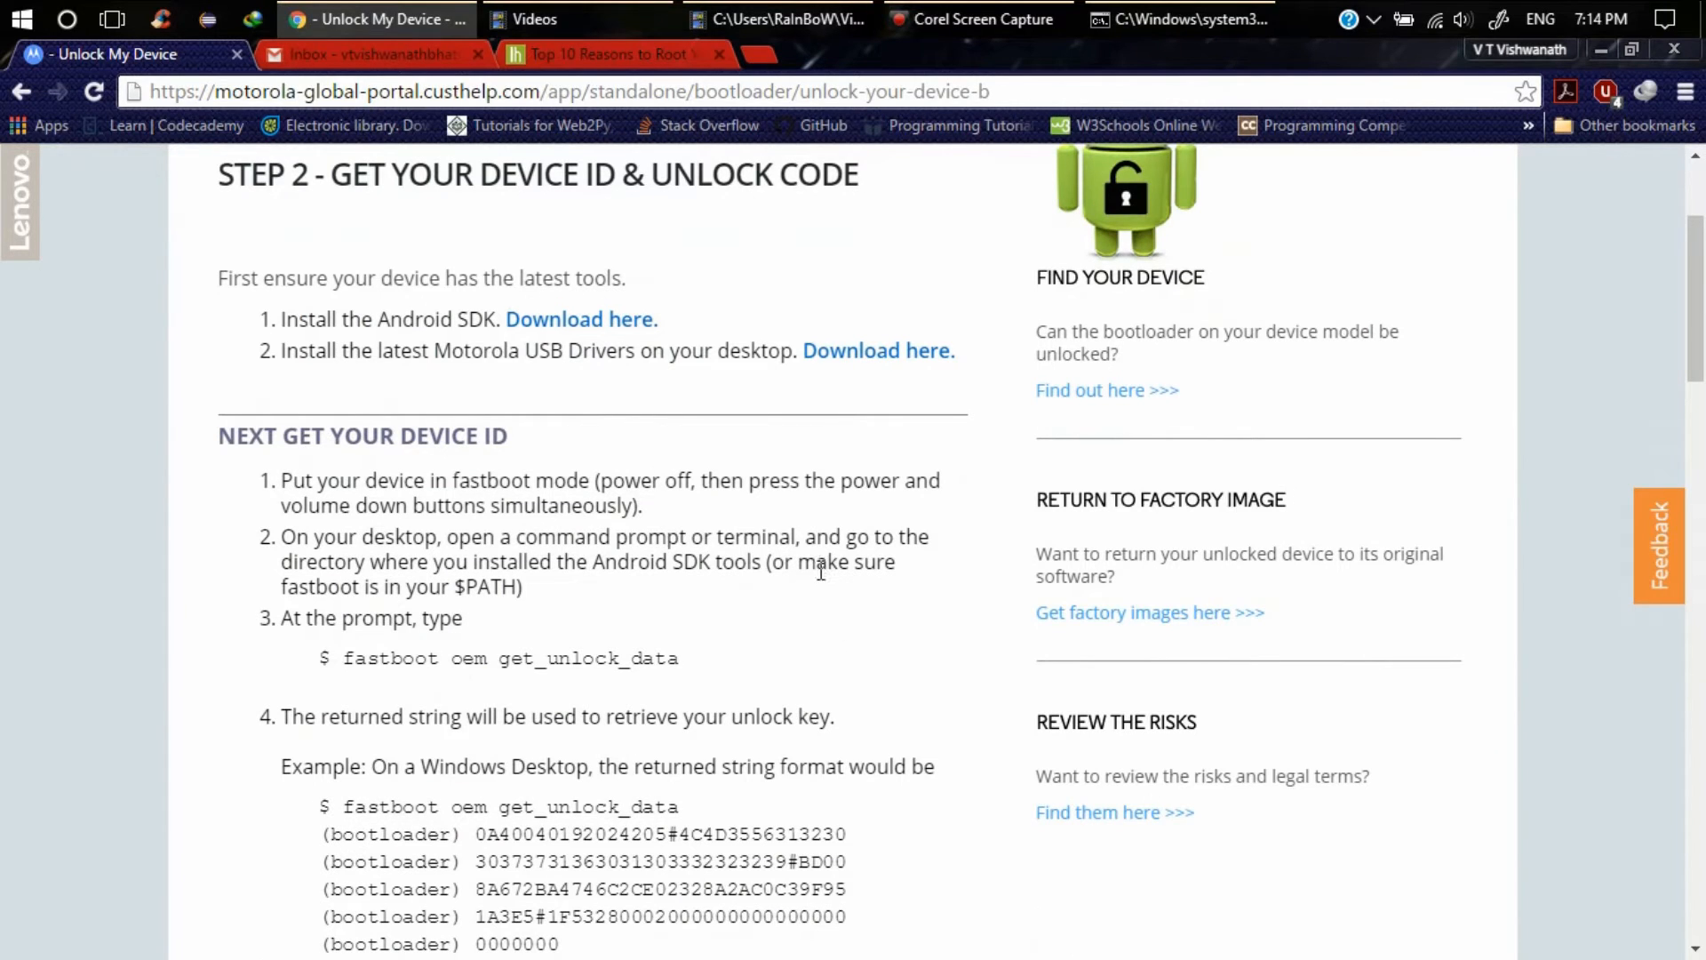
scroll(down, 3)
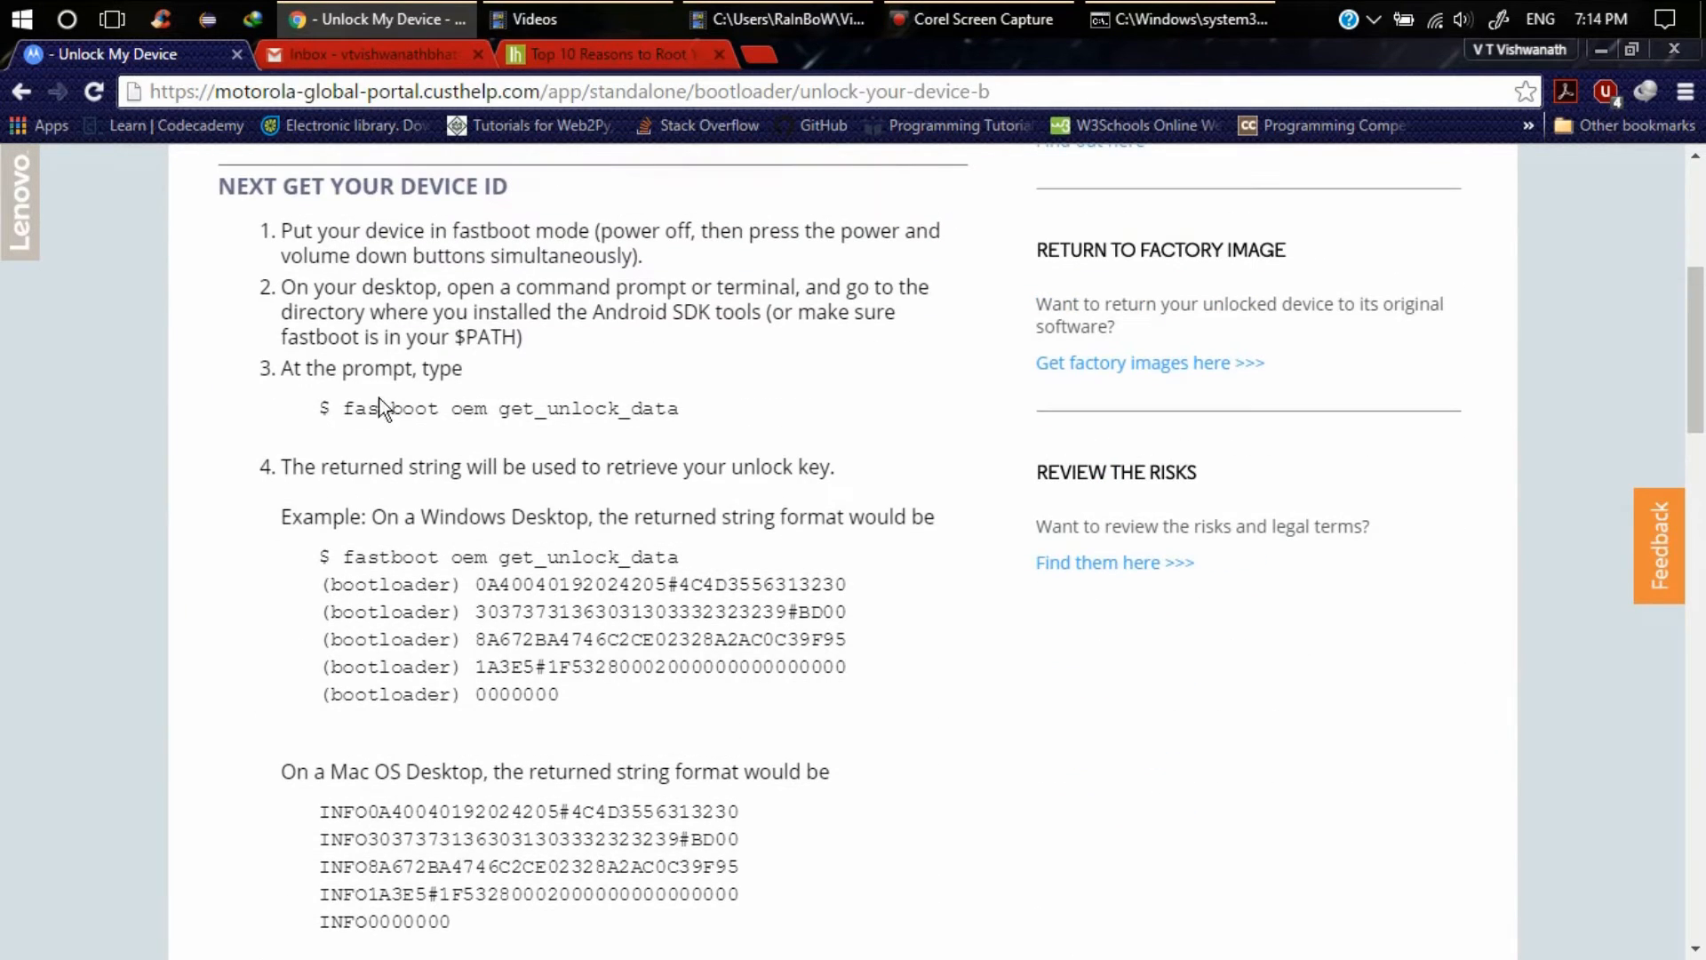
click(346, 408)
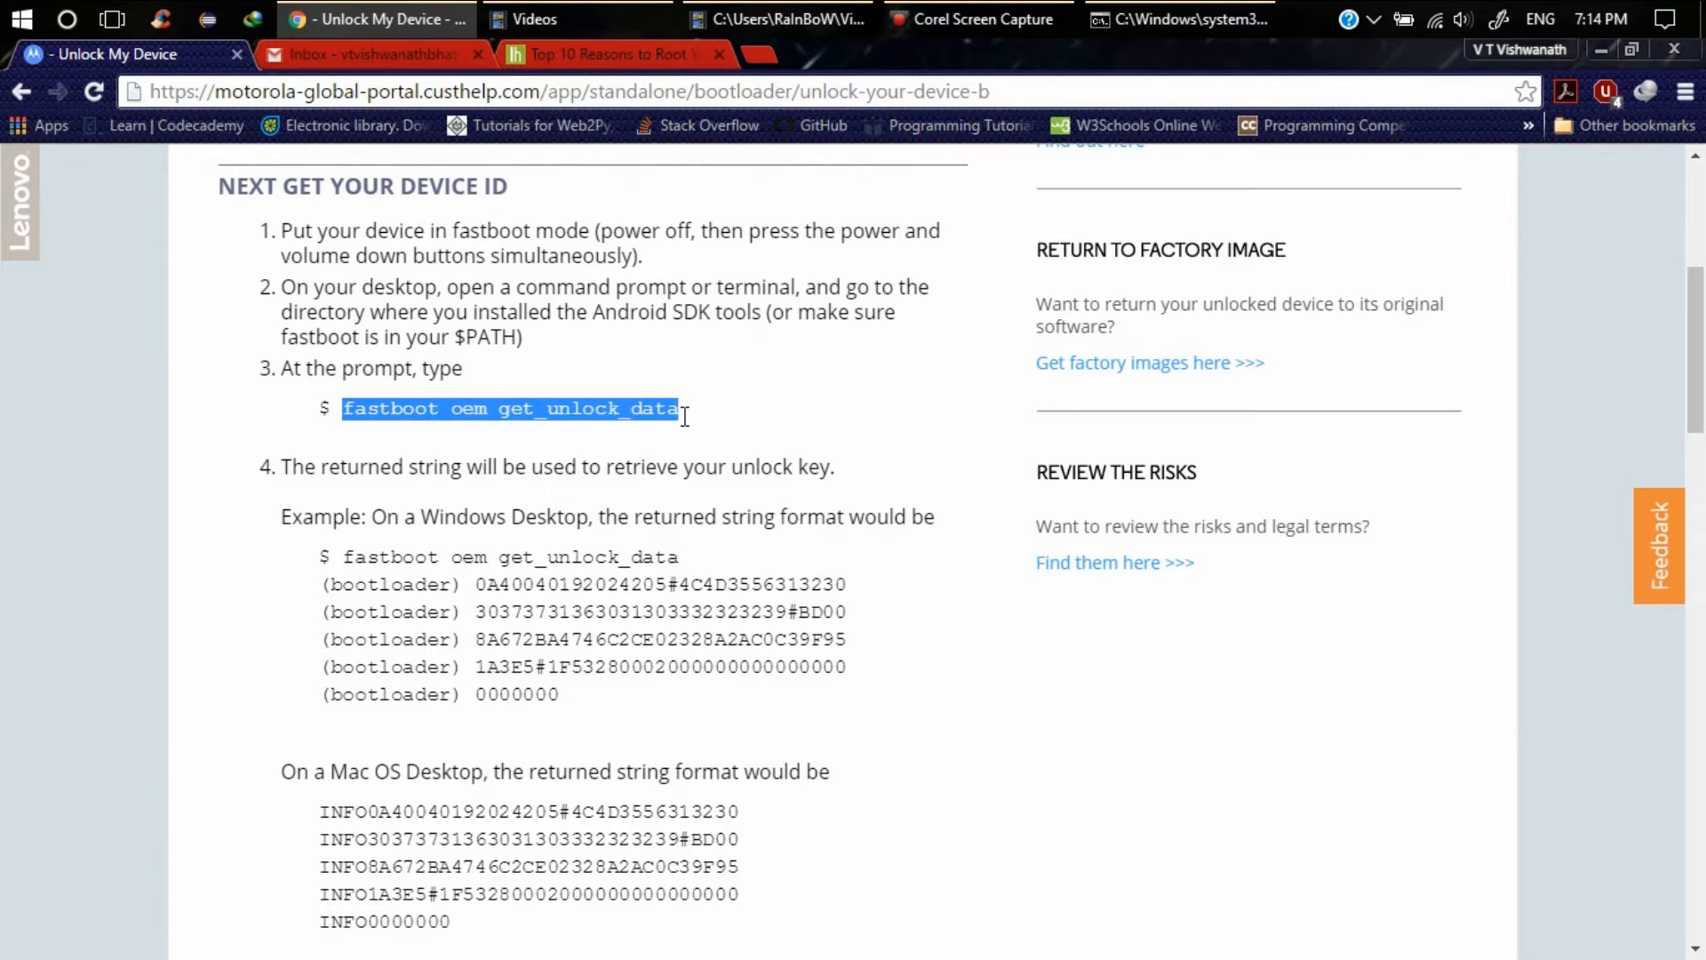
scroll(up, 3)
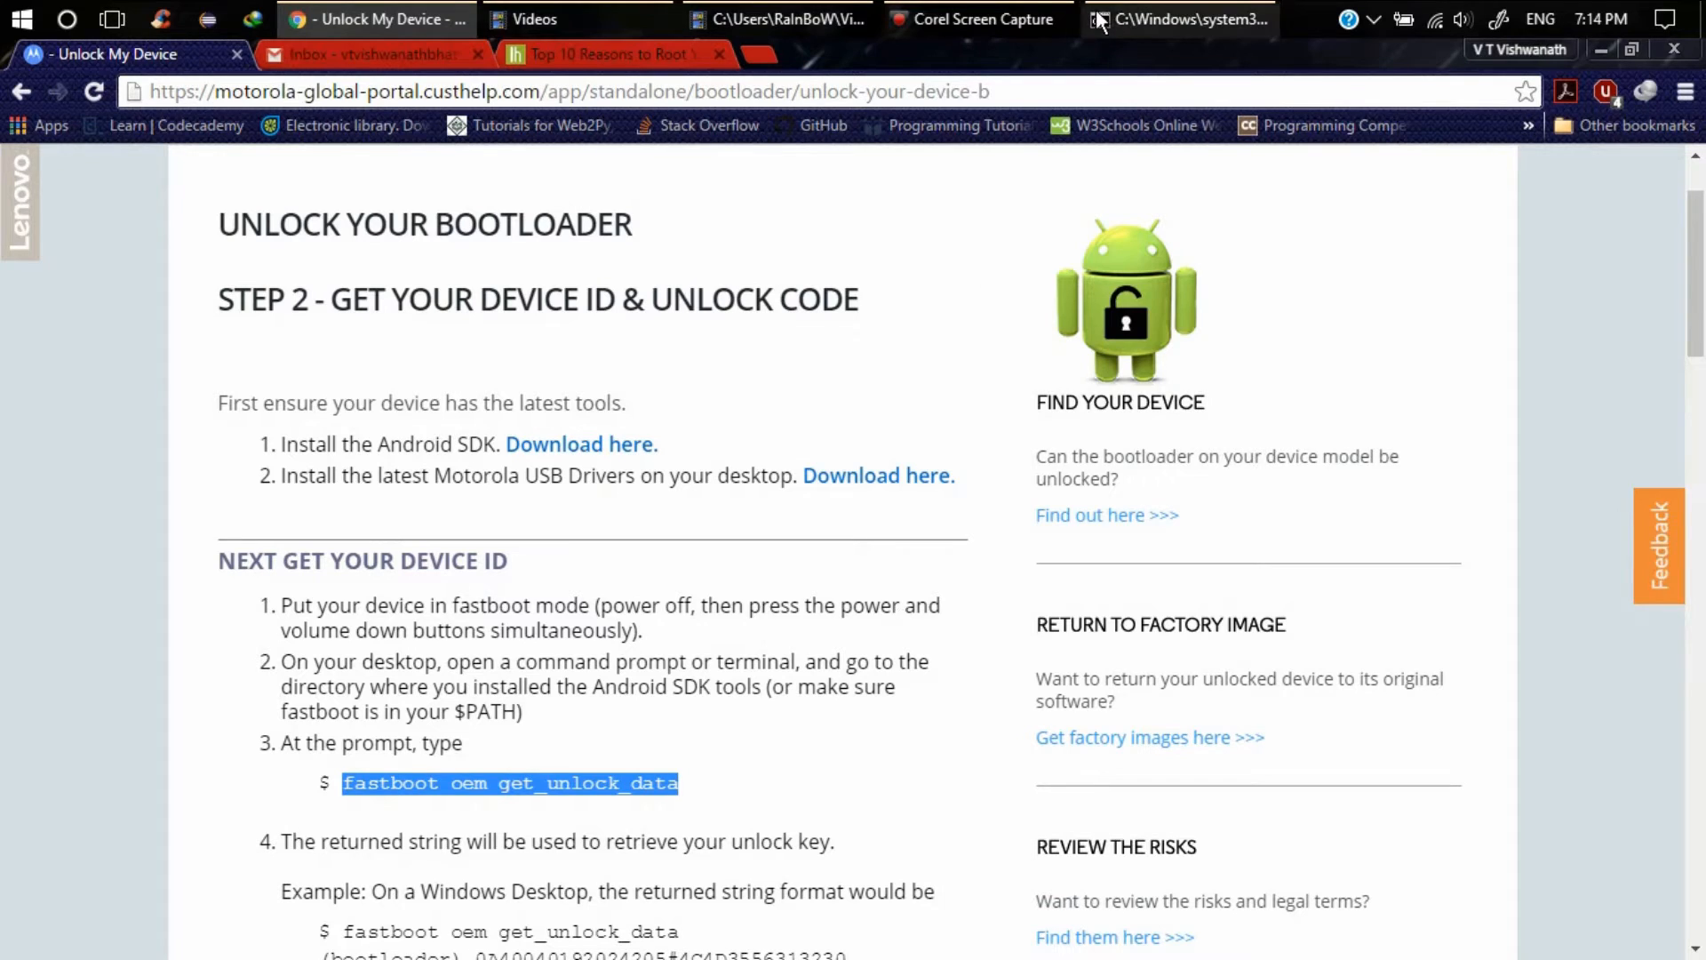
click(1177, 18)
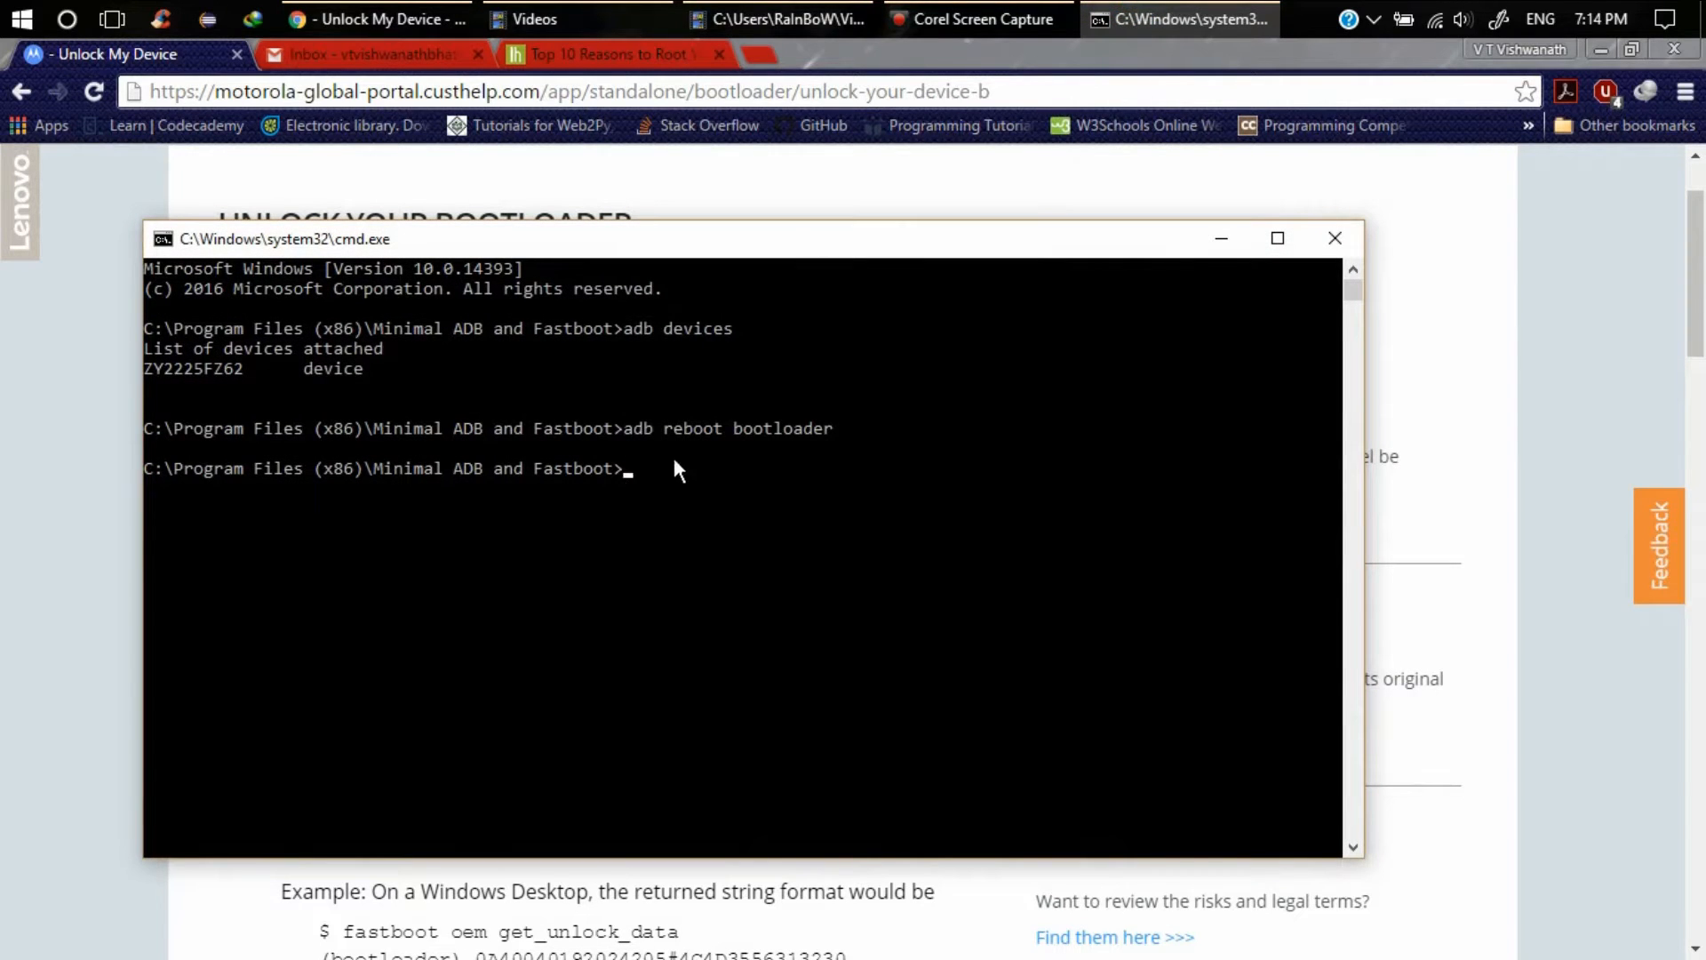
Run fastboot oem get_unlock_data and copy the returned bootloader unlock-data lines via Edit > Copy
text(fastboot oem get_unlock_data)
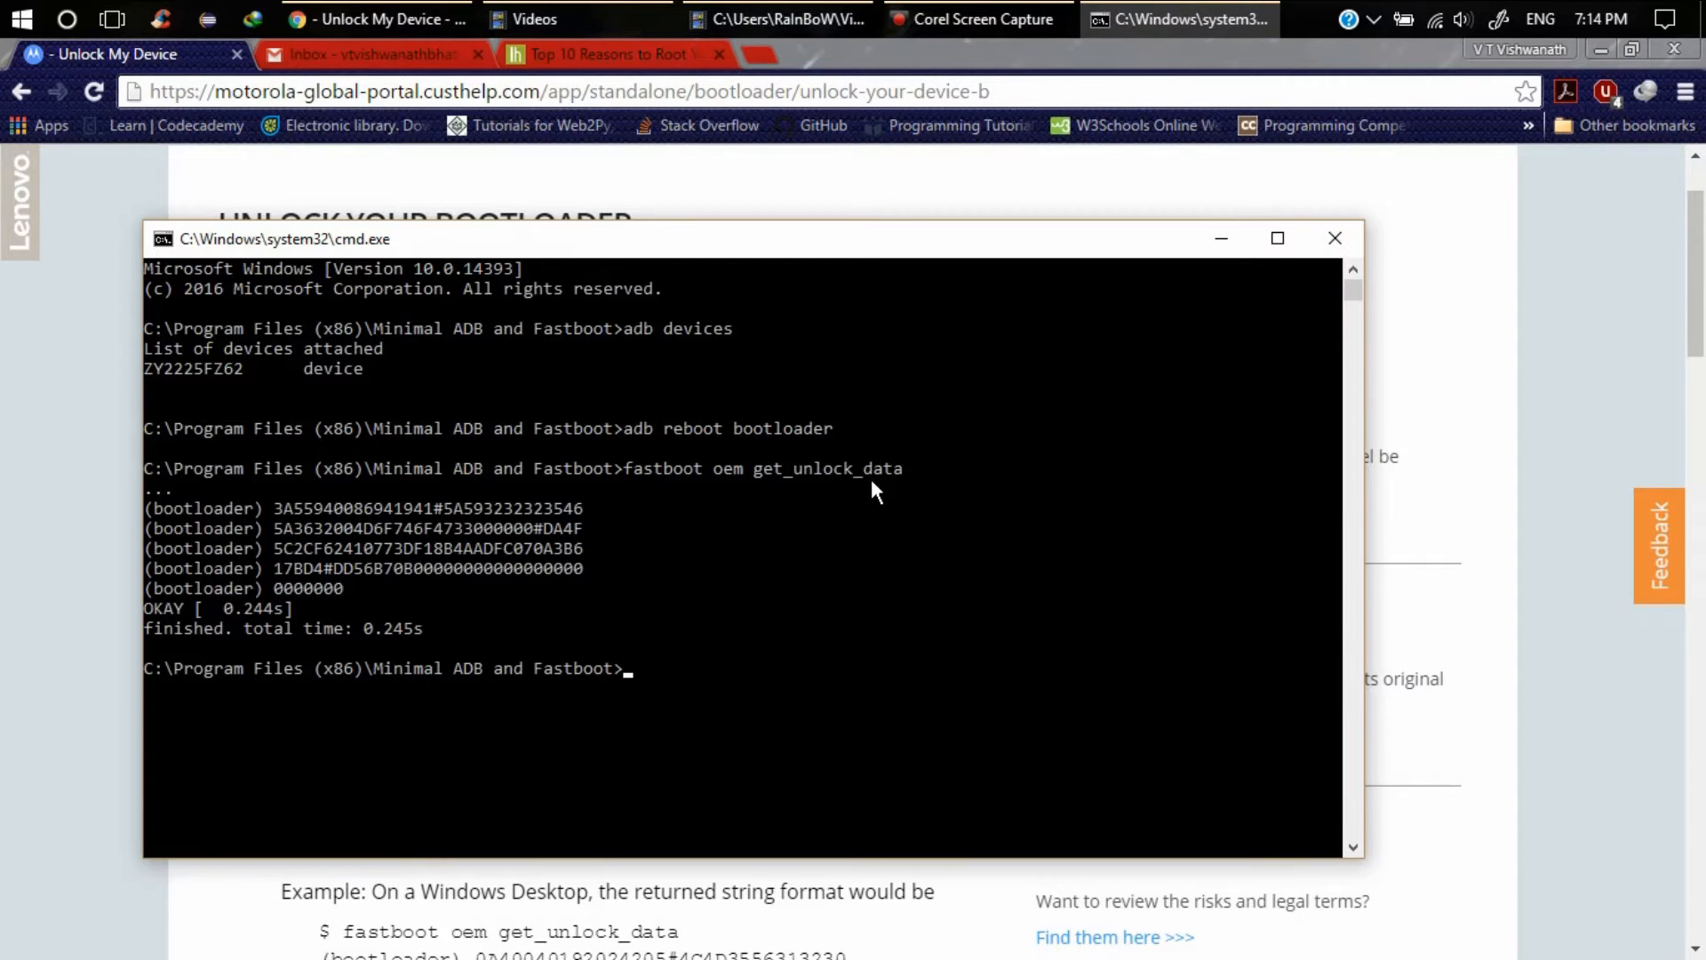
mouse_move(277, 517)
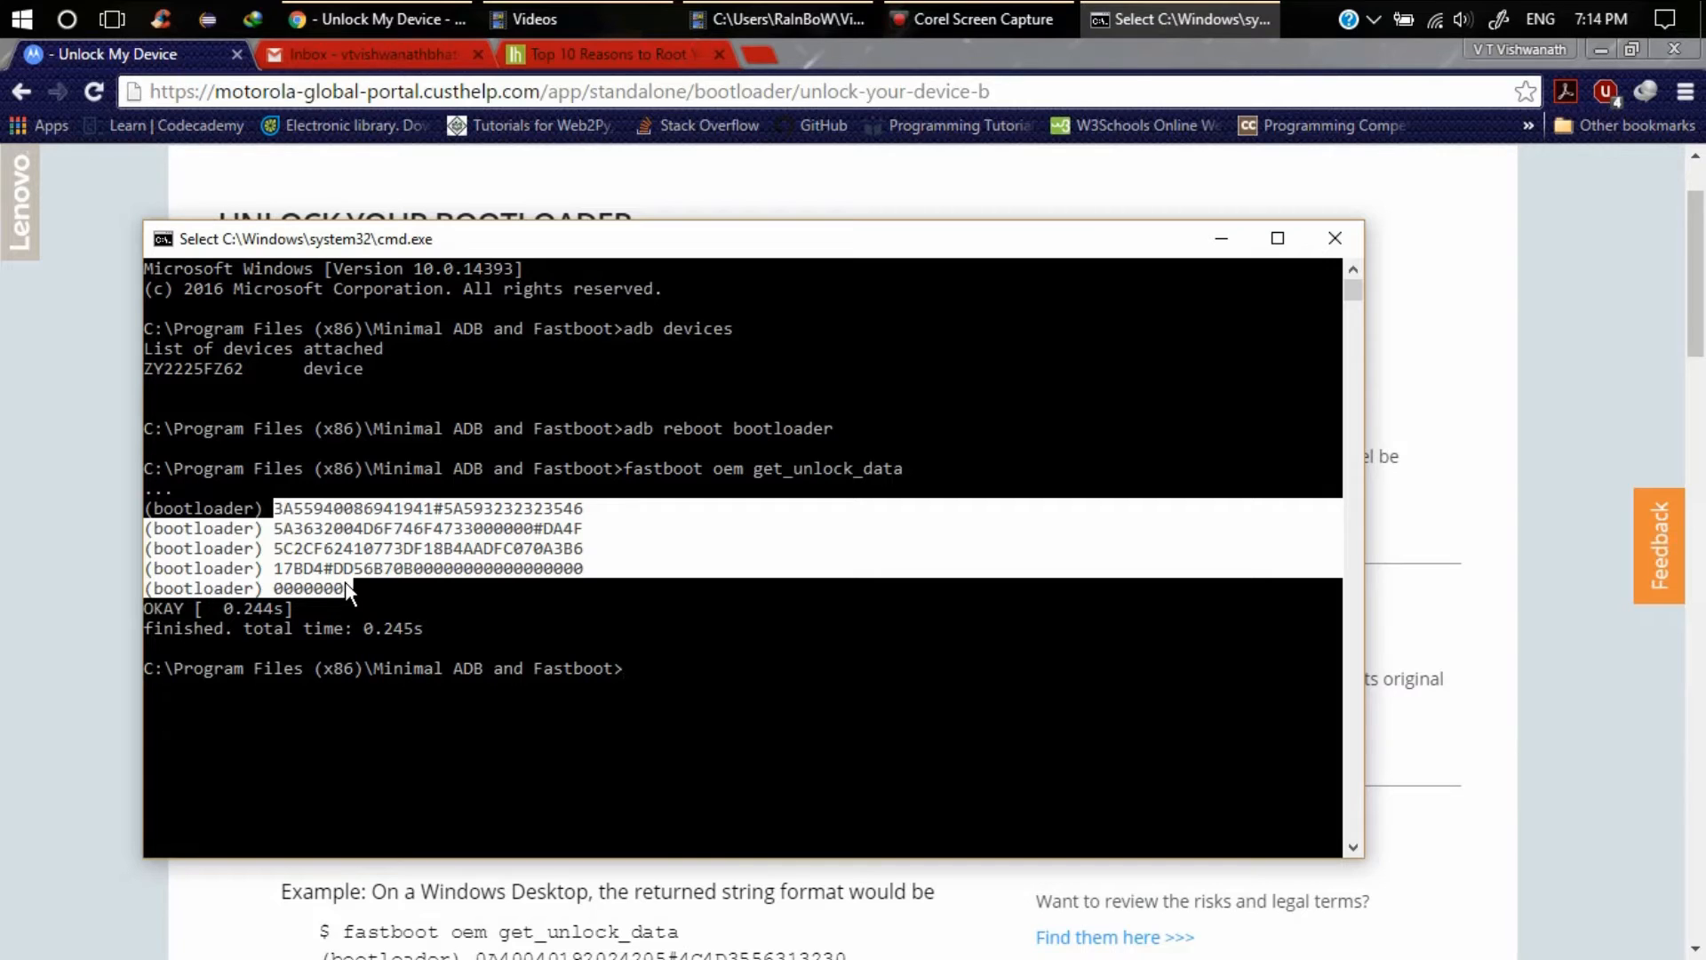
mouse_move(346, 594)
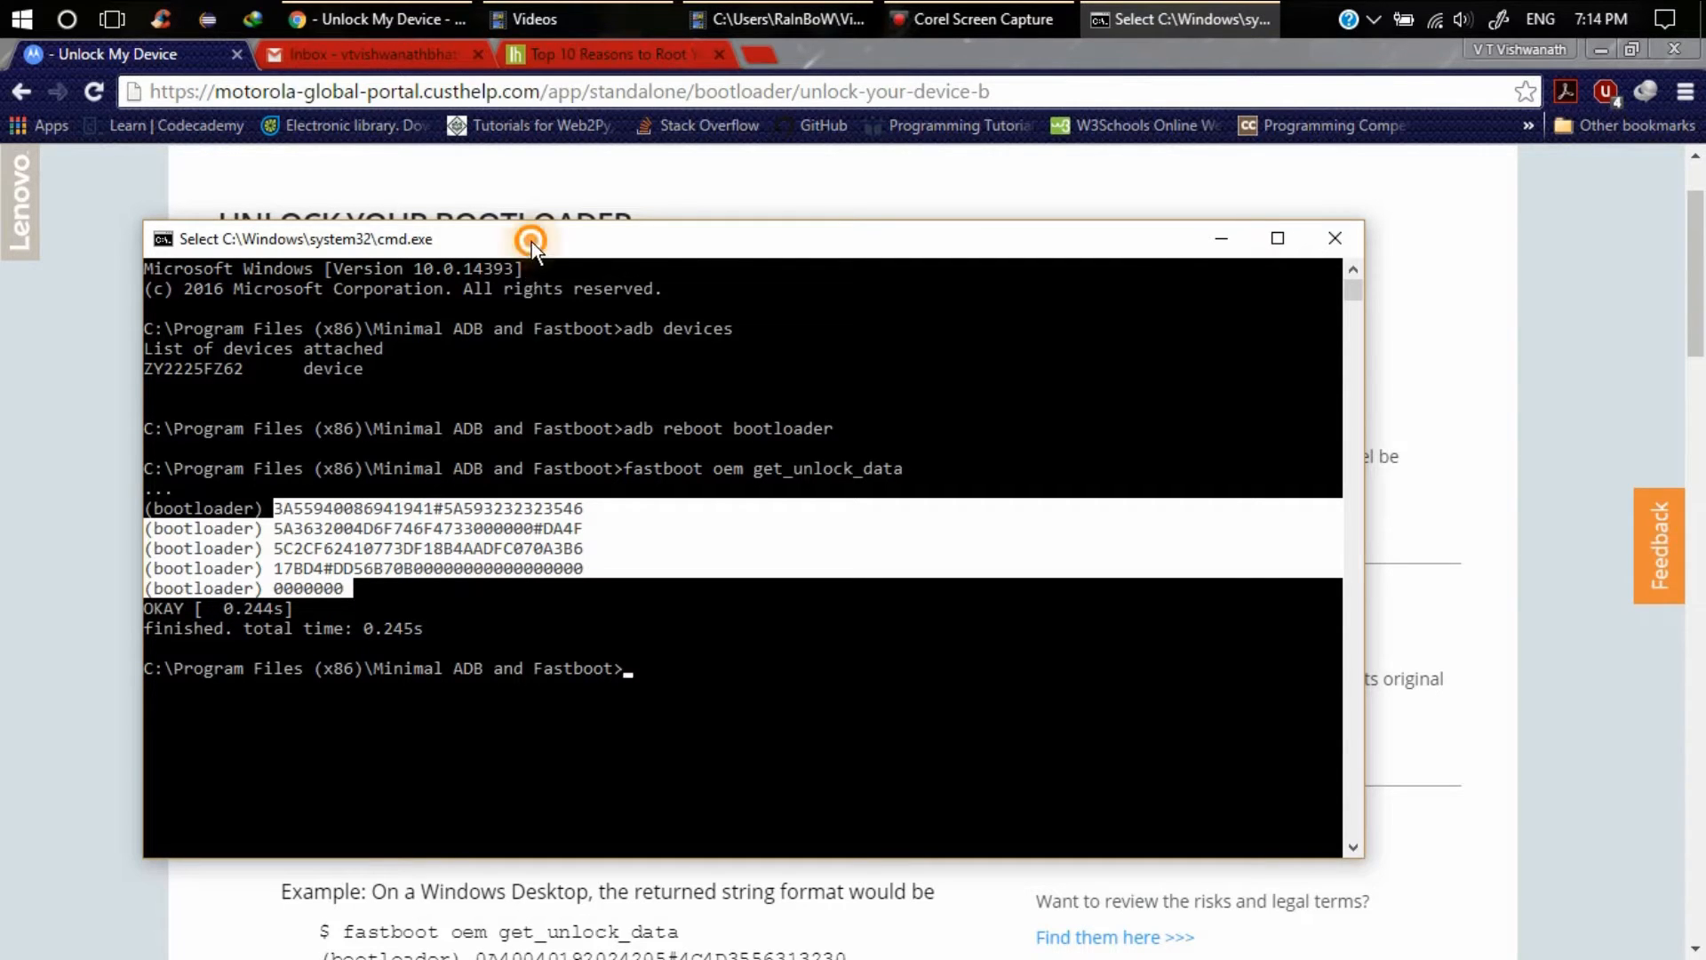
click(532, 240)
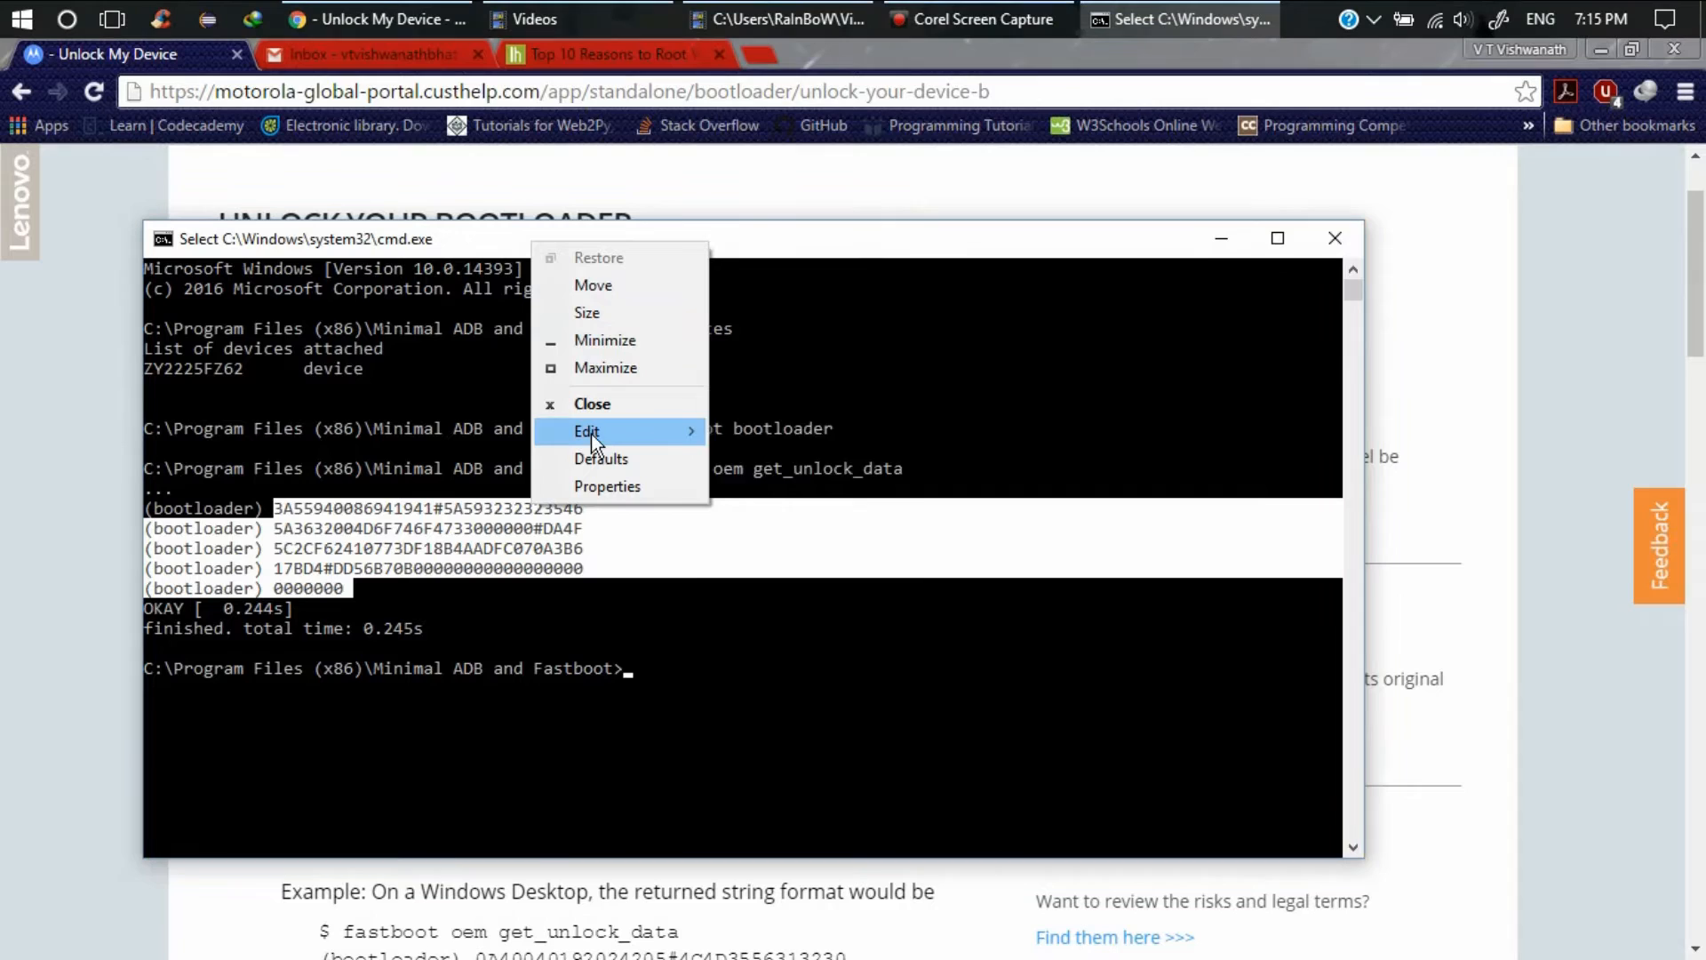
click(587, 430)
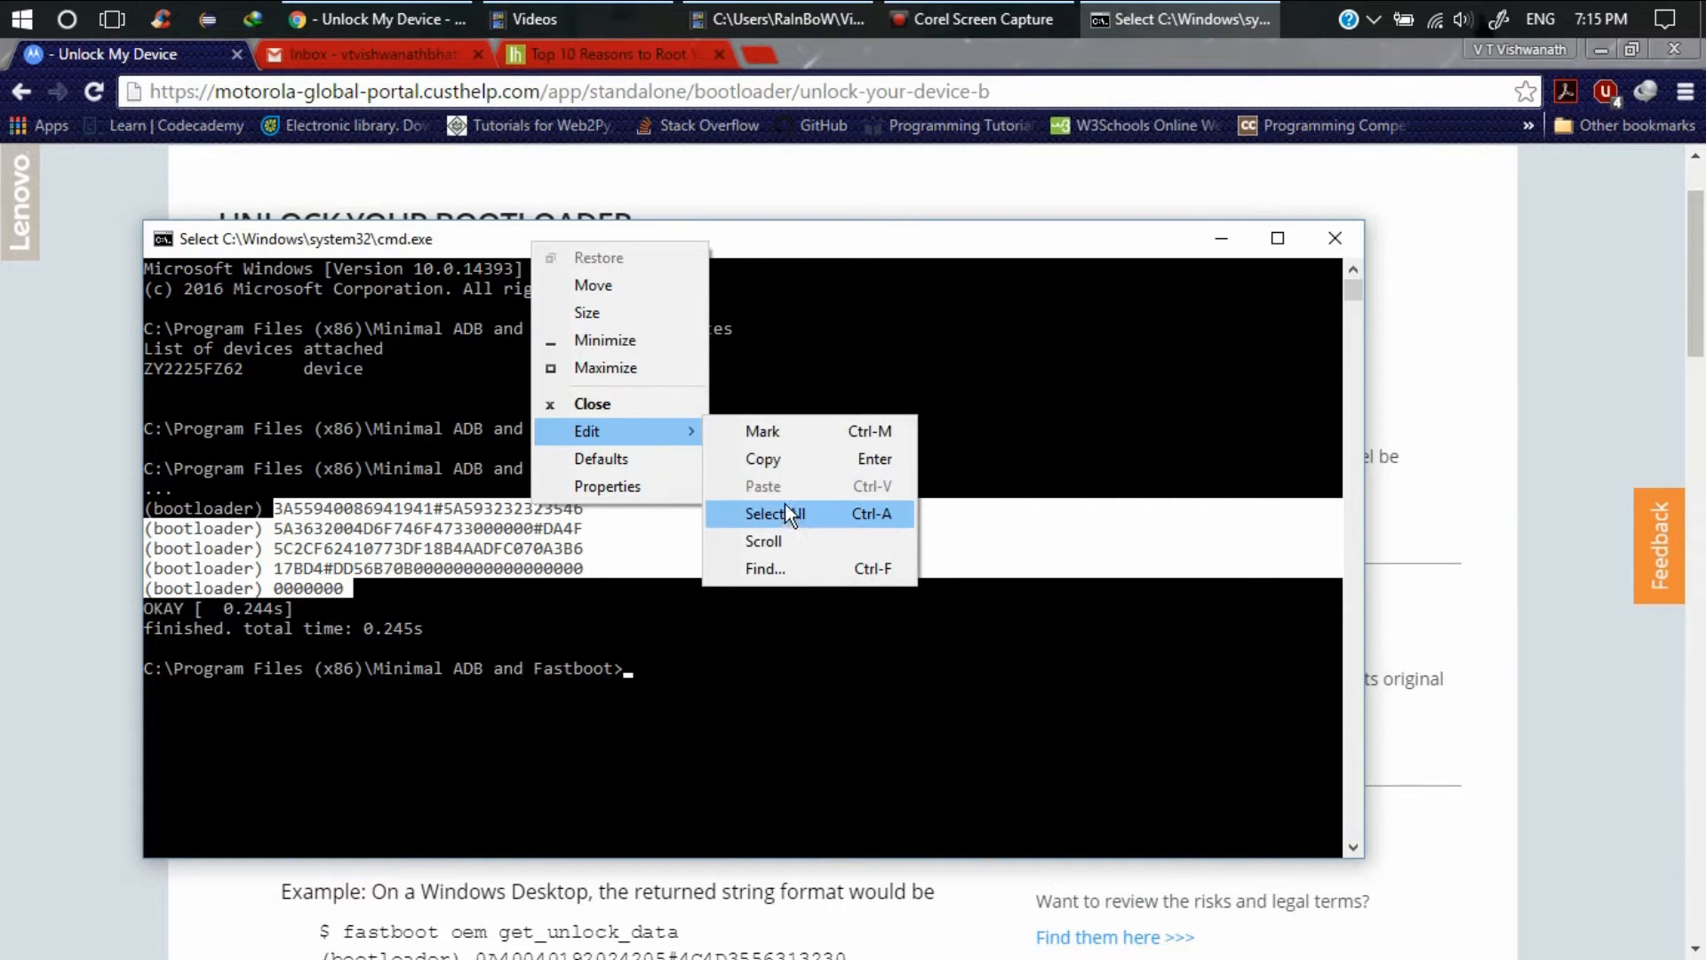
mouse_move(762, 458)
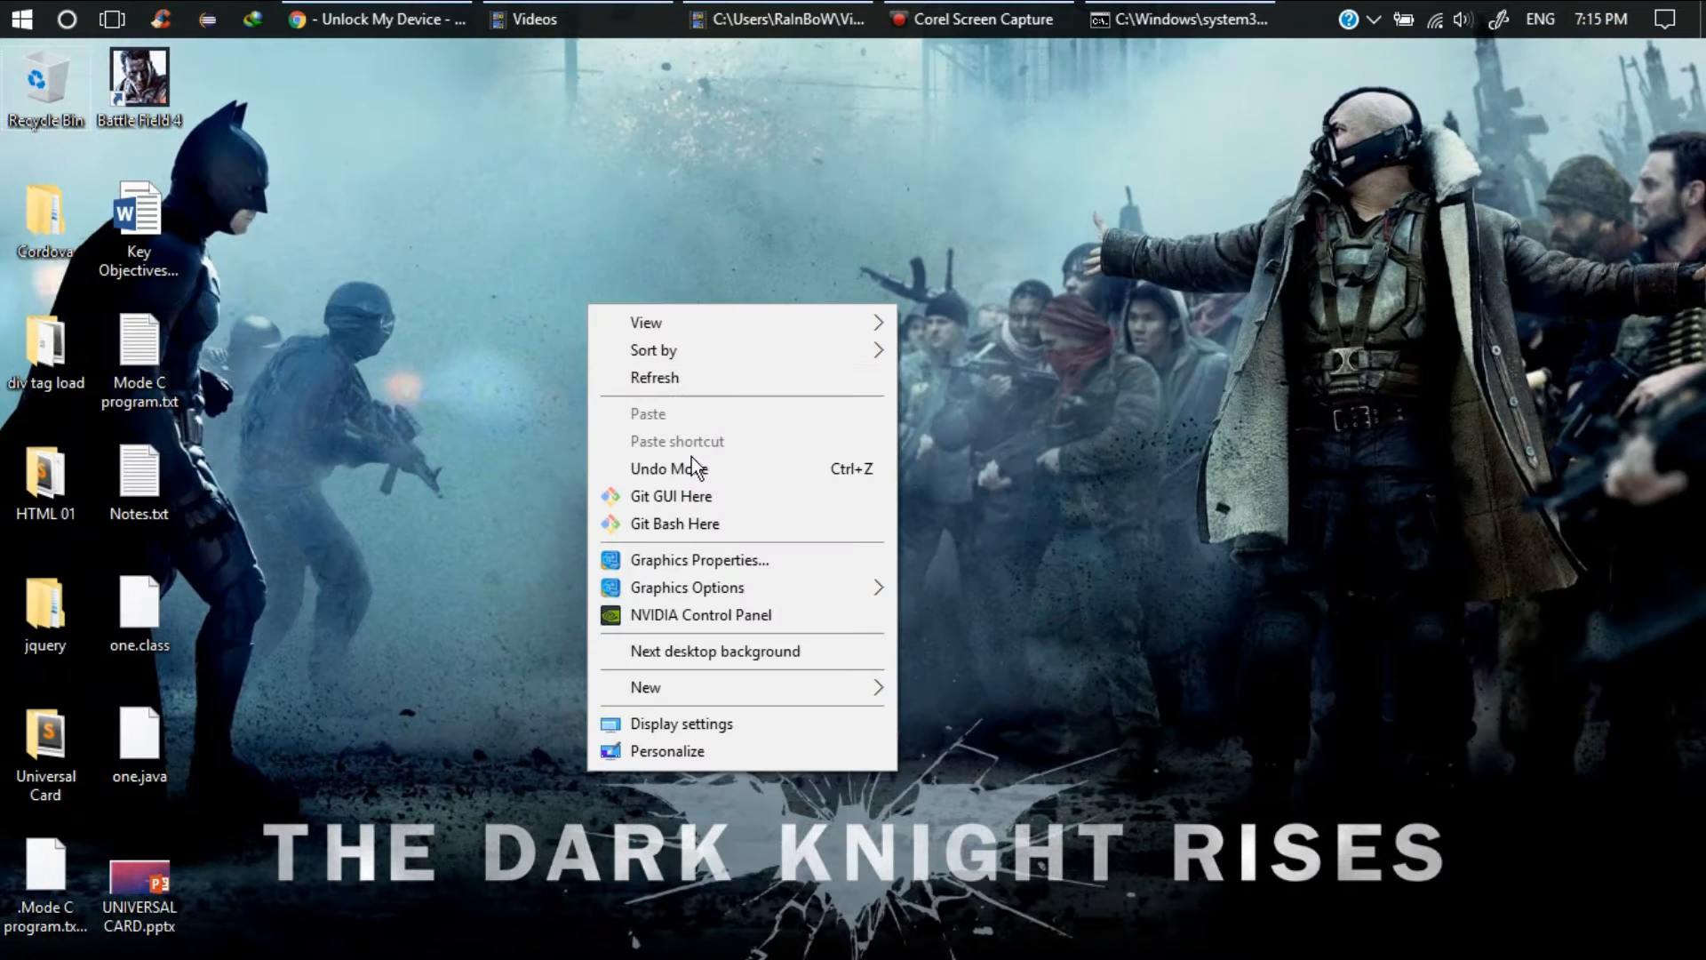
Create a new text document on the desktop, open it in Notepad, then return to the Motorola unlock page
click(643, 686)
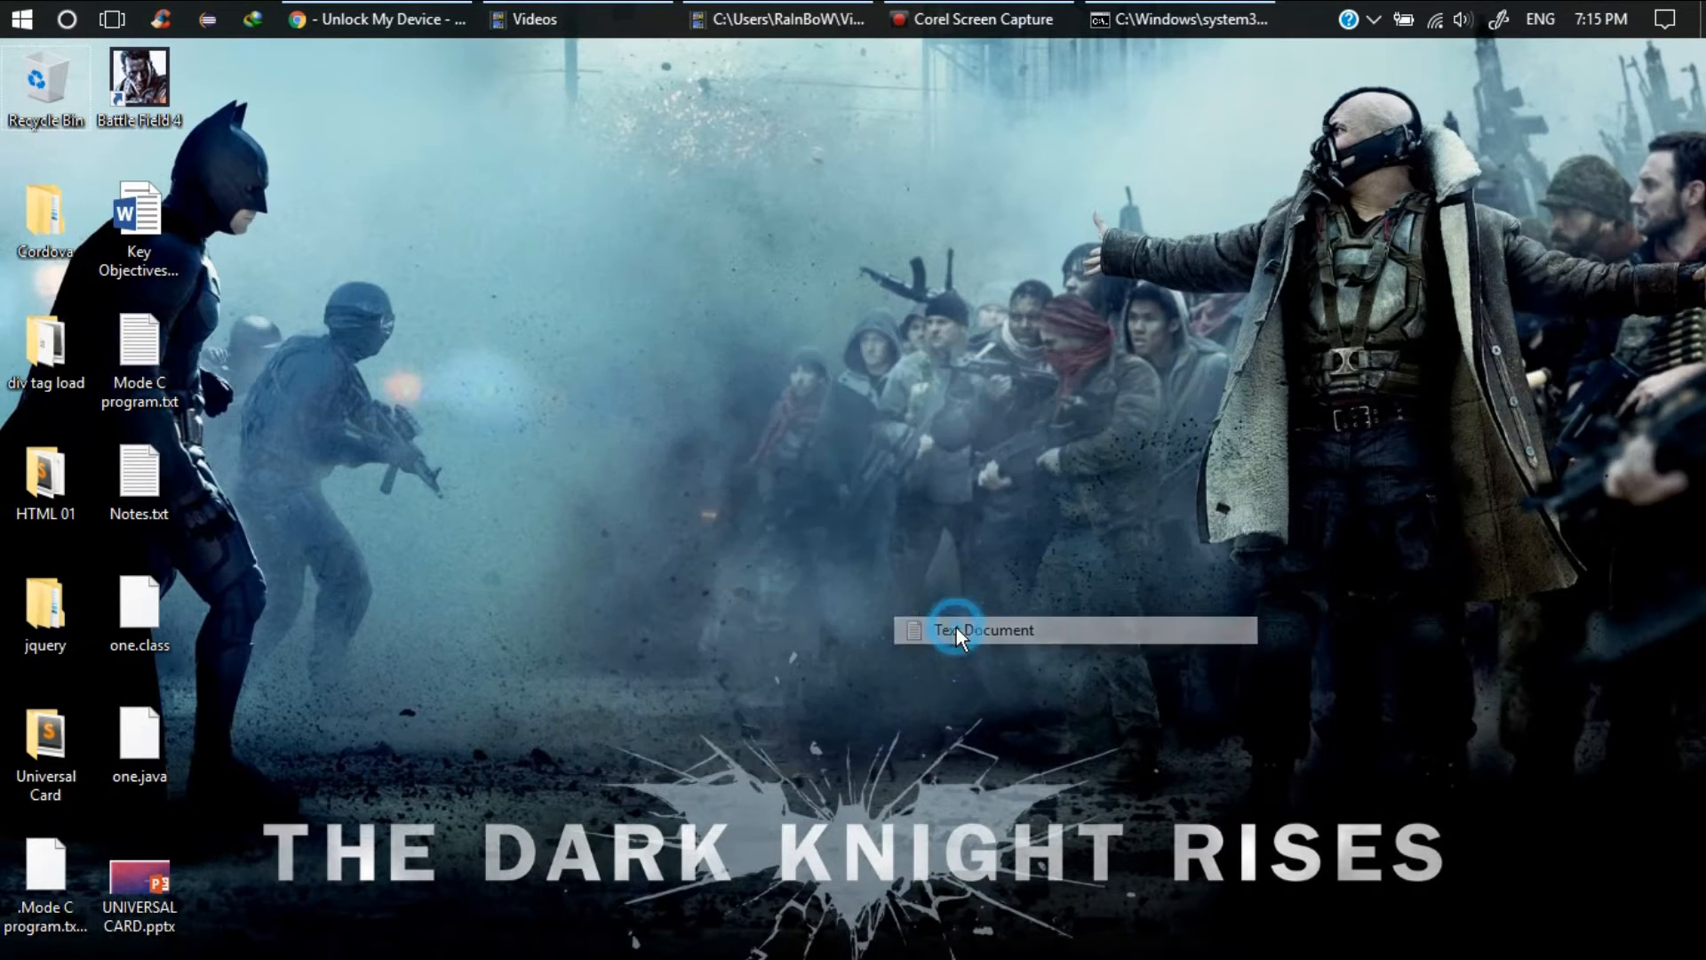
click(983, 629)
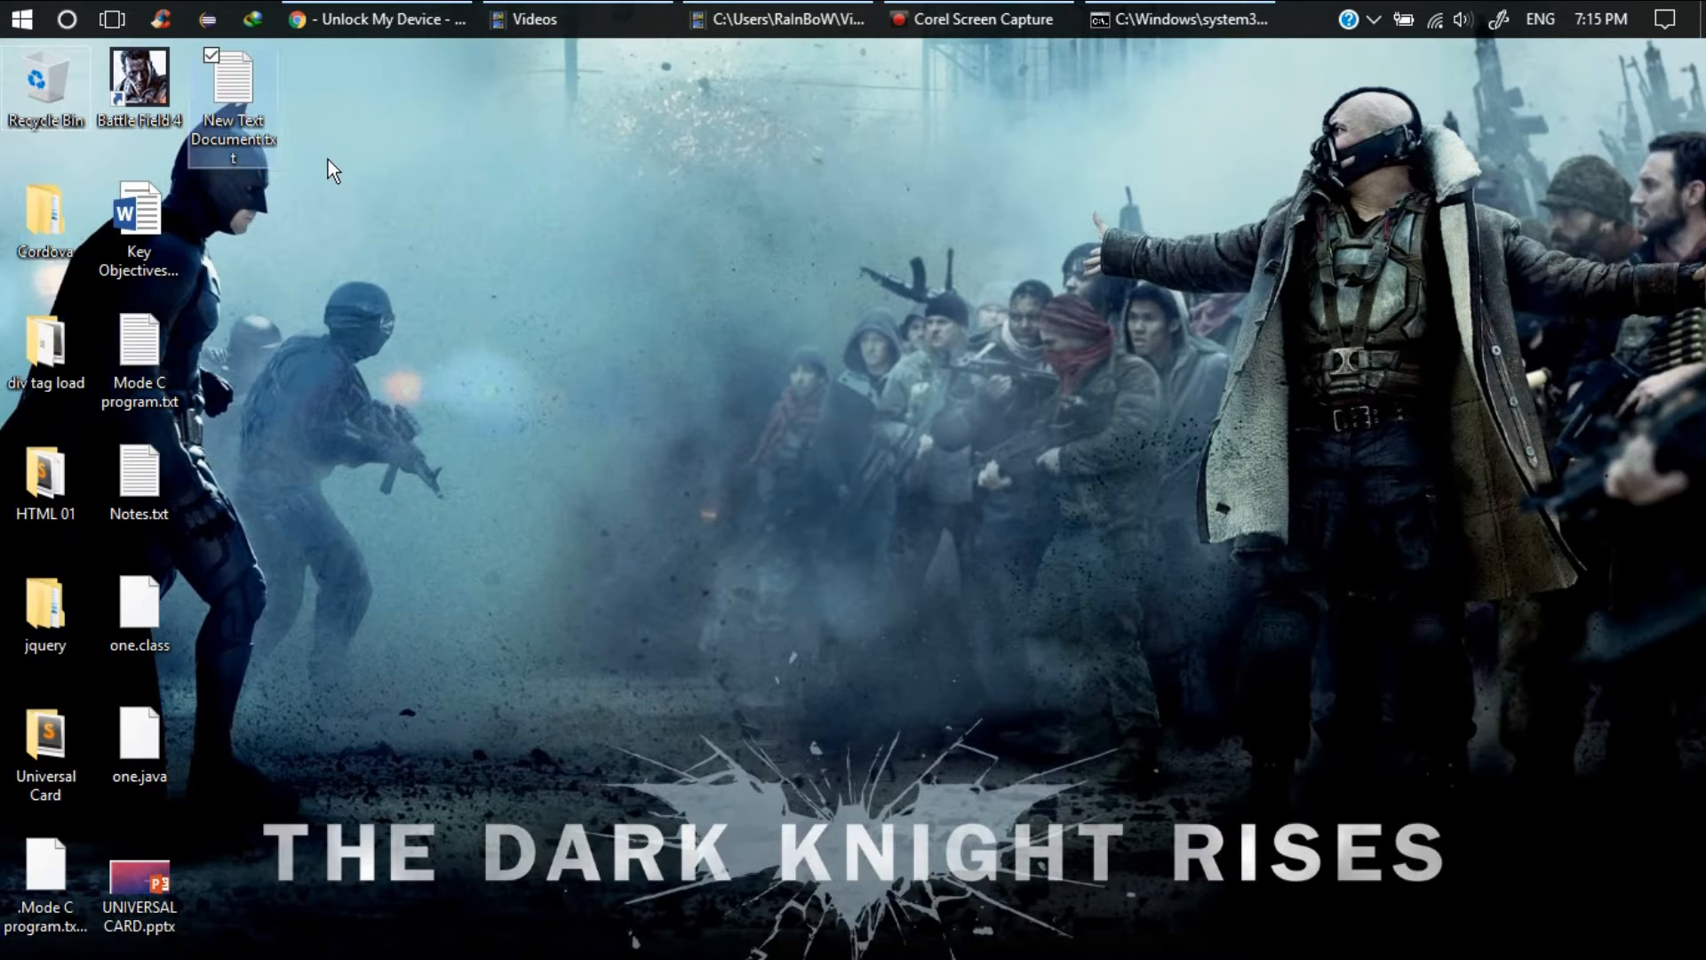
double_click(231, 87)
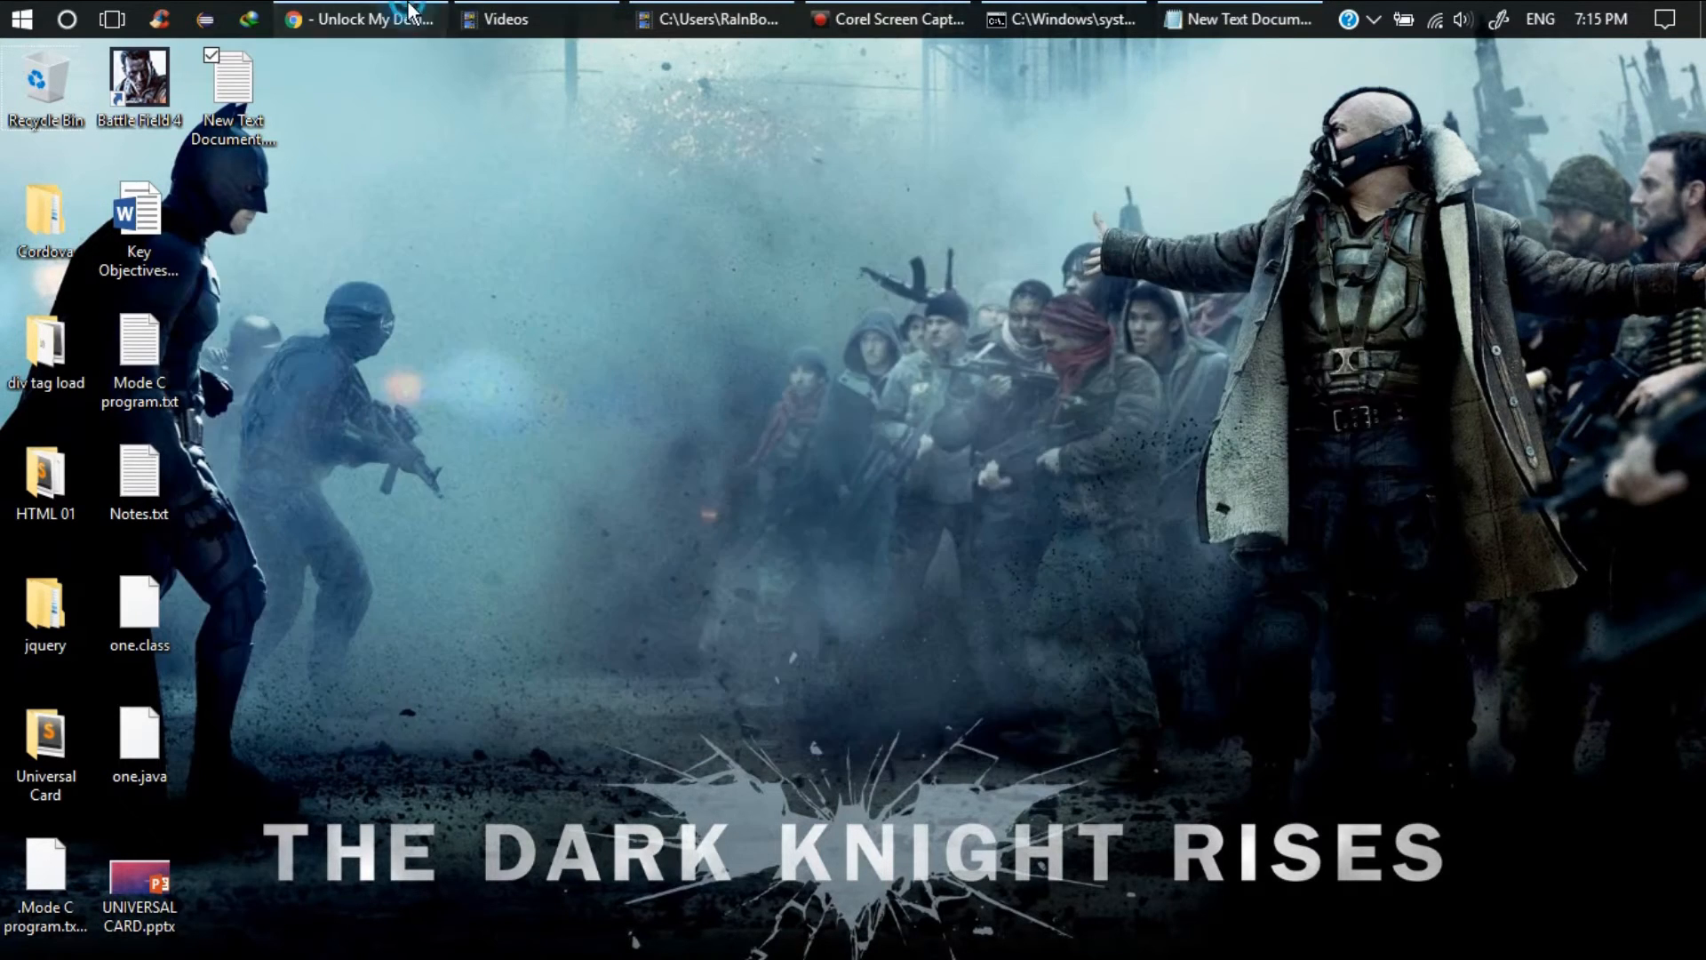
click(359, 18)
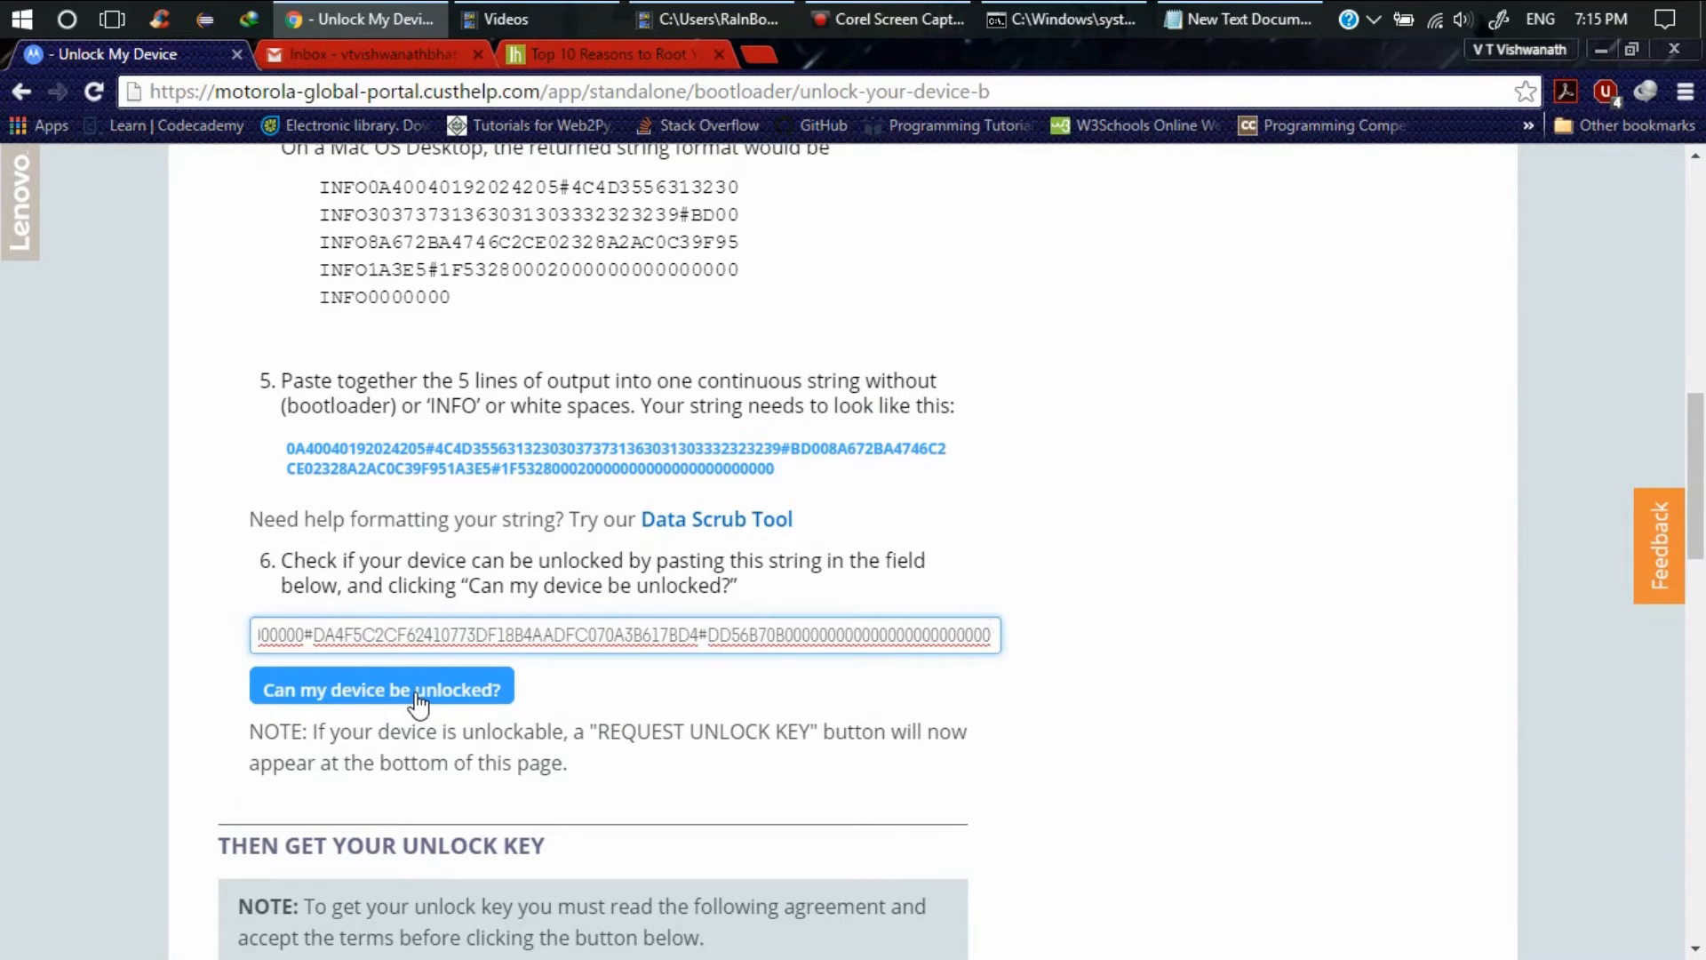
Check whether the device can be unlocked and move down to the legal agreement
click(381, 690)
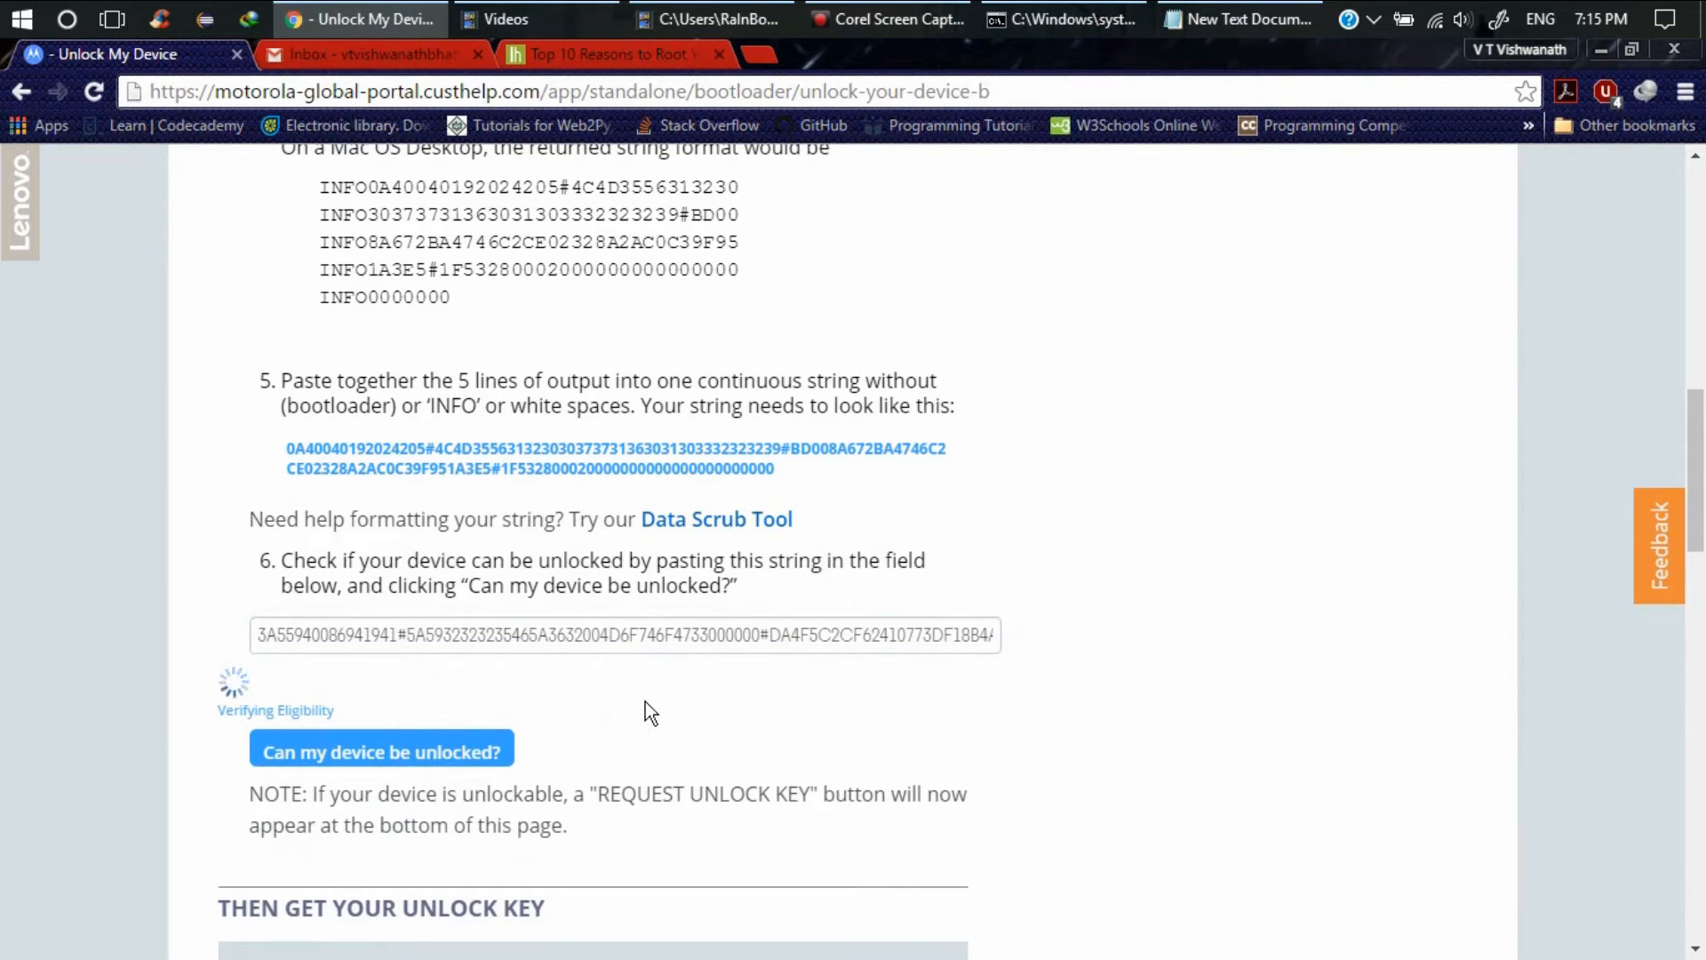
click(380, 750)
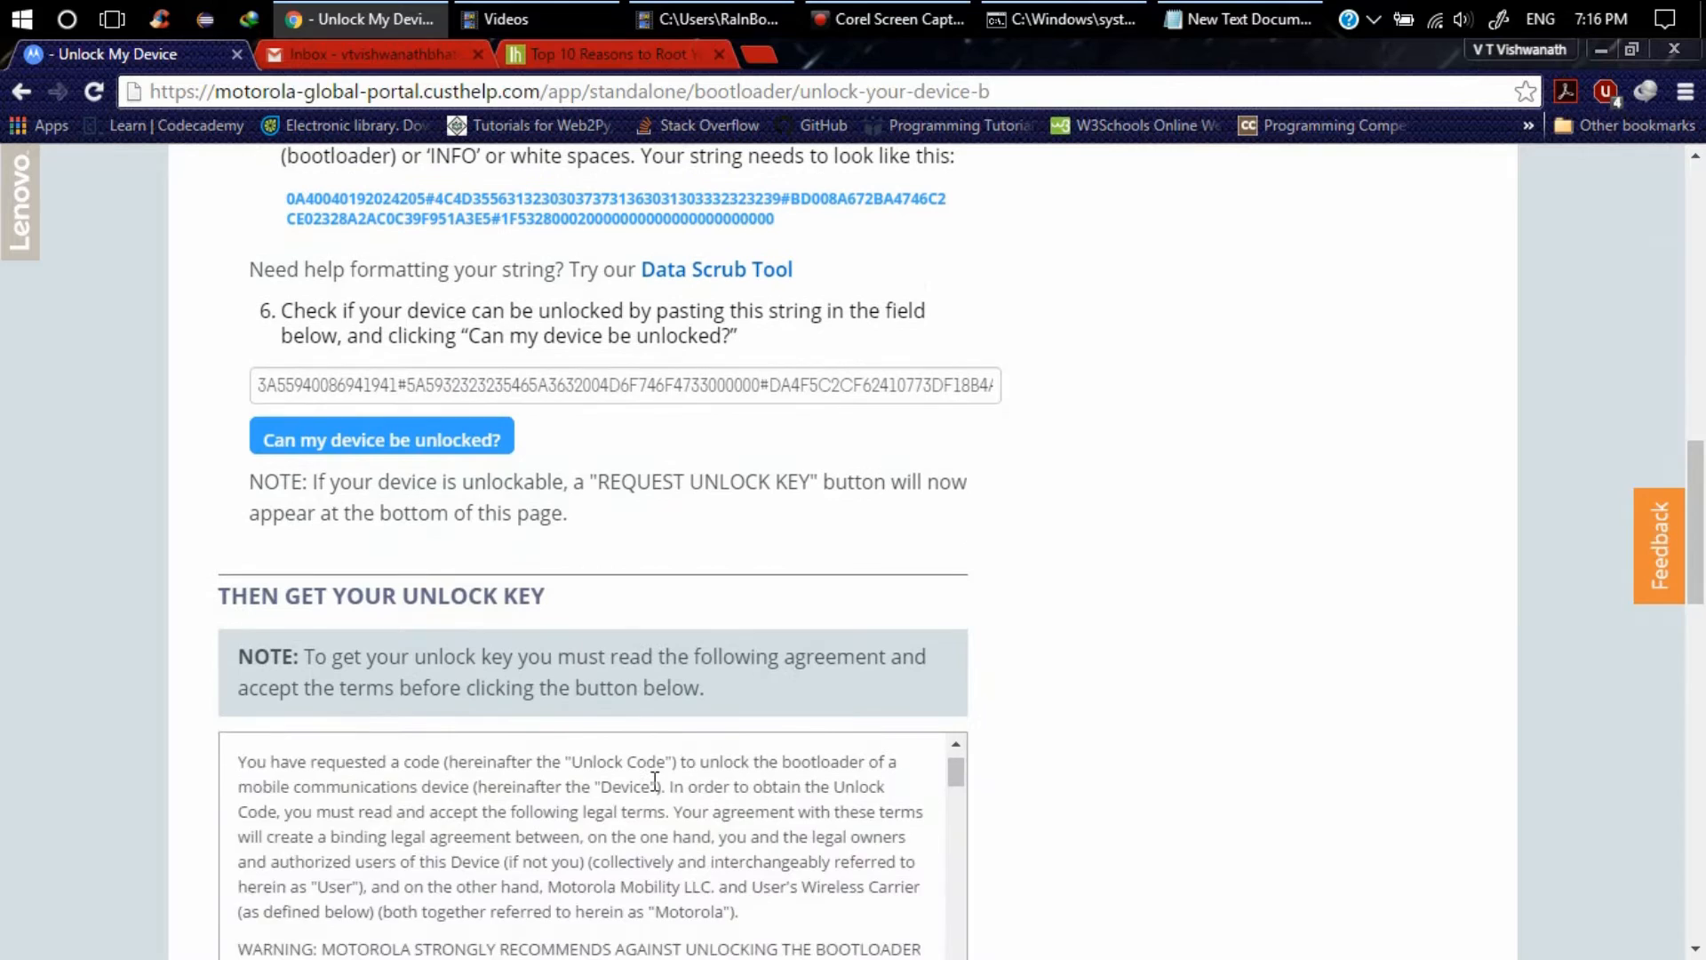
scroll(down, 3)
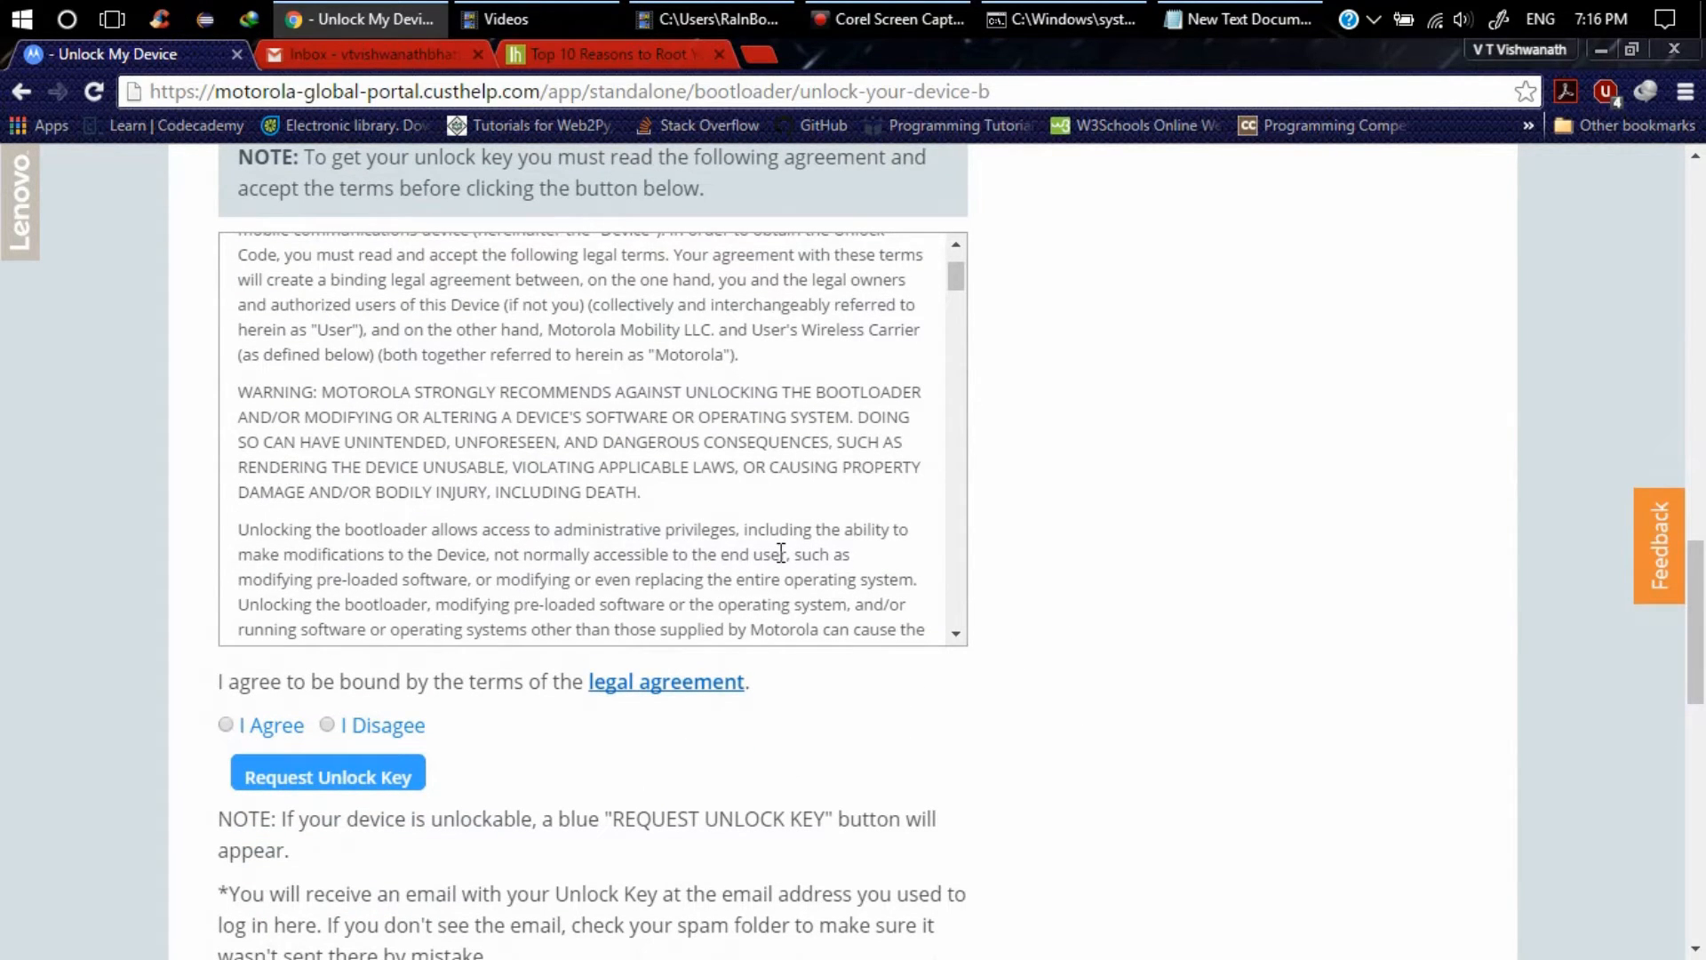
scroll(down, 3)
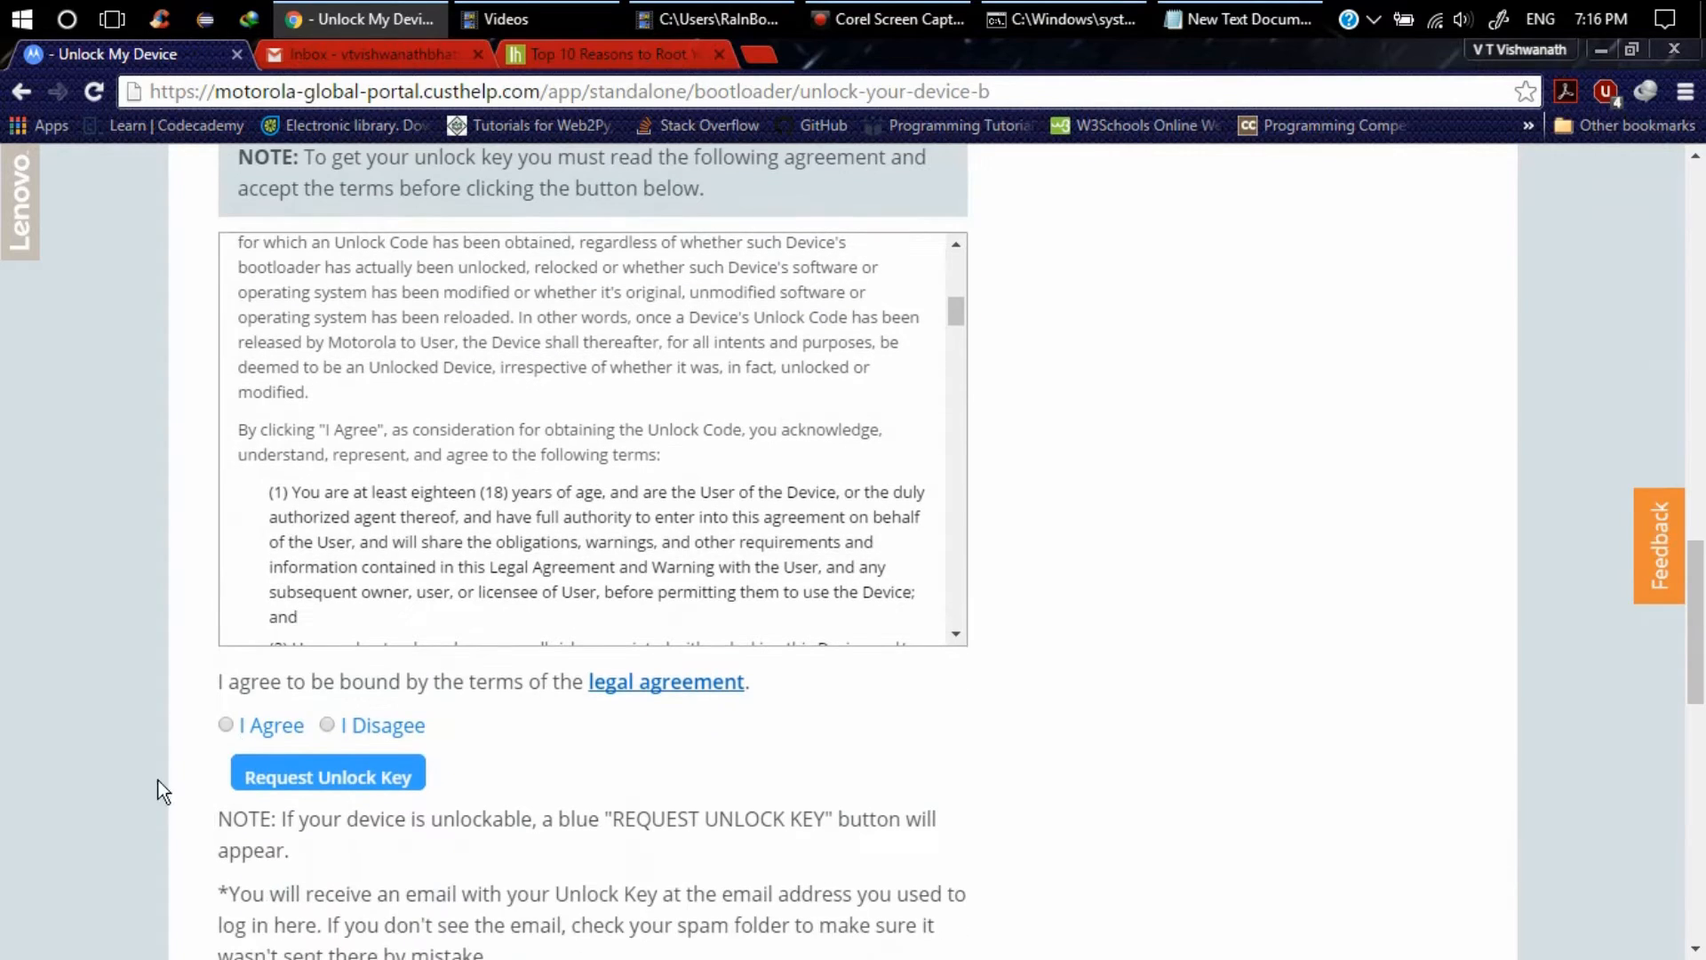
Accept the agreement, request the unlock key and confirm the warranty-void warning to reach Step 3
click(226, 725)
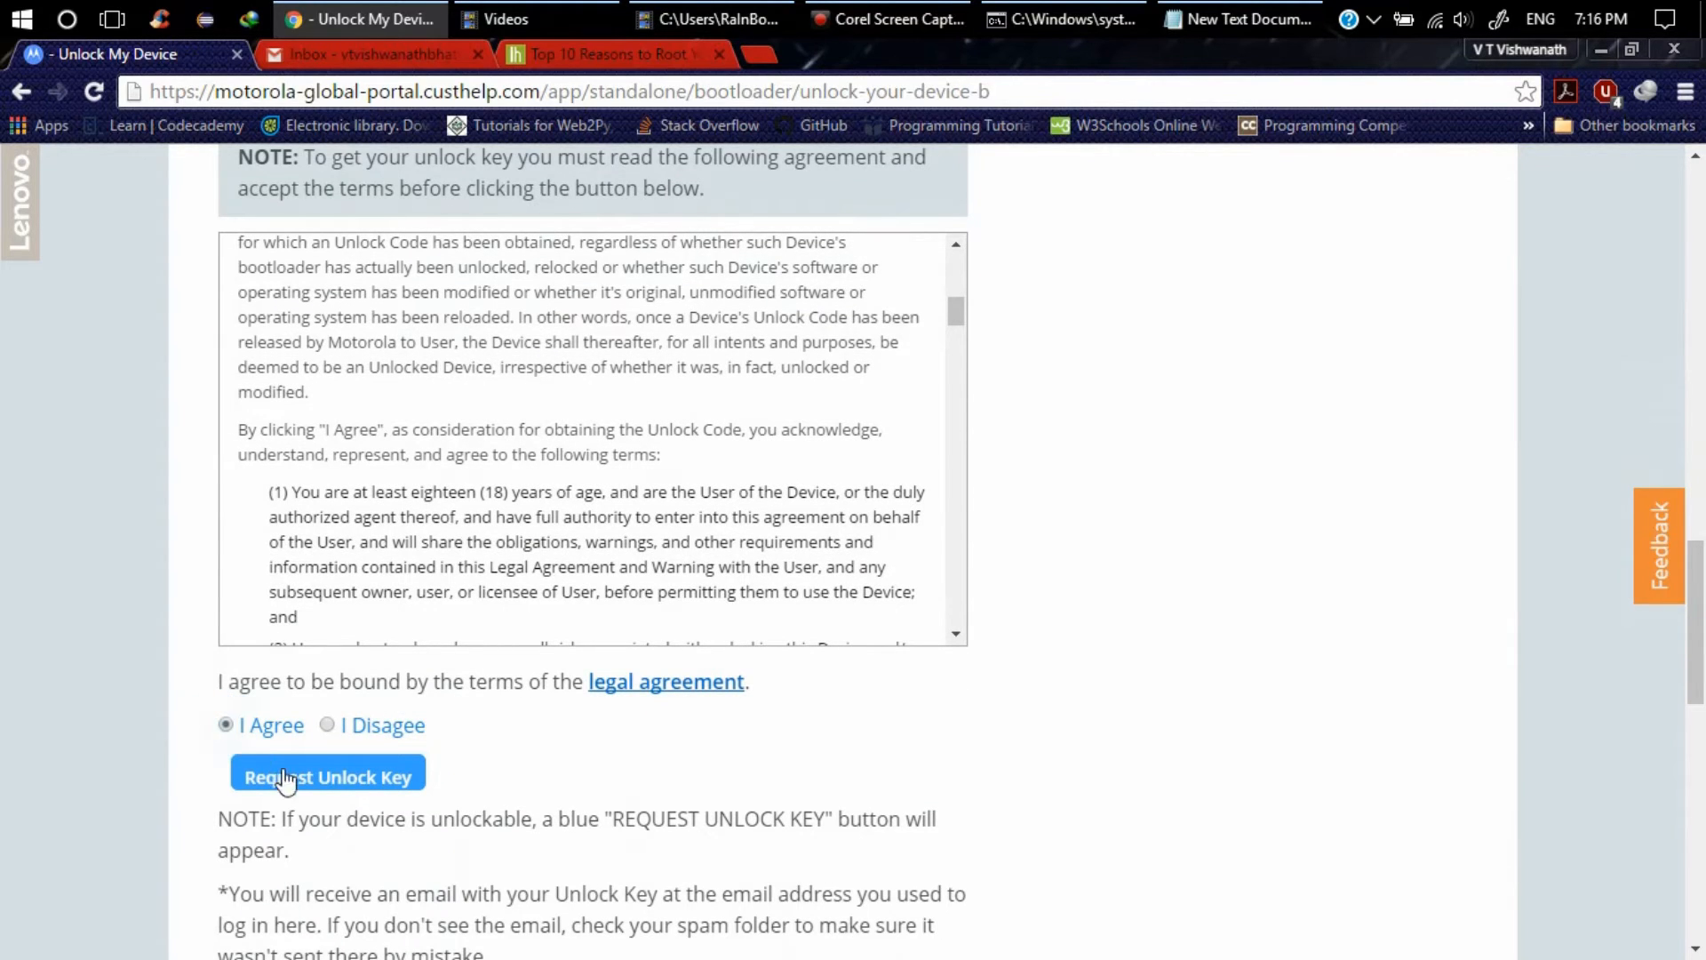
click(327, 775)
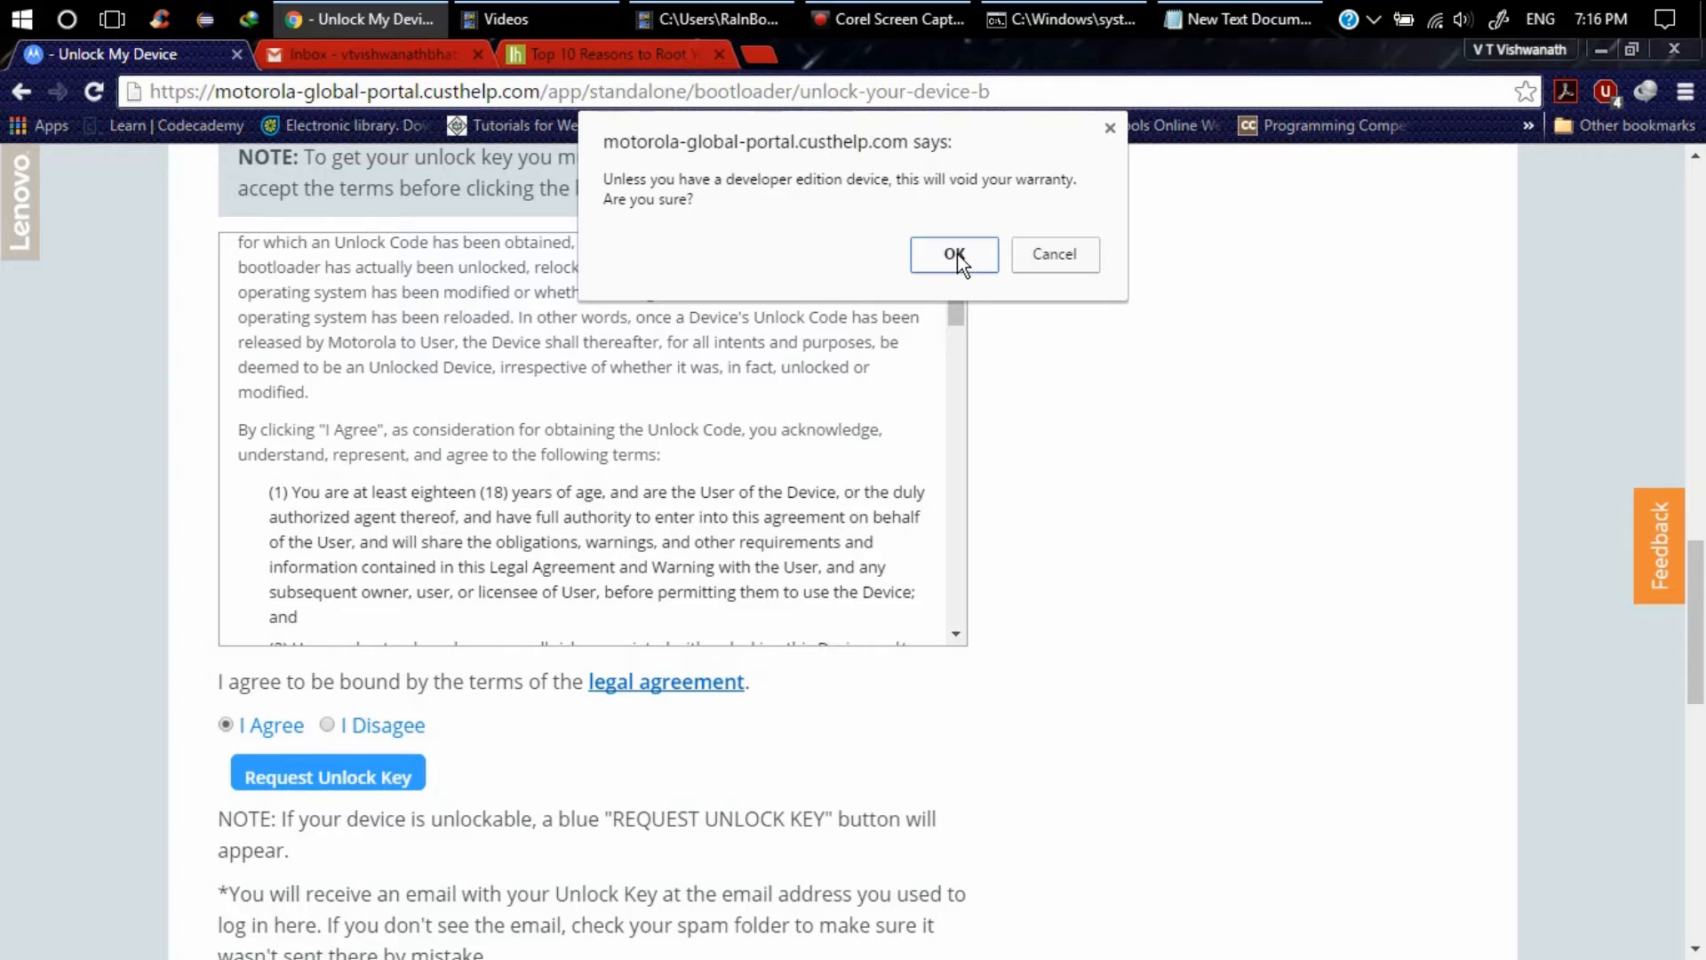
mouse_move(706, 209)
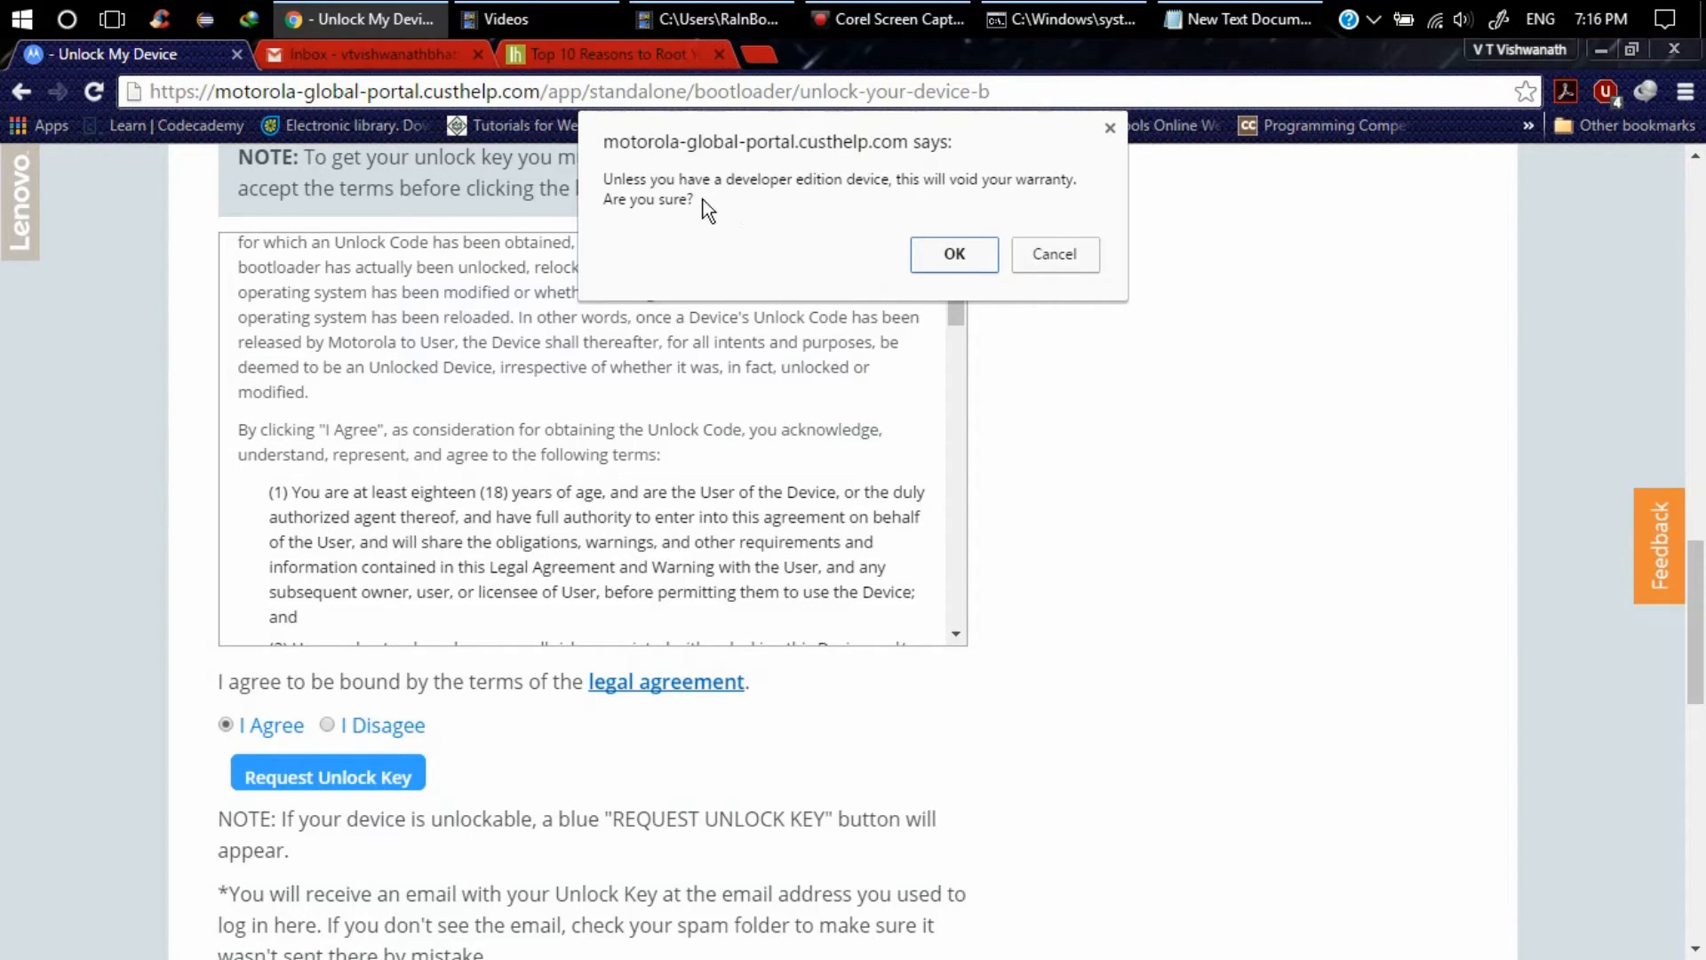
mouse_move(966, 220)
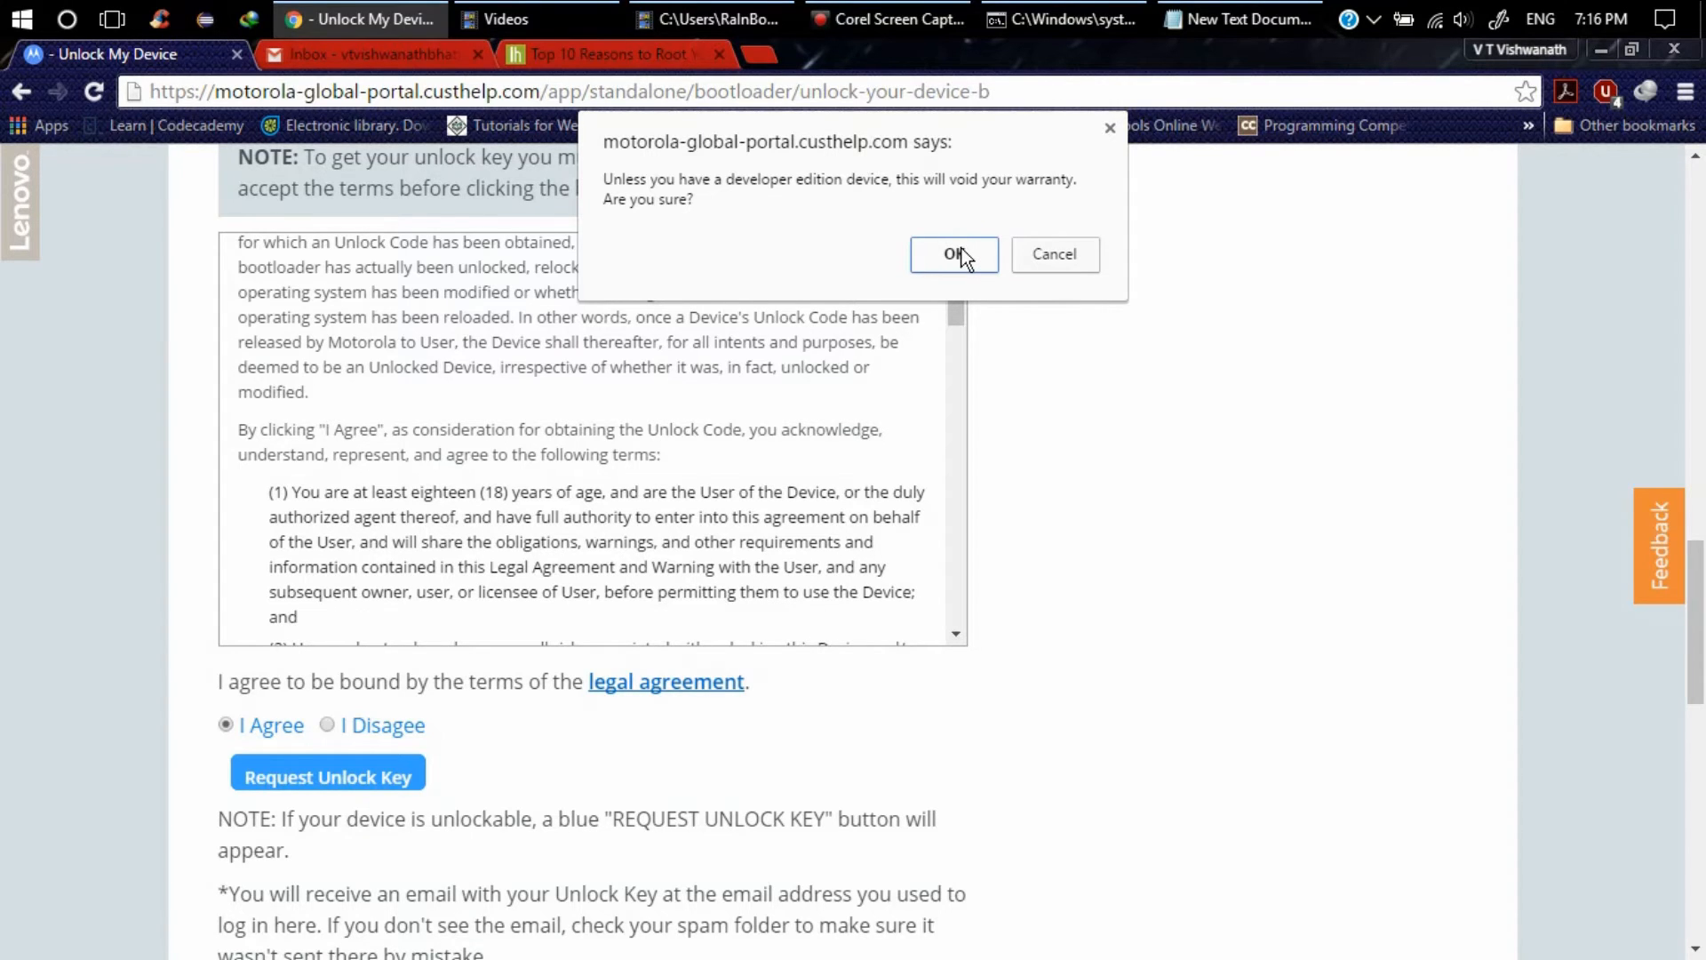
click(953, 254)
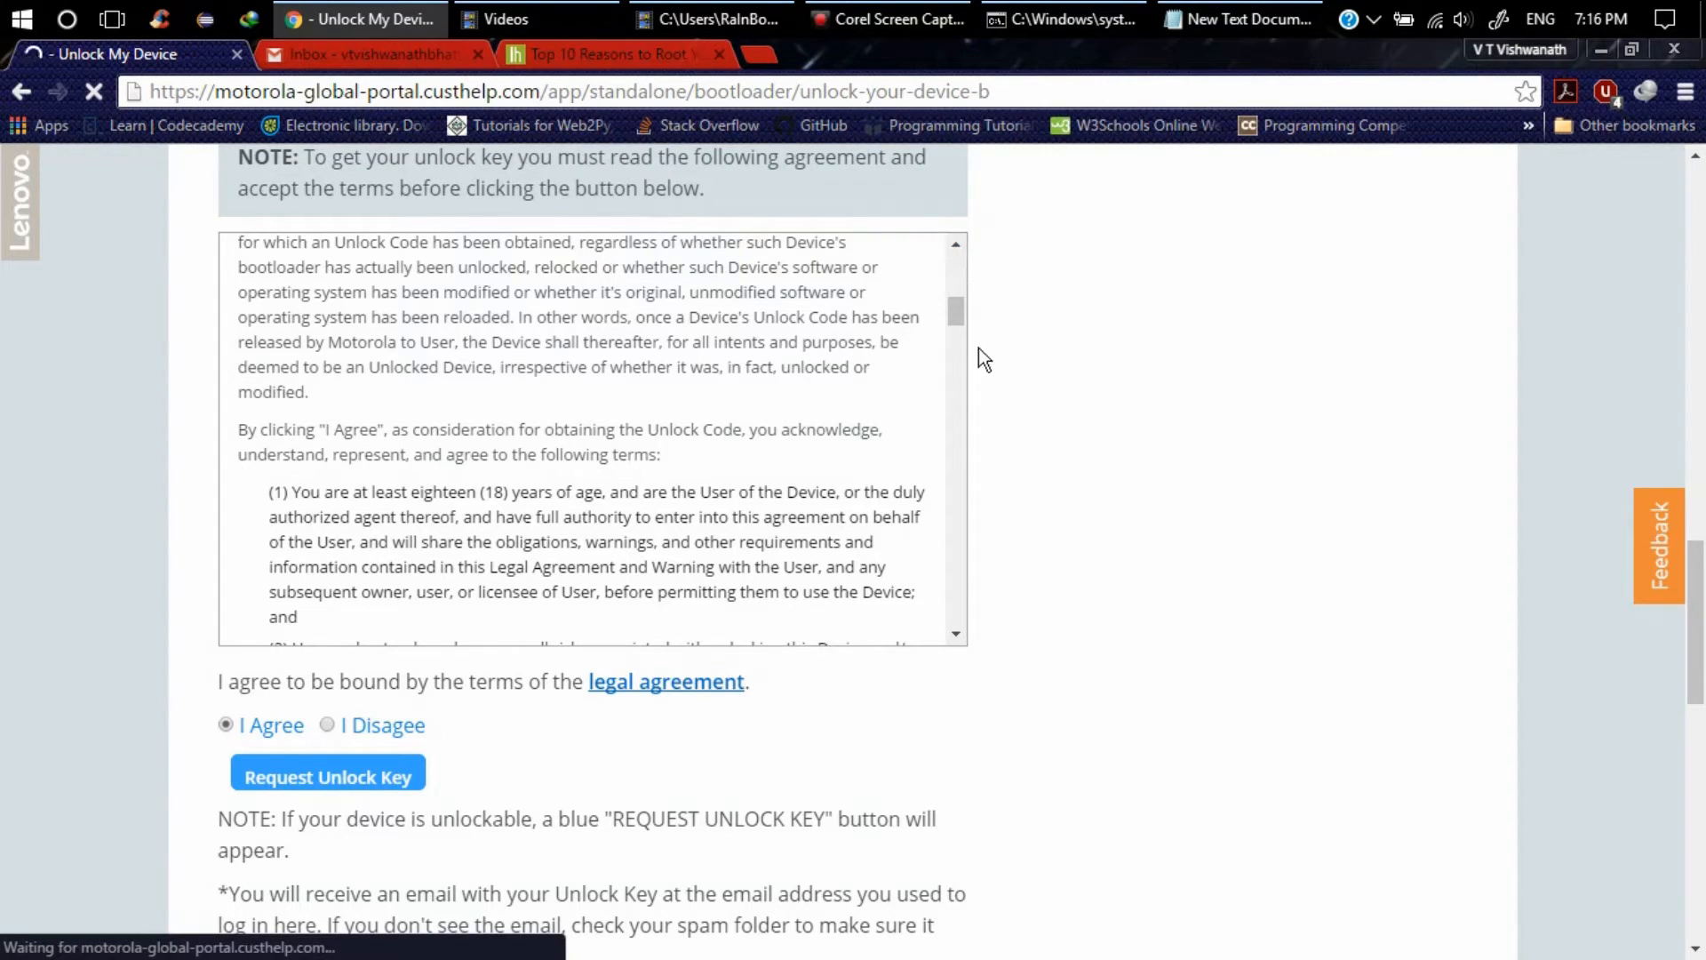
click(327, 776)
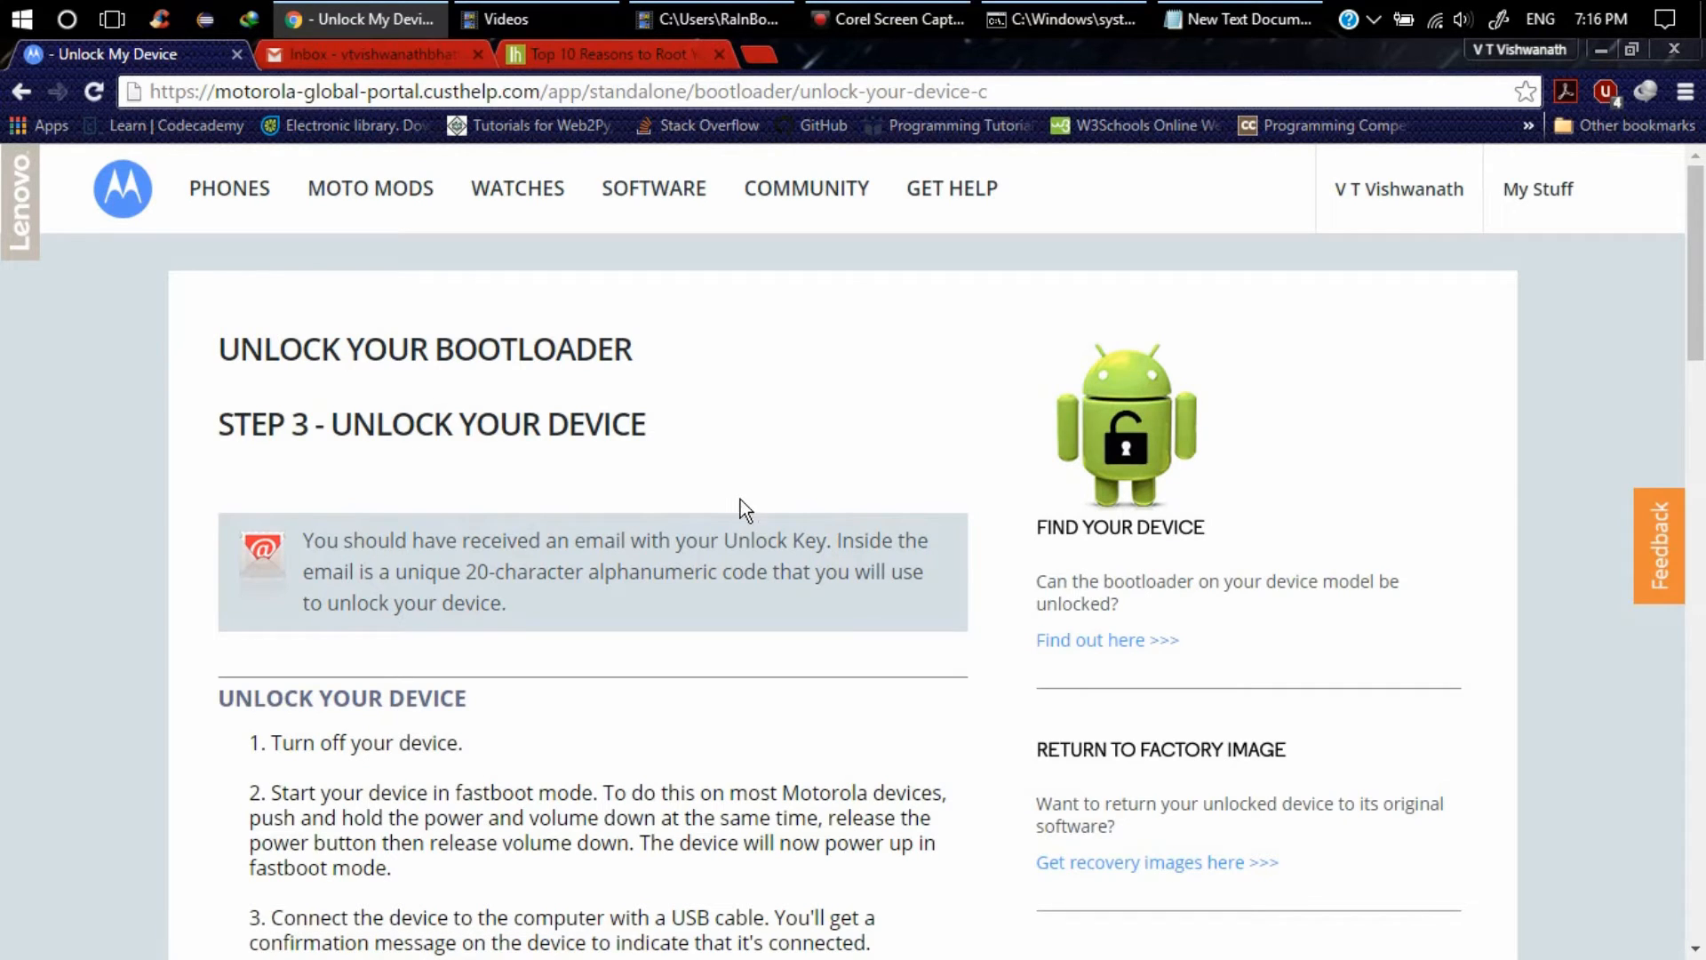
Select the unlock code in the Motorola email and return to the unlock instructions page
scroll(down, 3)
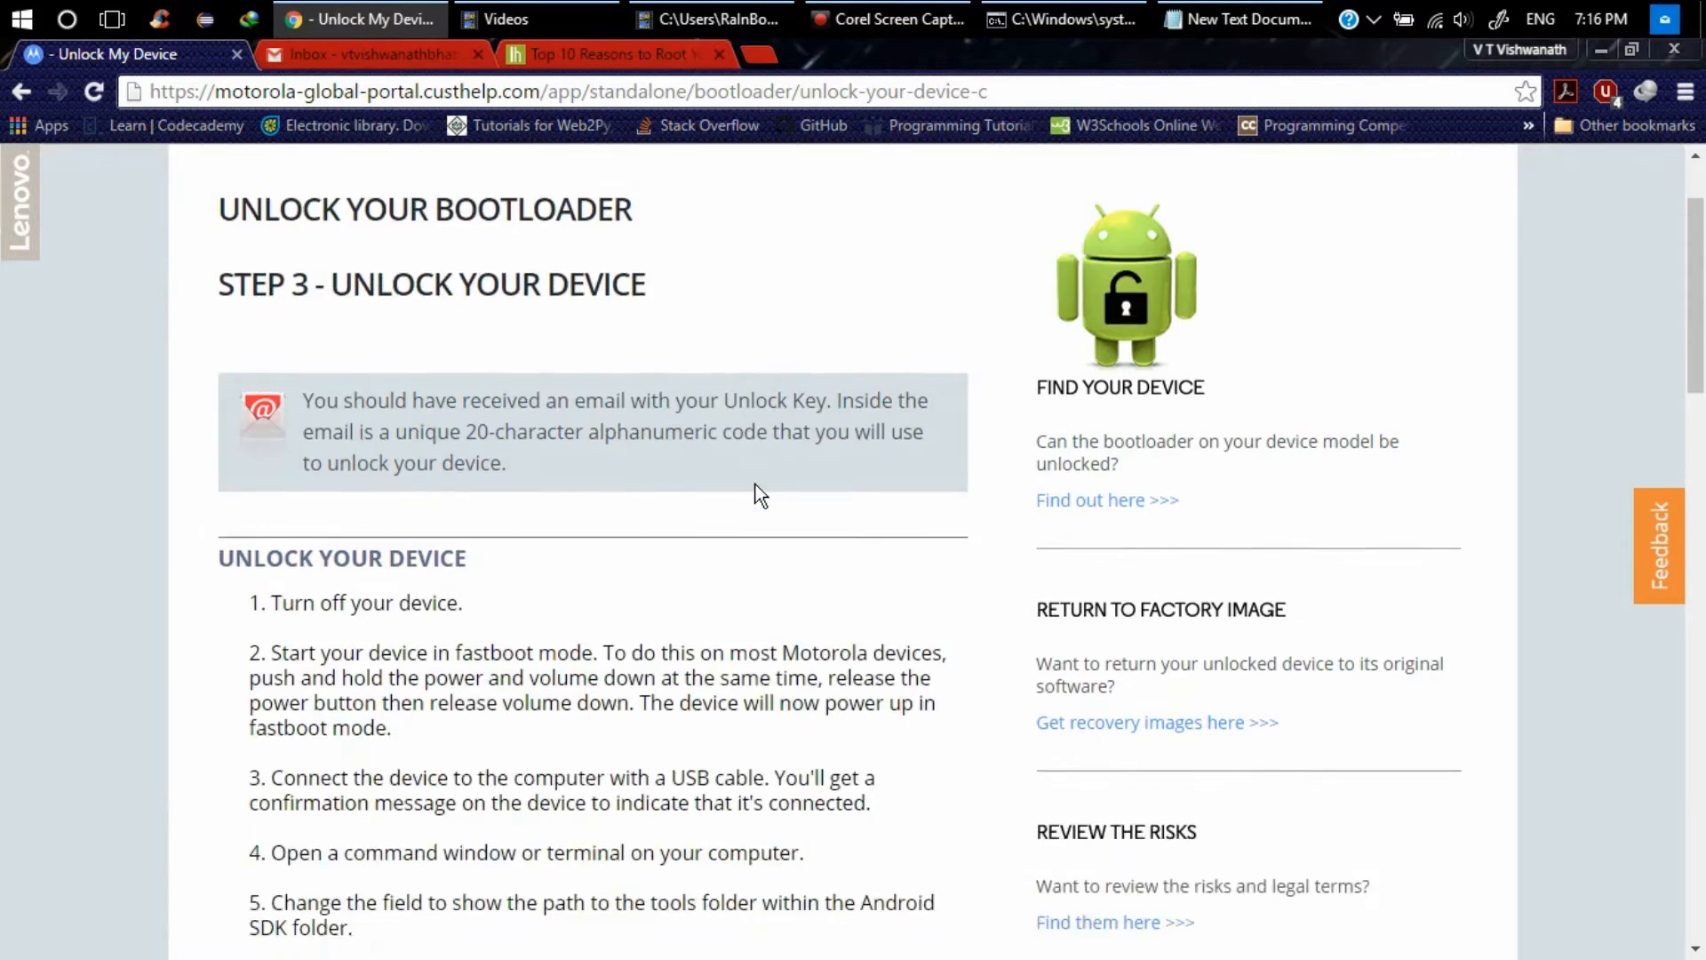
scroll(down, 3)
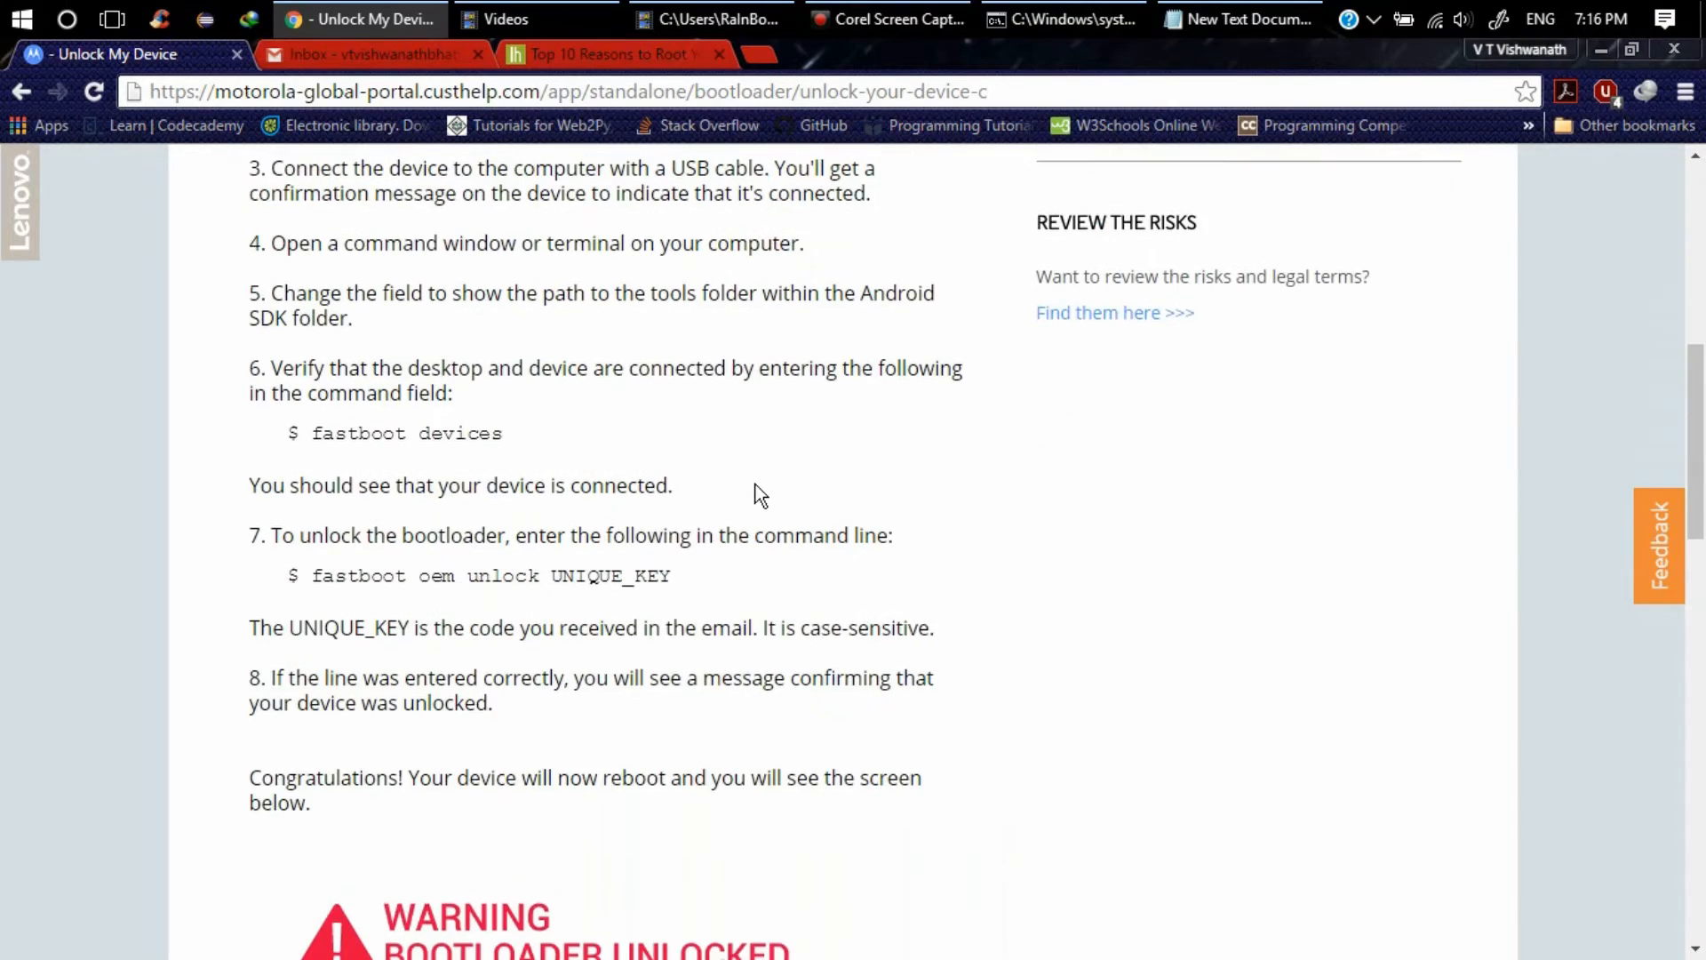
scroll(down, 3)
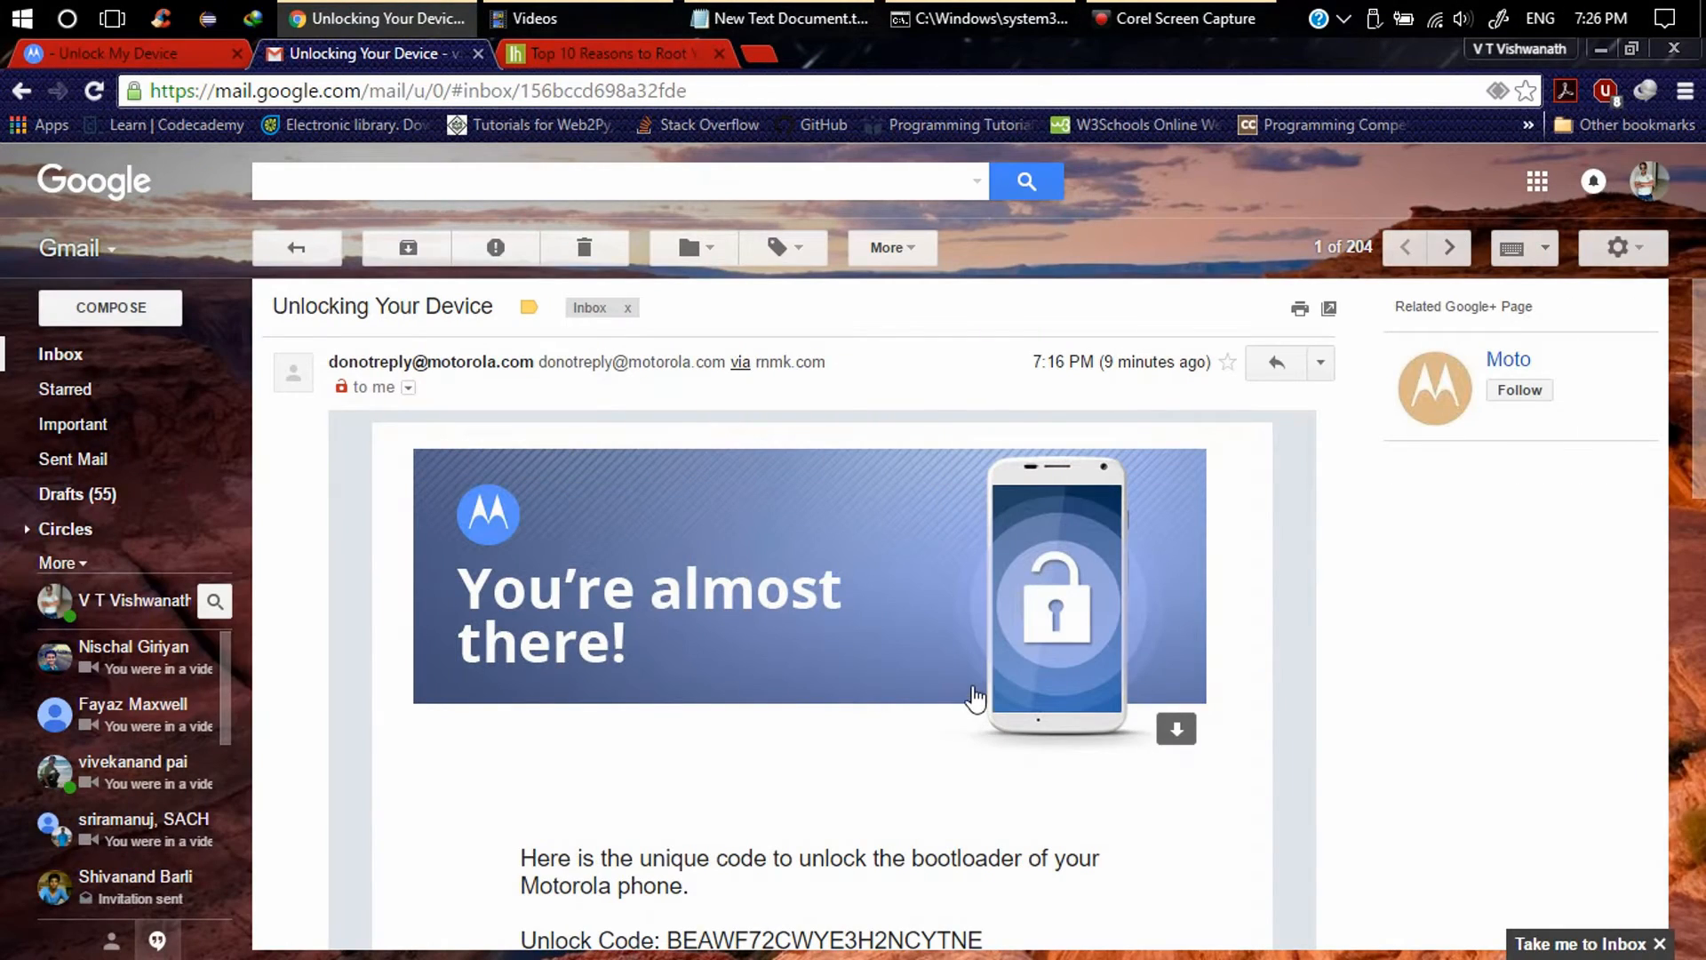
scroll(down, 3)
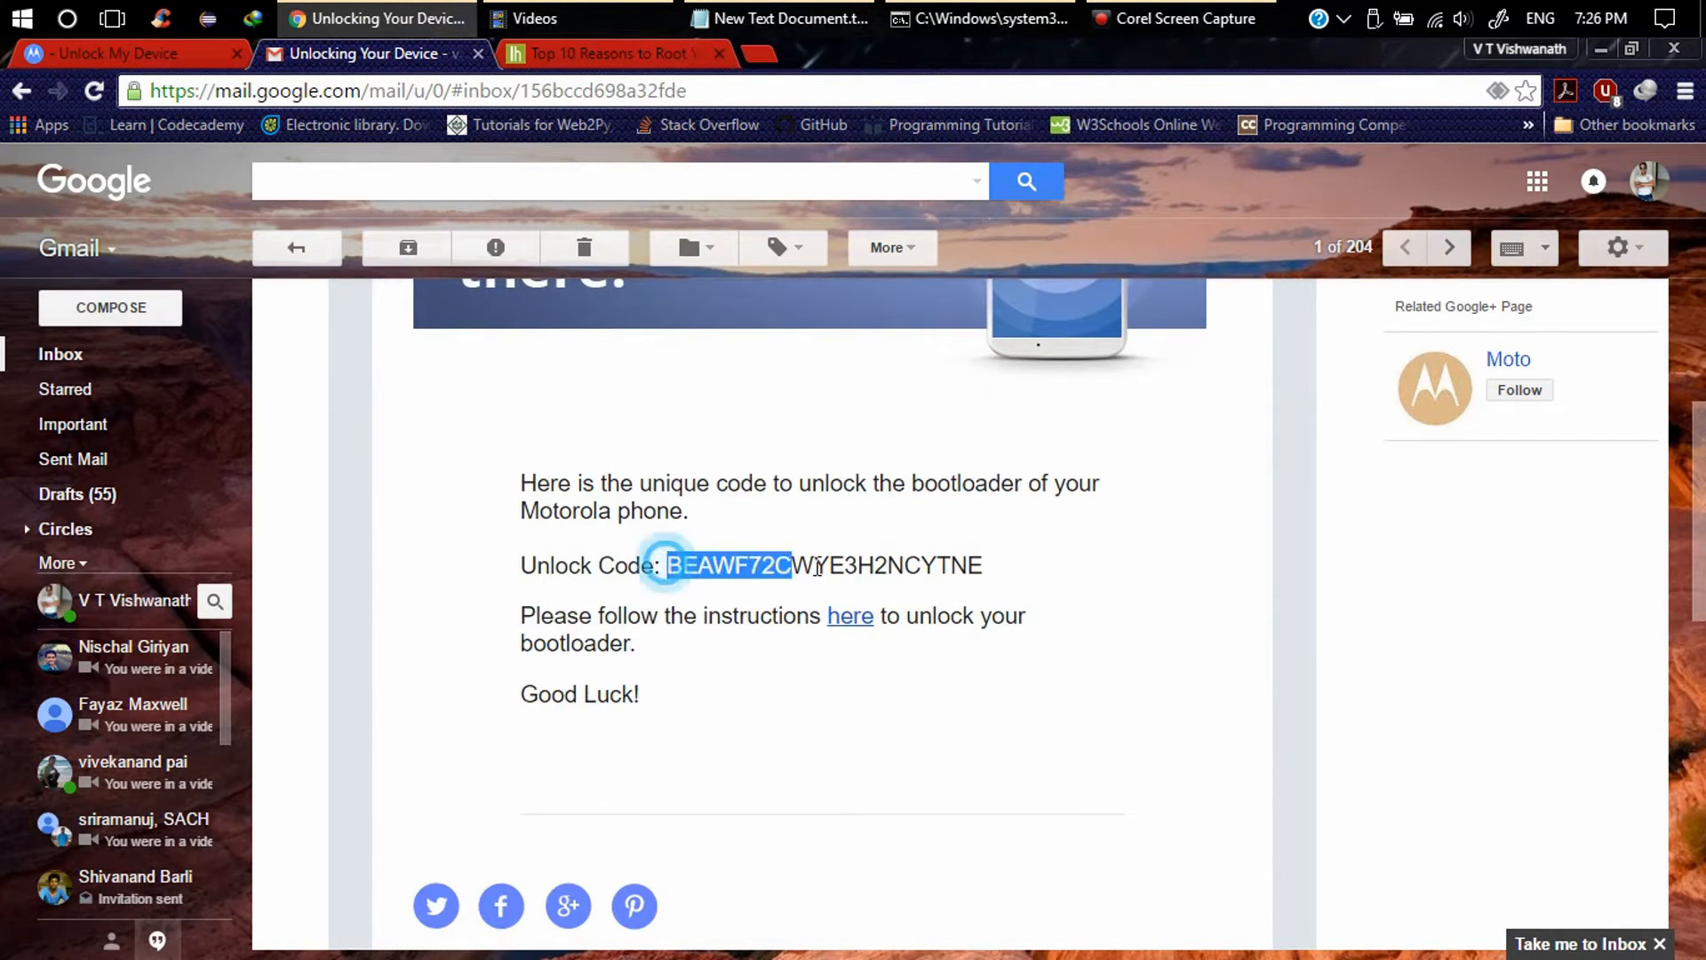
drag(672, 565, 981, 565)
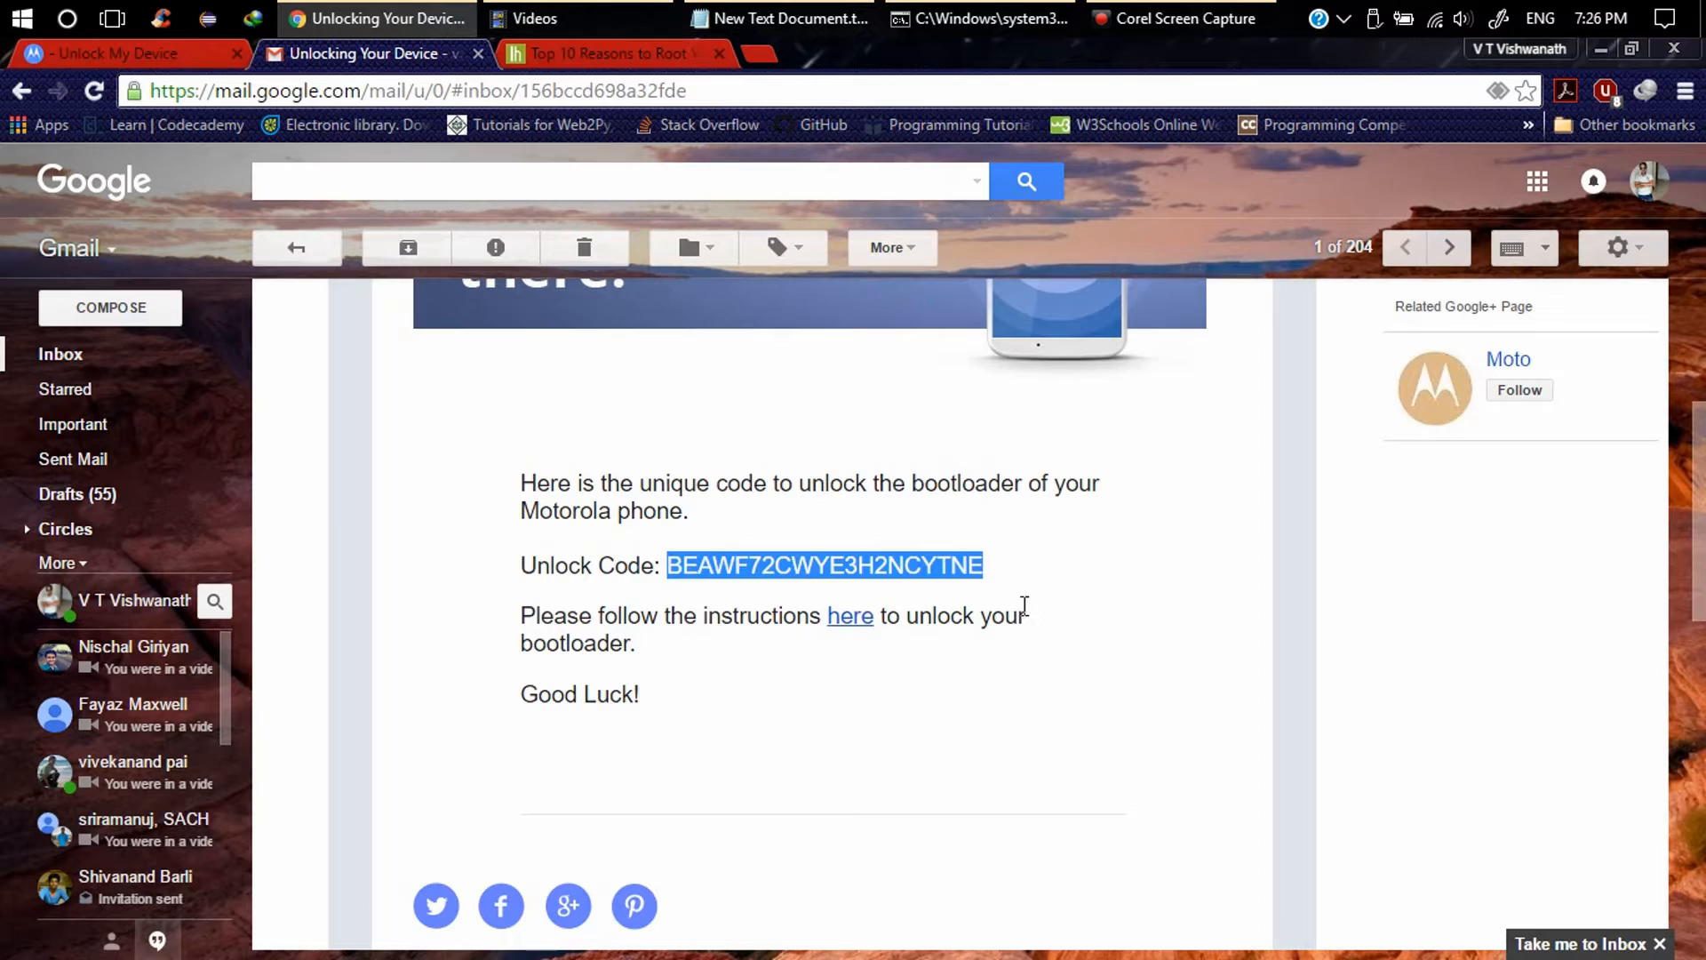
click(119, 53)
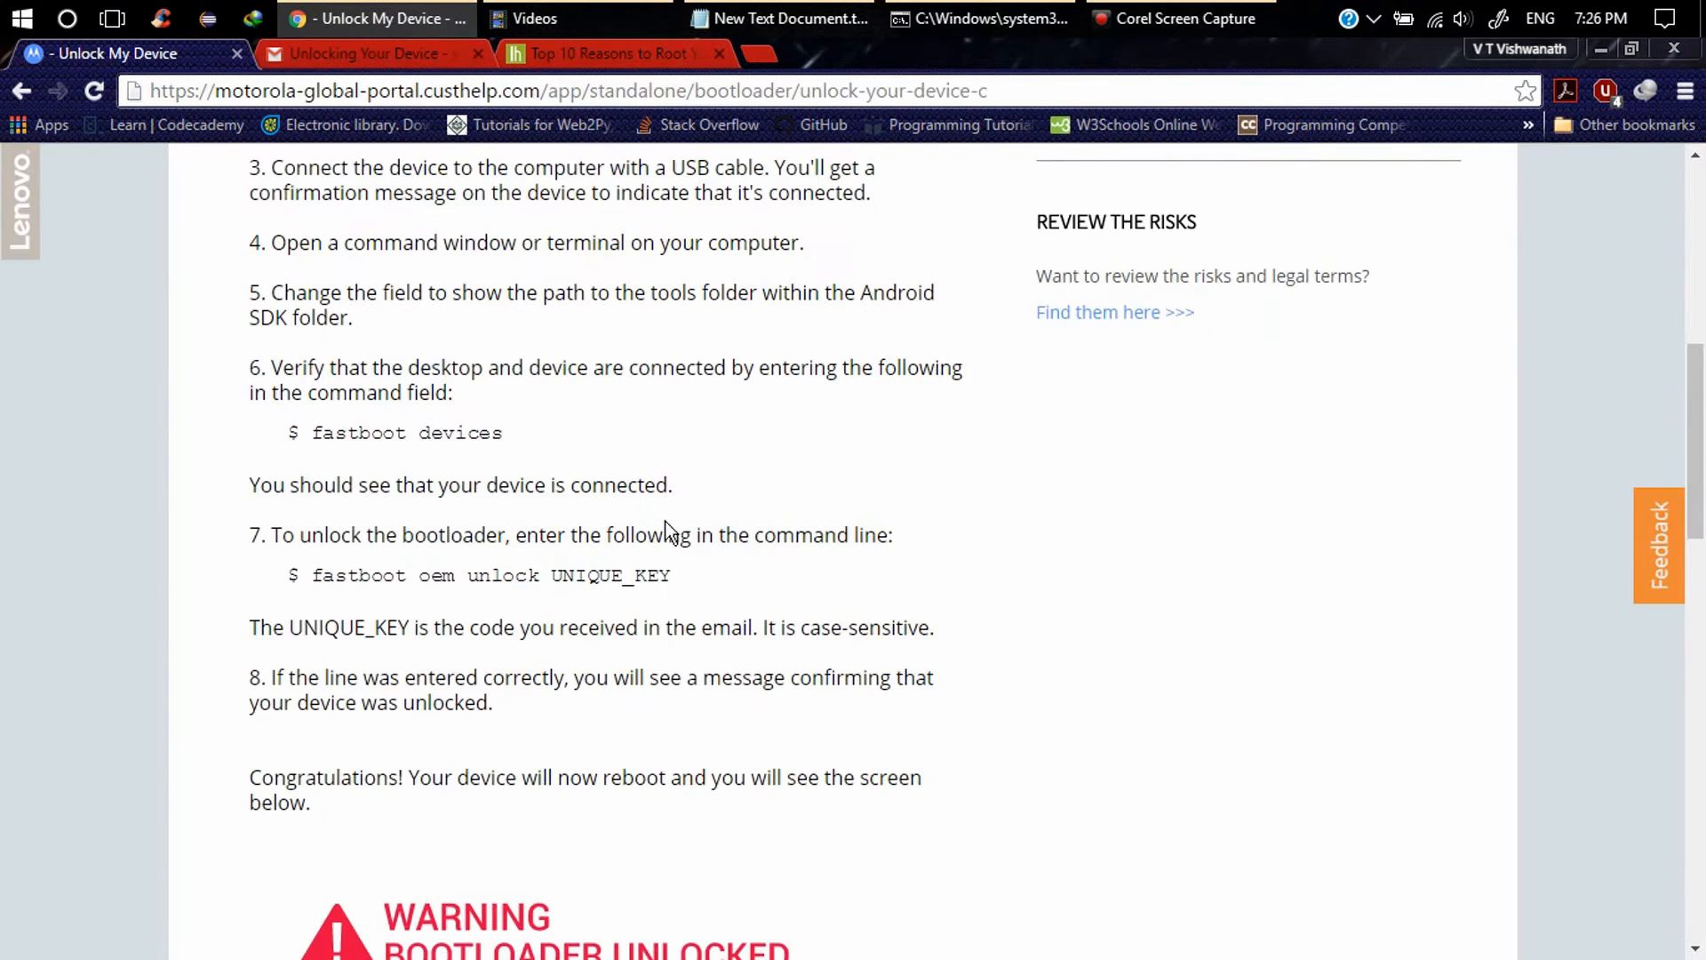
mouse_move(707, 432)
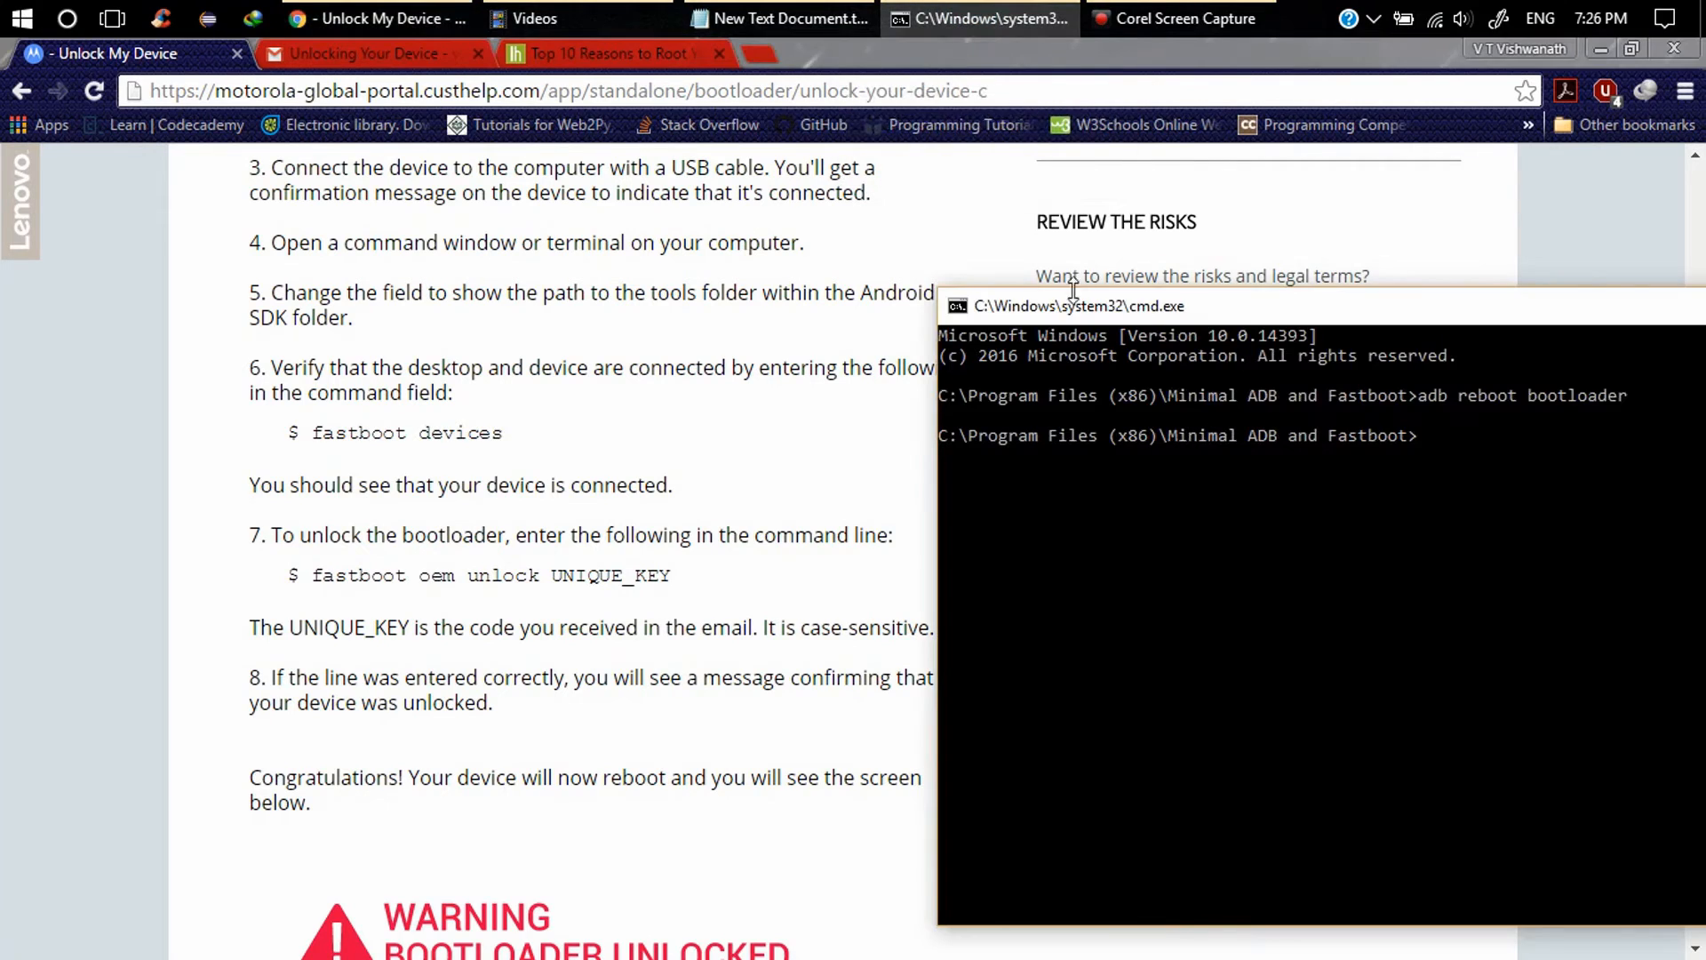
drag(1077, 306, 837, 277)
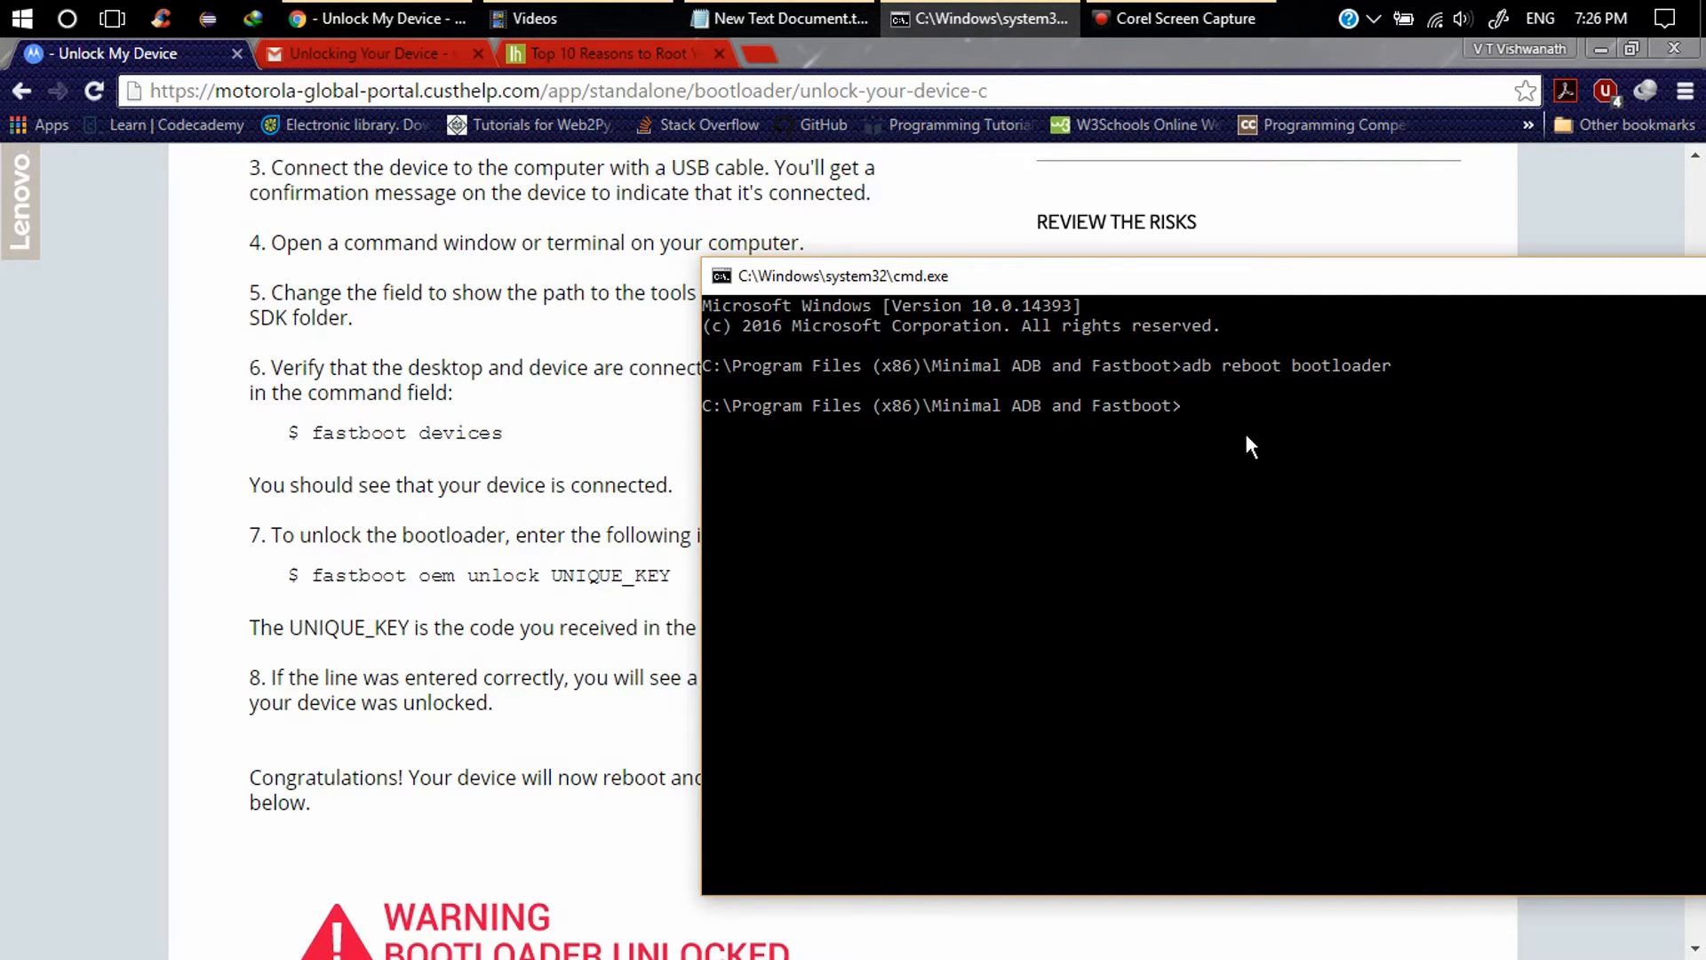
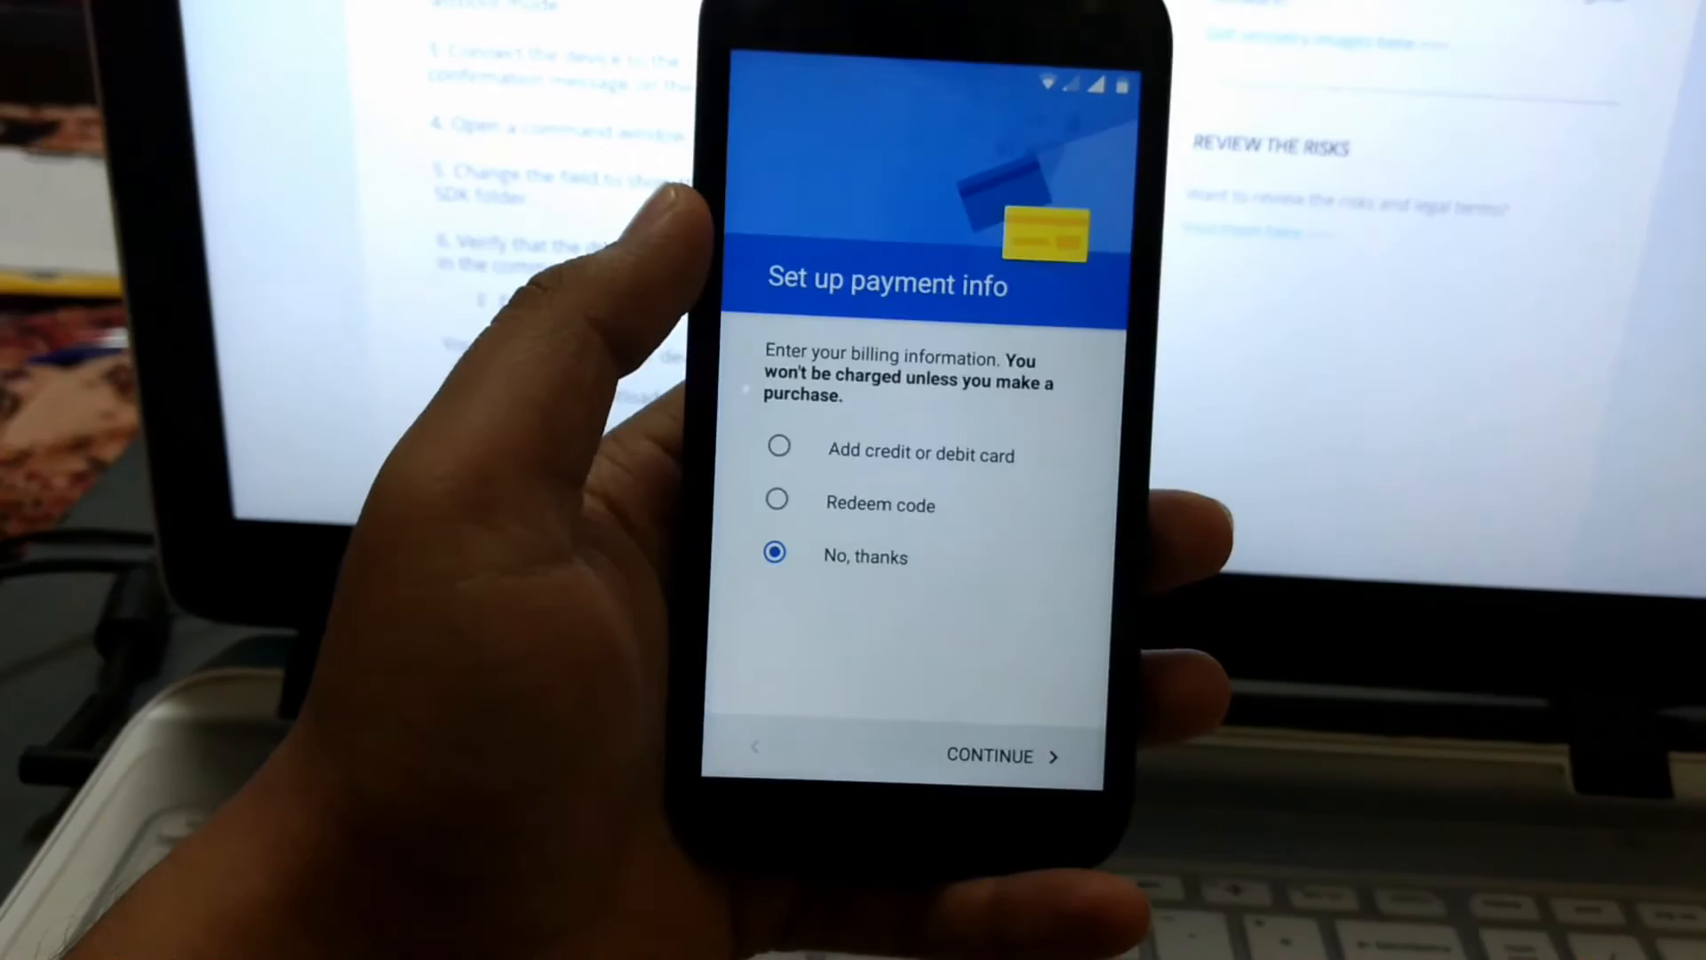
Unlock developer mode from Build number and go into Developer options
click(988, 755)
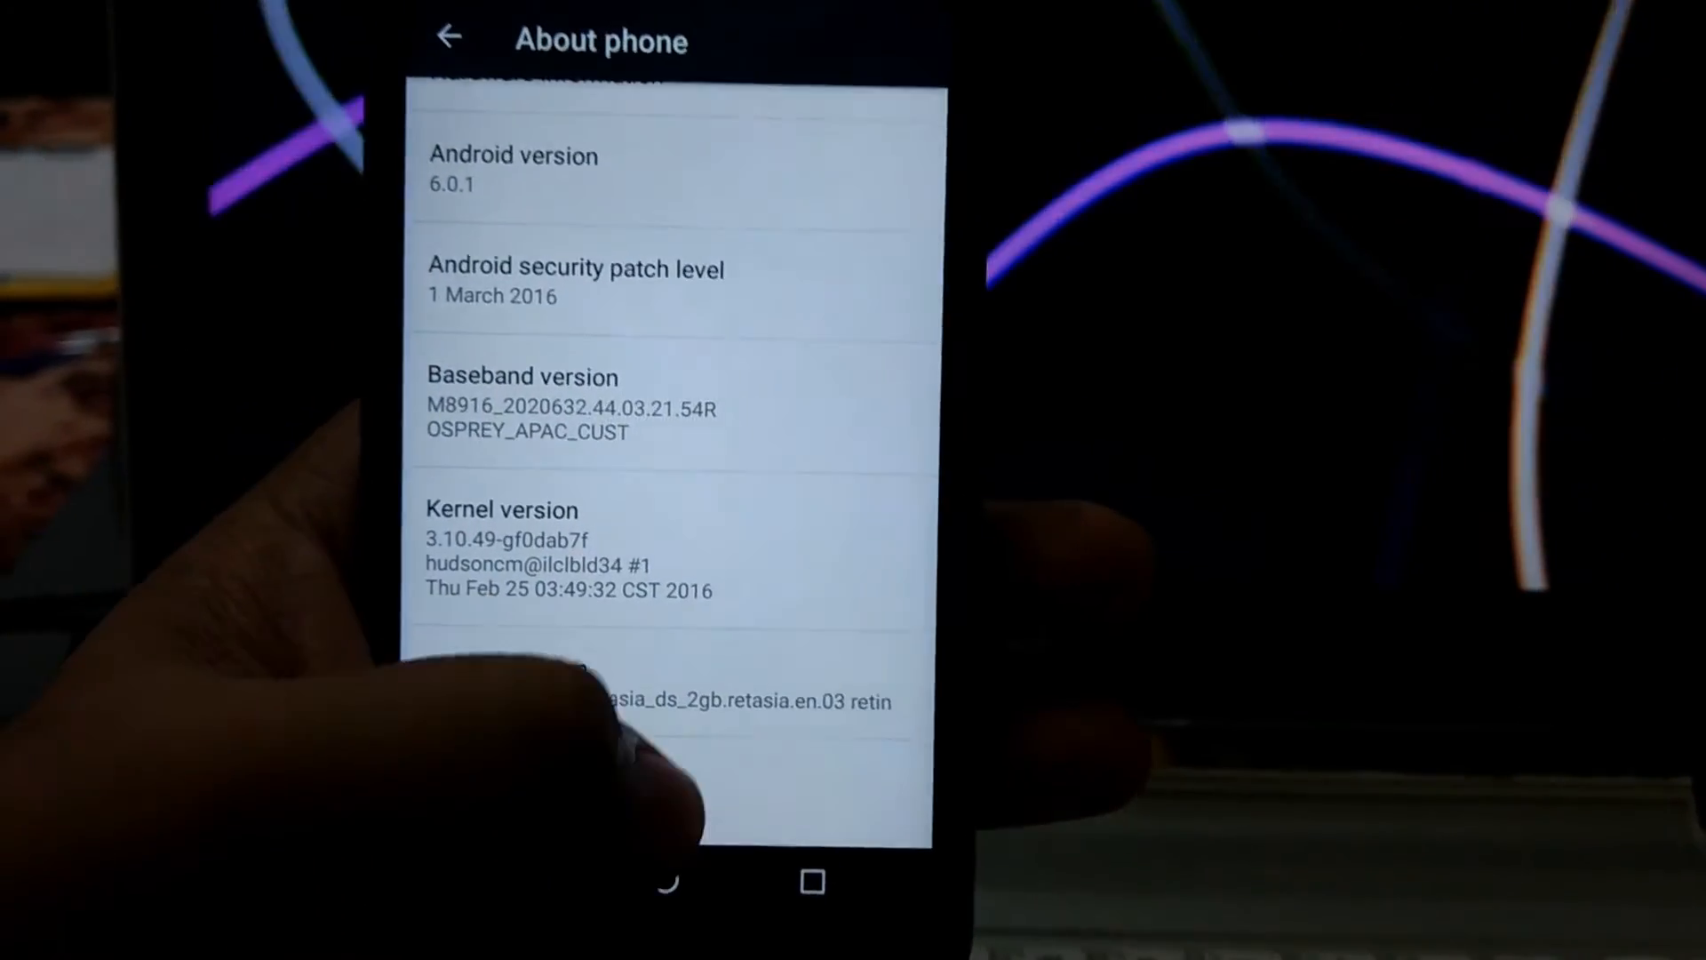
click(675, 702)
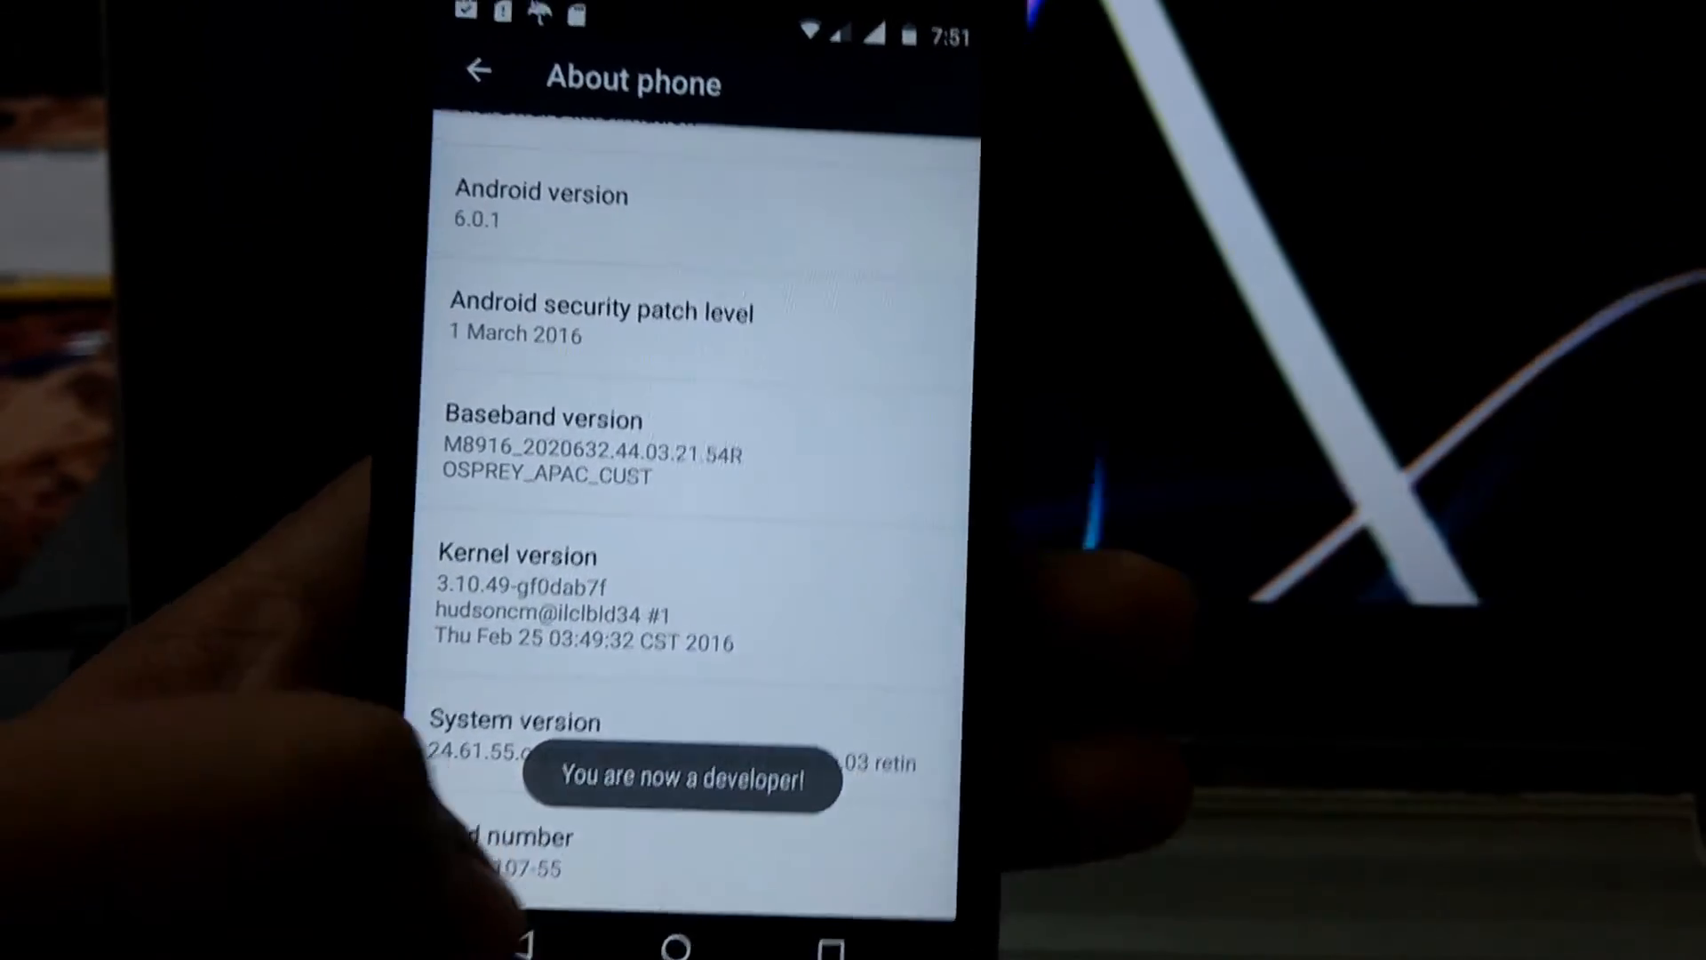
click(477, 70)
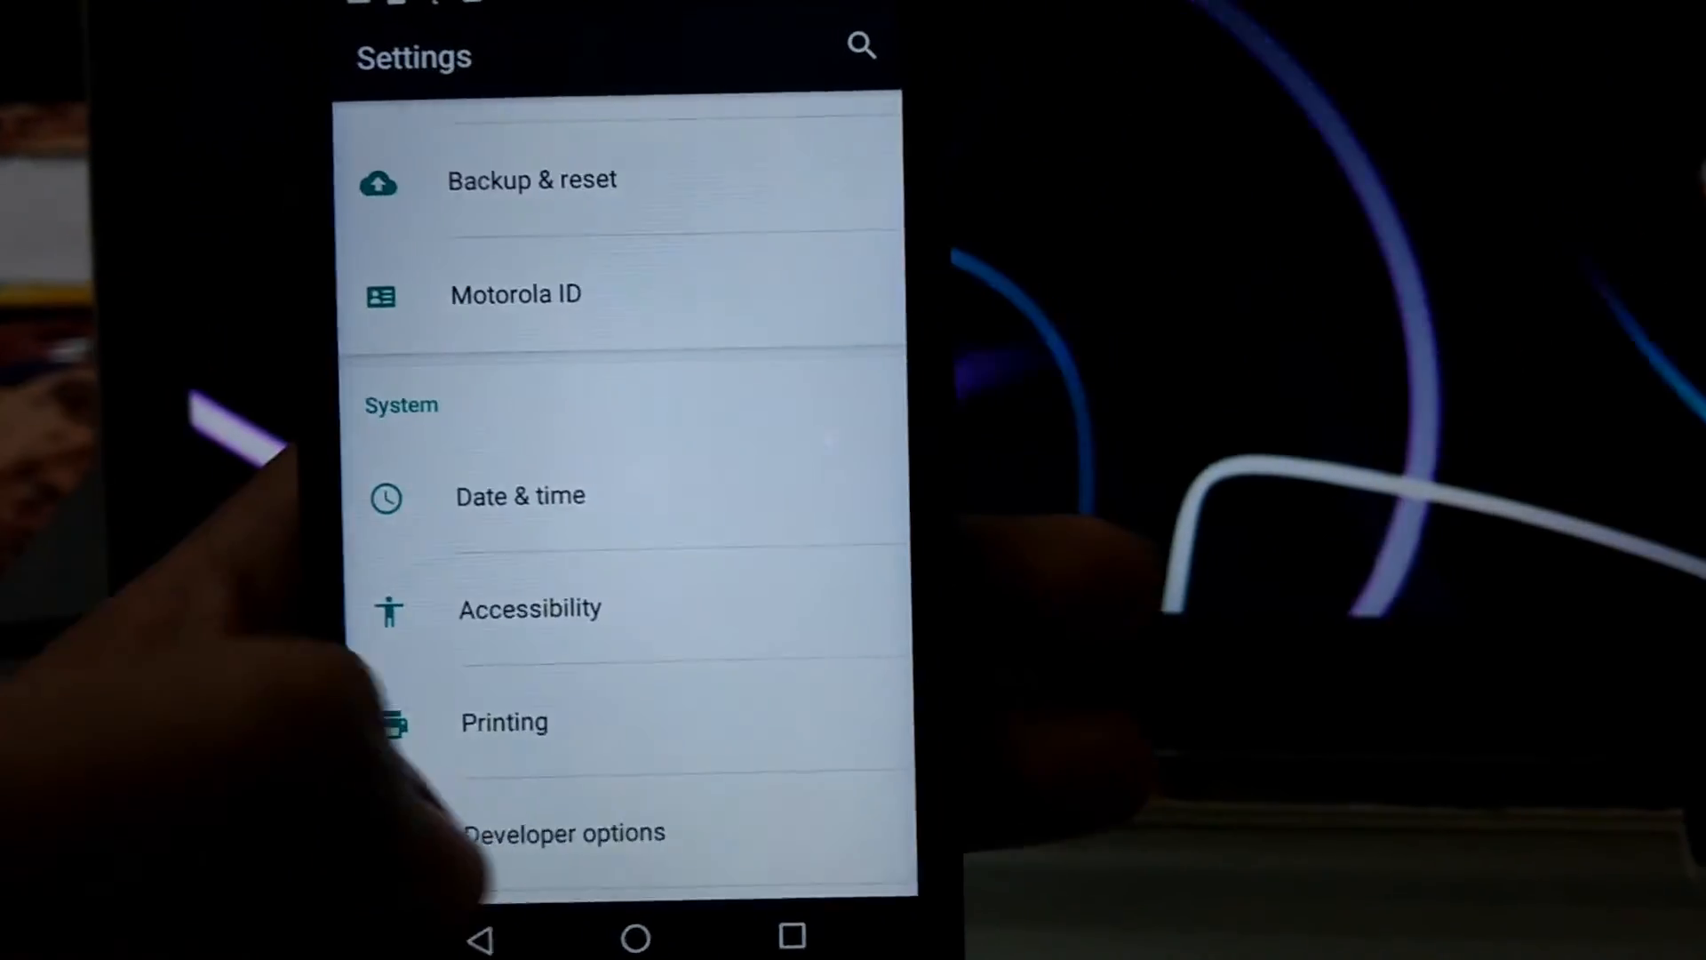
click(565, 832)
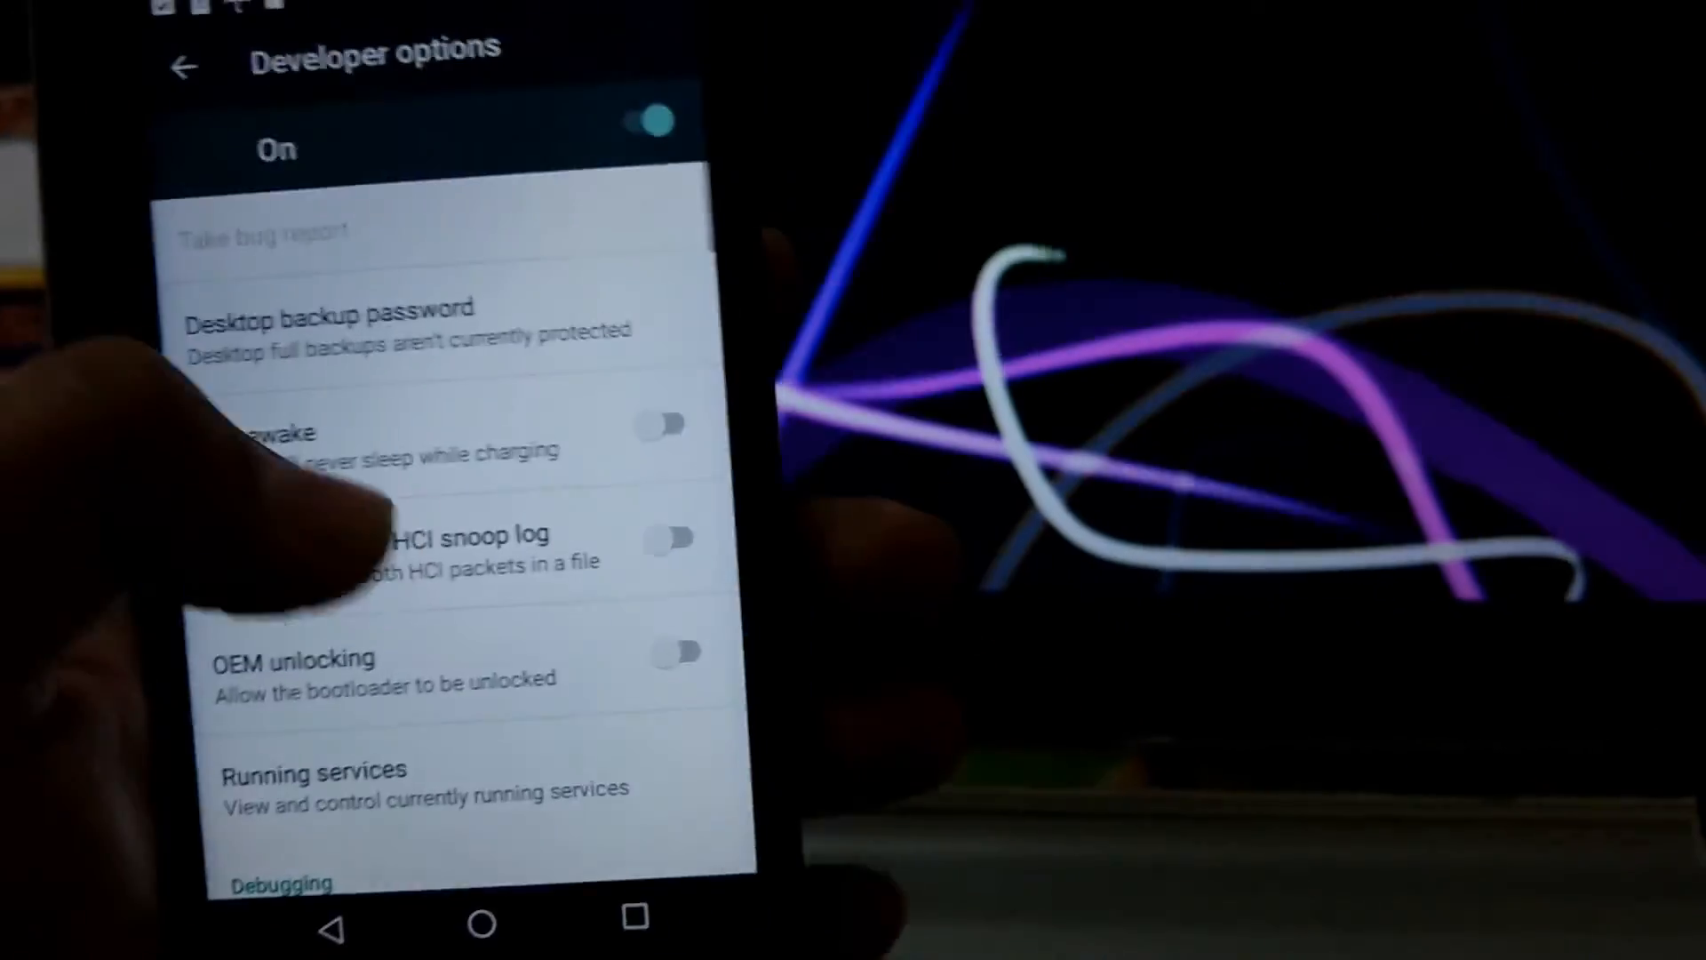
Switch on OEM unlocking with the device PIN and enable USB debugging
click(675, 650)
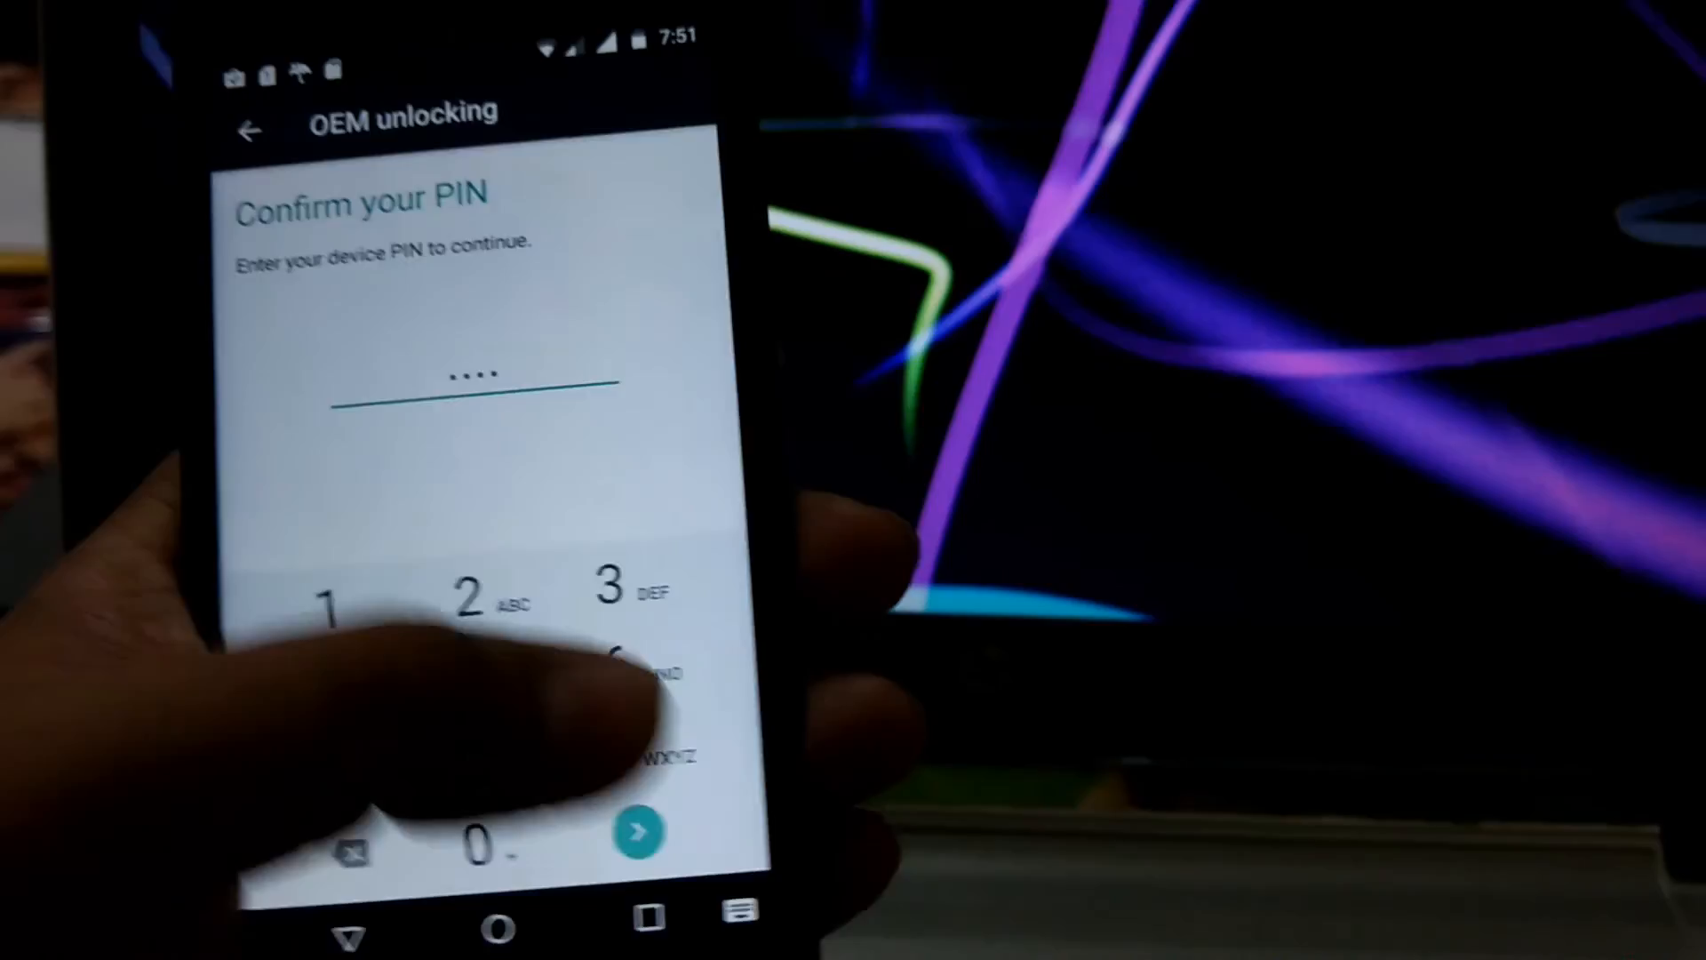
click(638, 832)
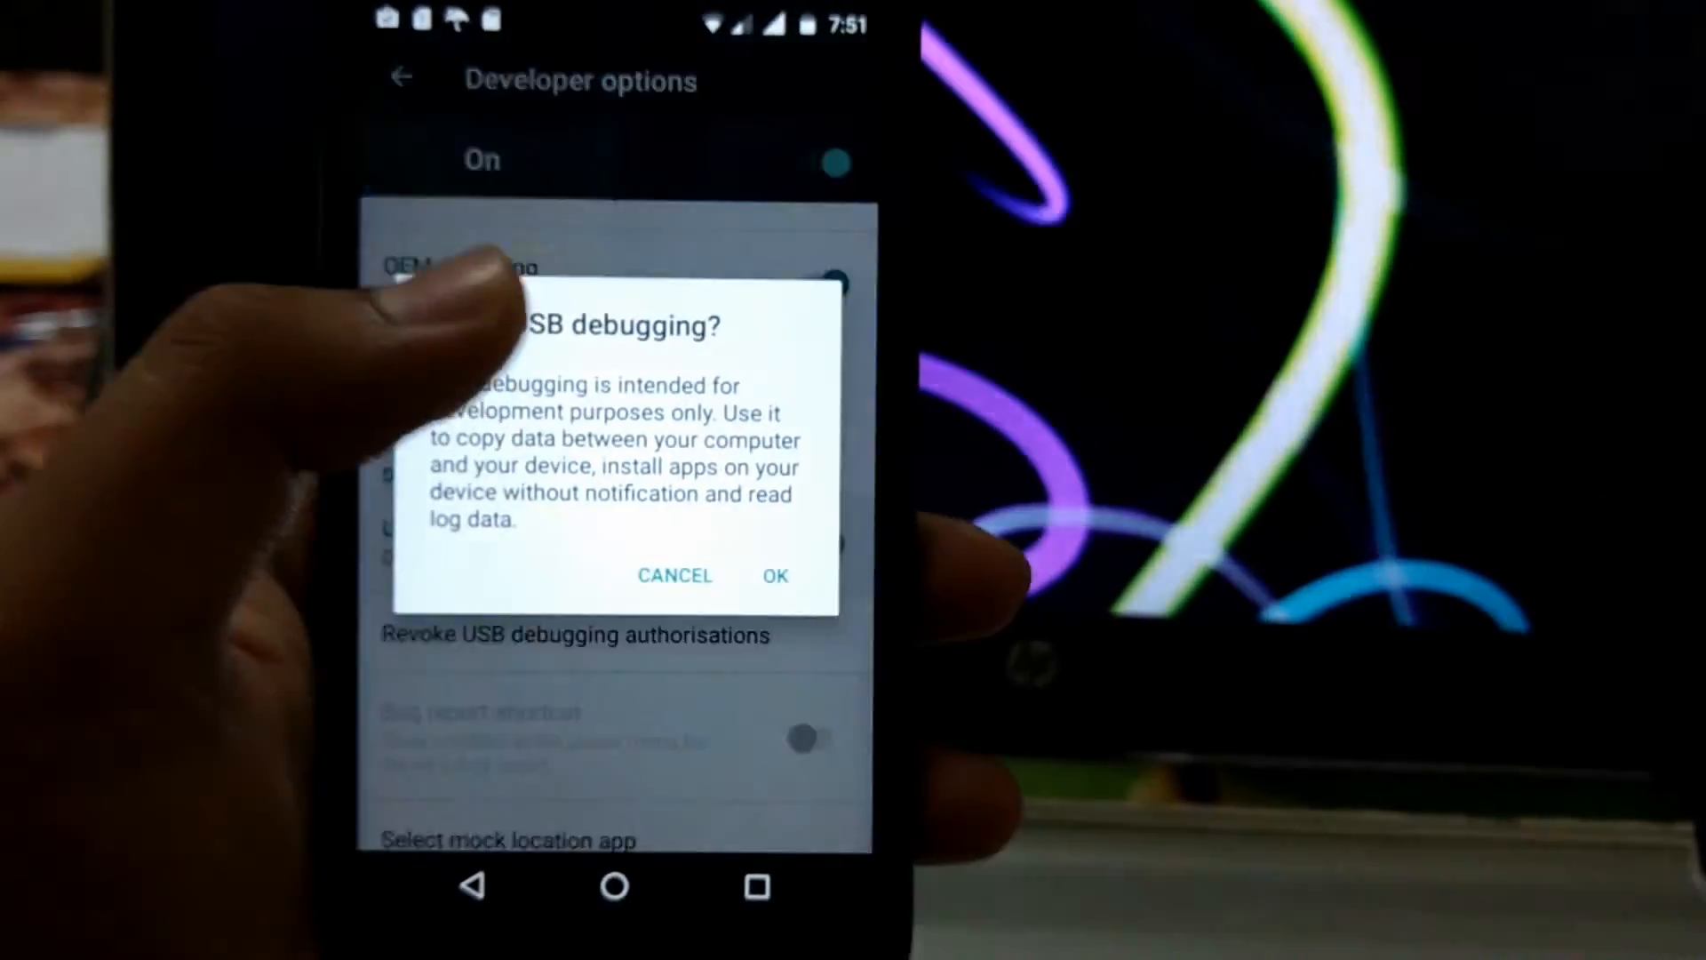
click(775, 576)
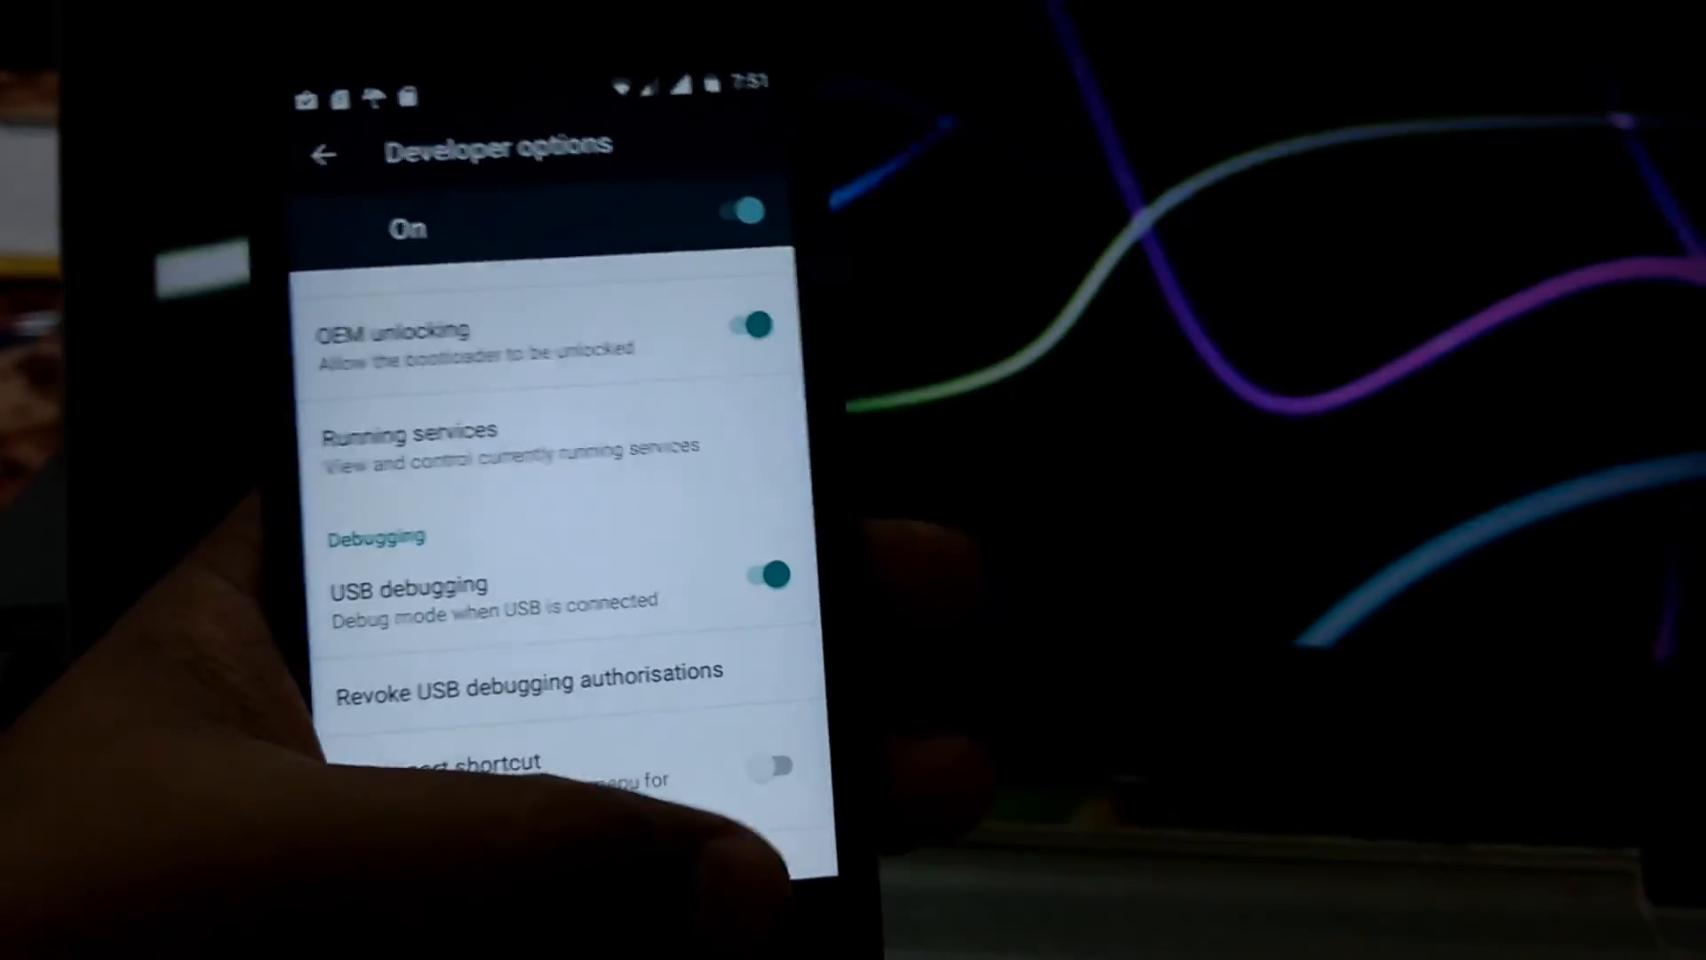
click(323, 153)
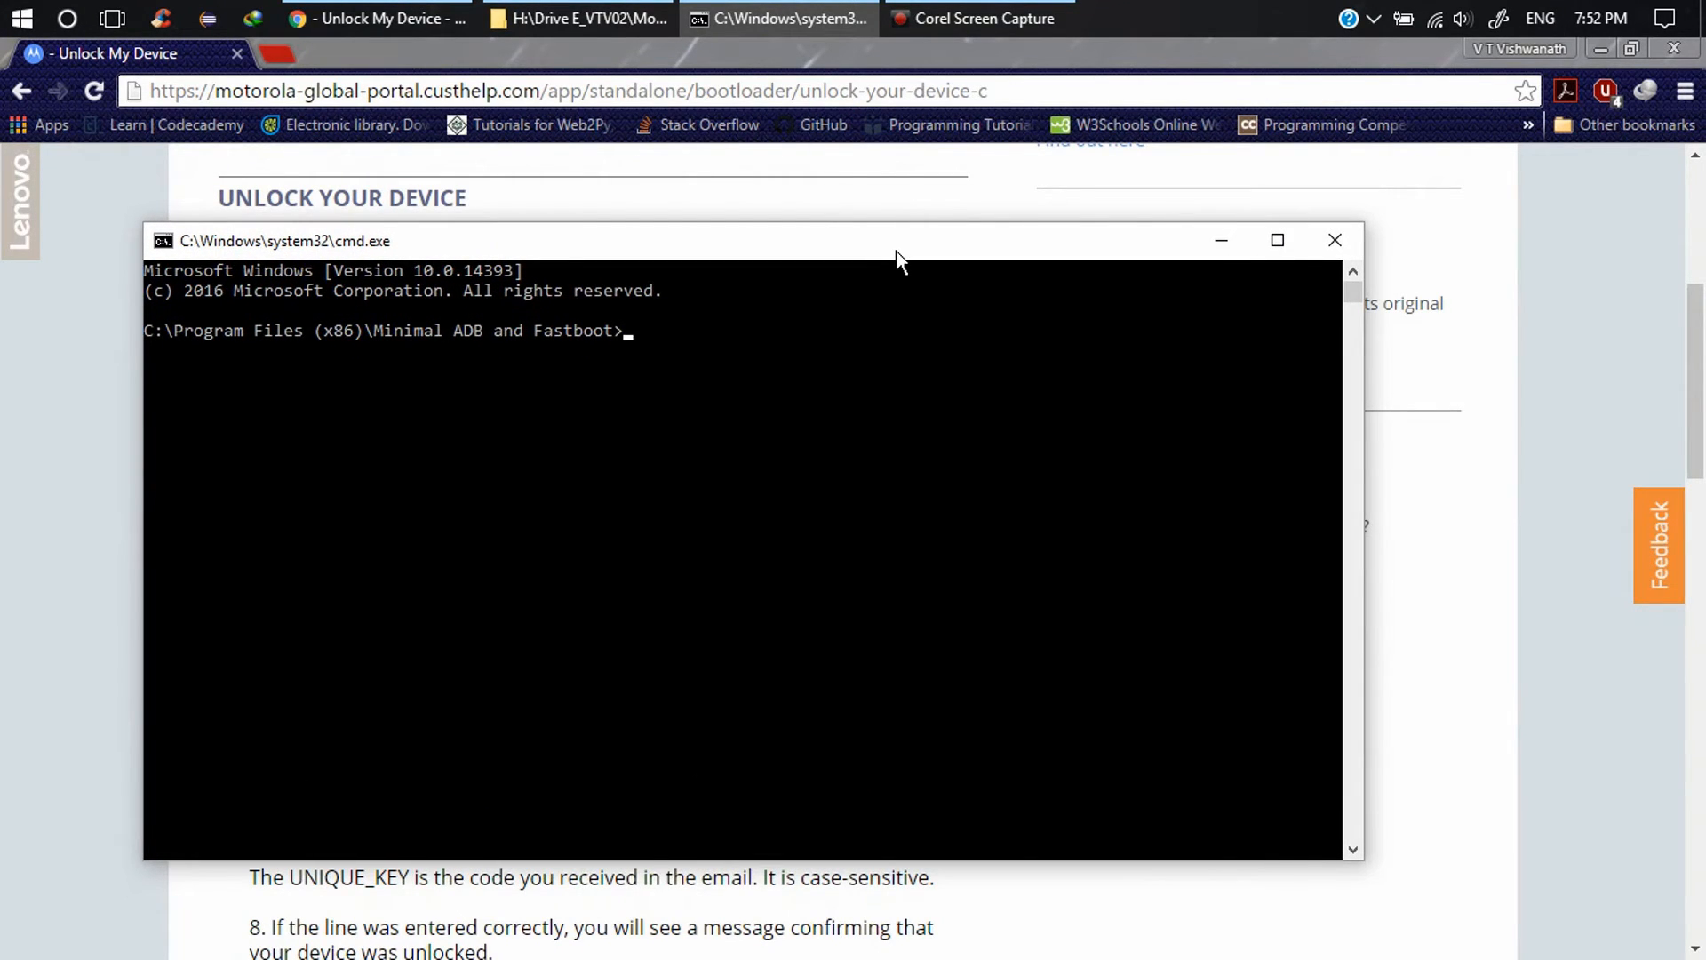
Open the Downloads > Mot g 2015 osprey folder in Explorer and return to the command window
click(575, 18)
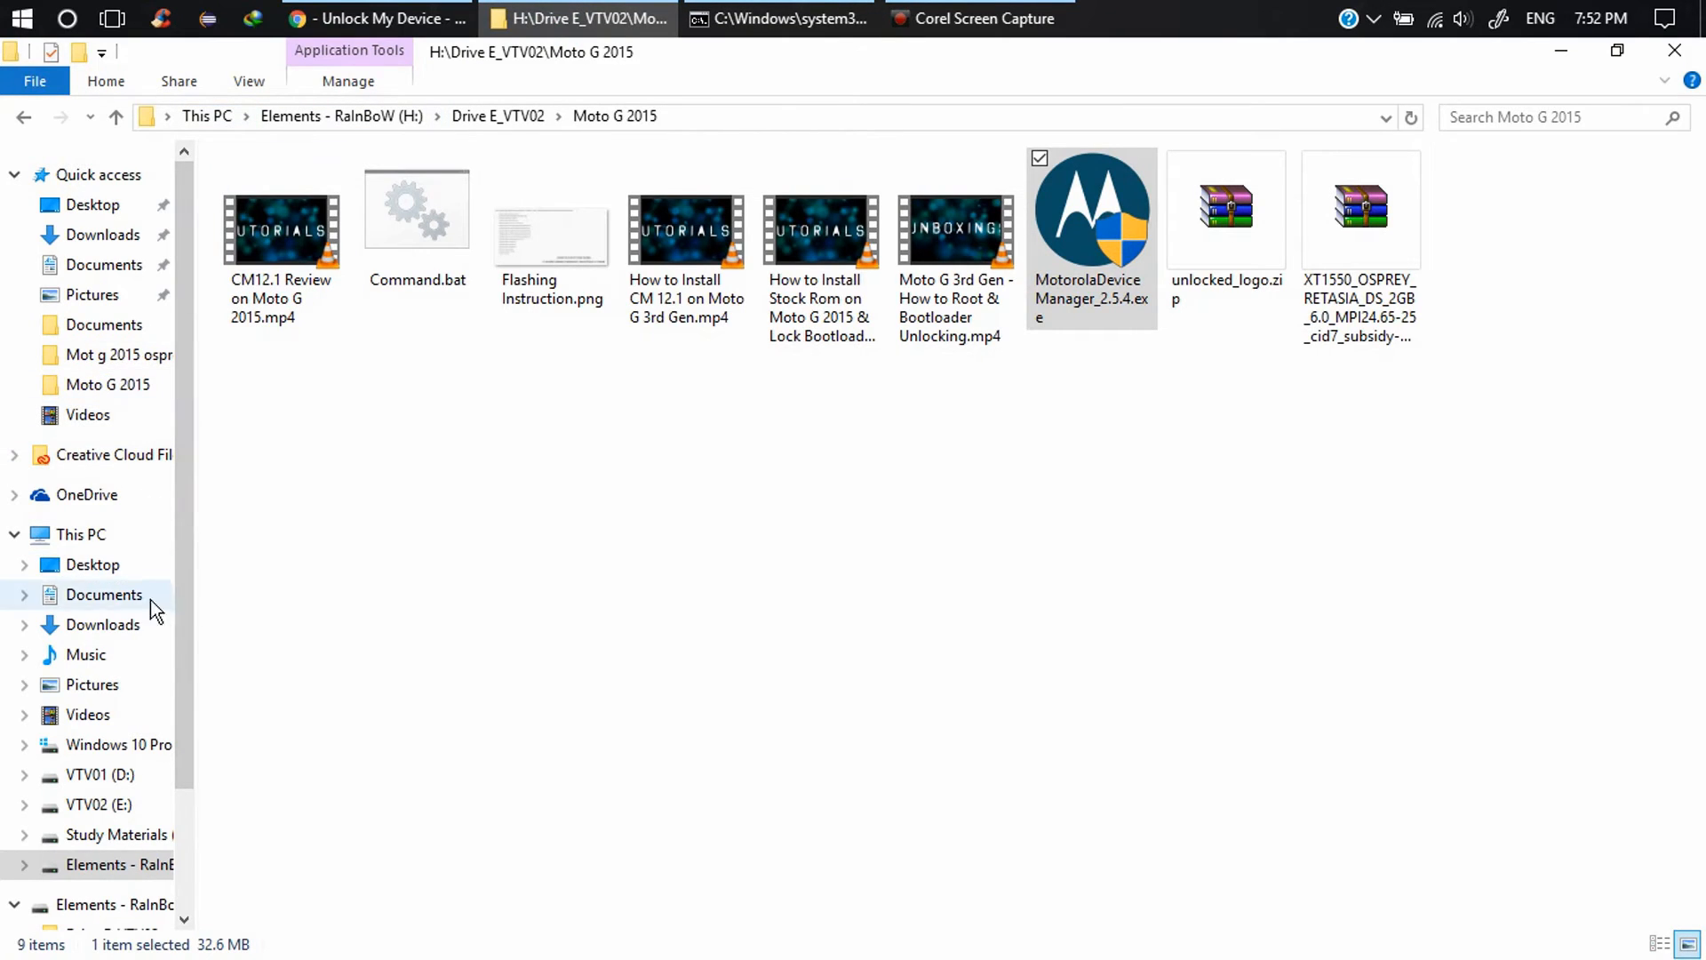
click(103, 624)
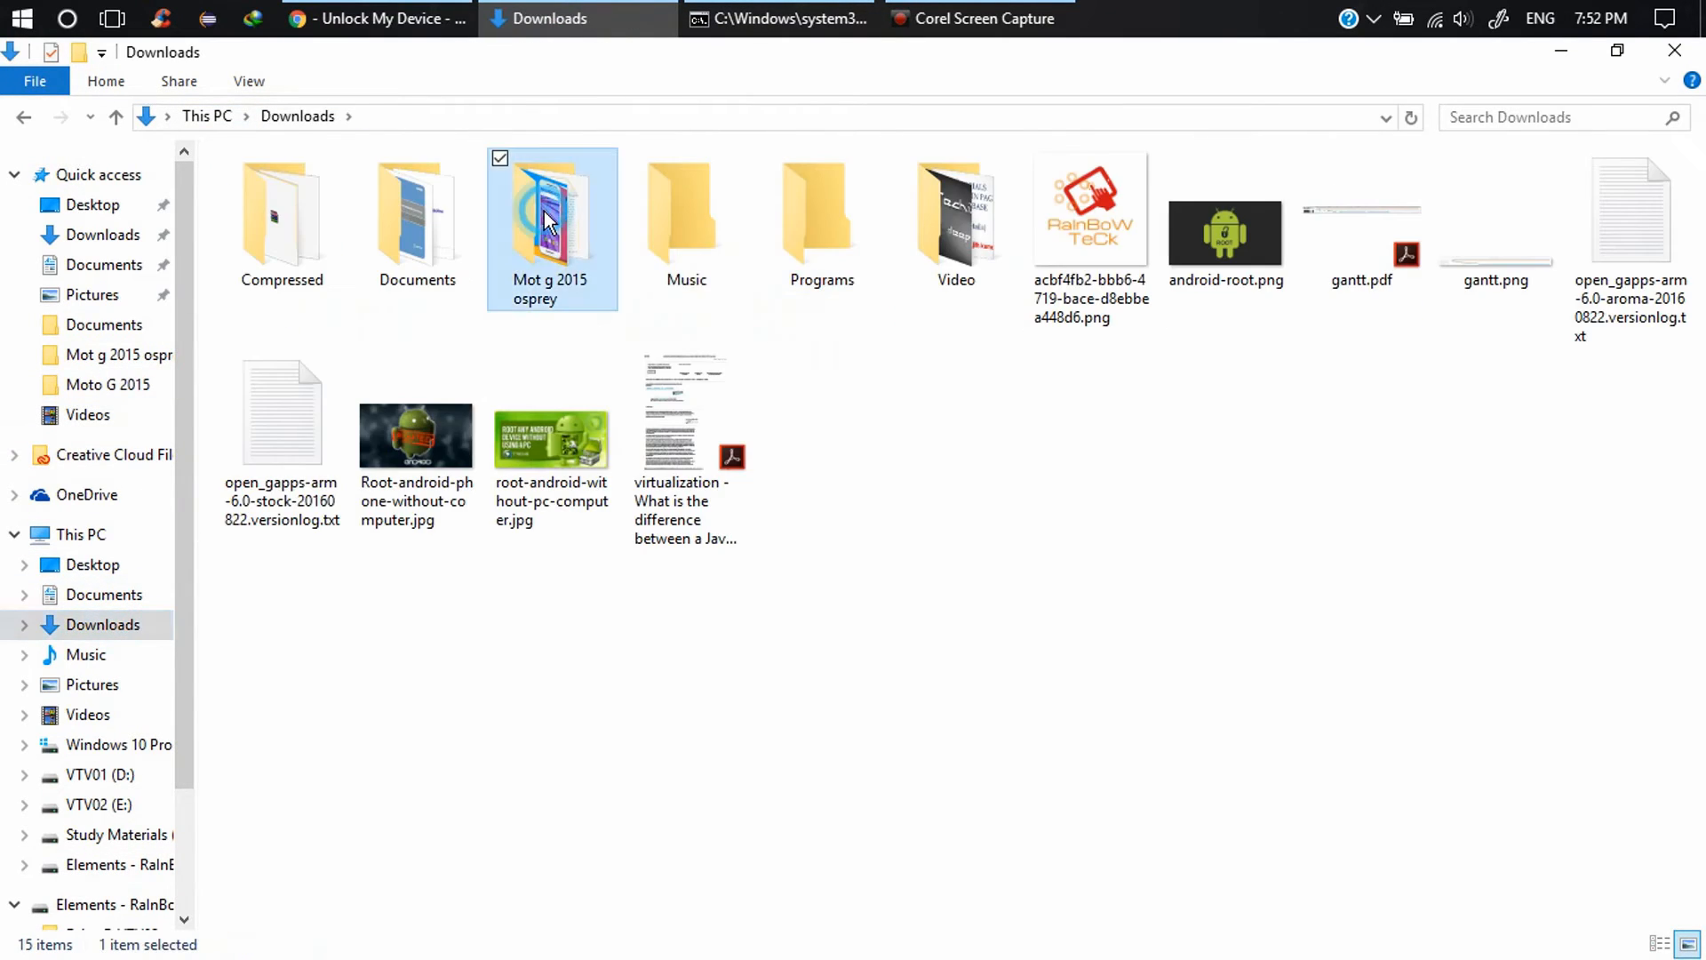
double_click(551, 211)
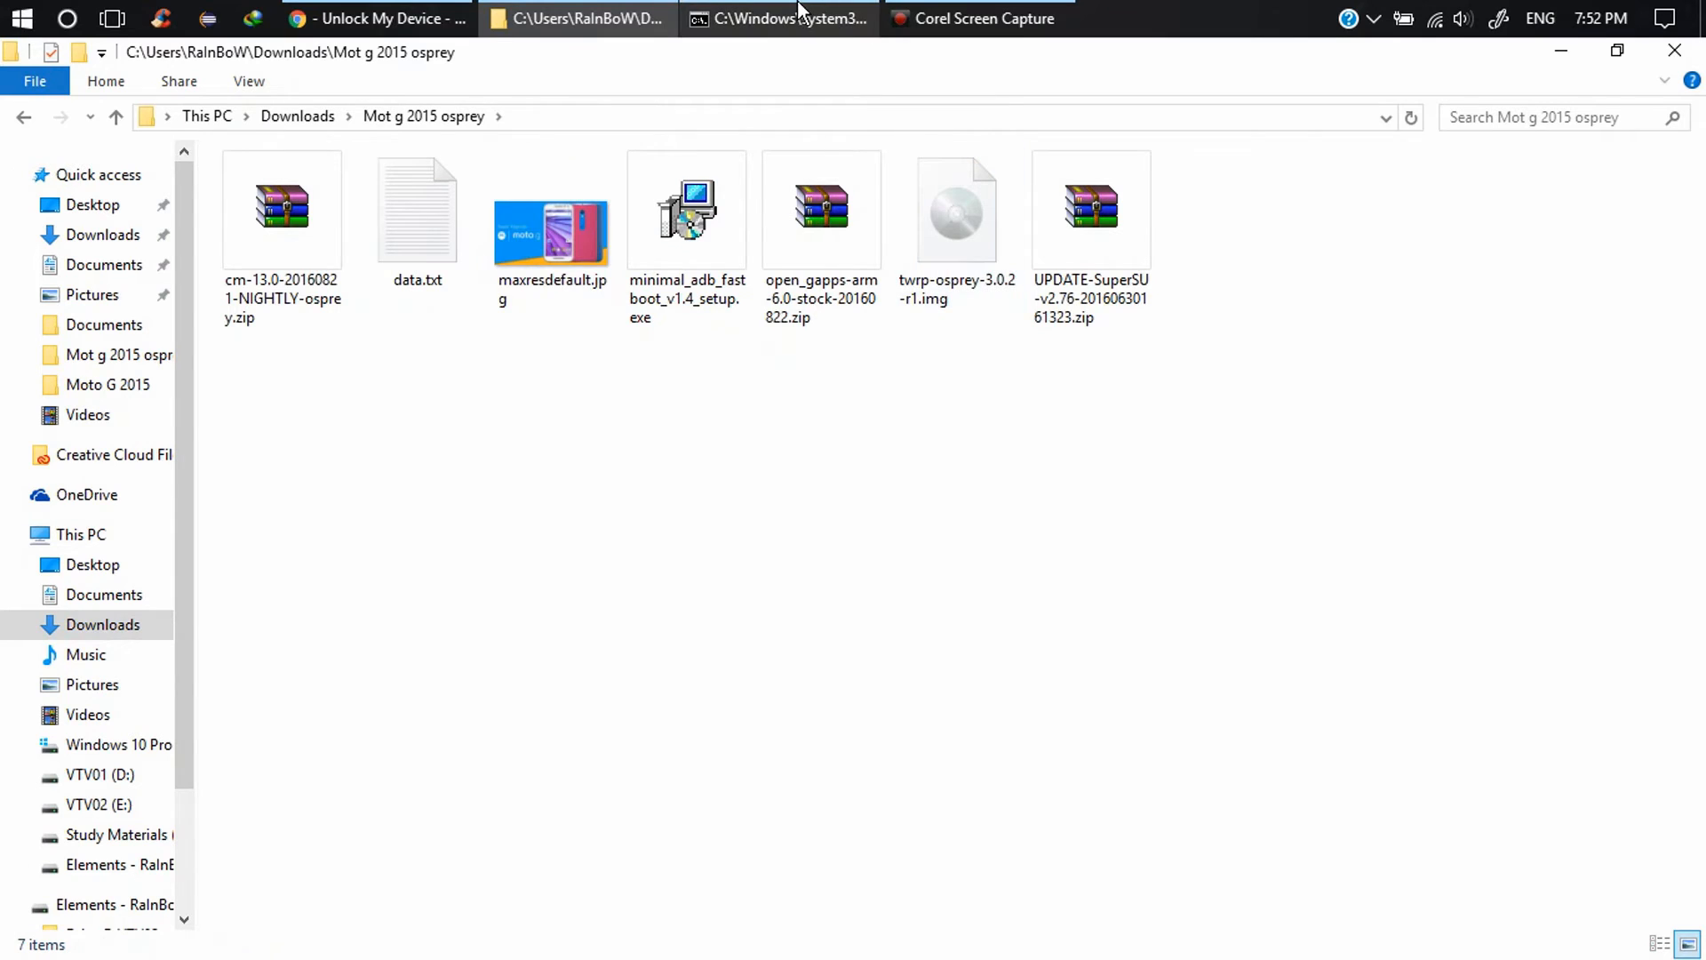
click(778, 17)
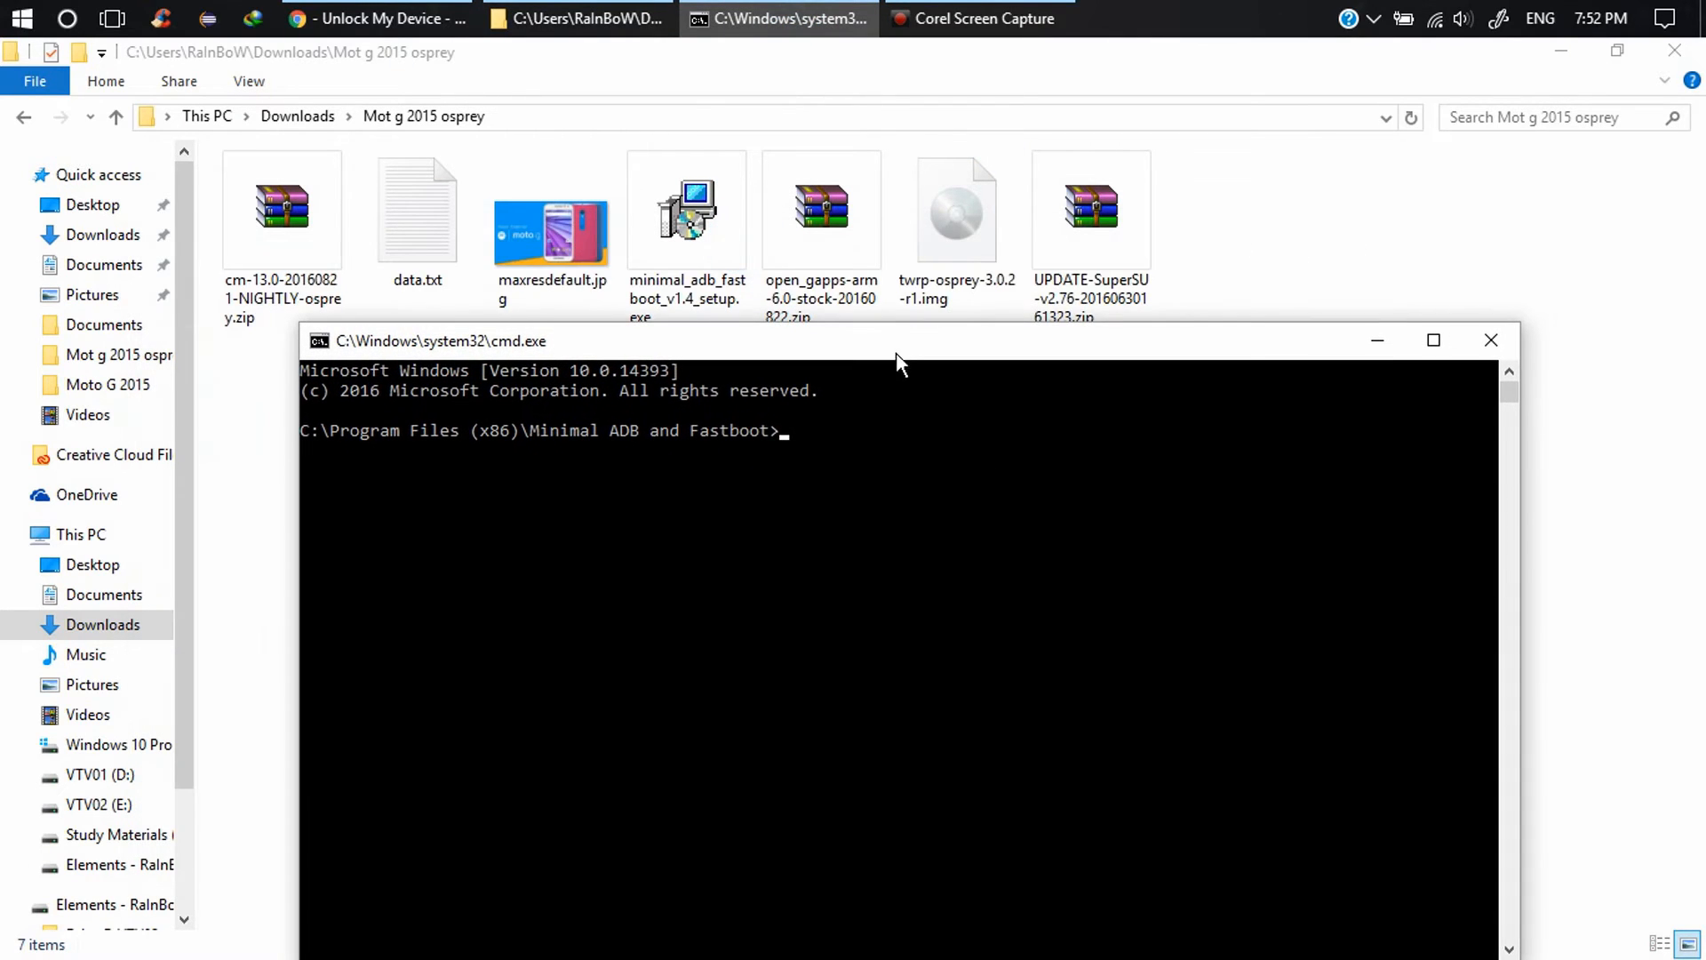
Run fastboot devices to list the phone in fastboot mode
text(fa)
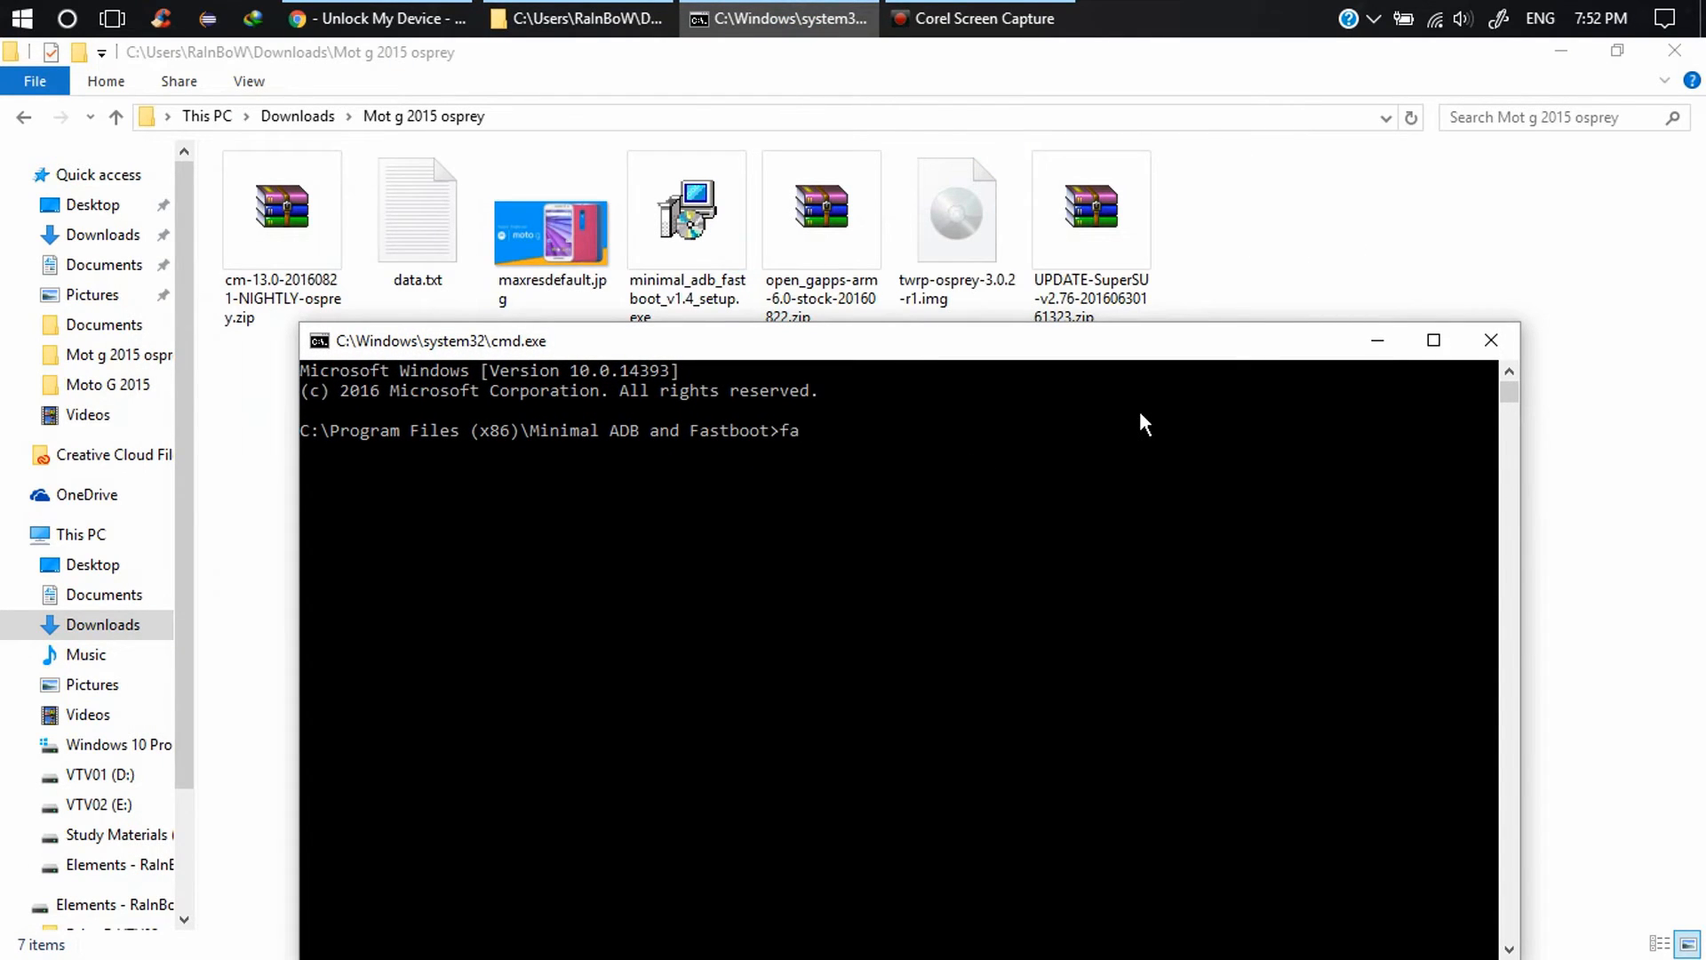
key(Backspace)
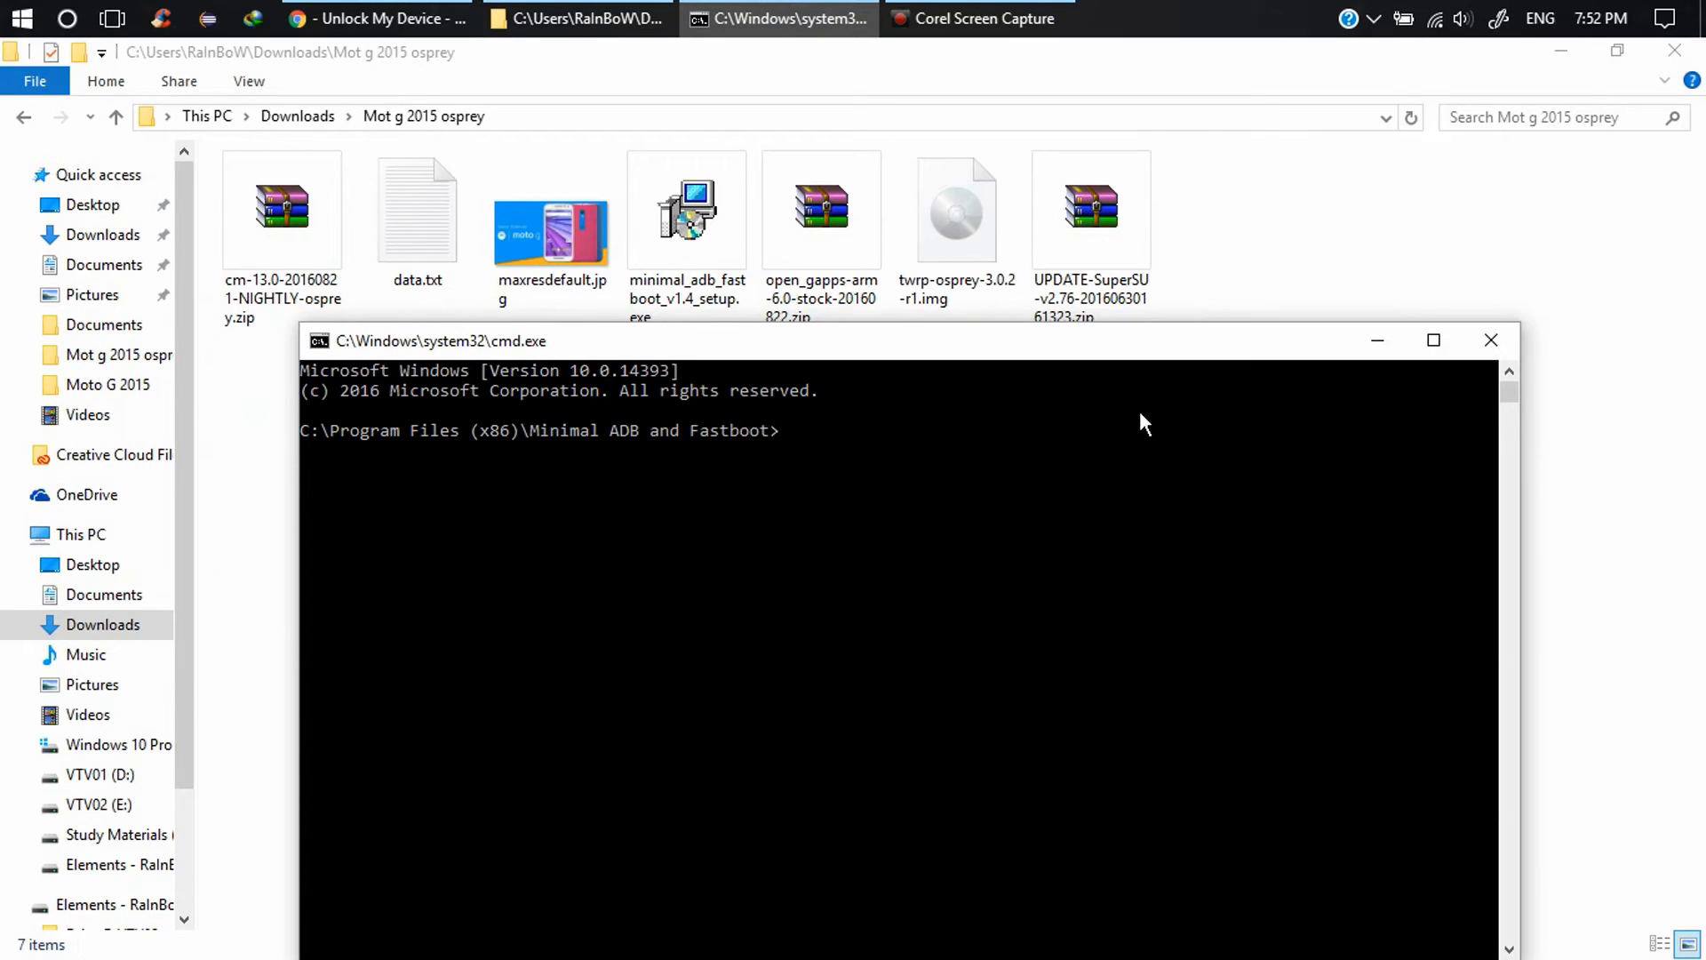
text(fastboot)
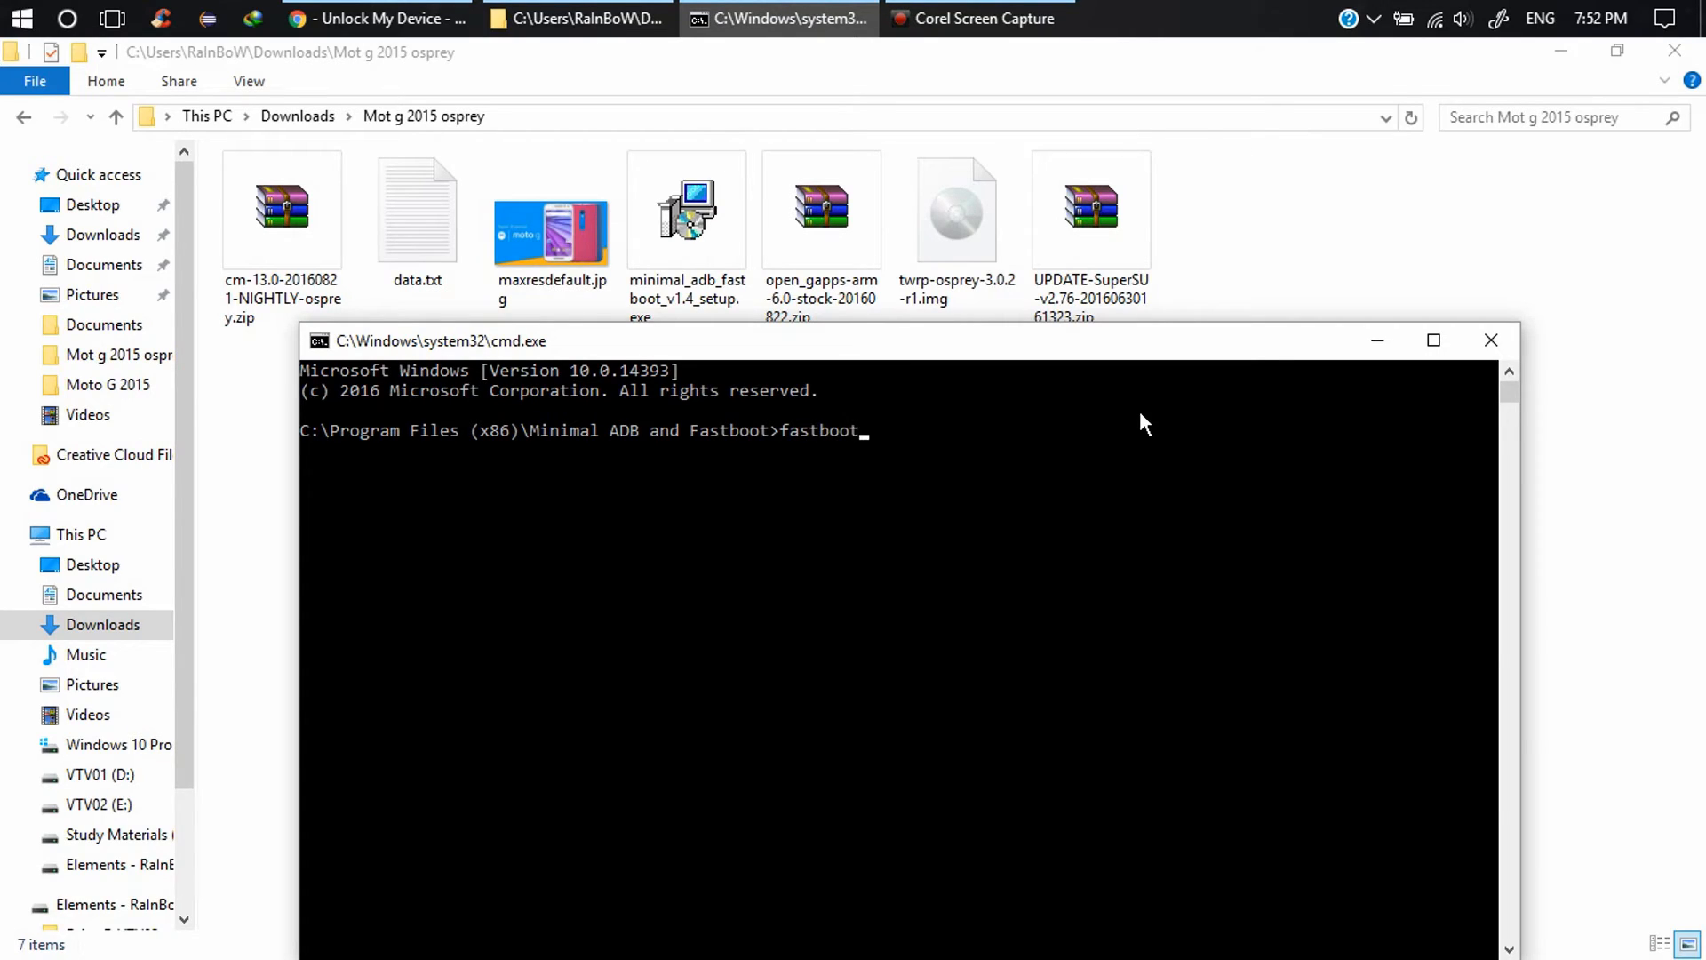
text(devices)
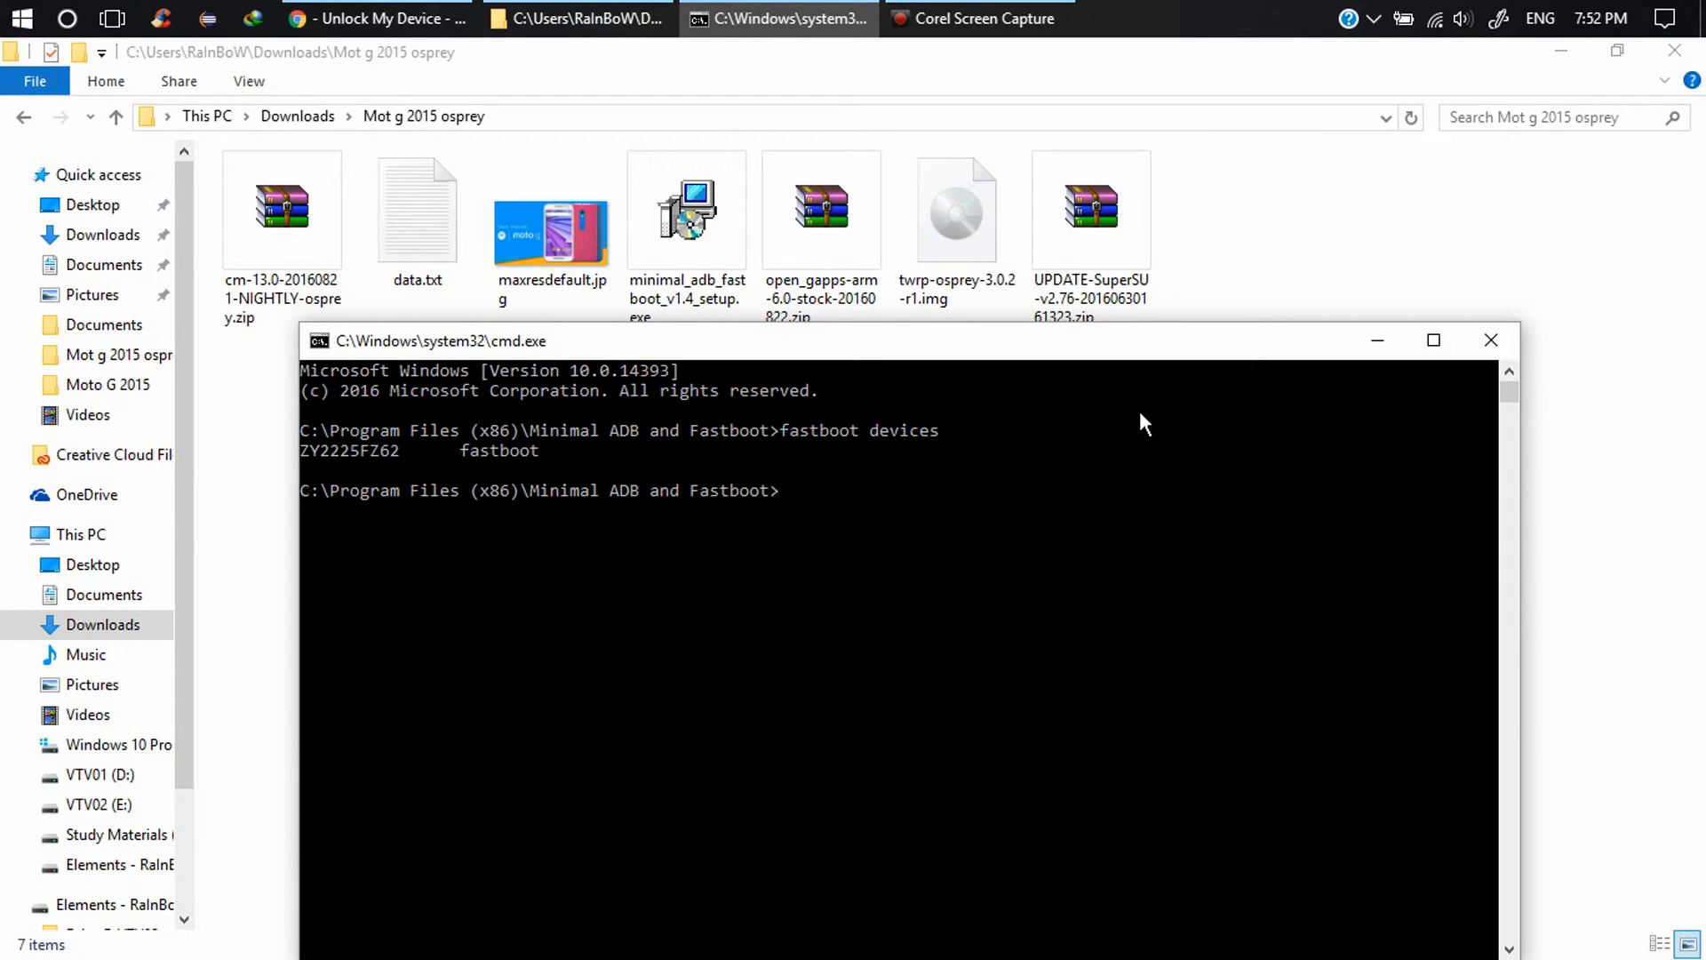
mouse_move(991, 18)
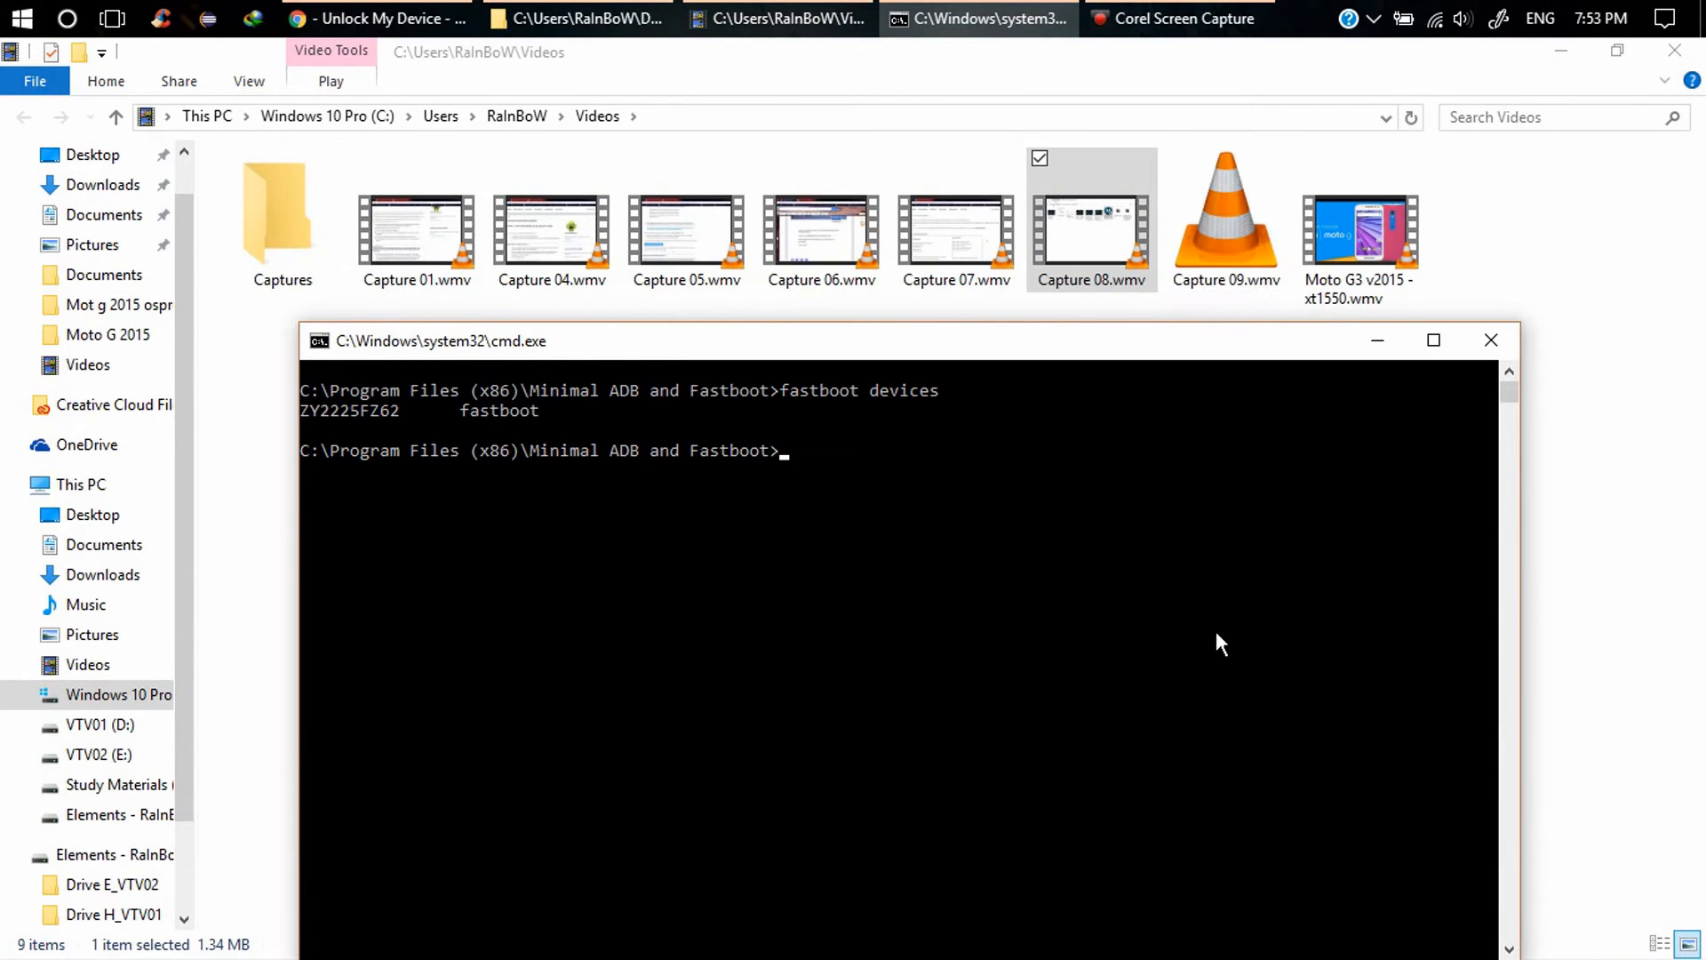
Start typing the fastboot flash recovery command
text(fast)
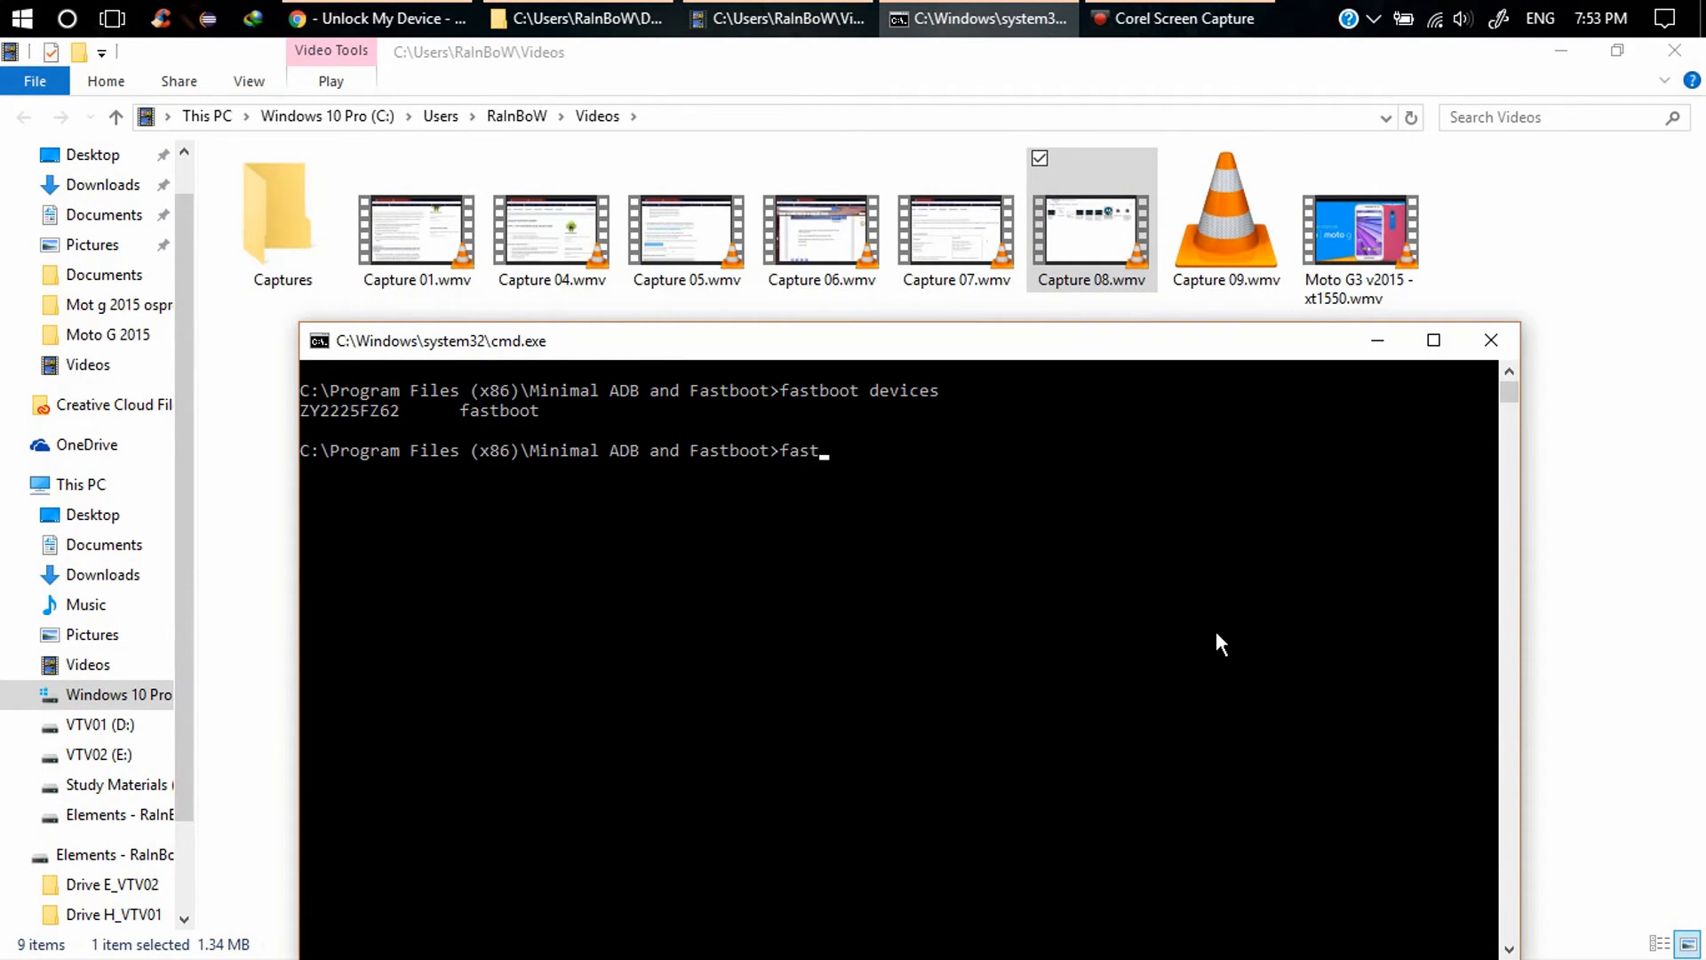
text(boot)
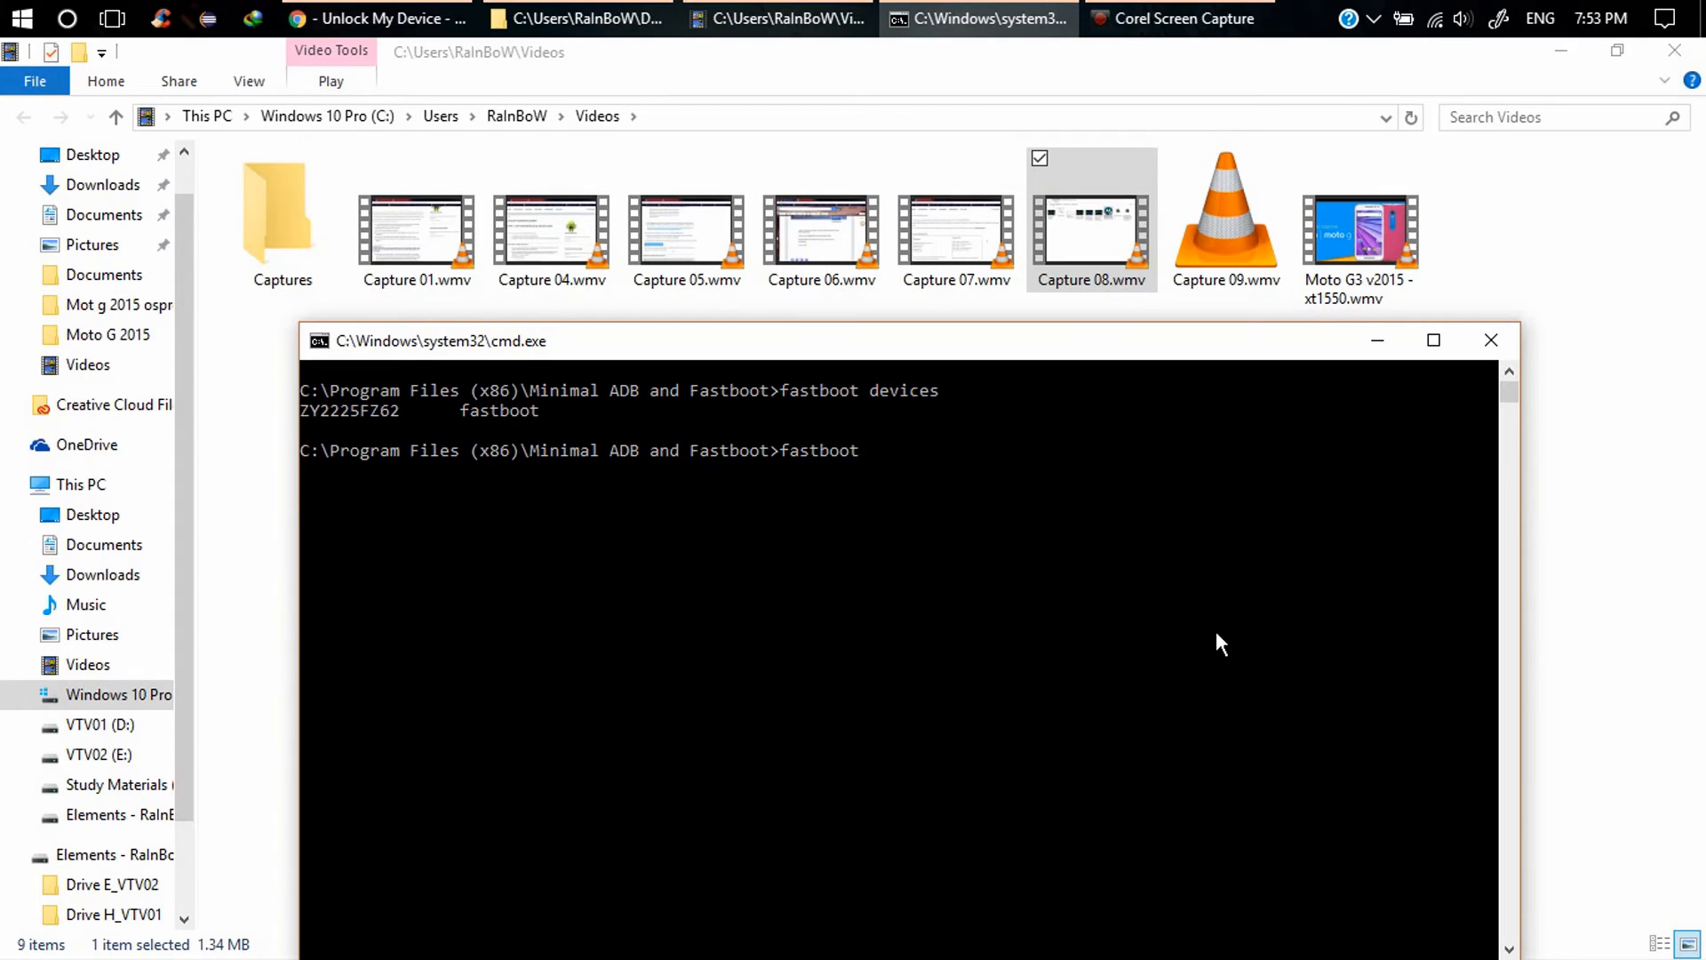
text(flash rec)
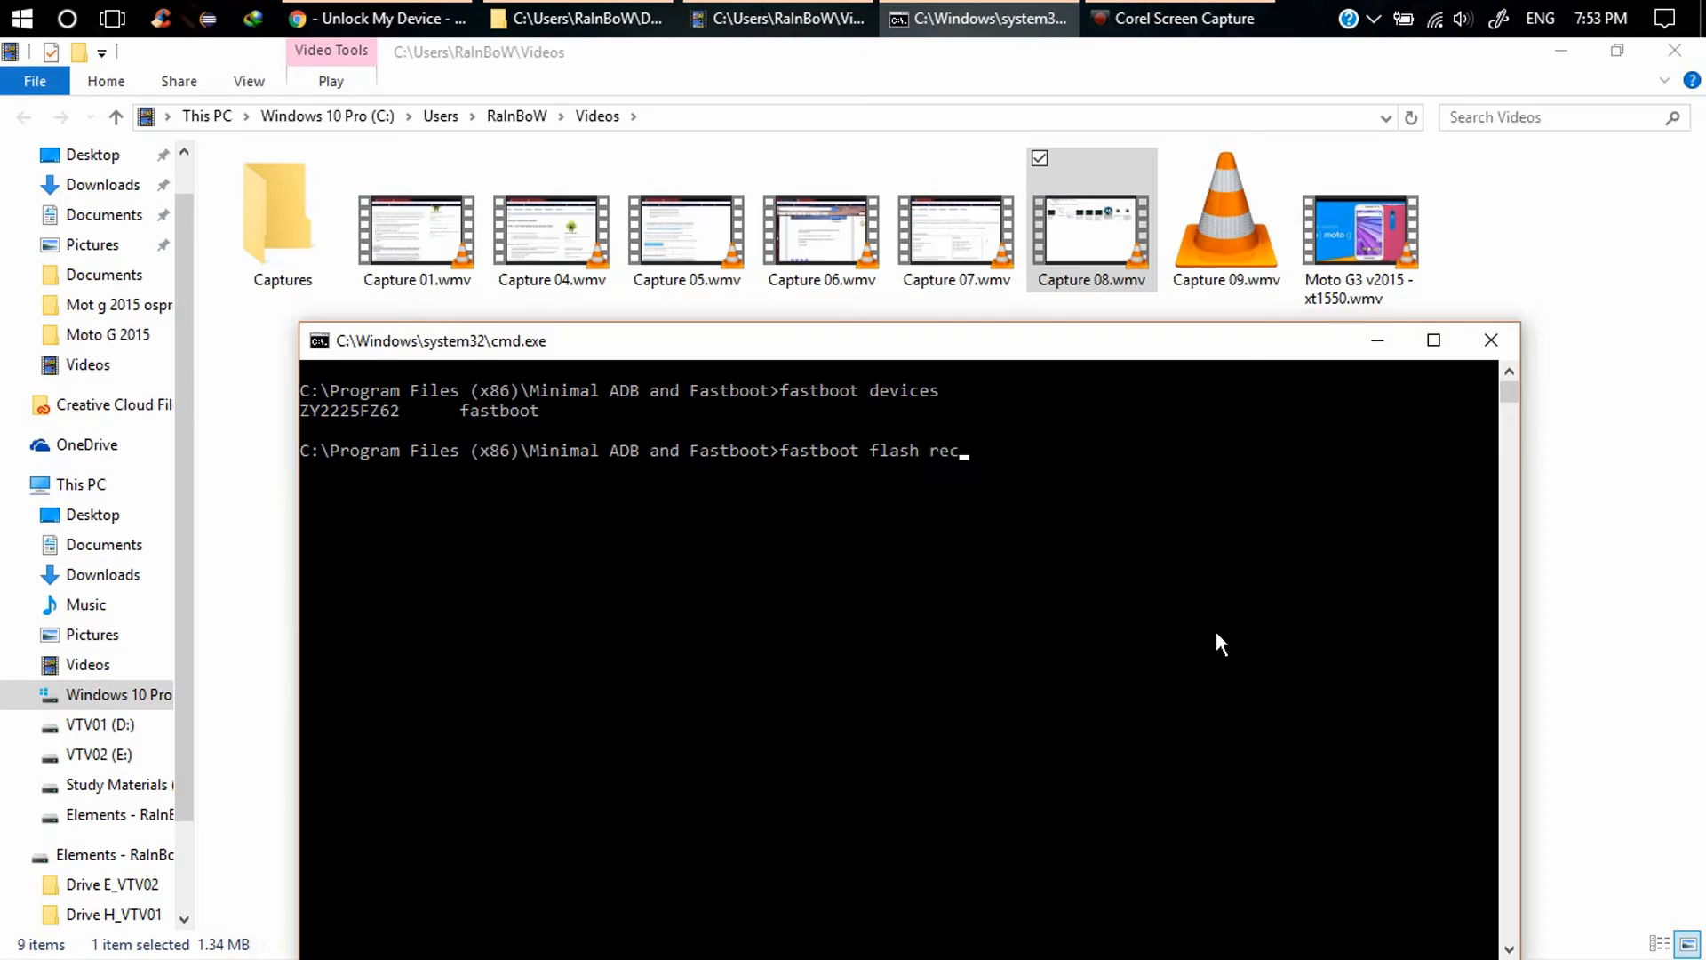
text(overy)
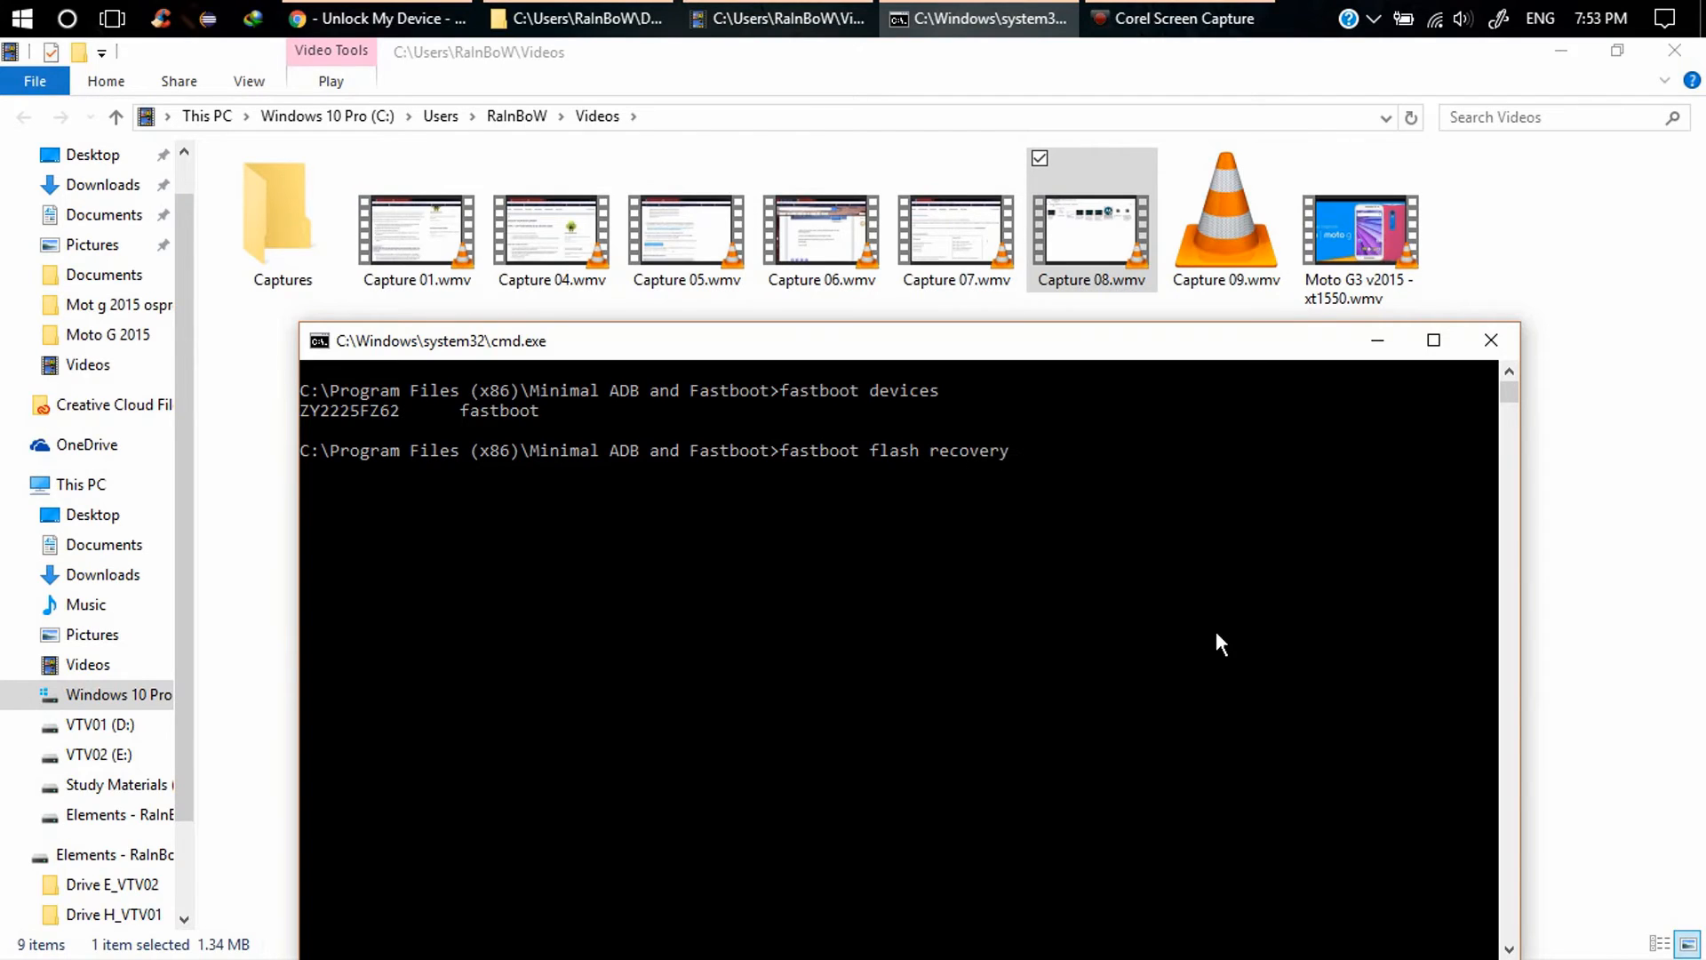